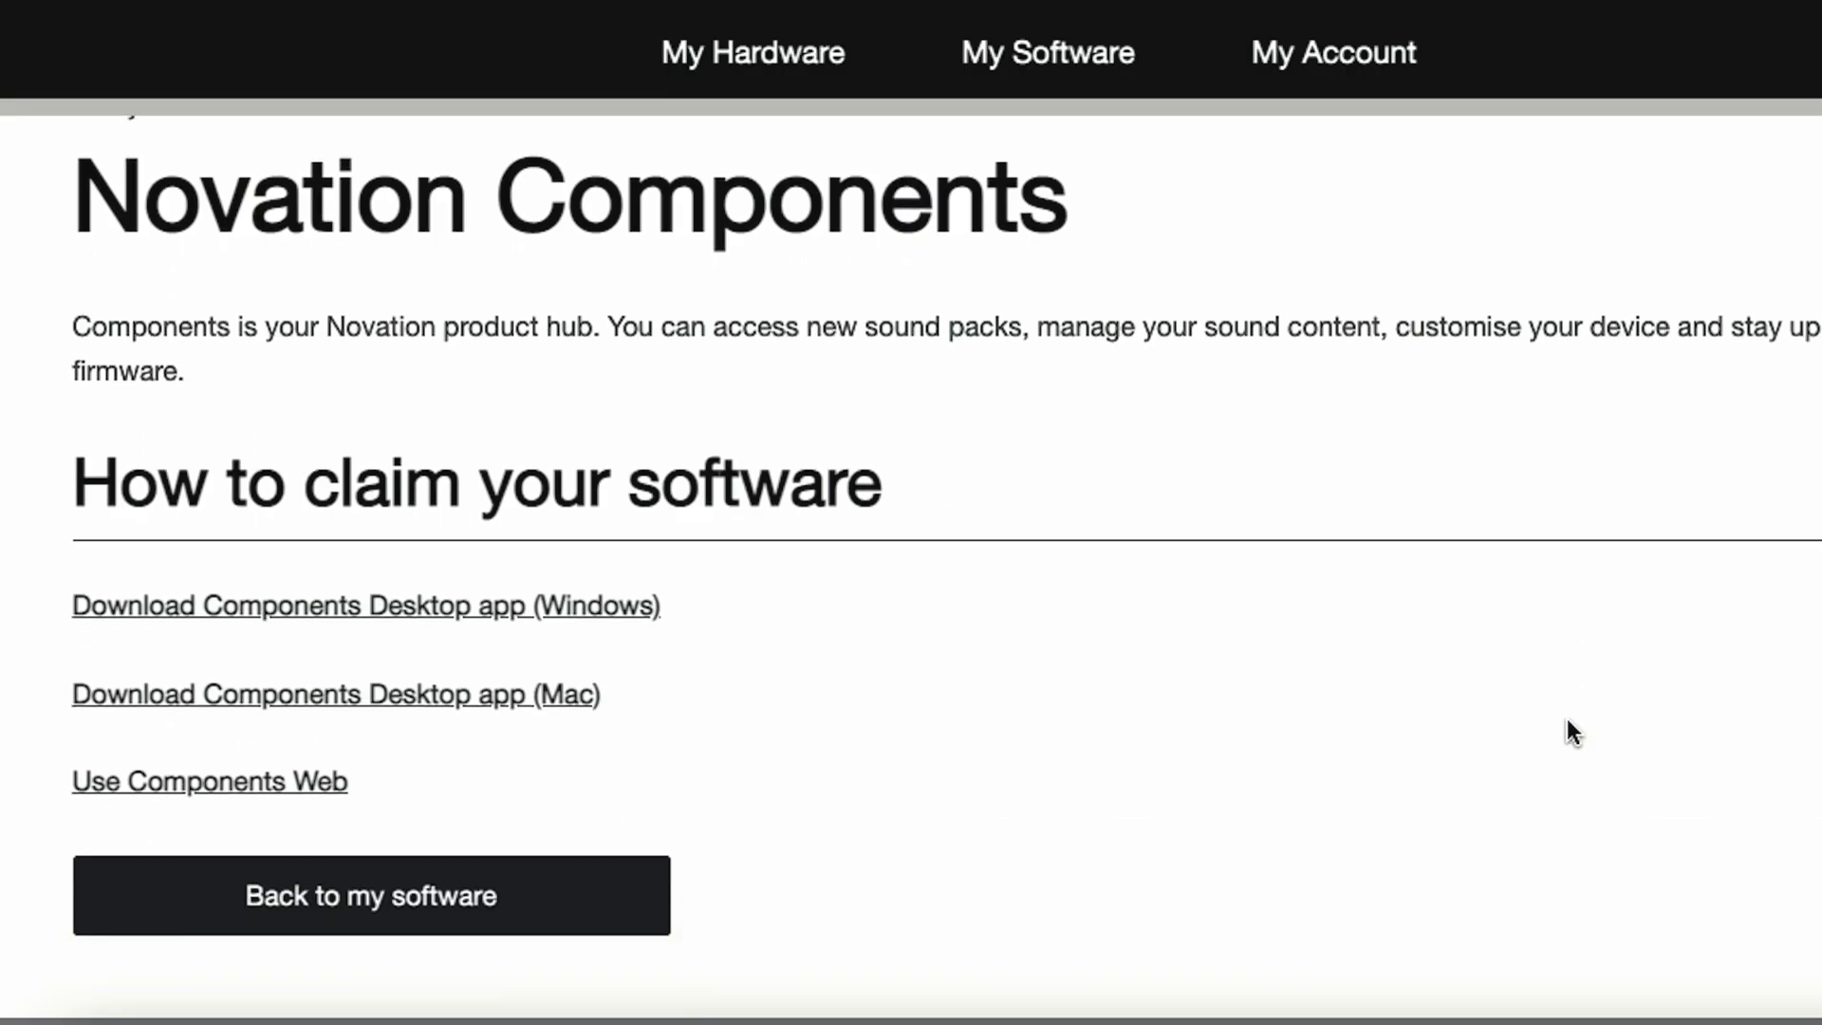
# - Follow the 'Use Components Web' link on the software page
pyautogui.click(208, 781)
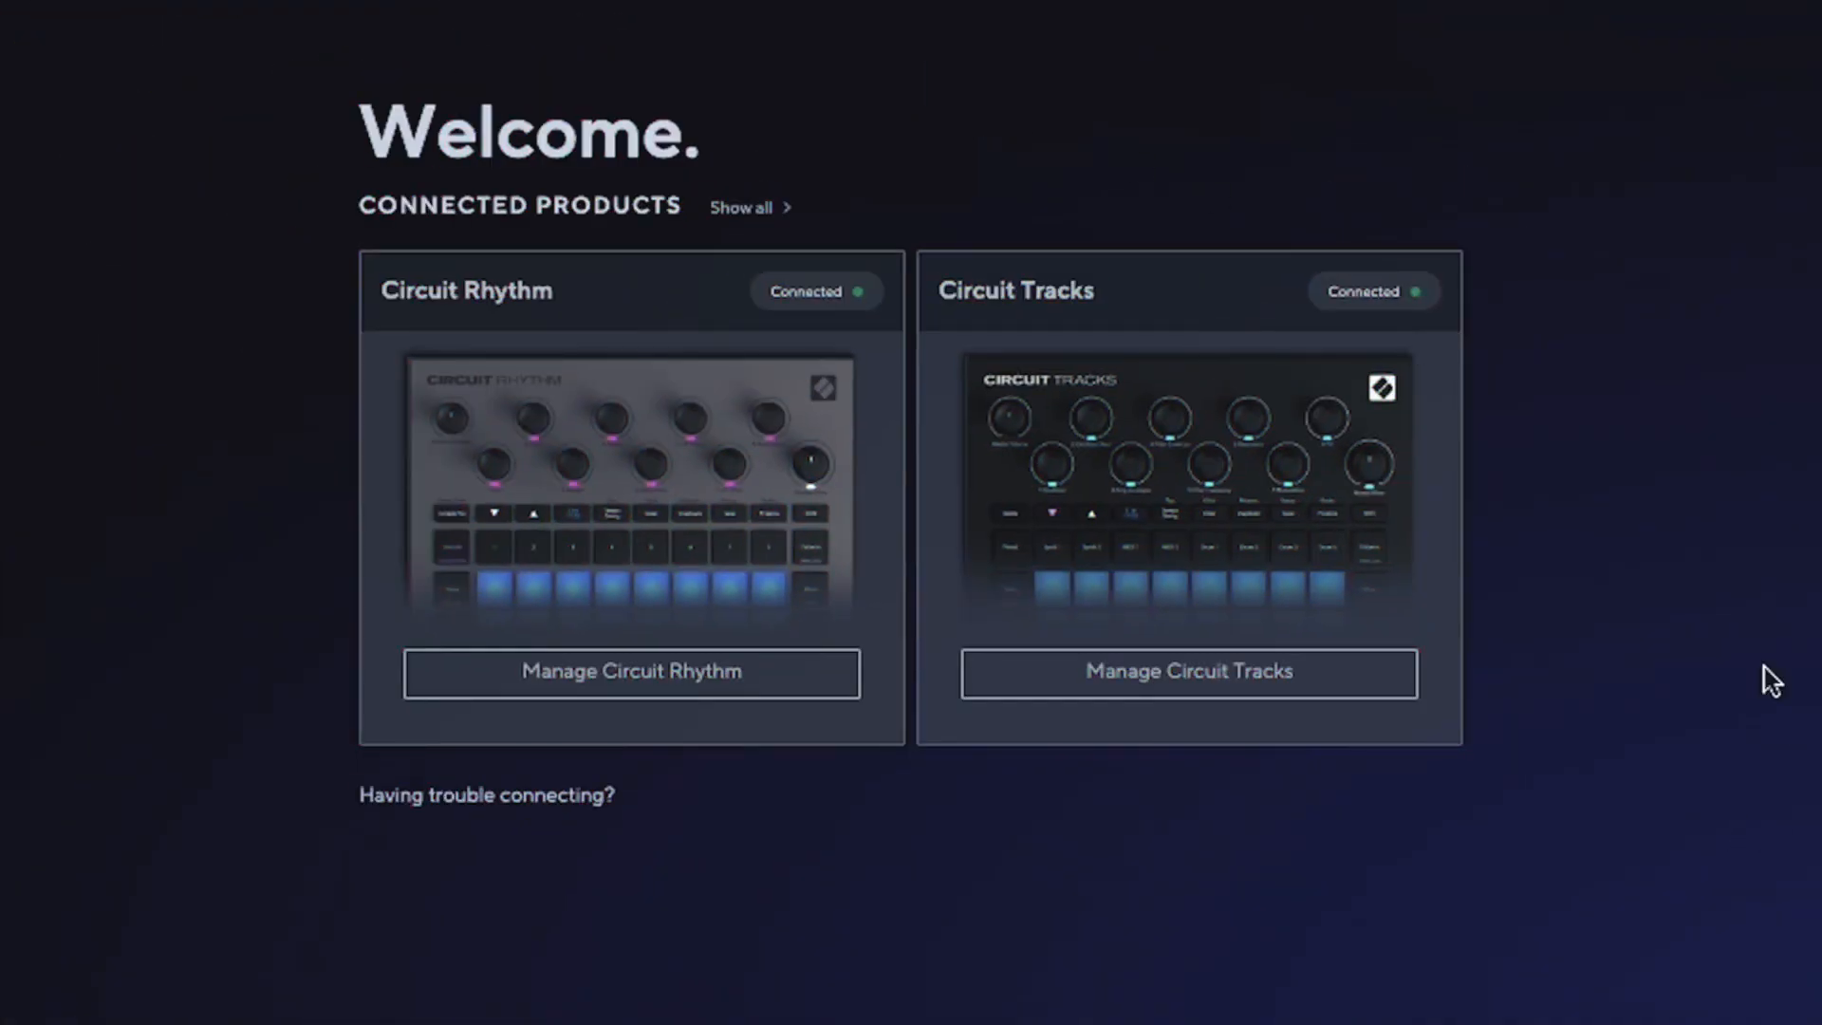
pyautogui.moveTo(435, 436)
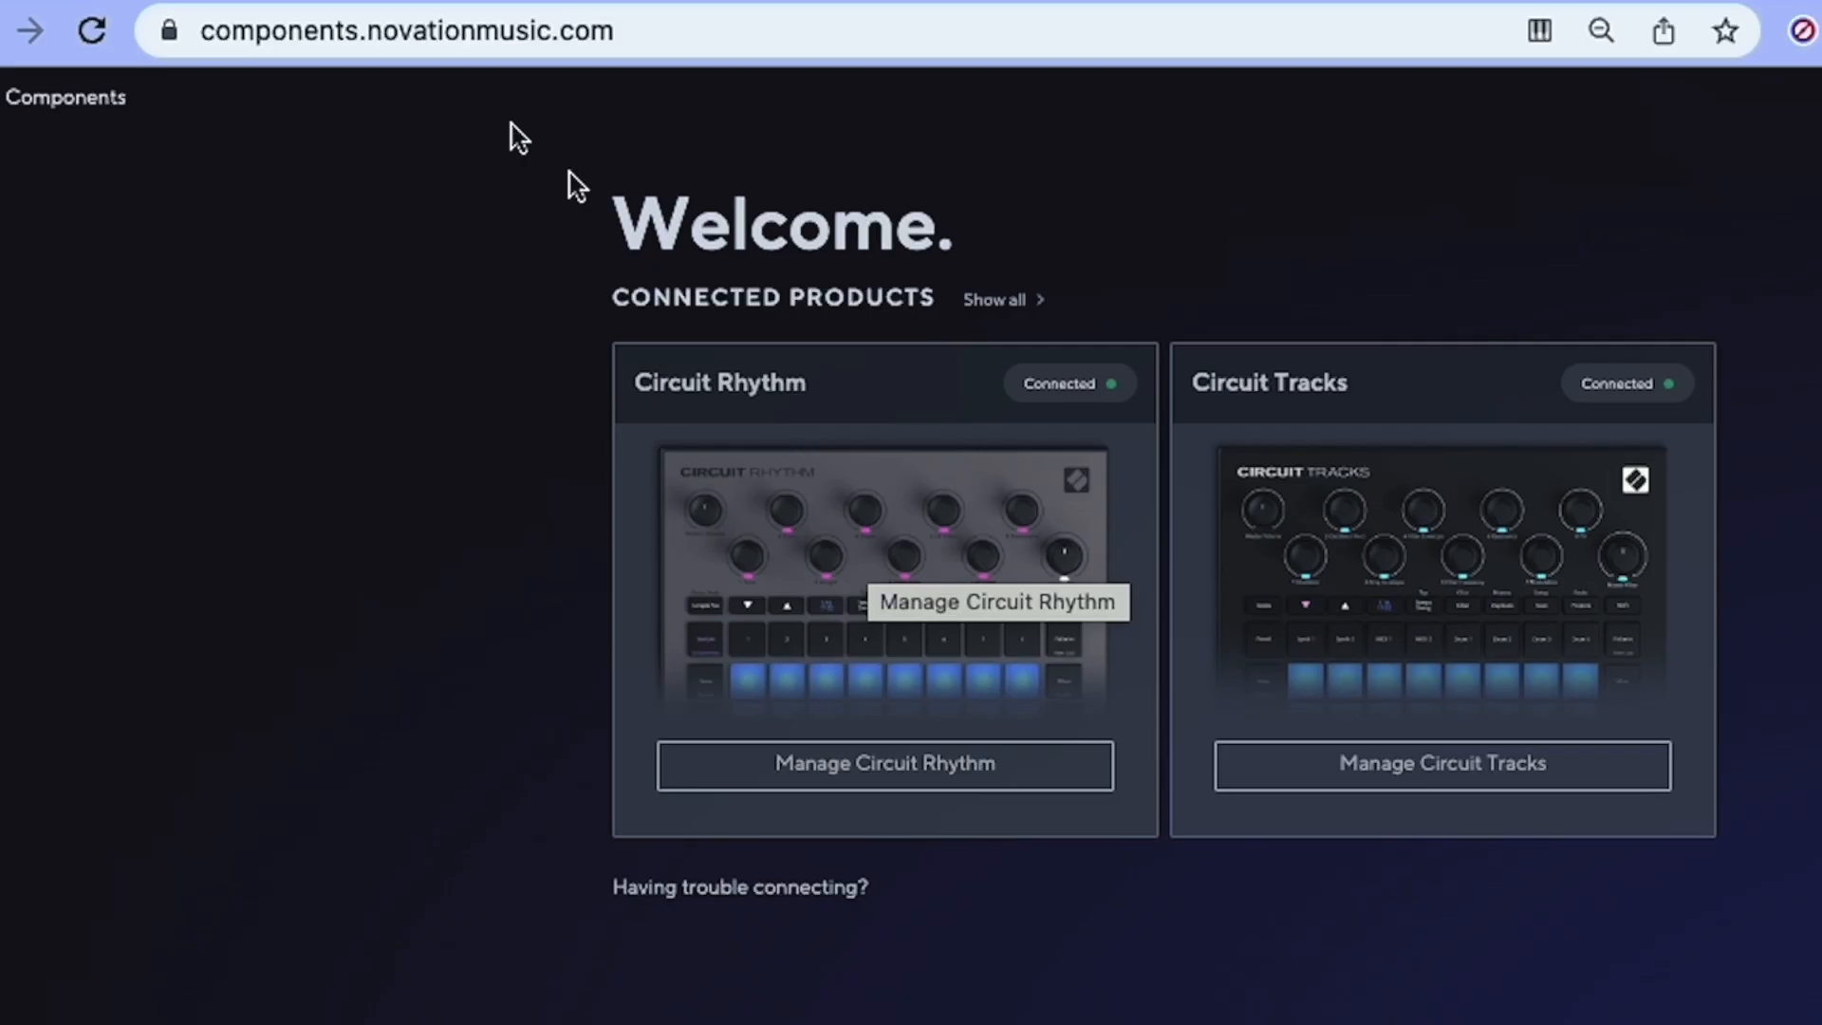
pyautogui.moveTo(545, 31)
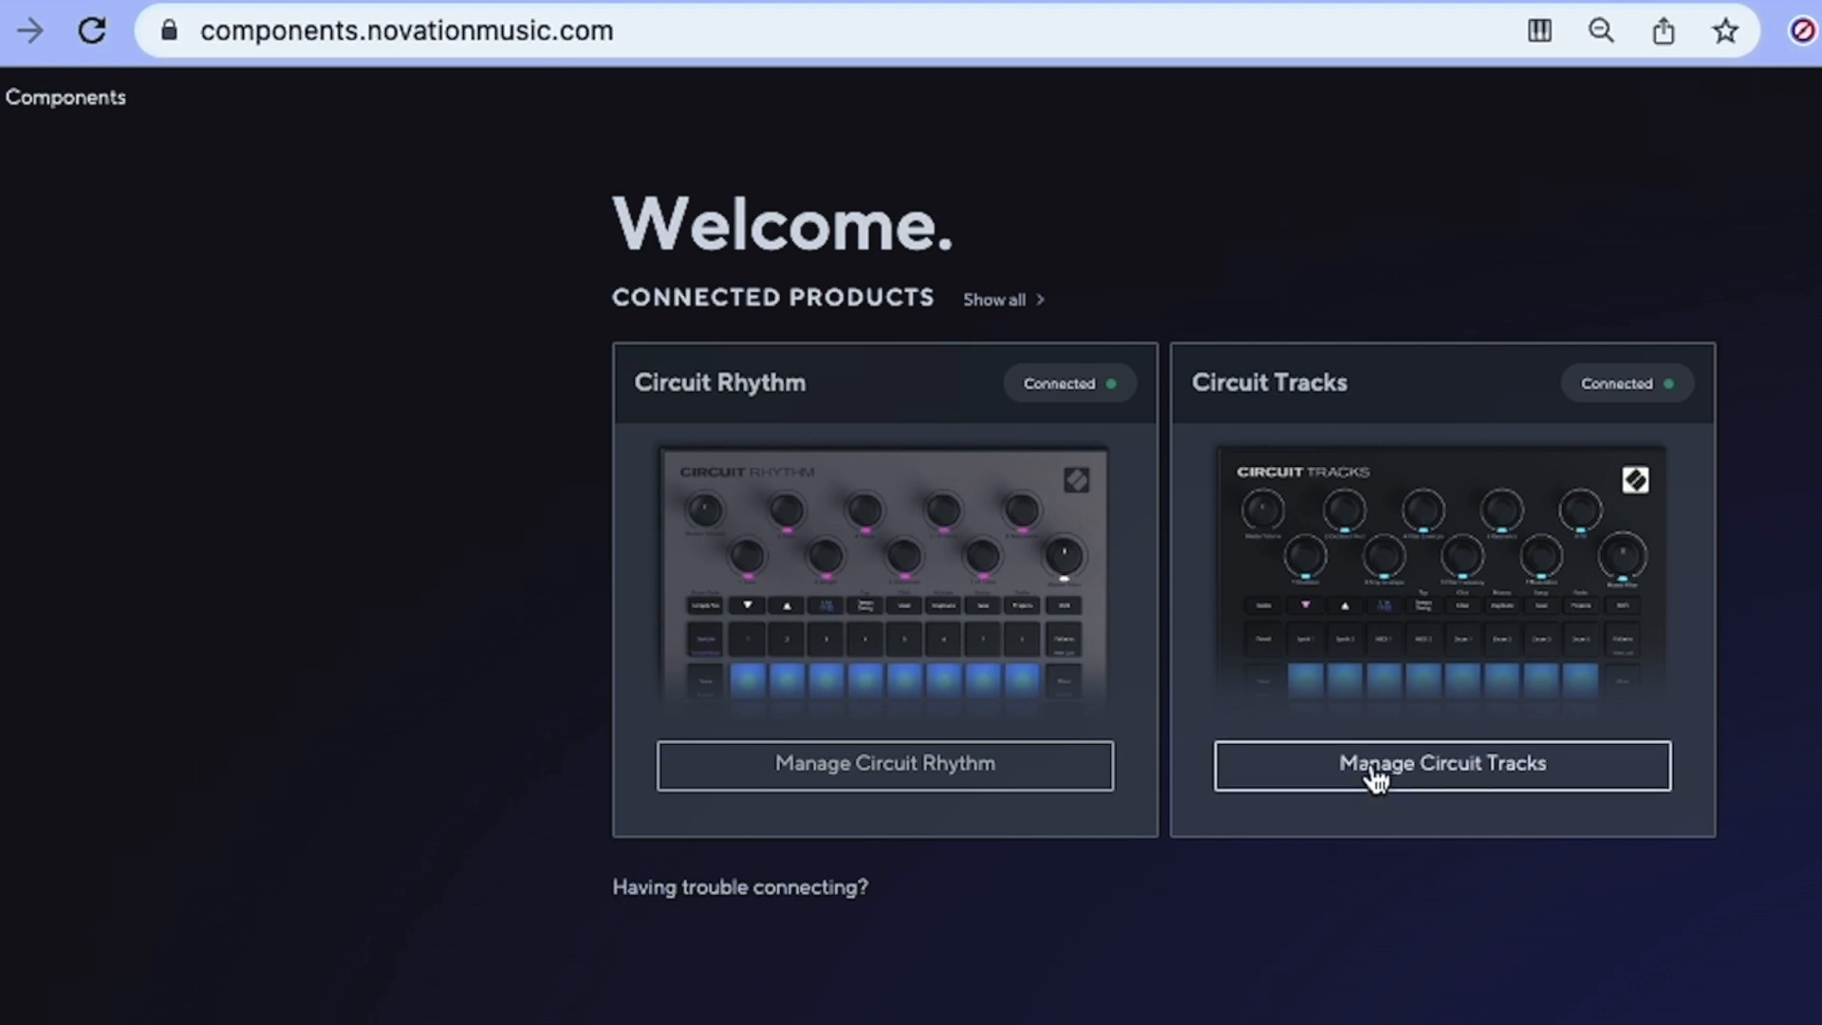
pyautogui.moveTo(1438, 802)
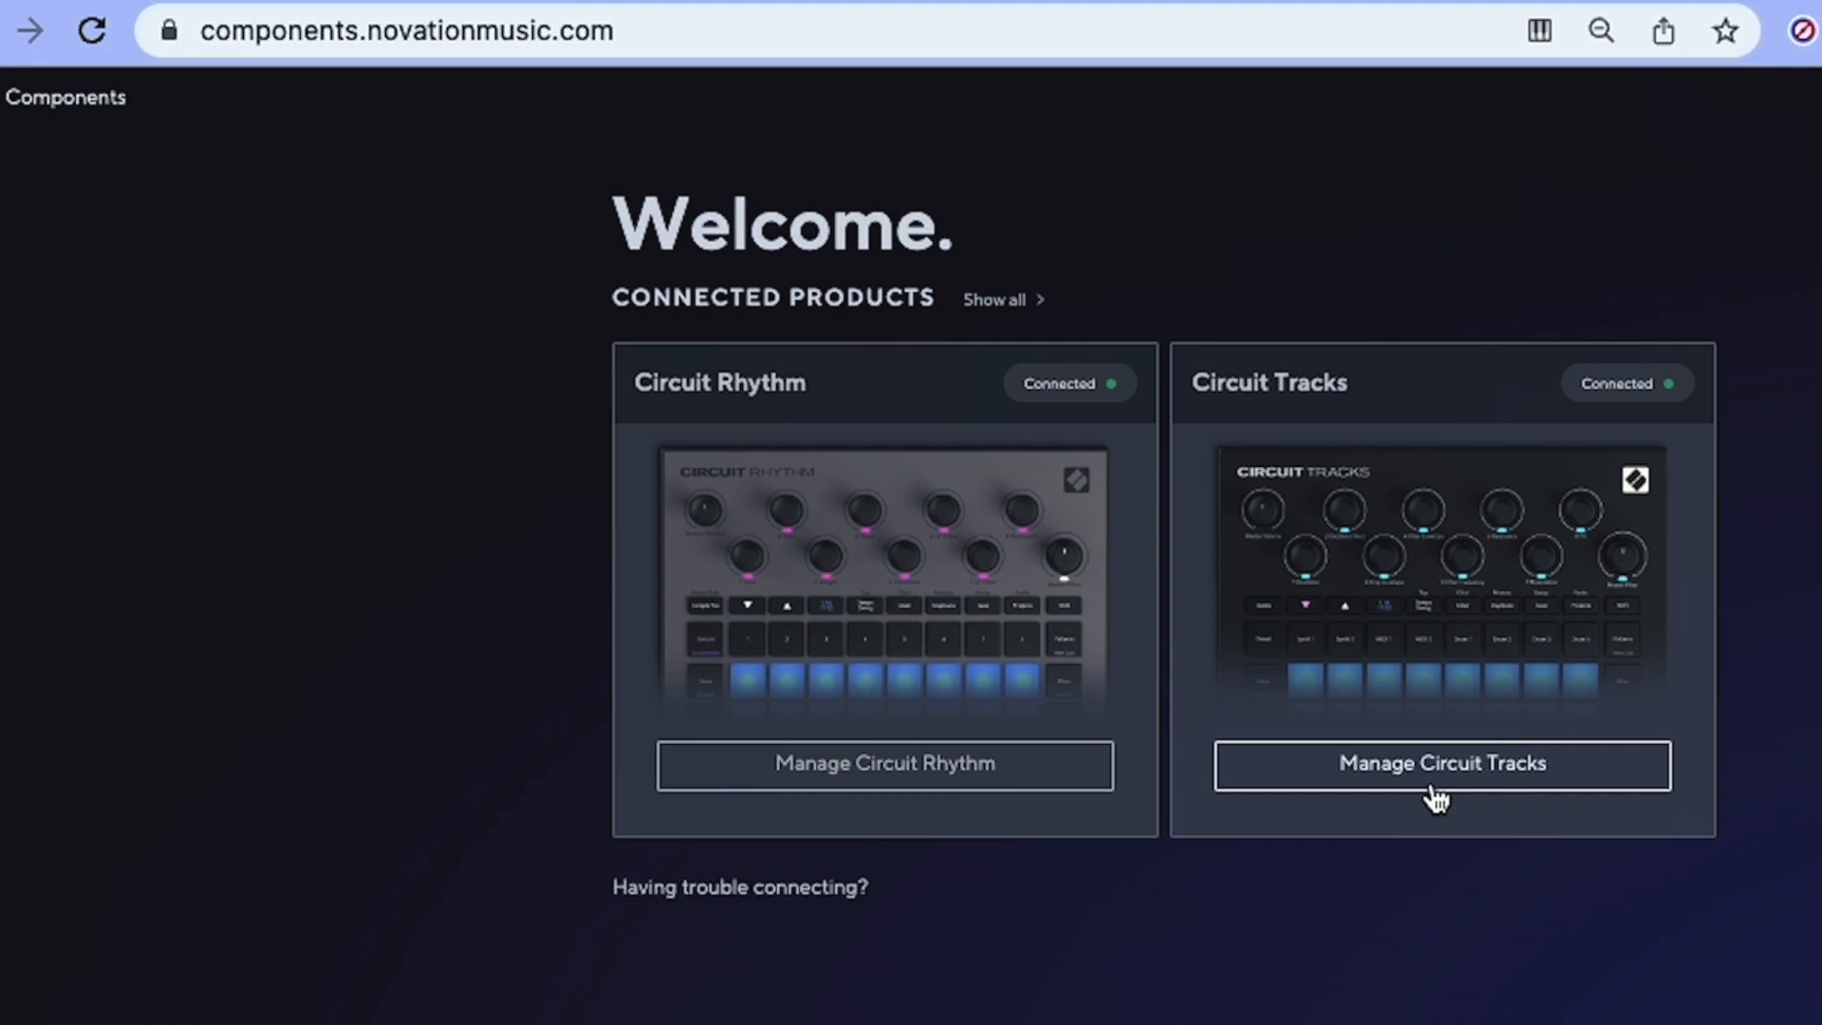
pyautogui.moveTo(1314, 554)
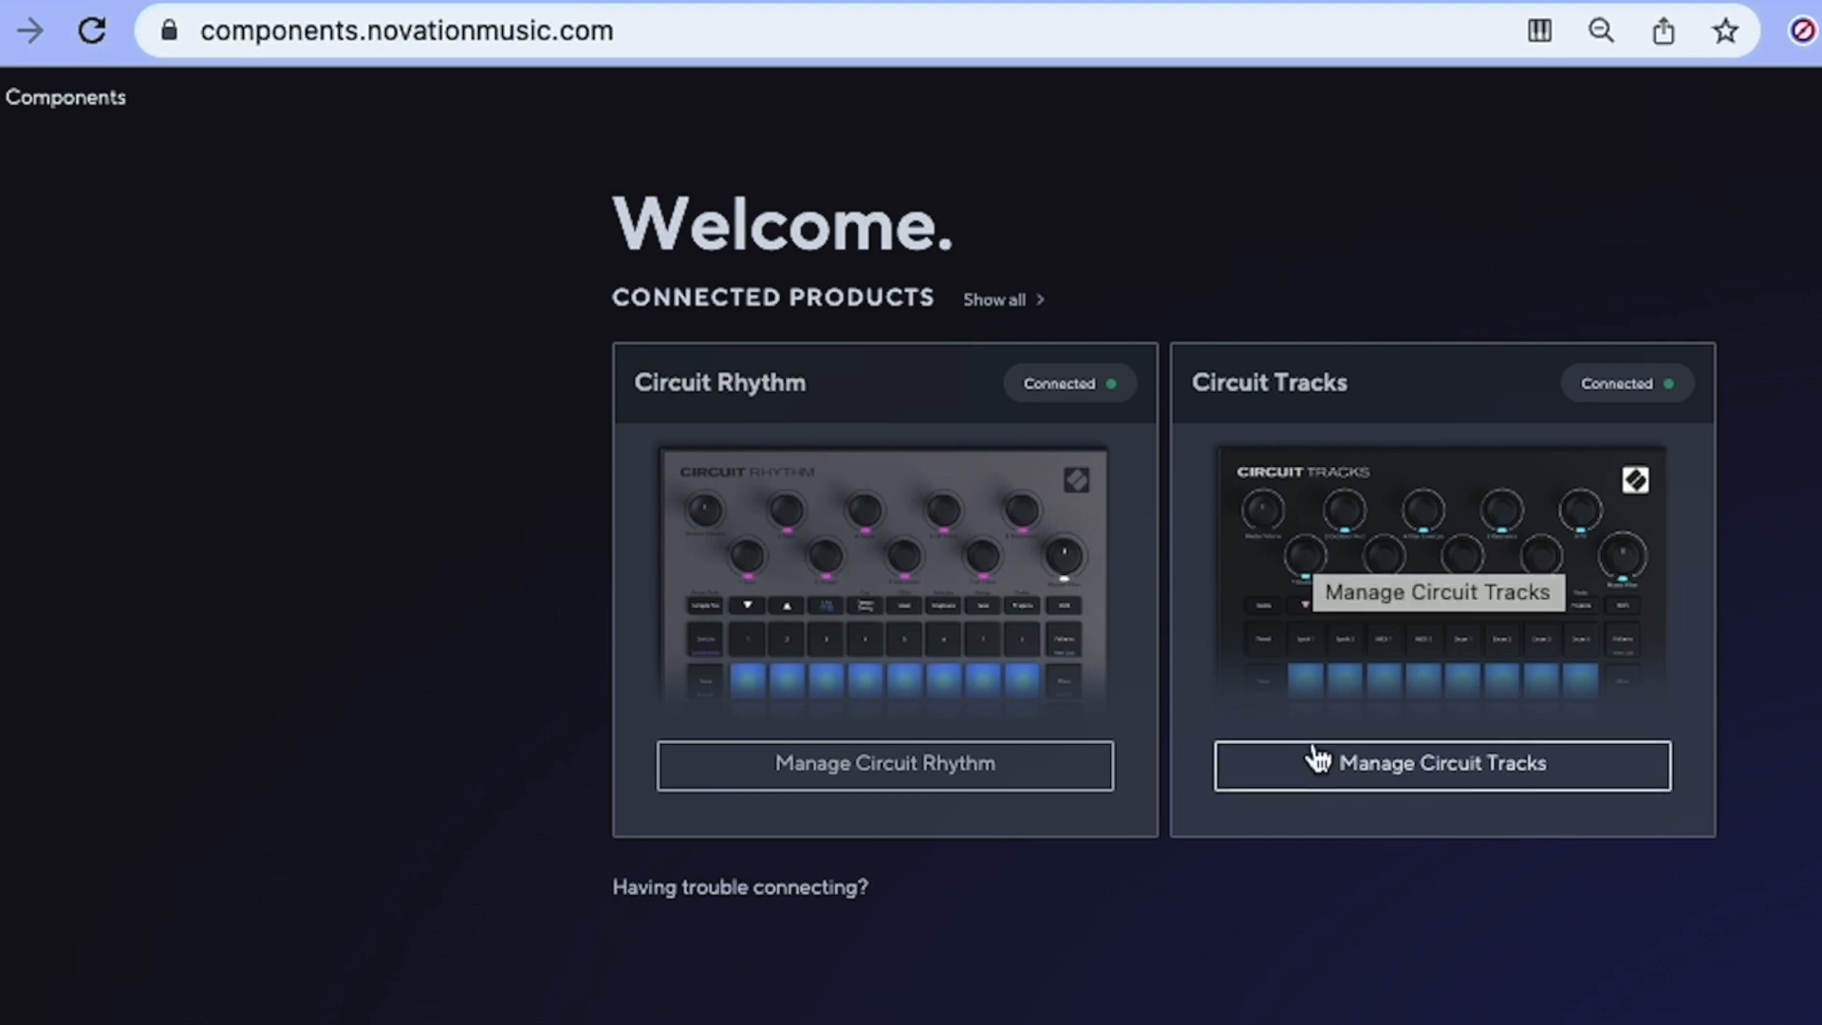
# - Choose 'Manage Circuit Tracks' to reach its Packs page
pyautogui.click(1439, 762)
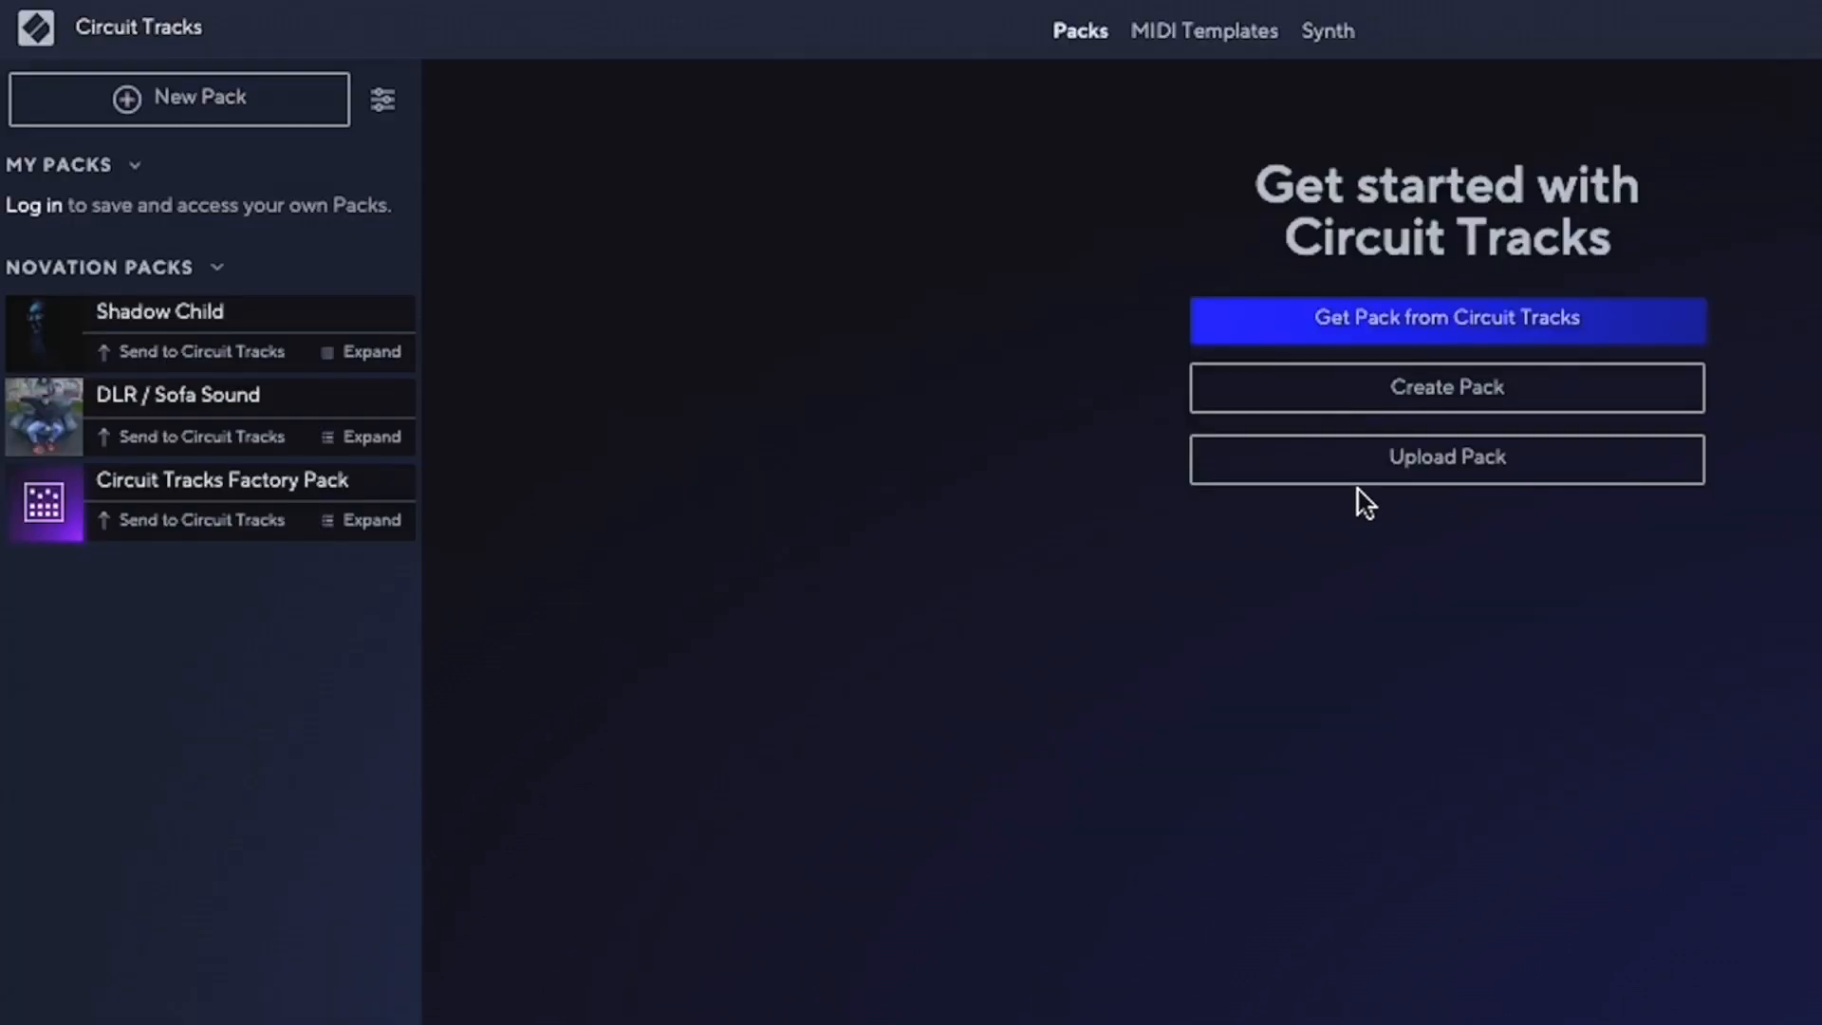
pyautogui.moveTo(1078, 84)
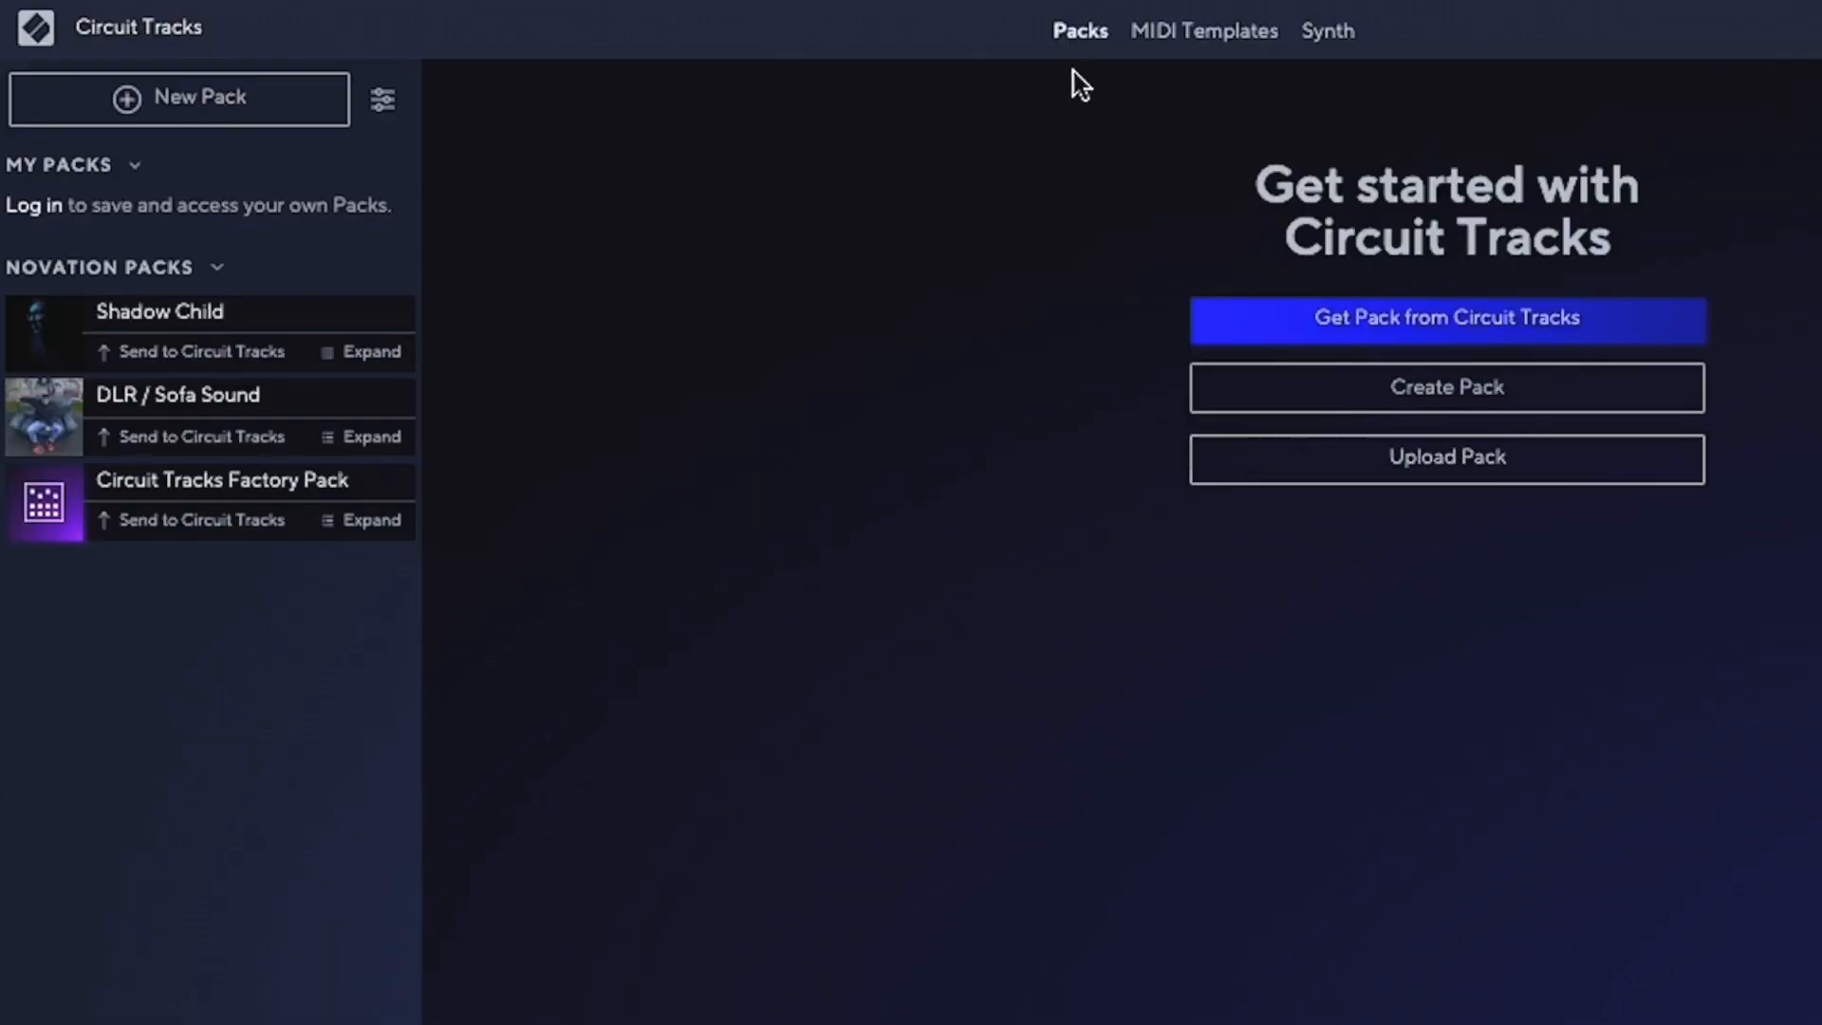
pyautogui.moveTo(1119, 32)
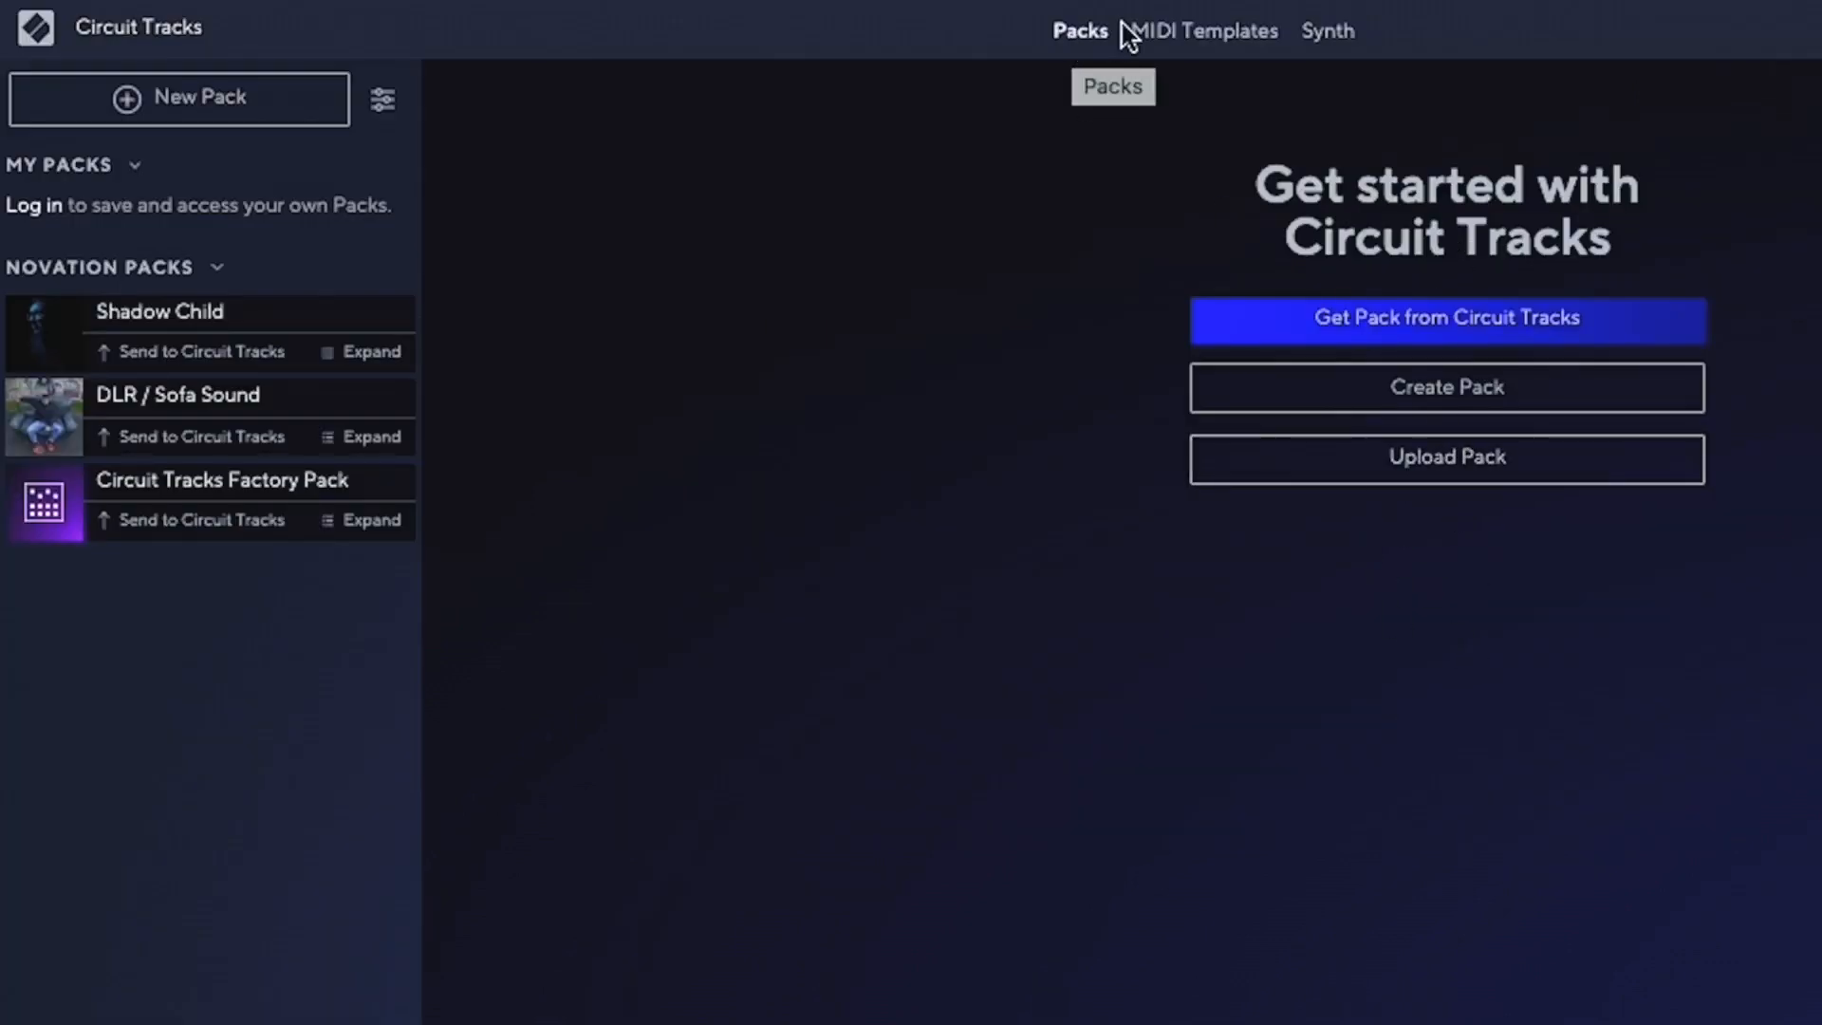
pyautogui.moveTo(1347, 37)
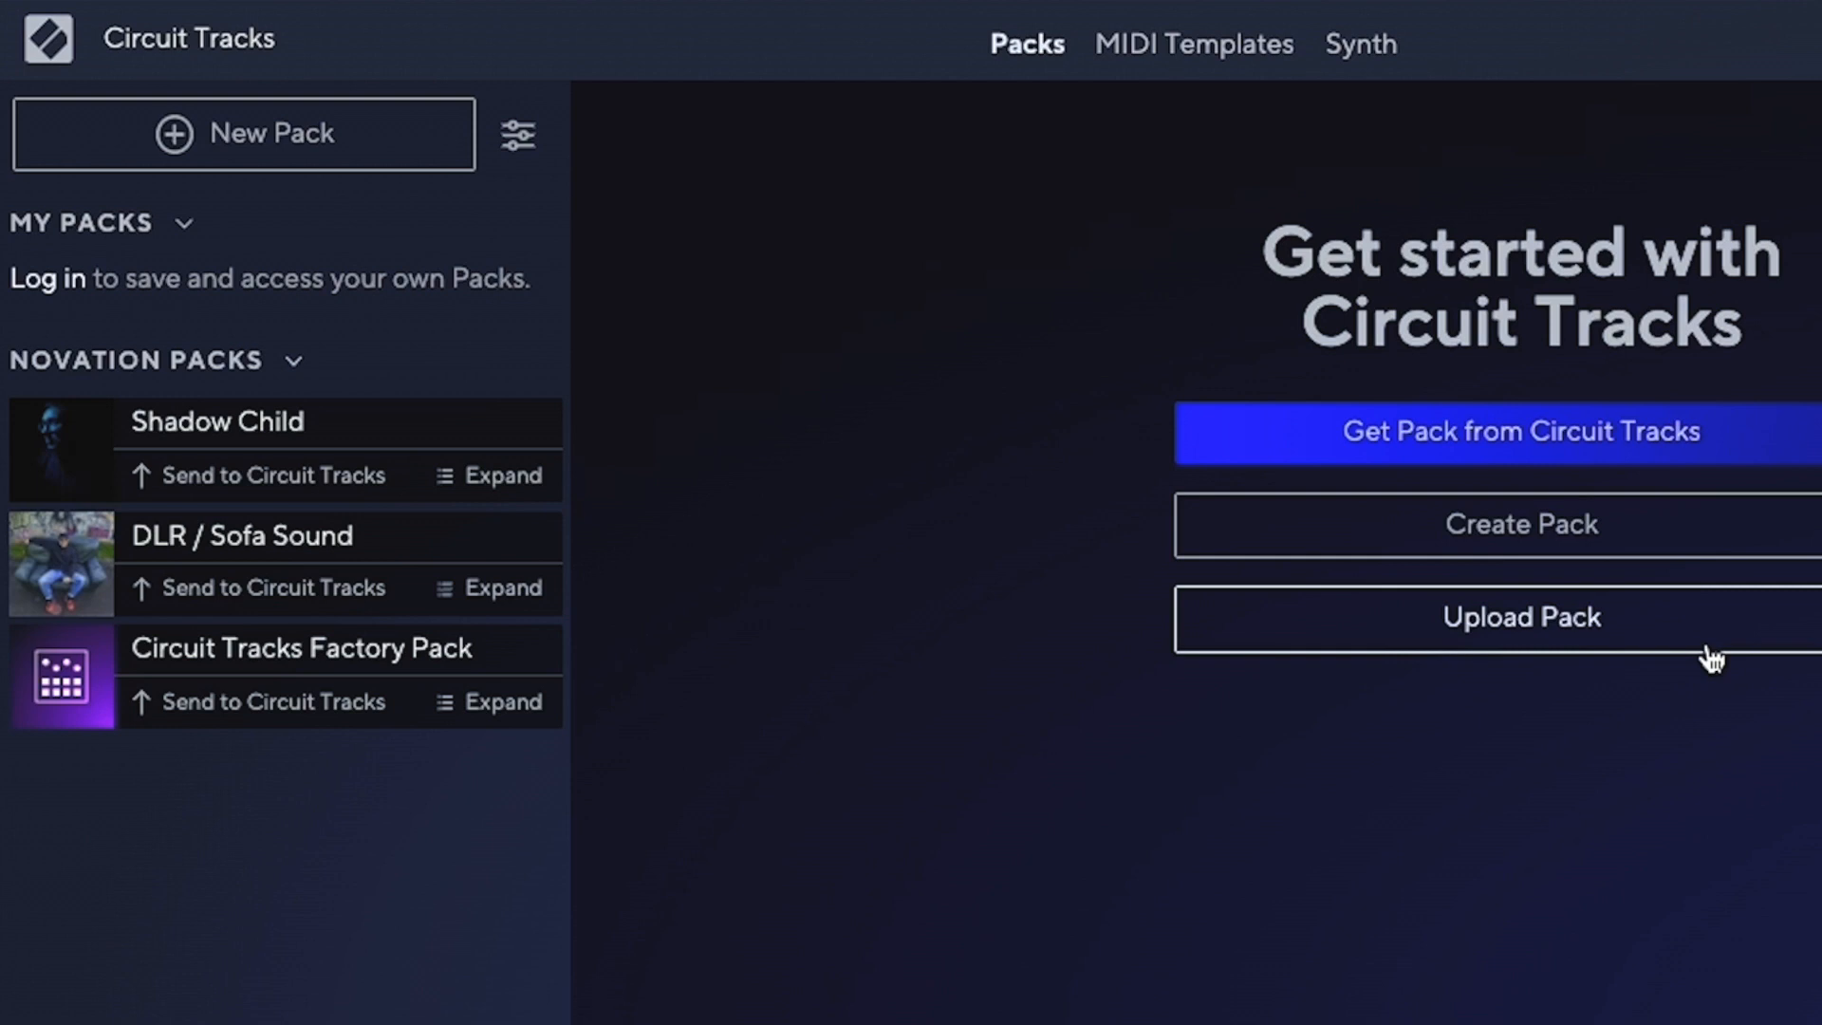
pyautogui.moveTo(1661, 523)
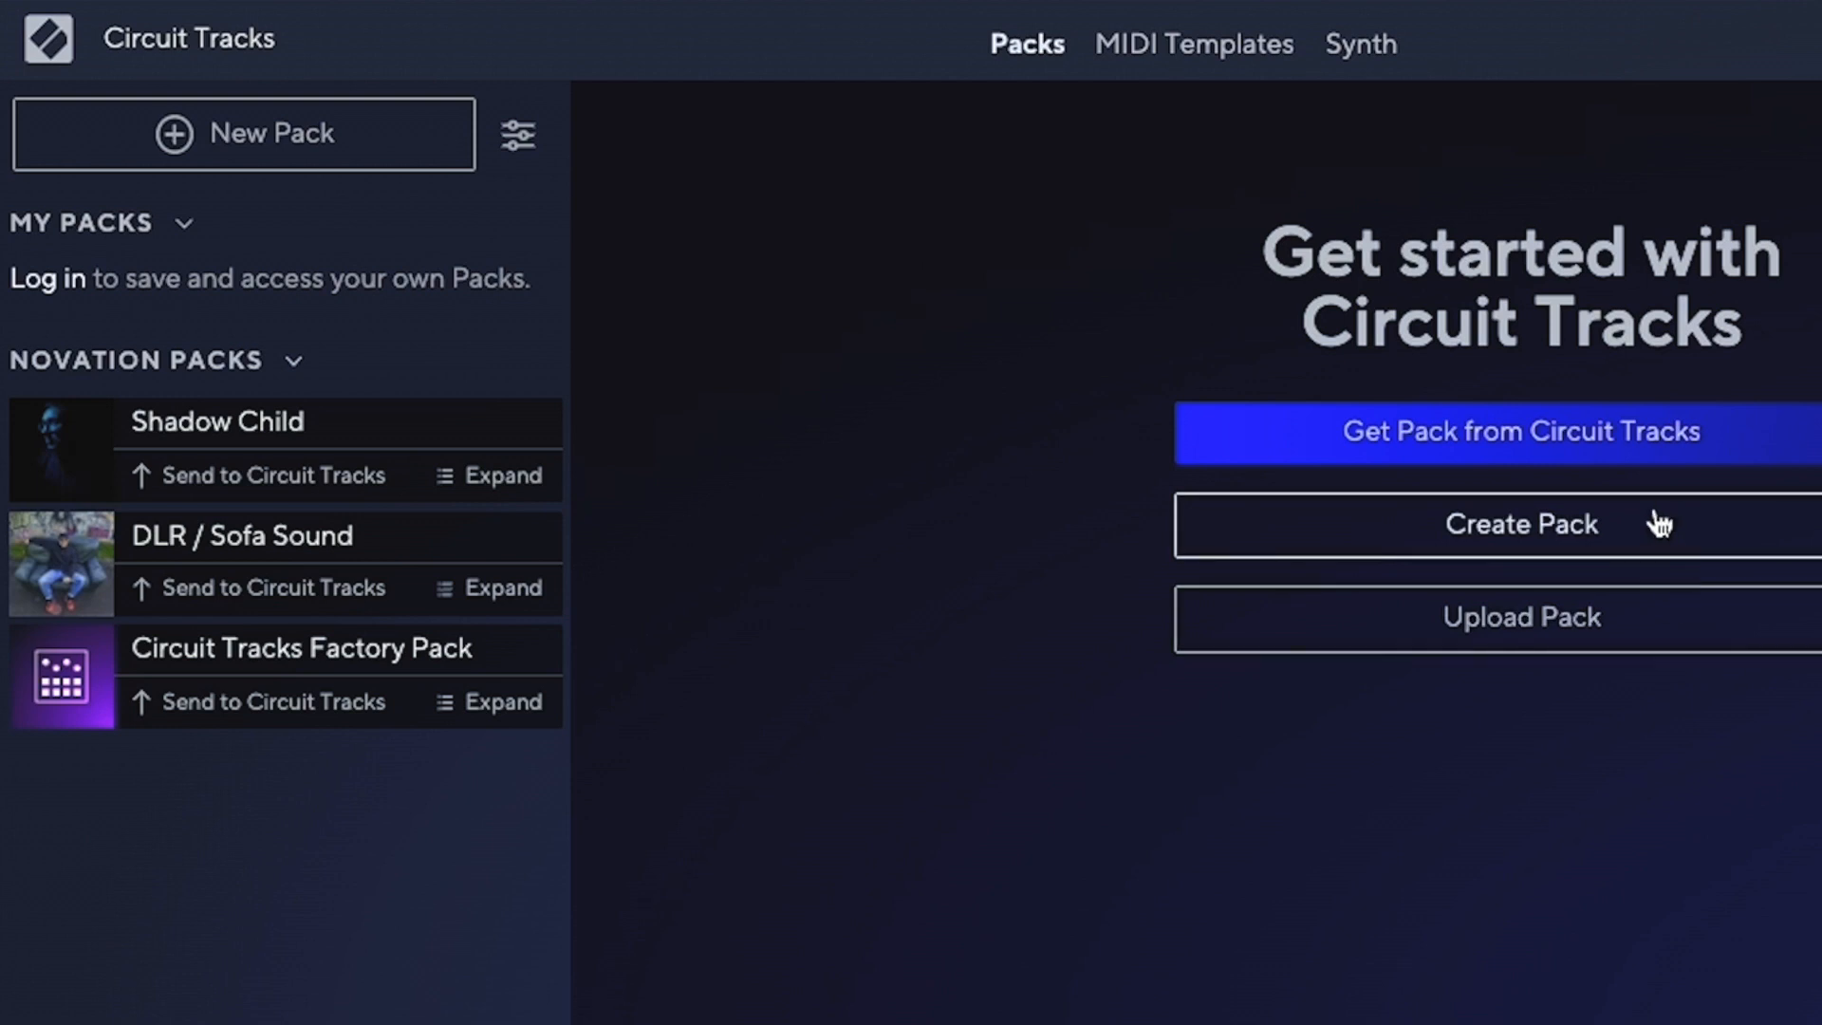
# - Create a new pack, browse its Samples pages, and select sample slot 1
pyautogui.click(1520, 524)
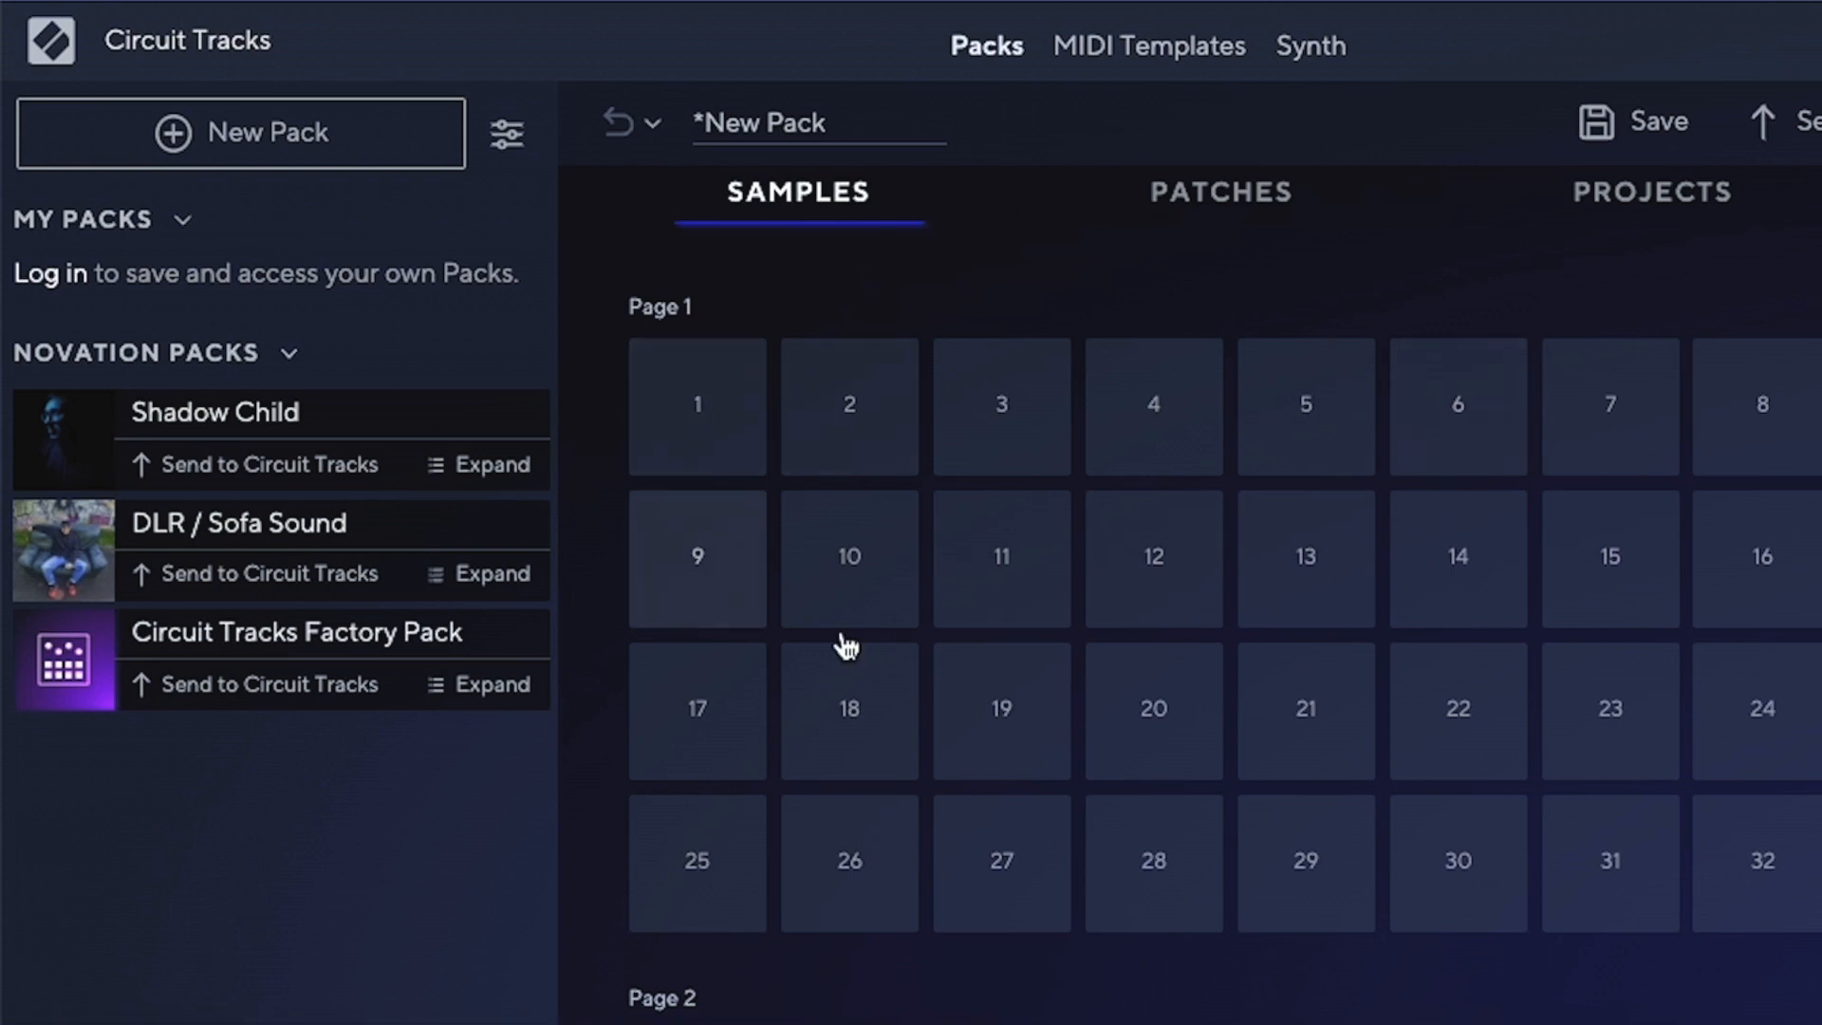
pyautogui.moveTo(1154, 592)
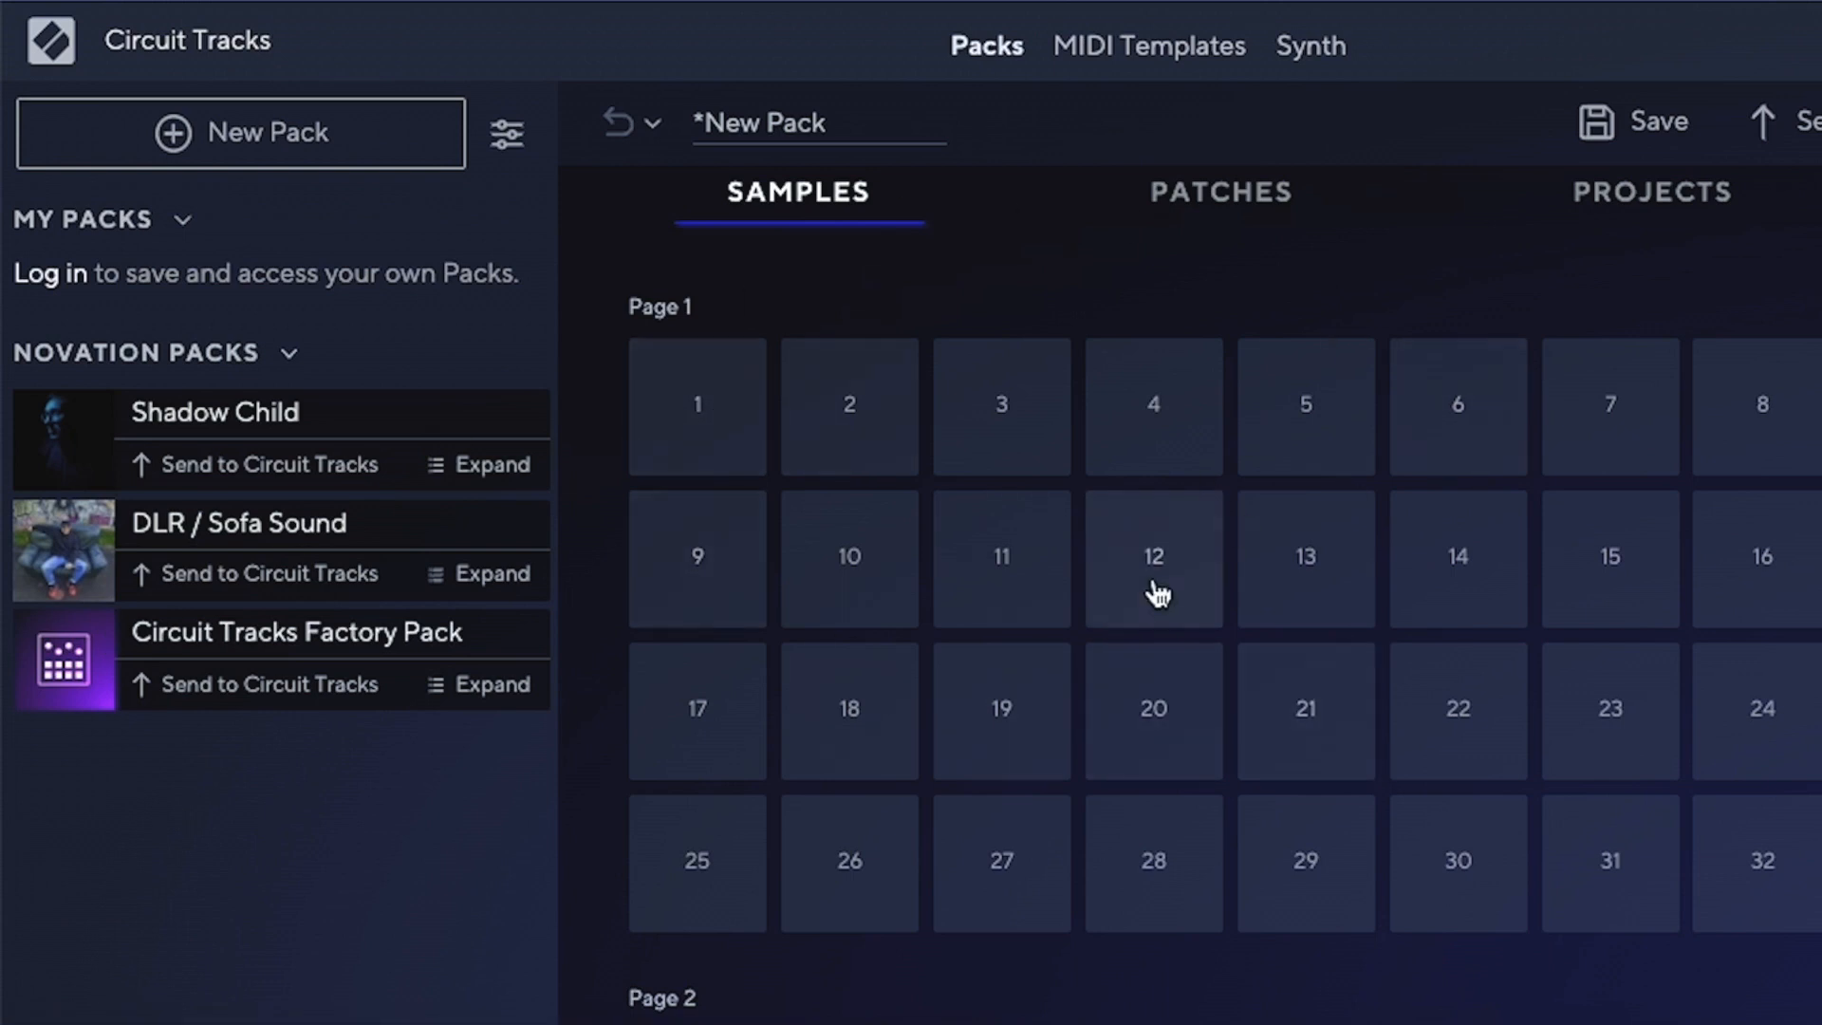
pyautogui.scroll(-3)
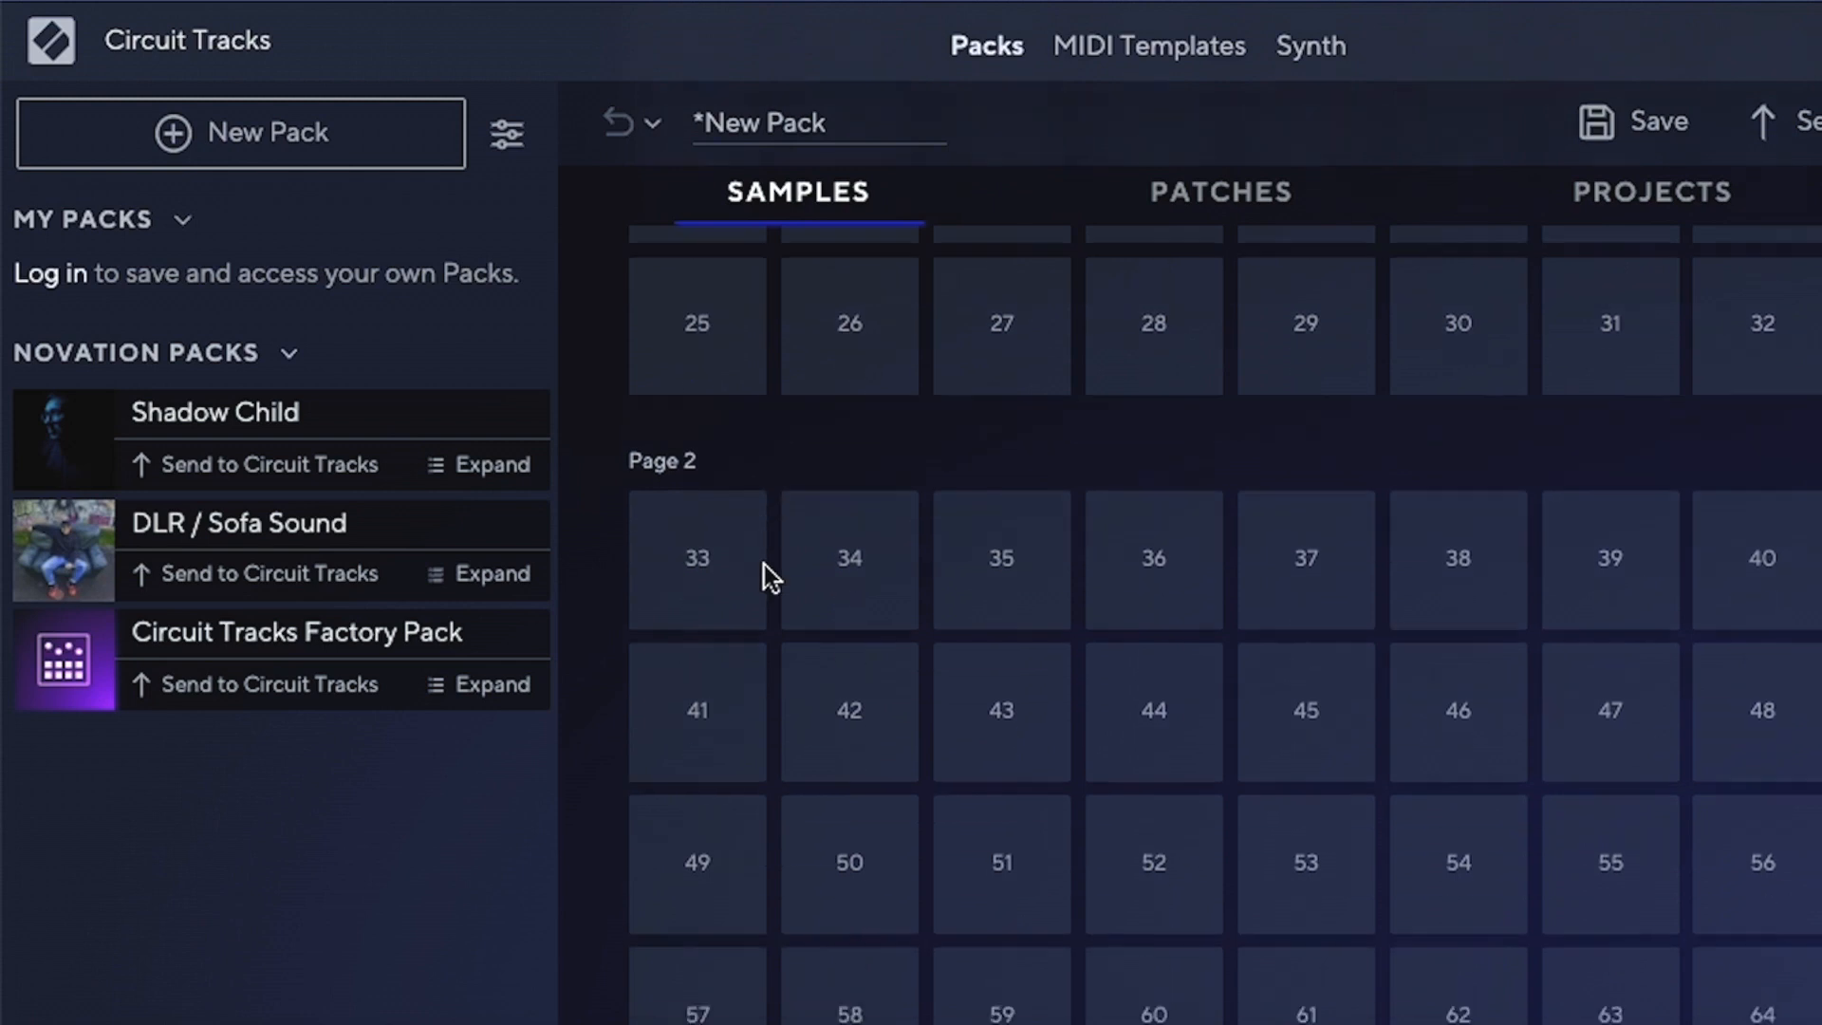
pyautogui.scroll(3)
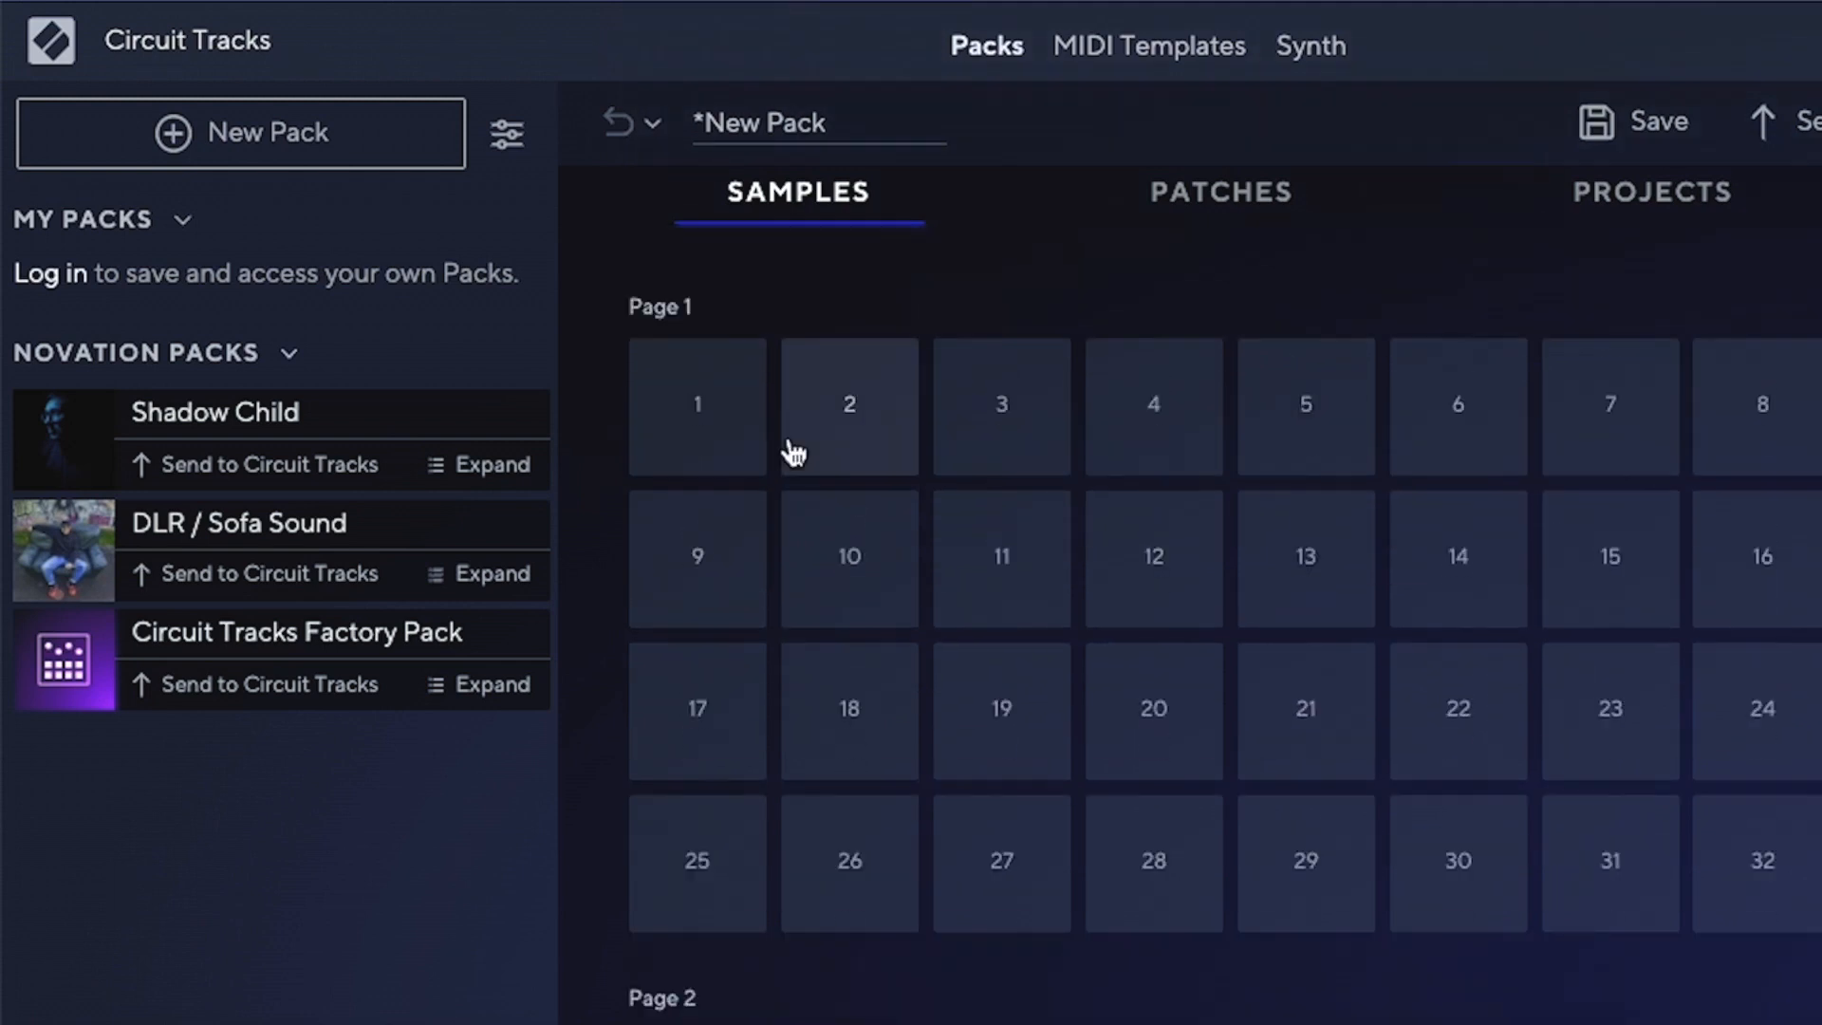
pyautogui.click(698, 405)
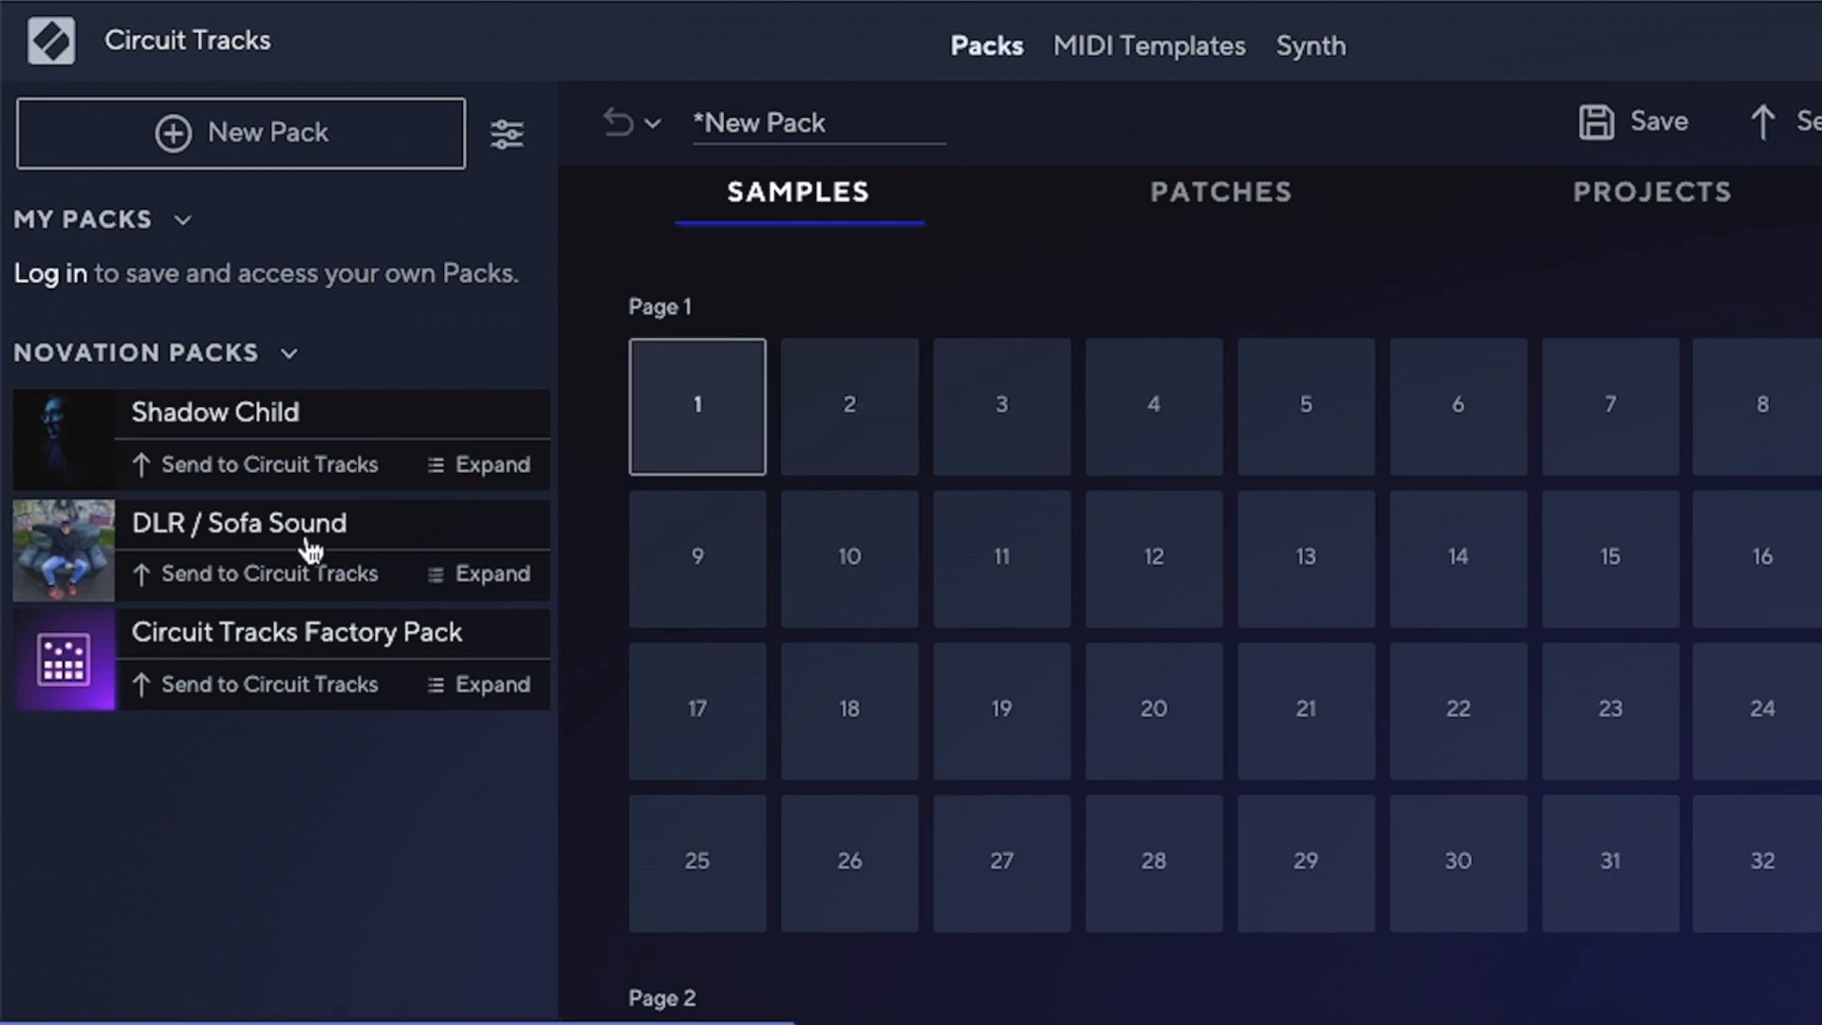
pyautogui.moveTo(314, 414)
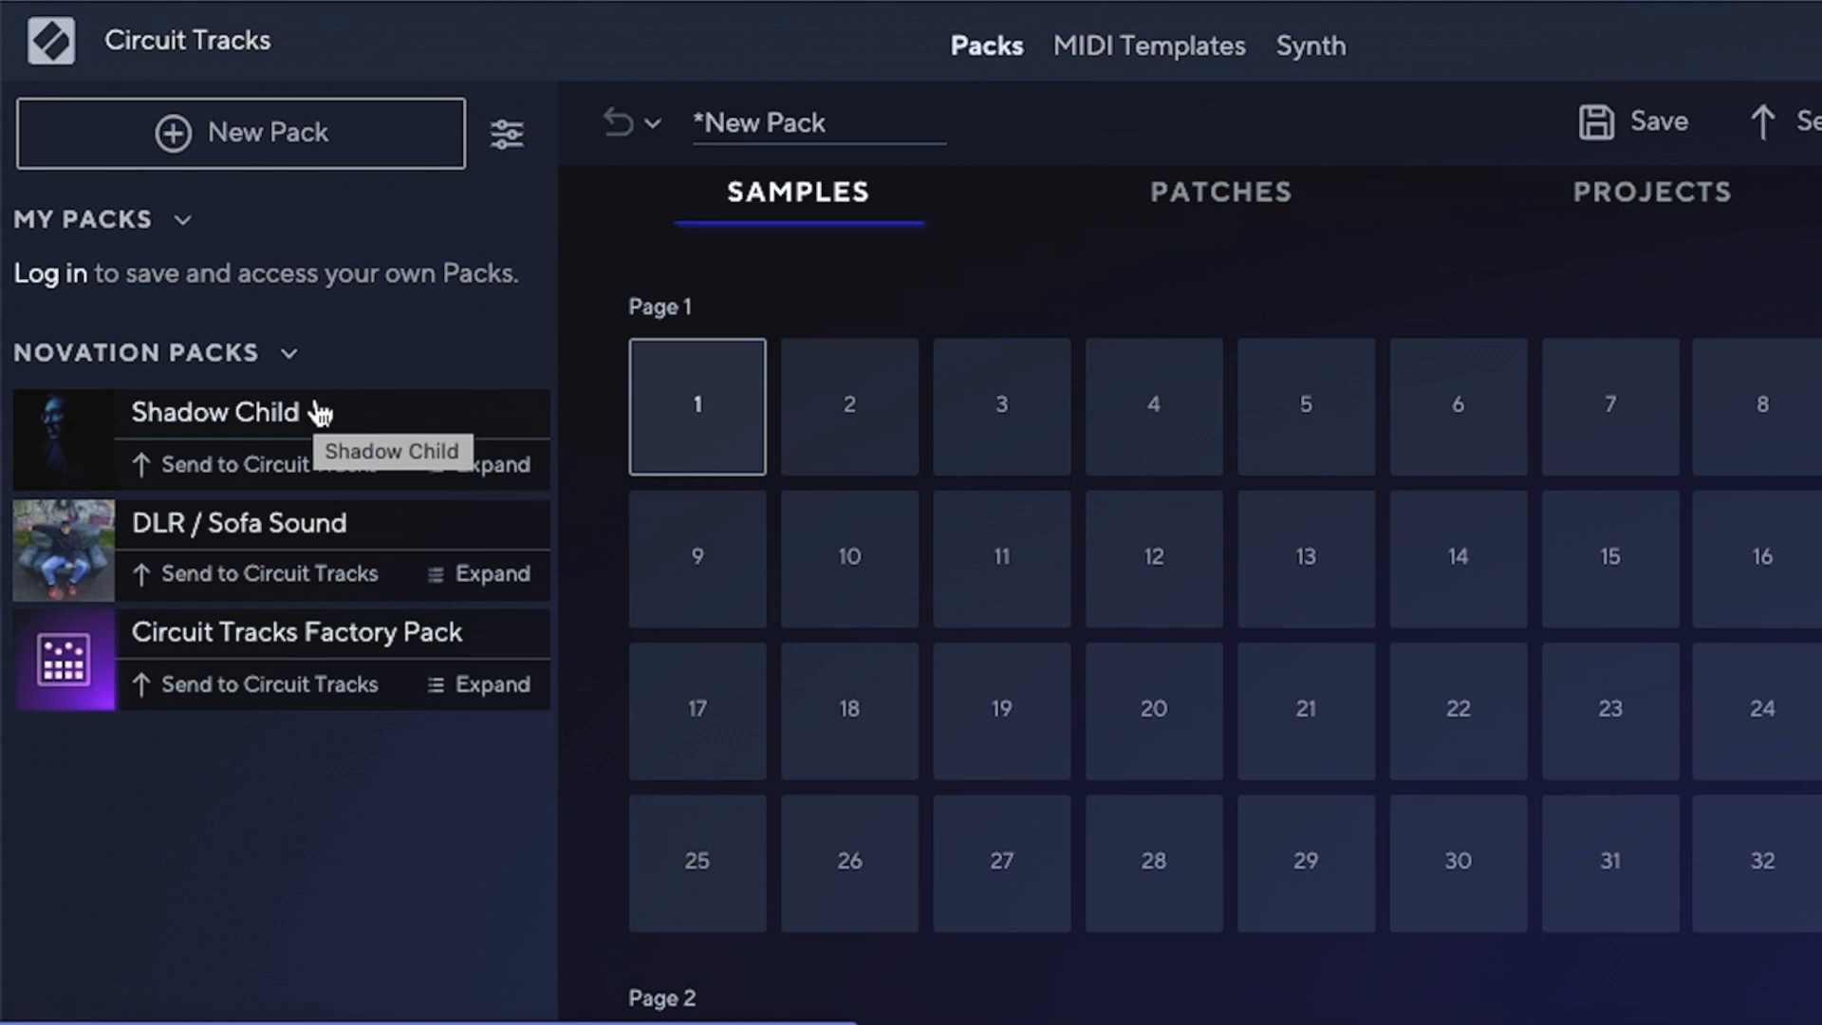
pyautogui.moveTo(269, 471)
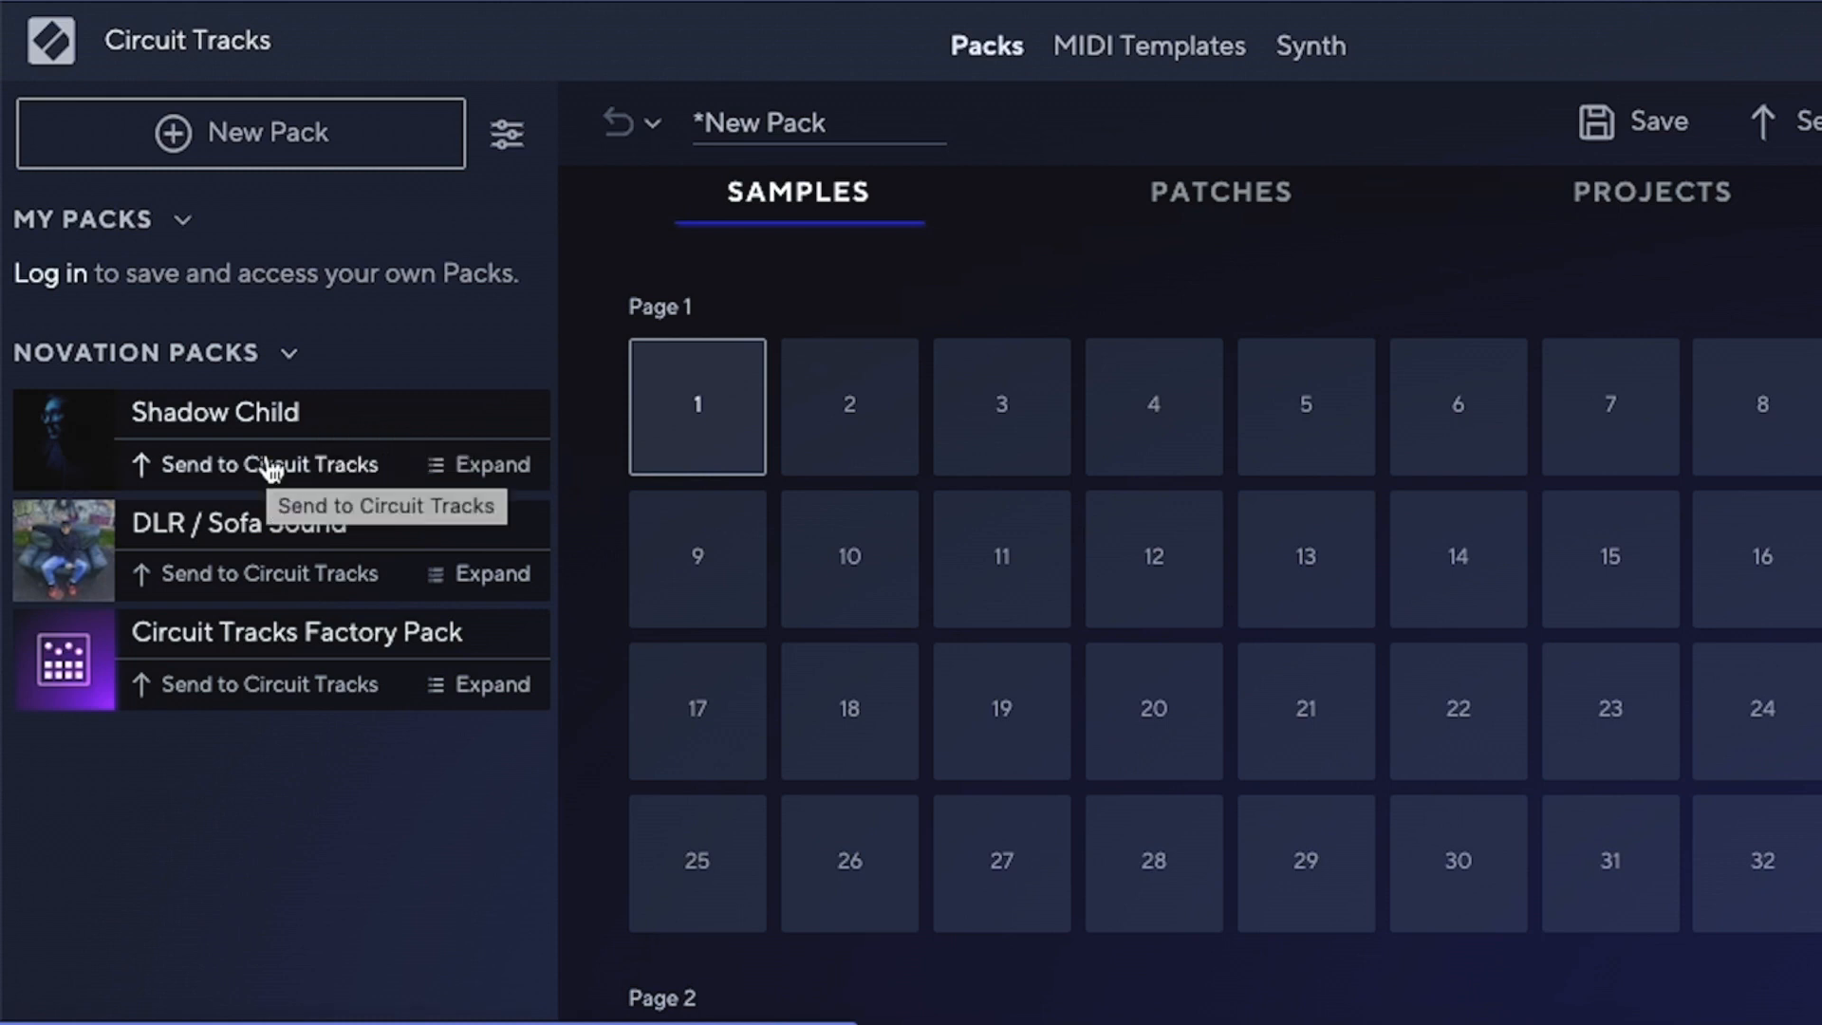
pyautogui.moveTo(937, 372)
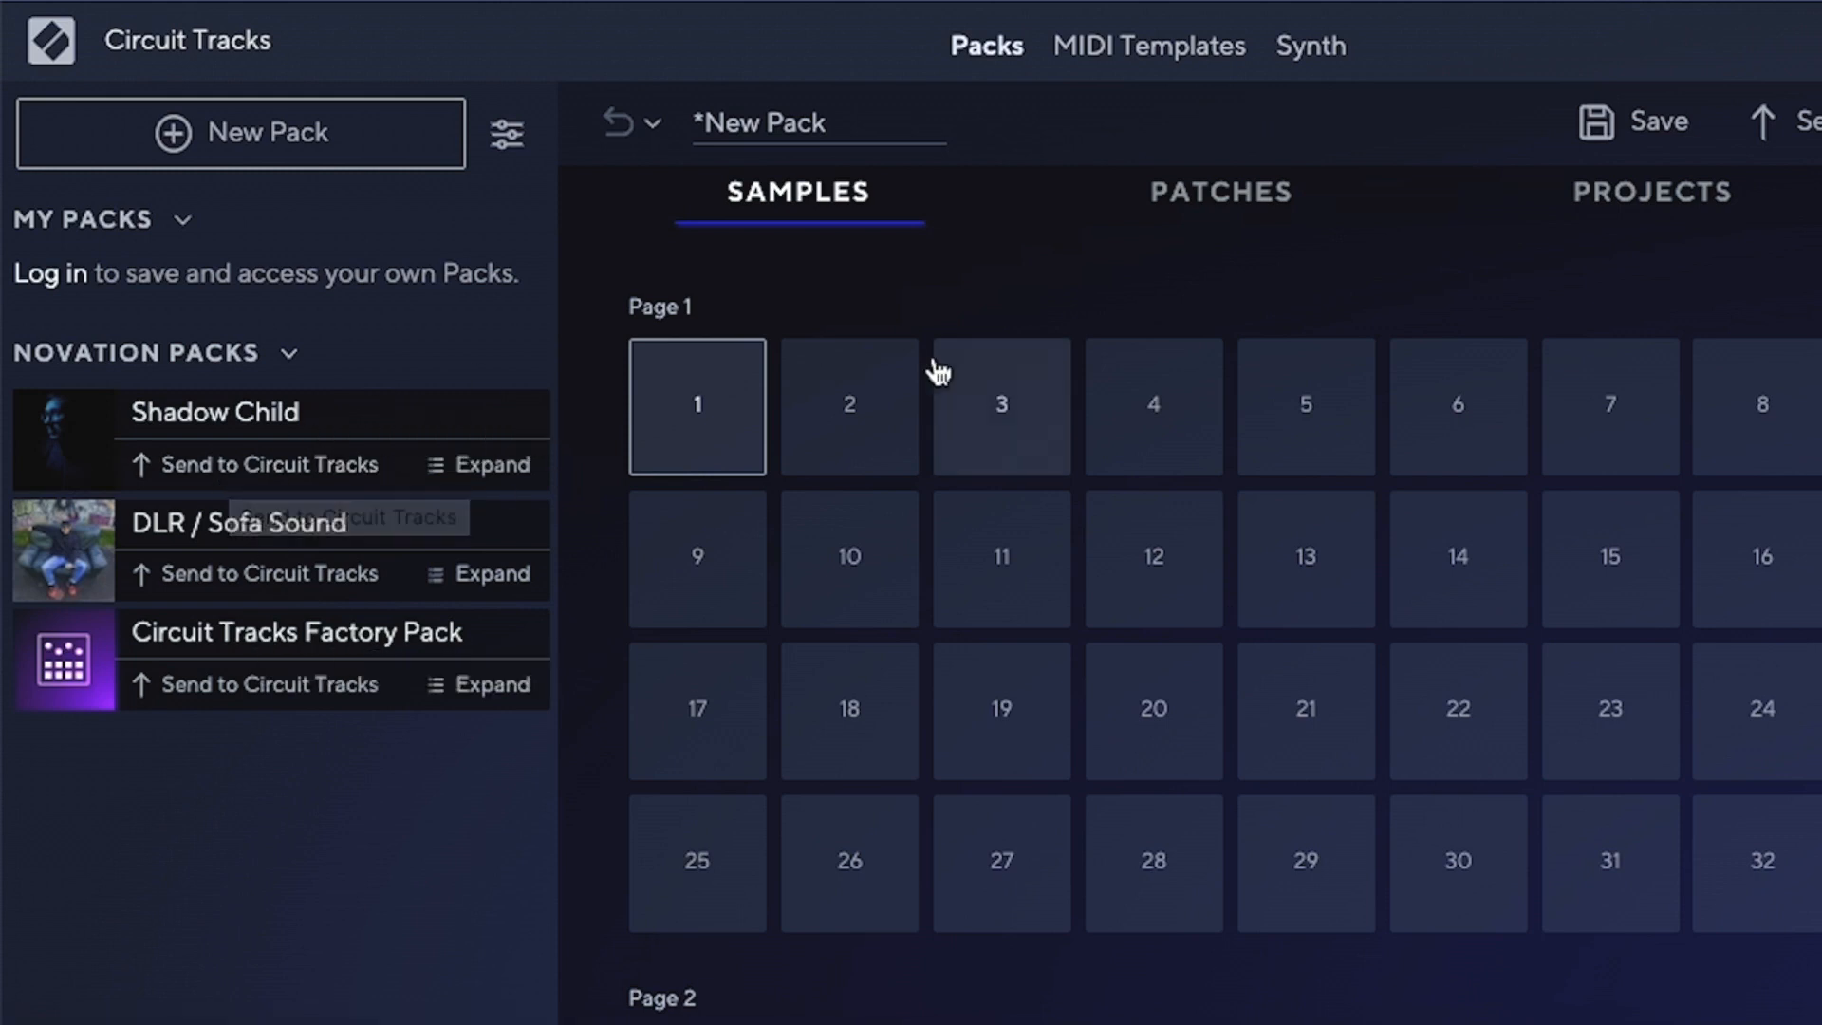
pyautogui.moveTo(956, 404)
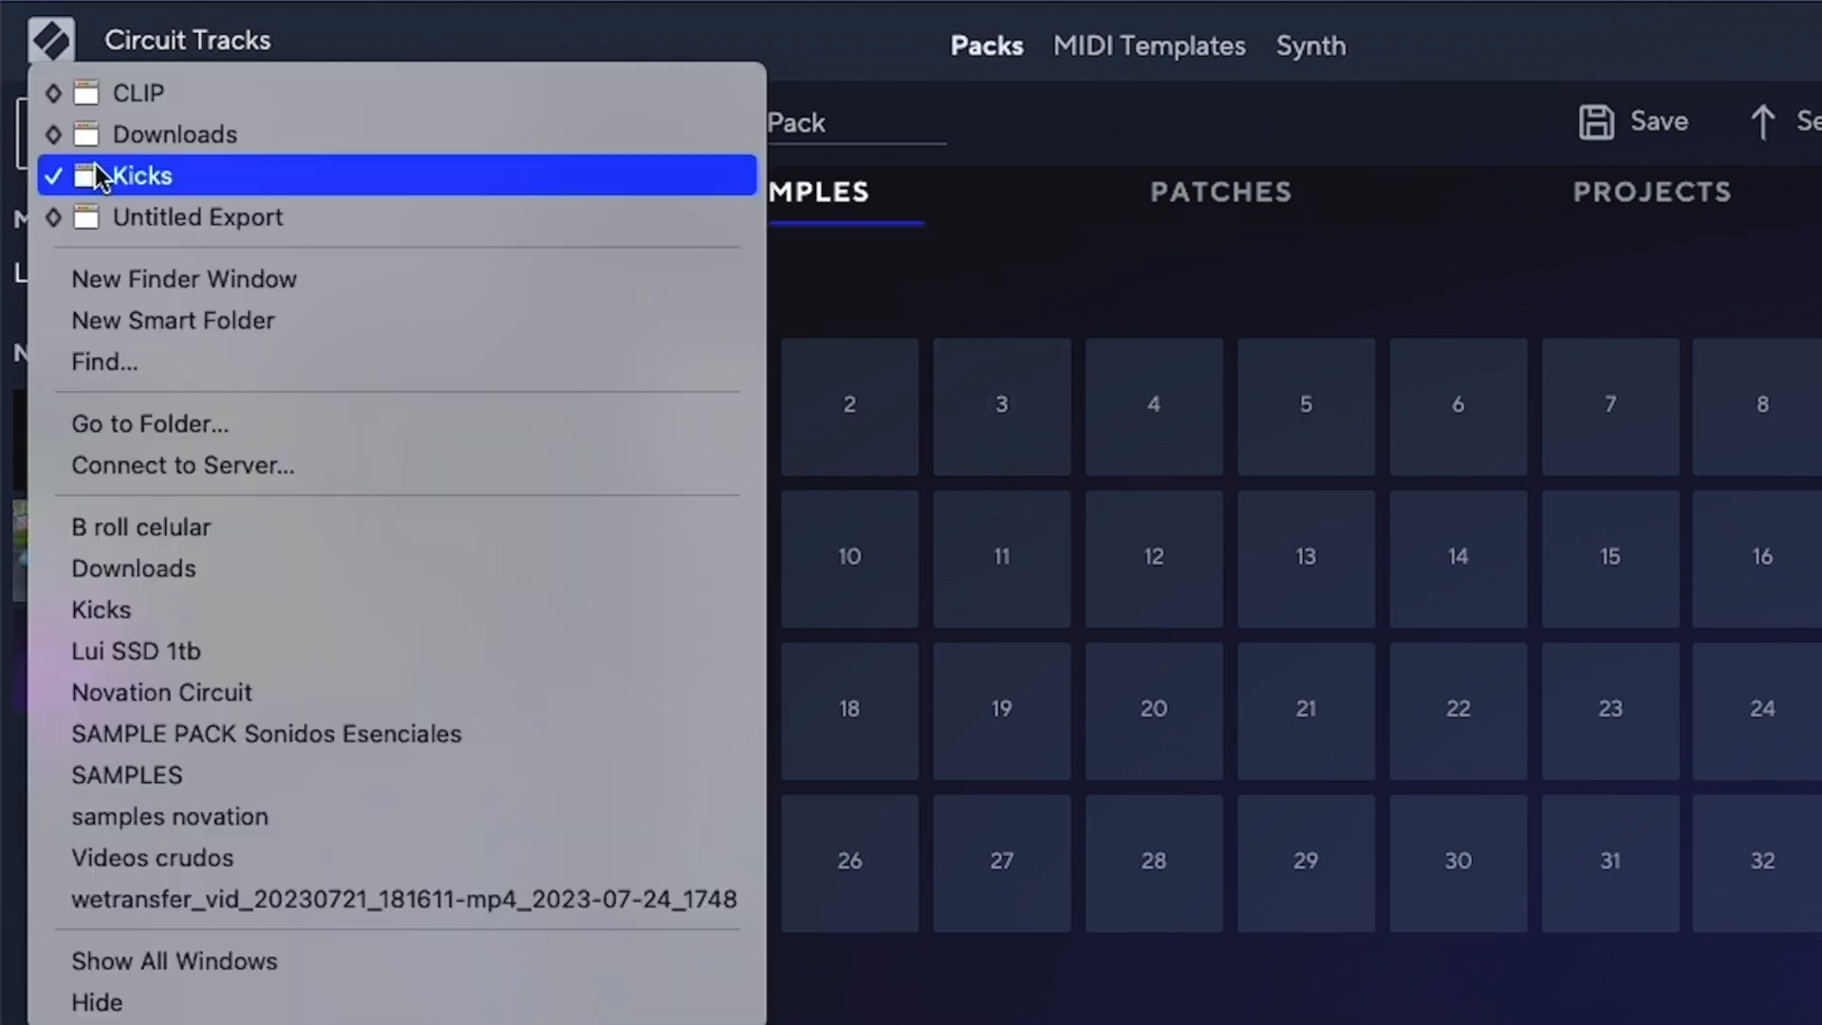
# - Bring up the Kicks folder window from the Finder dock menu
pyautogui.click(145, 175)
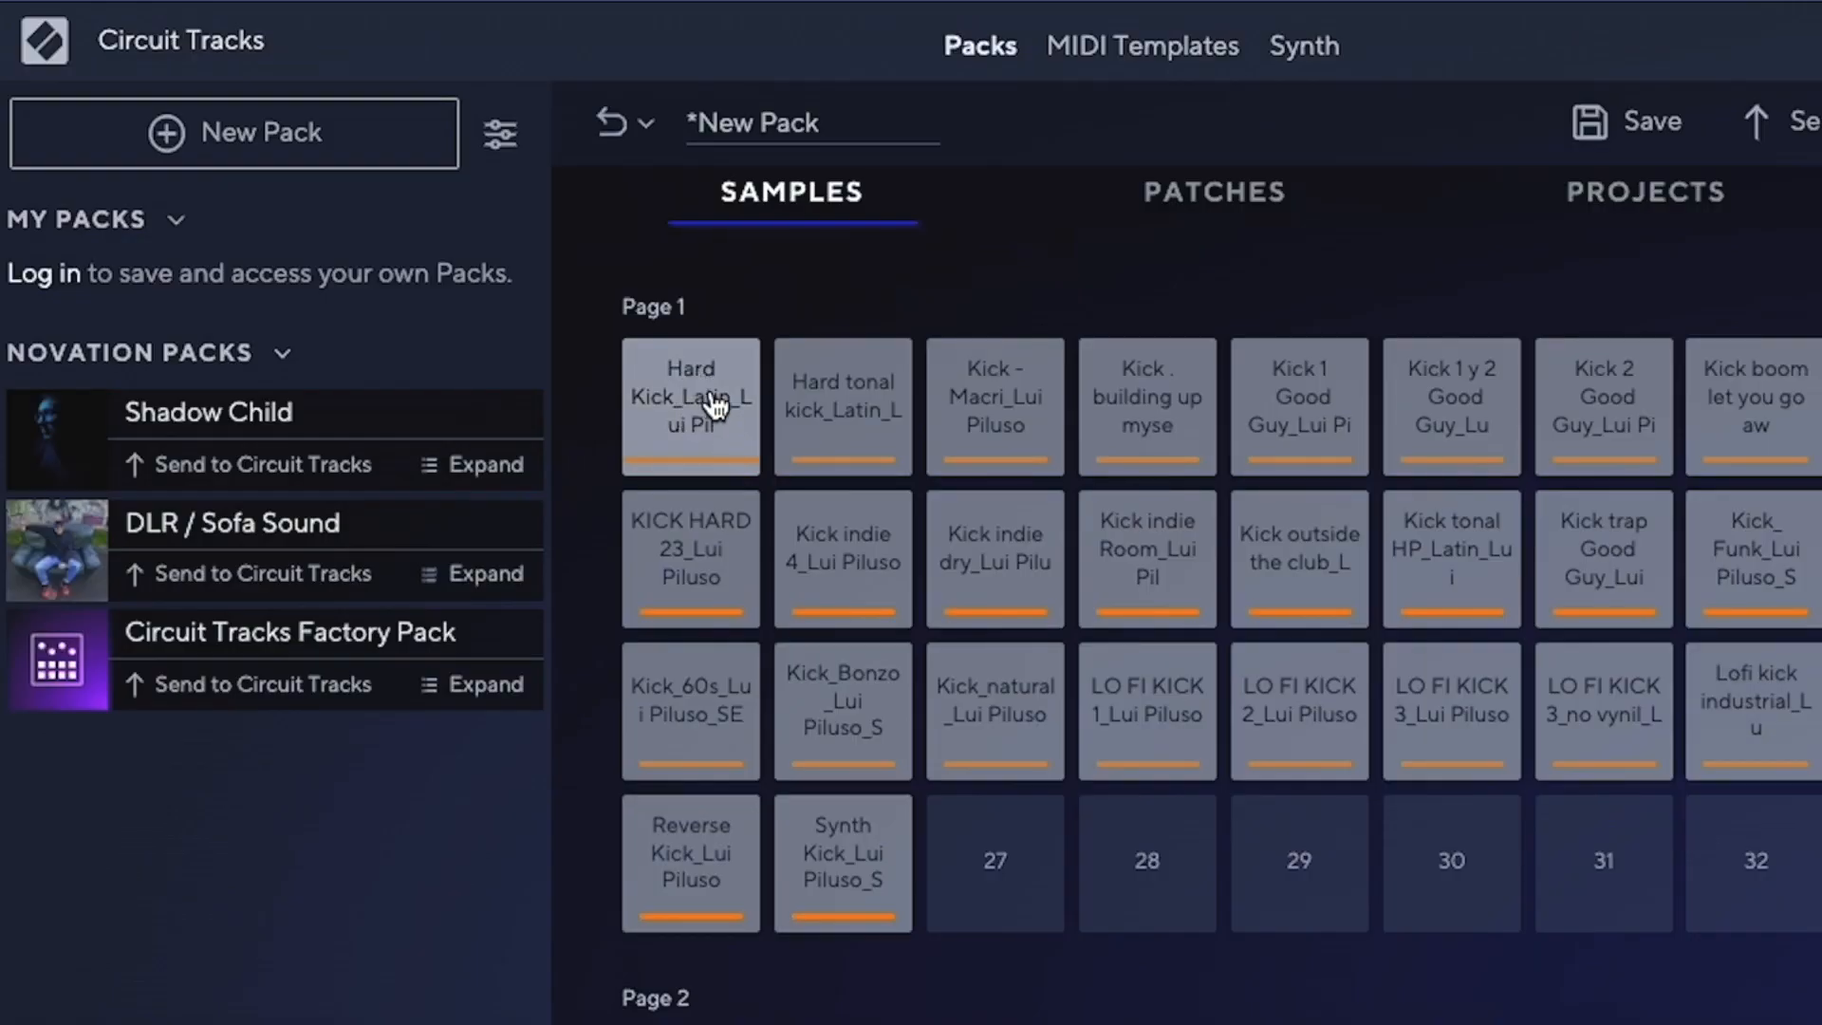
# - Enter 'Kick Lui' as the pack name in Pack Settings
pyautogui.click(1298, 710)
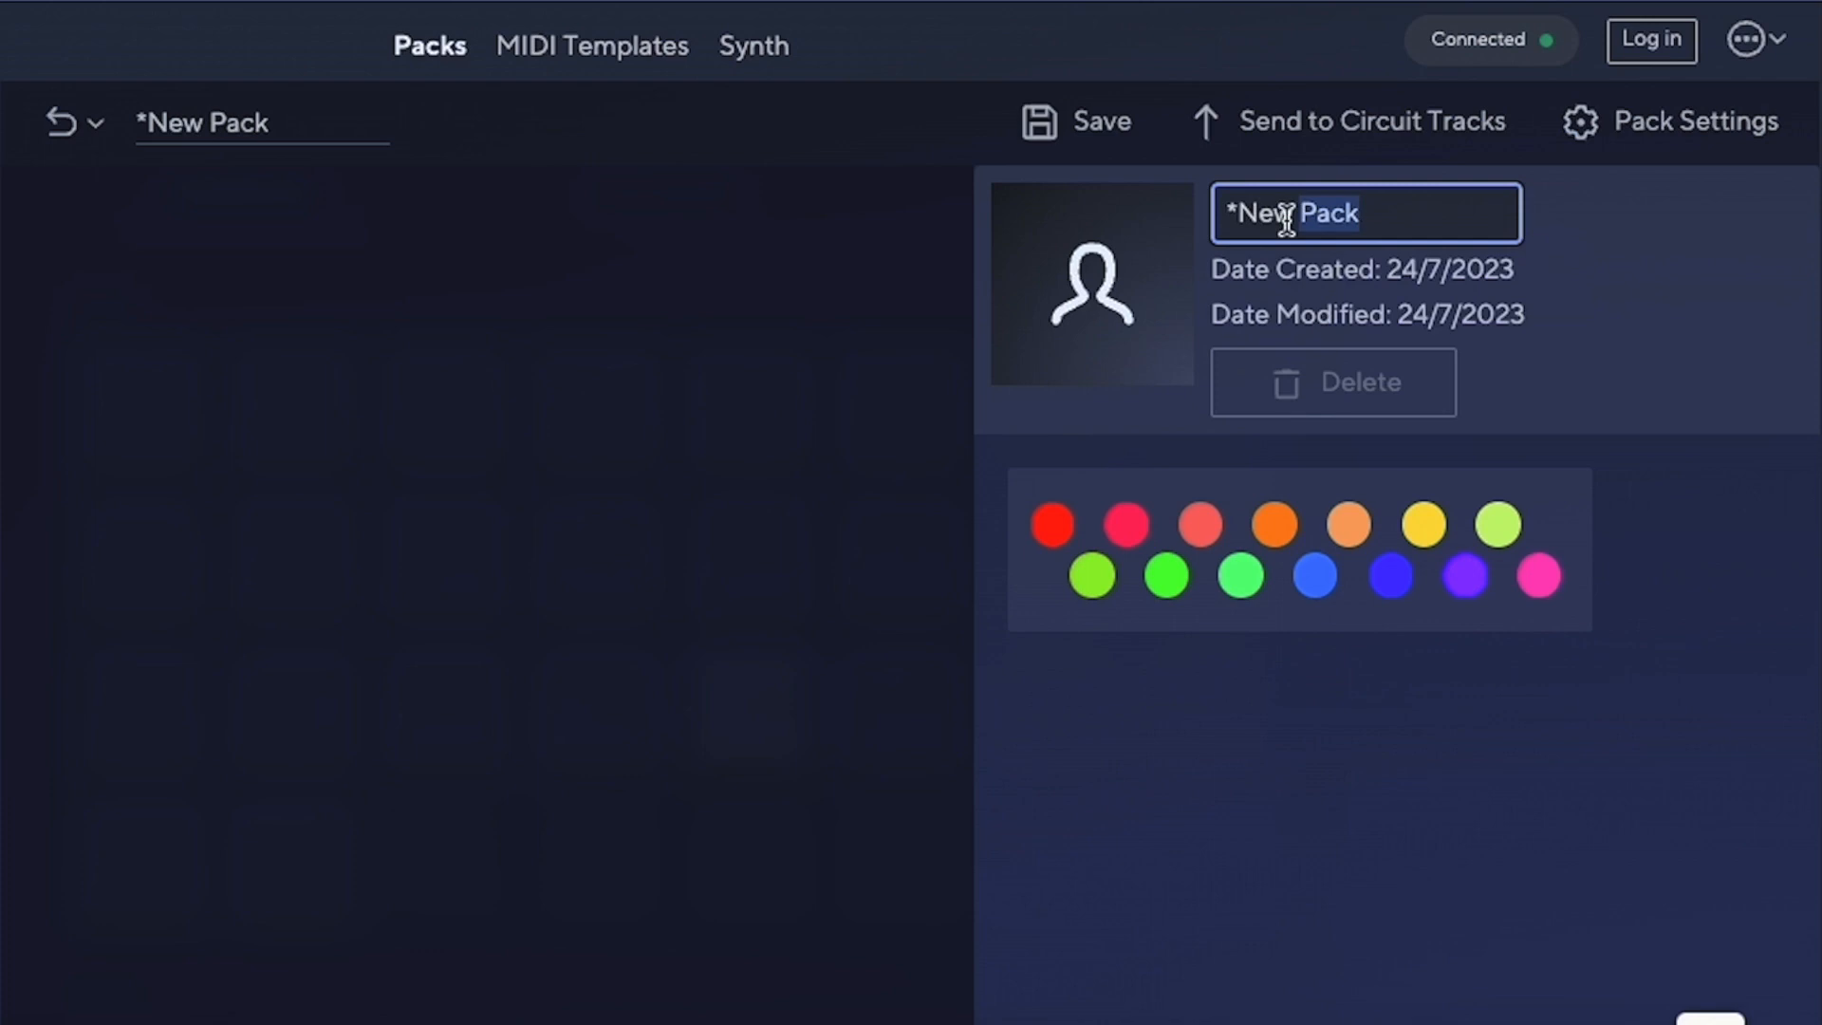
pyautogui.write('Kick Lui')
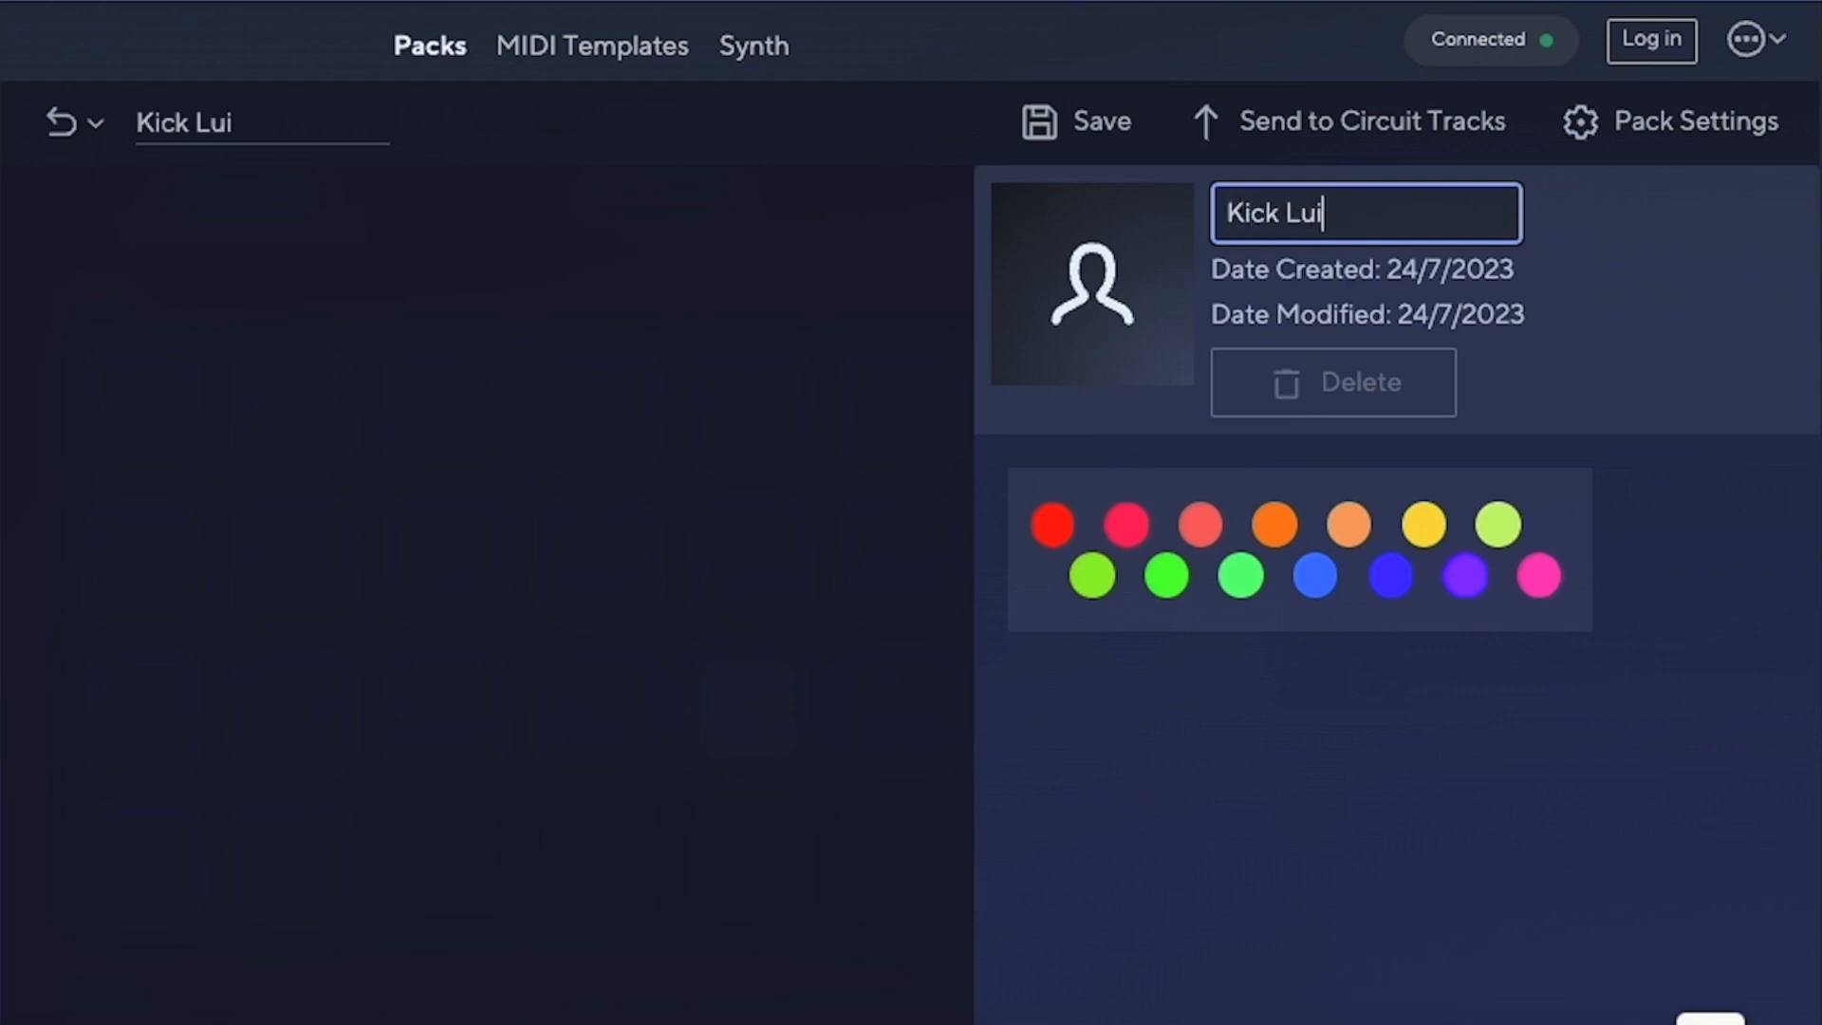
pyautogui.moveTo(1008, 183)
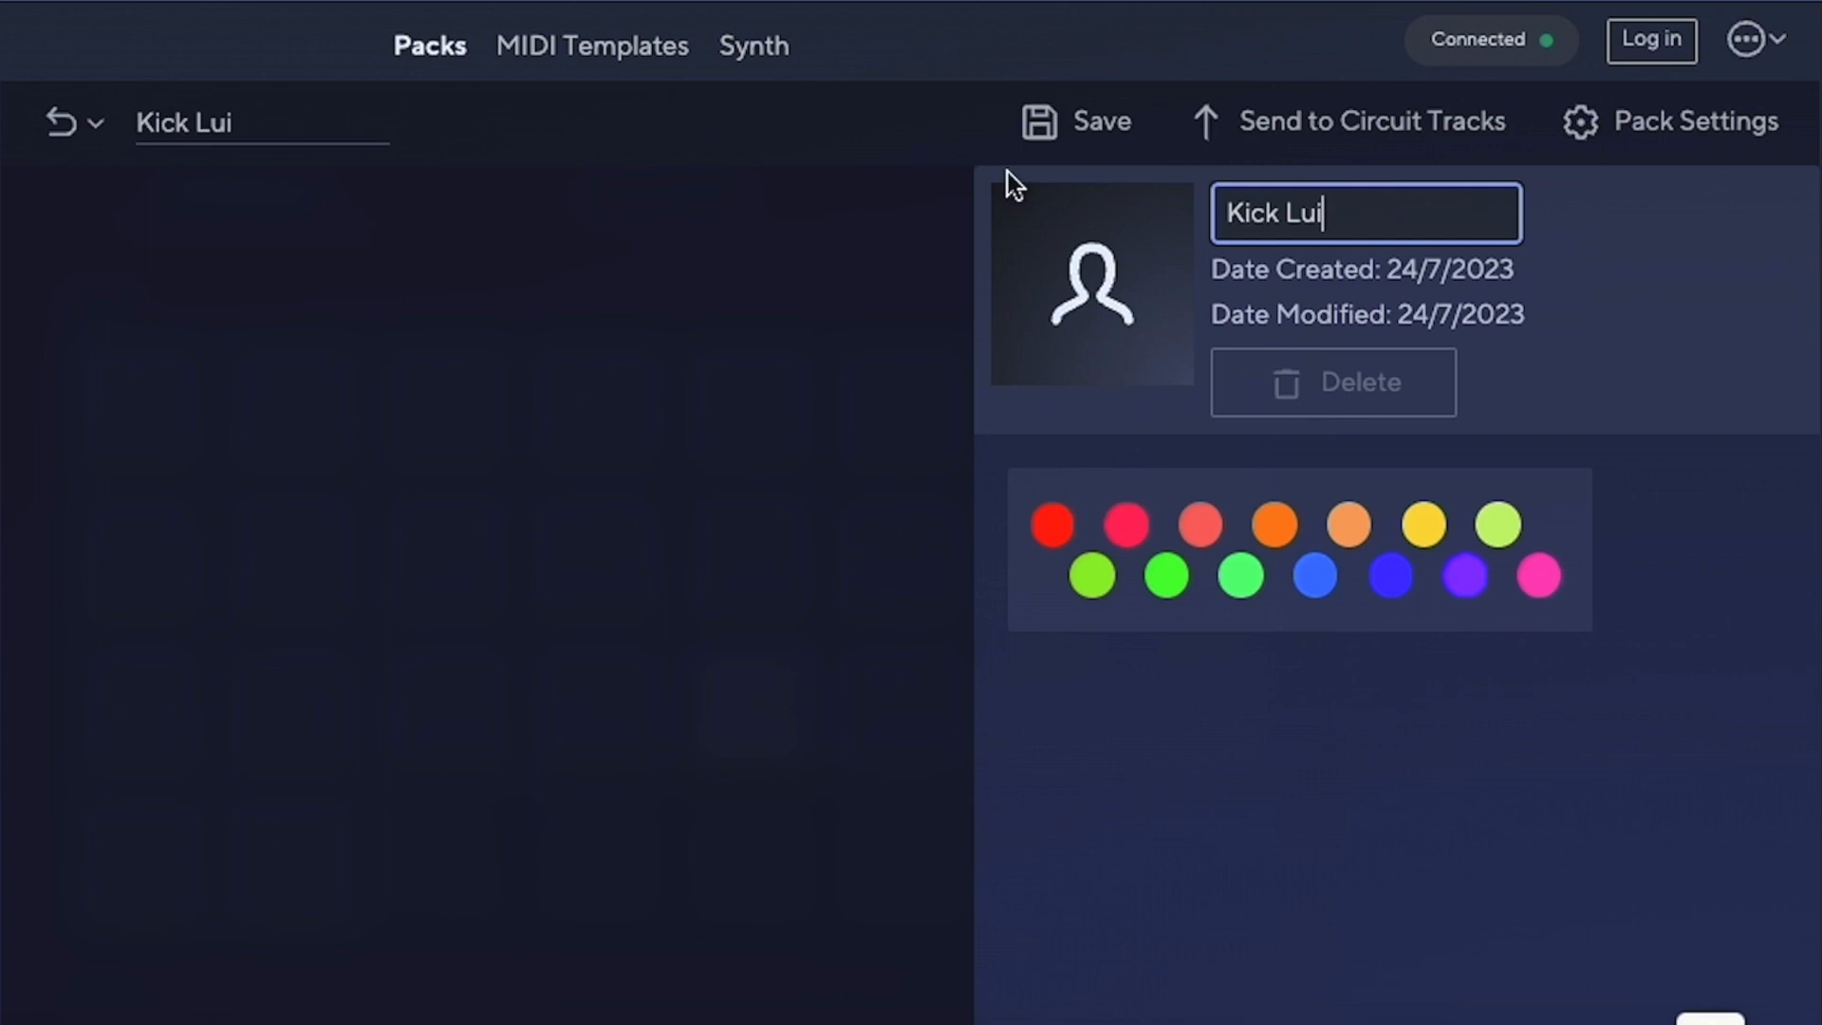
pyautogui.moveTo(1261, 130)
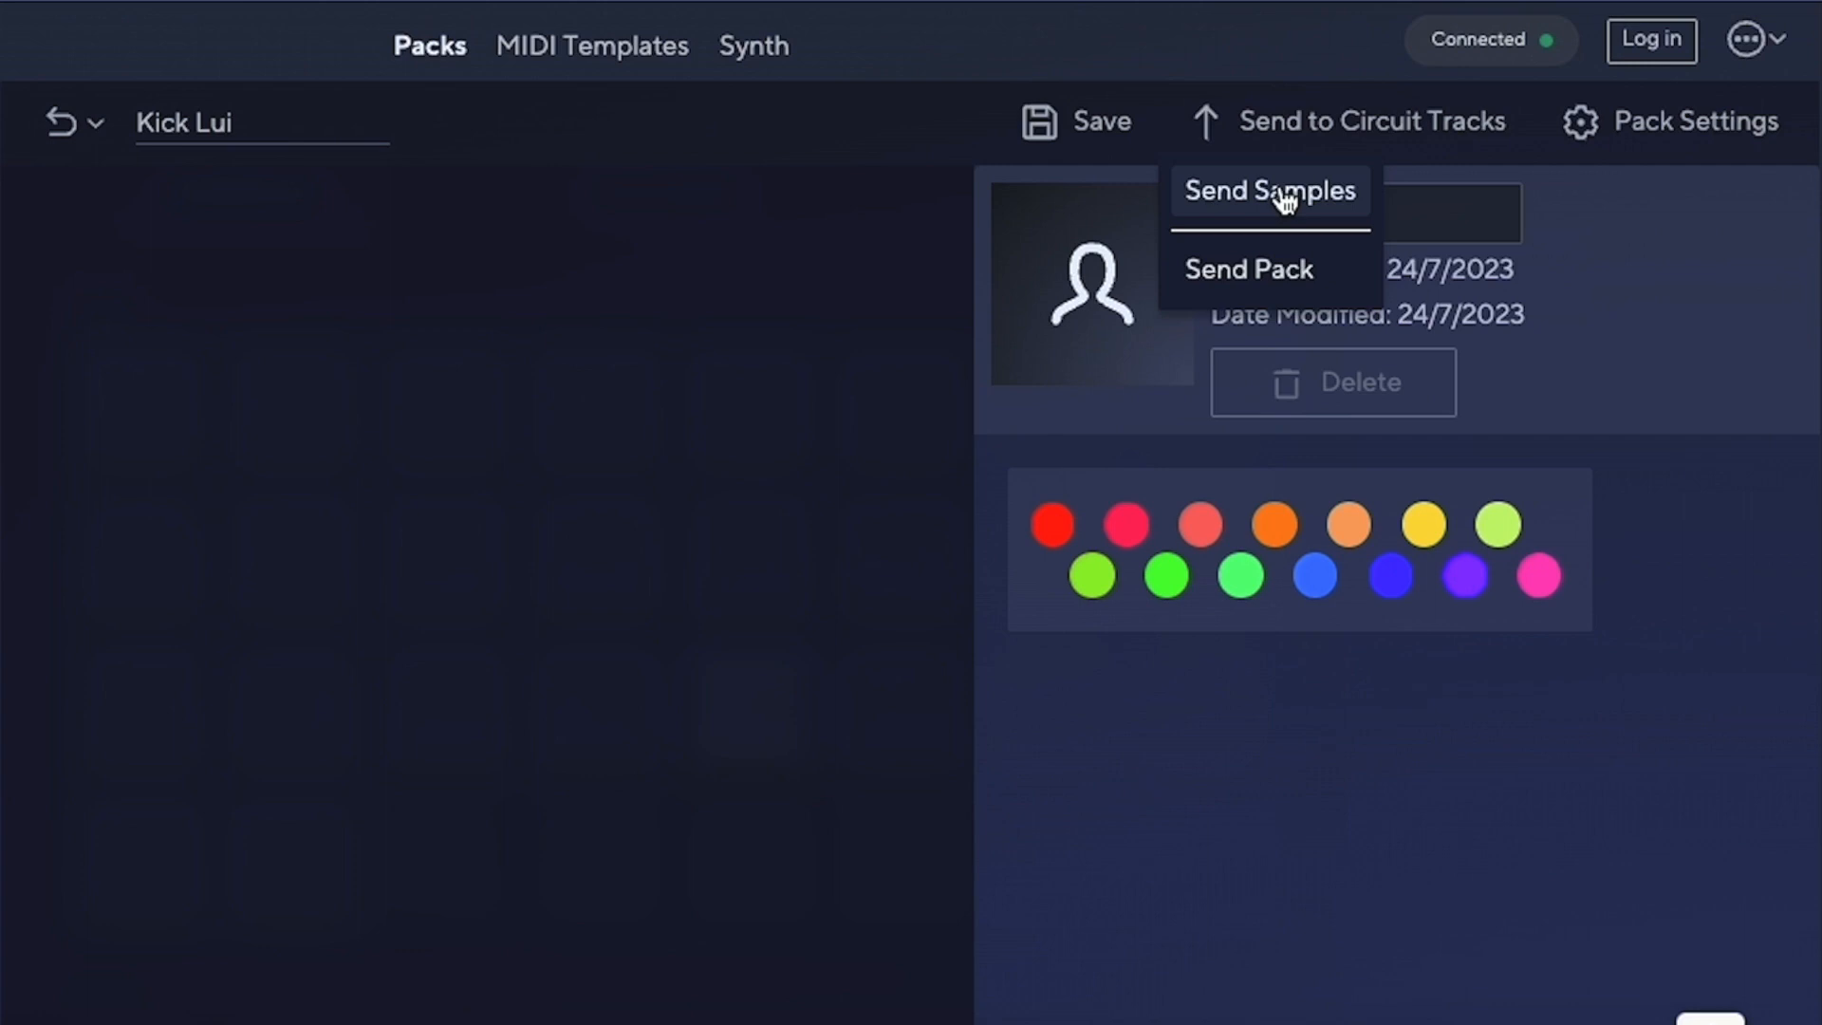
pyautogui.moveTo(1258, 270)
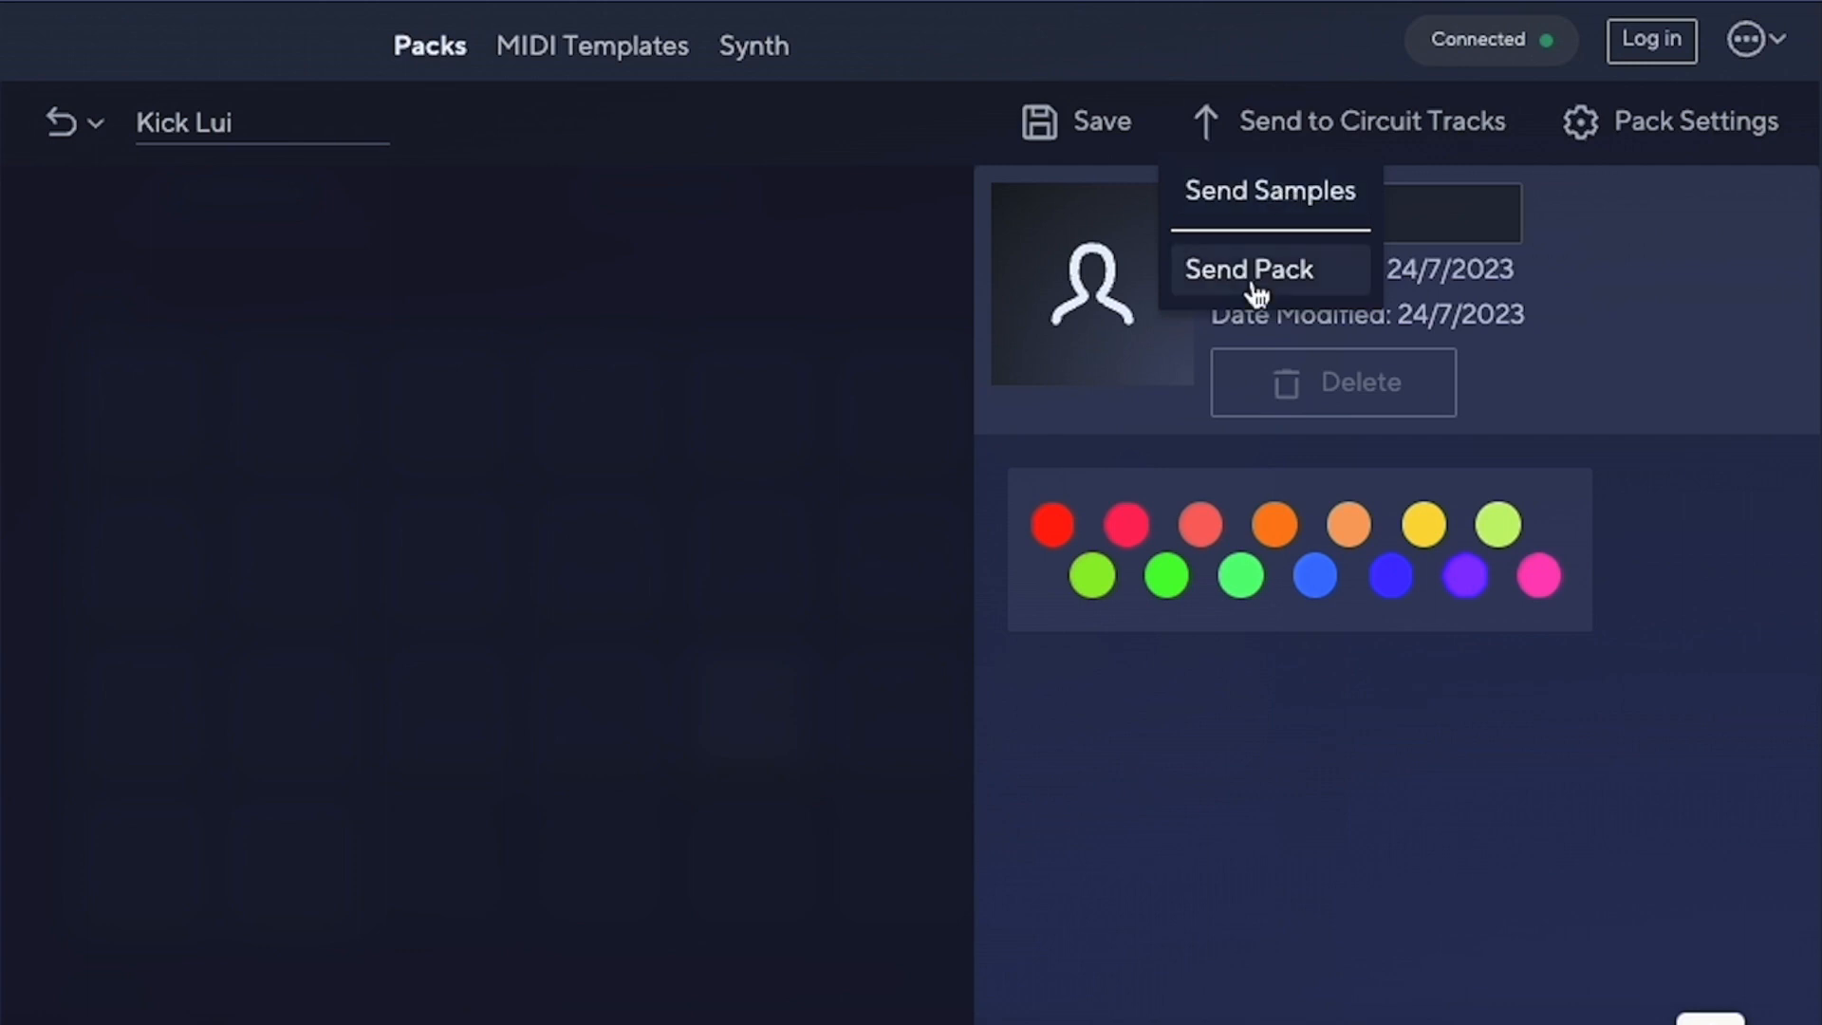
# - Send the whole Kick Lui pack to Circuit Tracks slot 5
pyautogui.click(1248, 268)
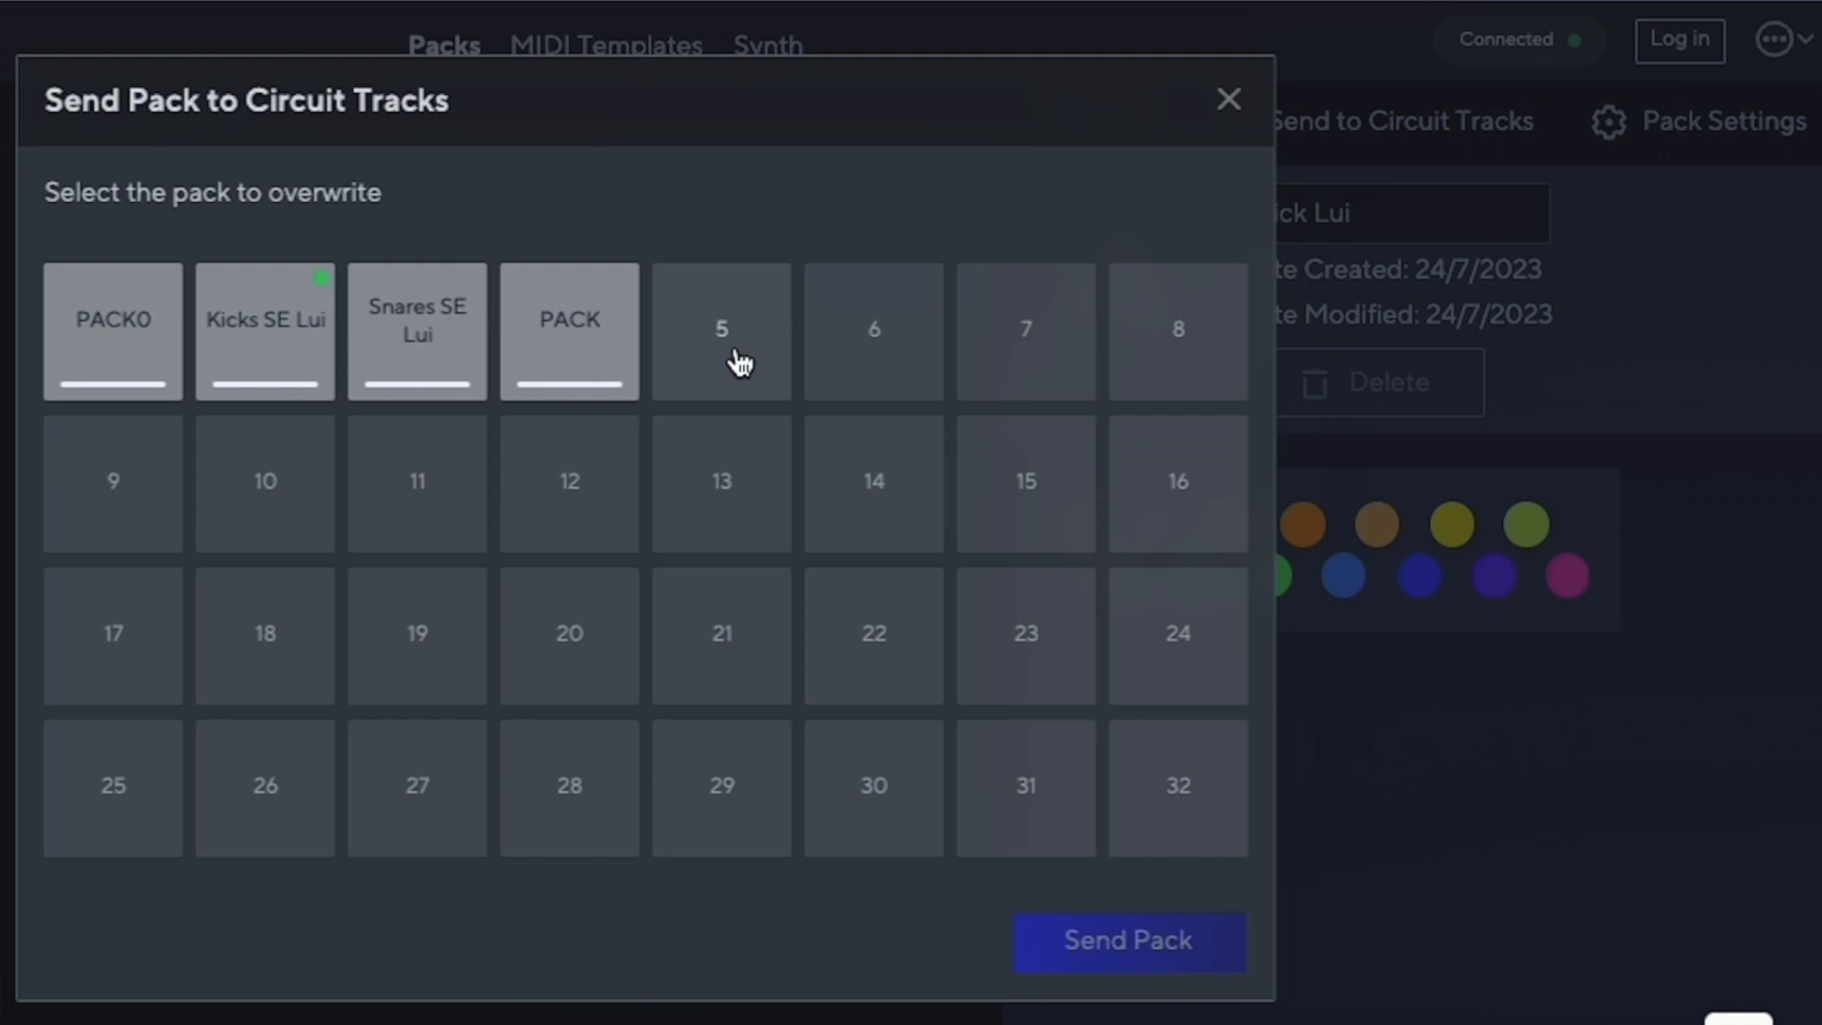
pyautogui.moveTo(806, 356)
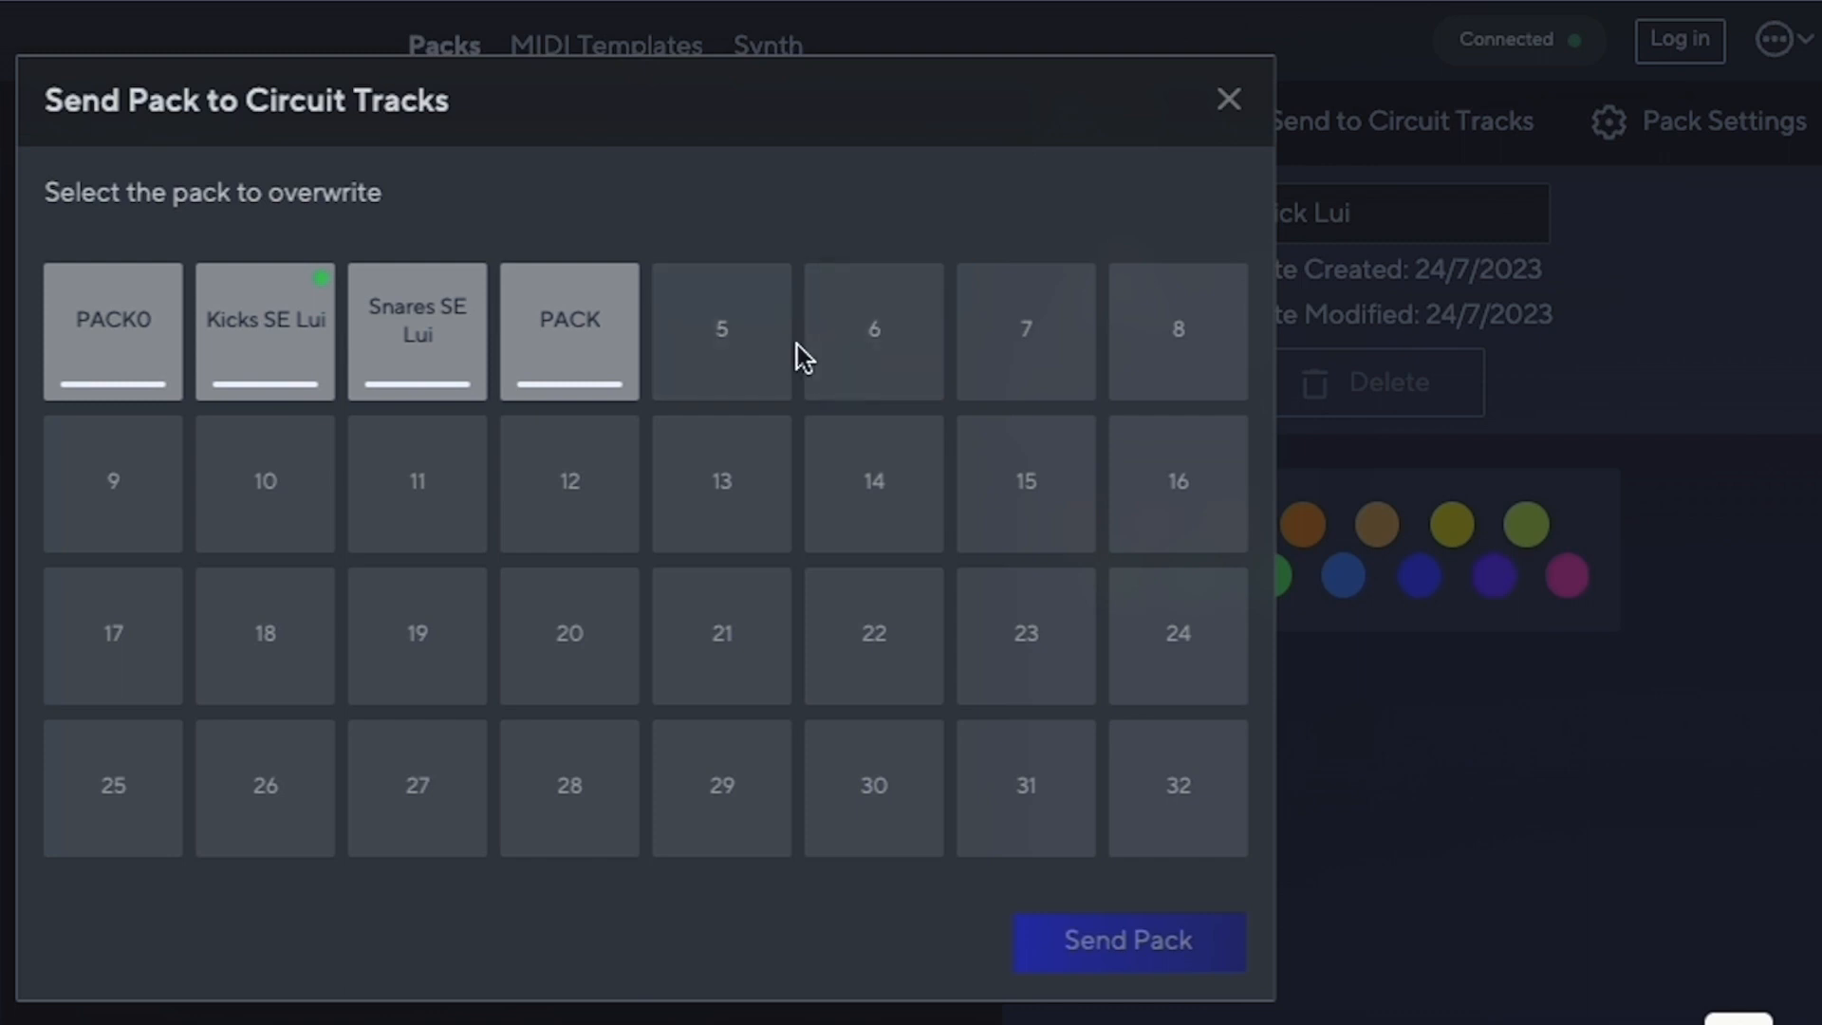
pyautogui.moveTo(719, 363)
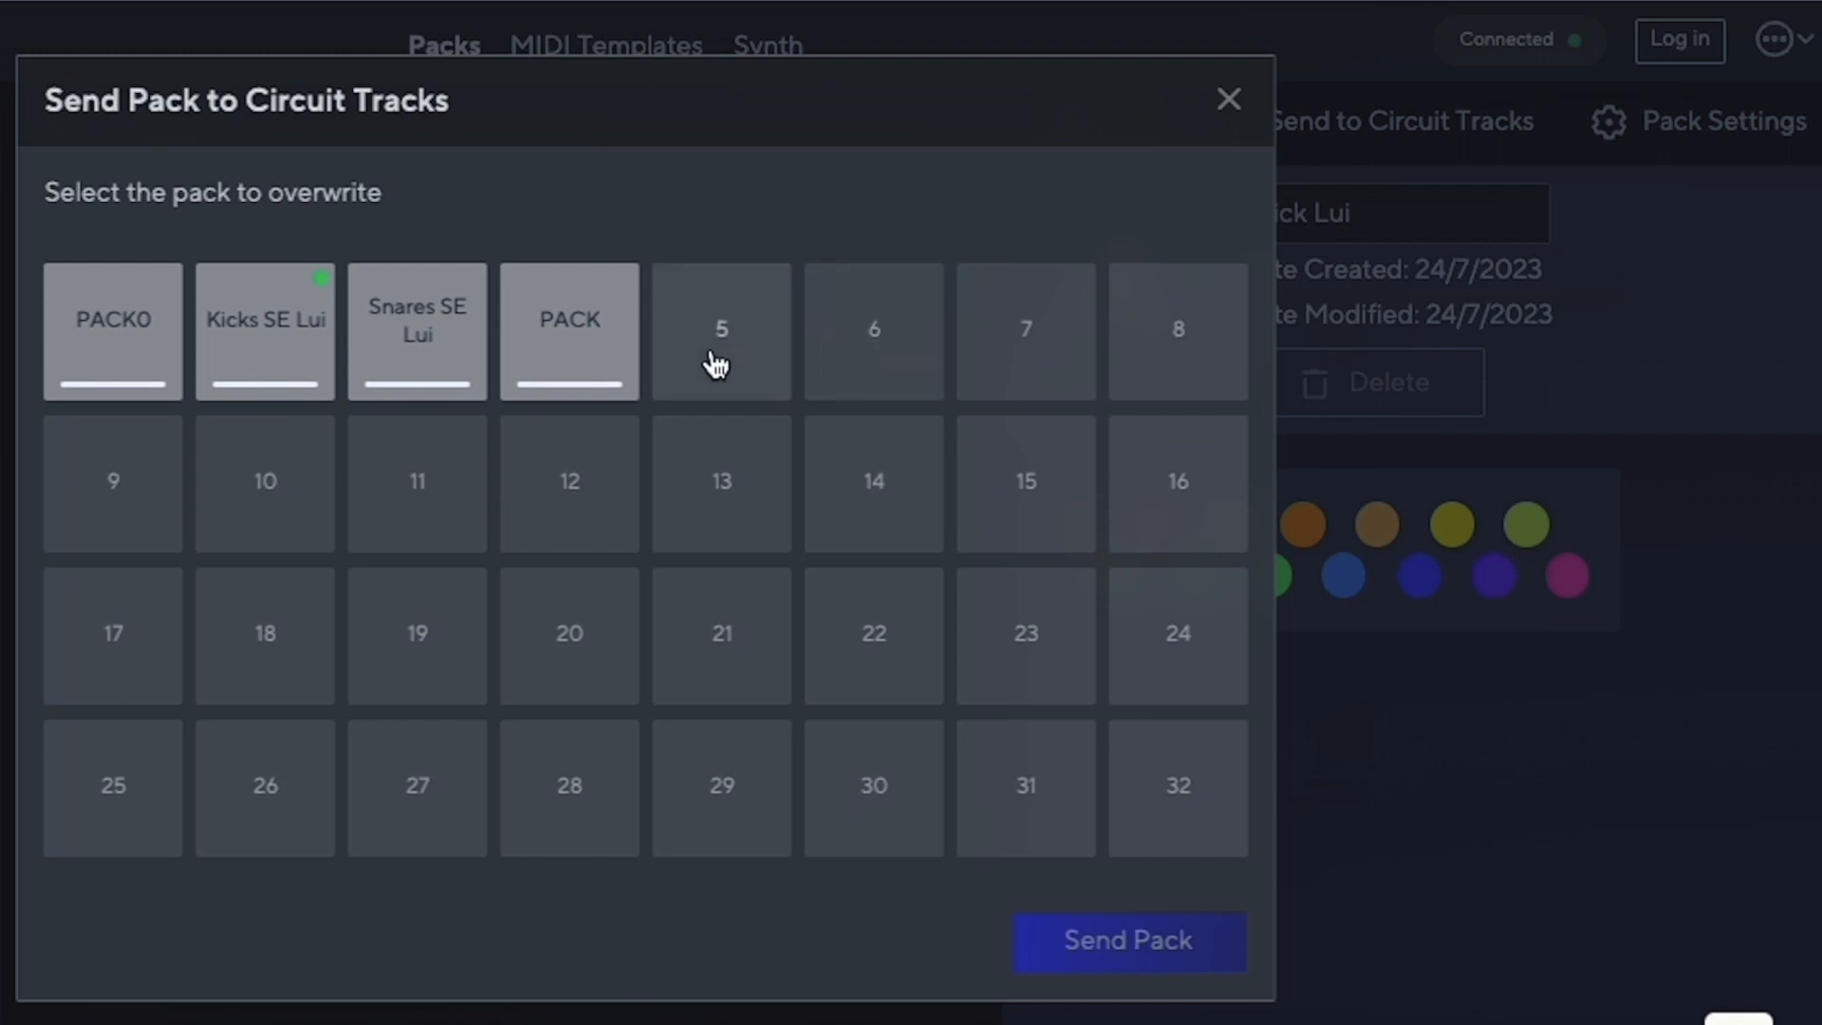
pyautogui.moveTo(1197, 567)
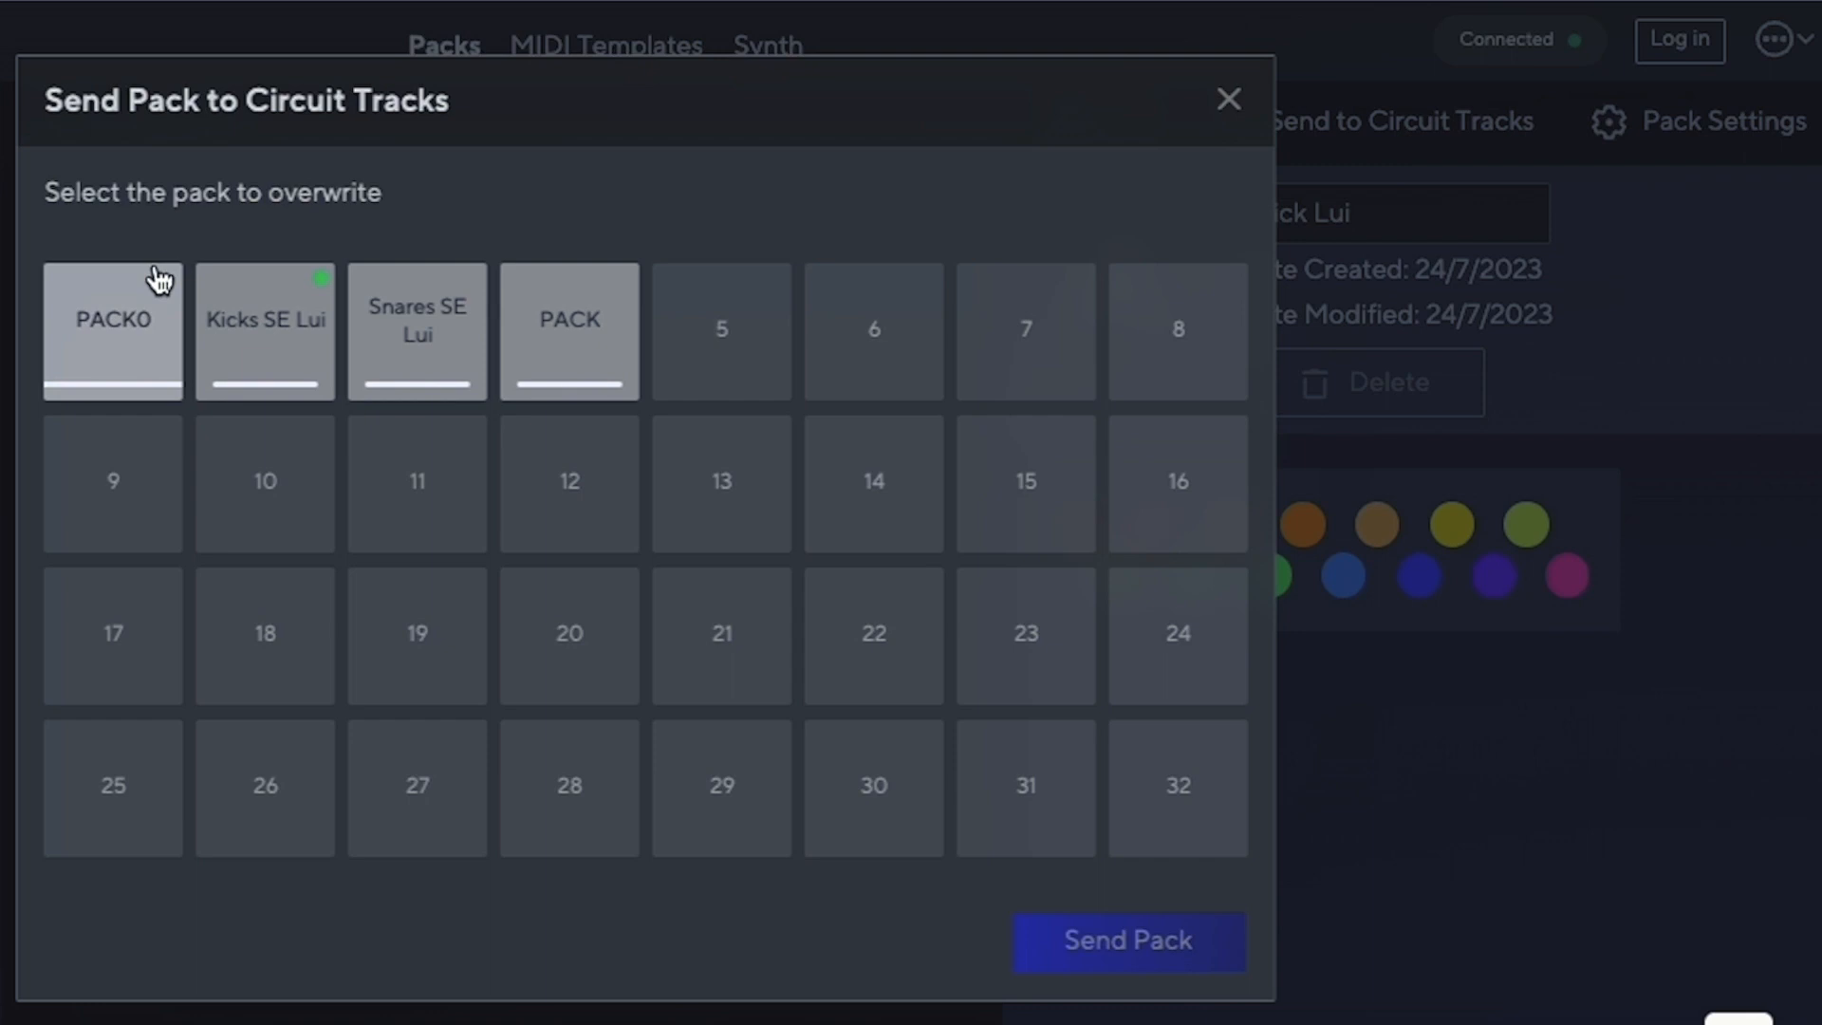
pyautogui.click(720, 331)
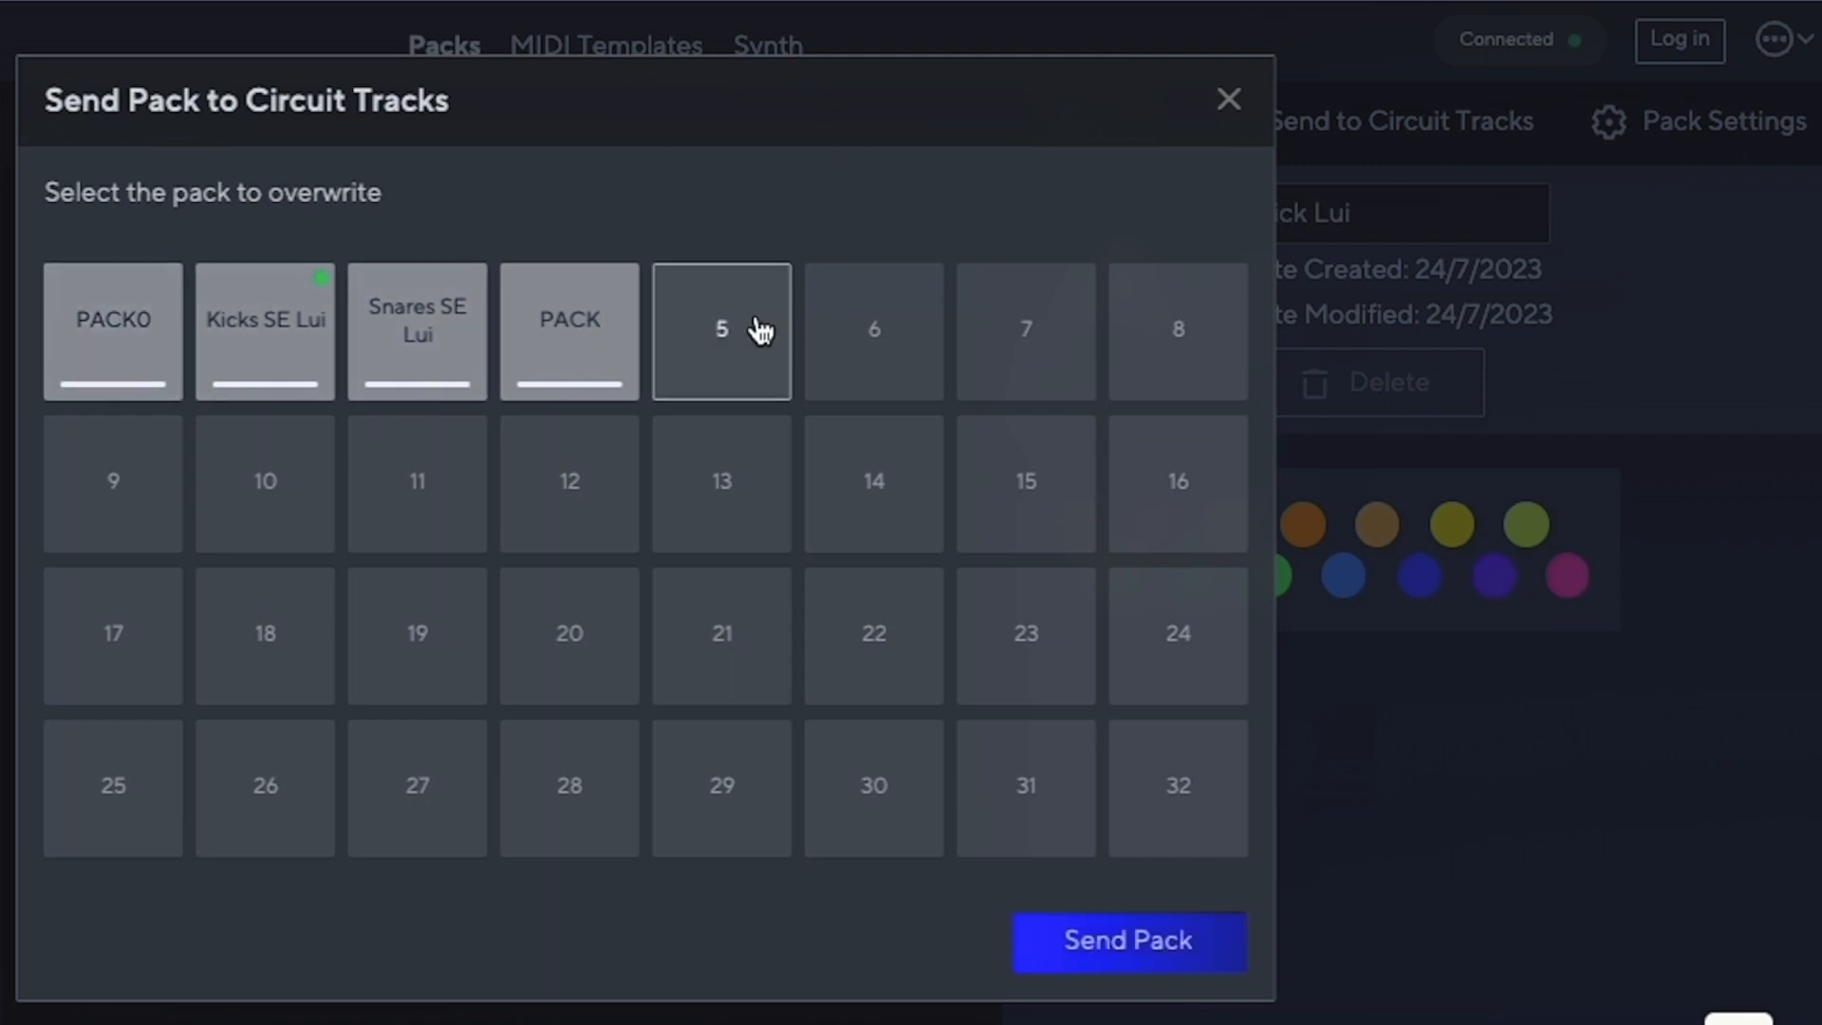
pyautogui.moveTo(926, 977)
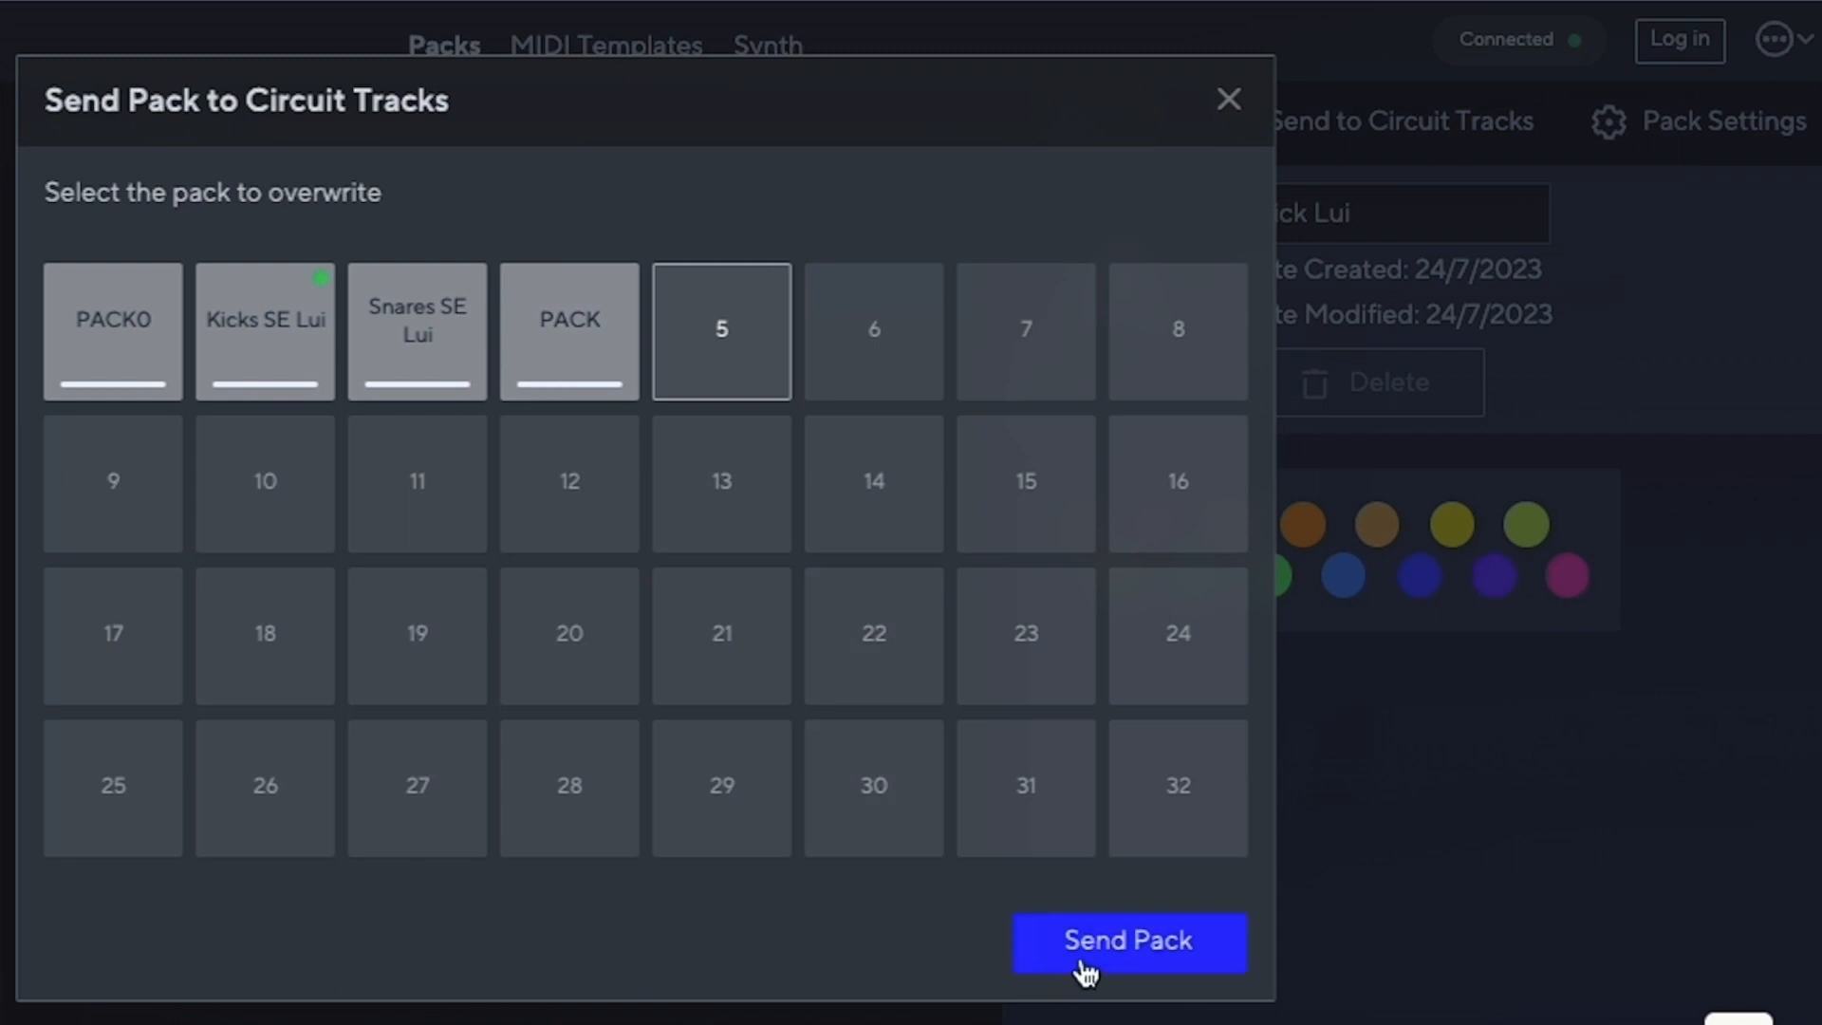
pyautogui.click(1126, 941)
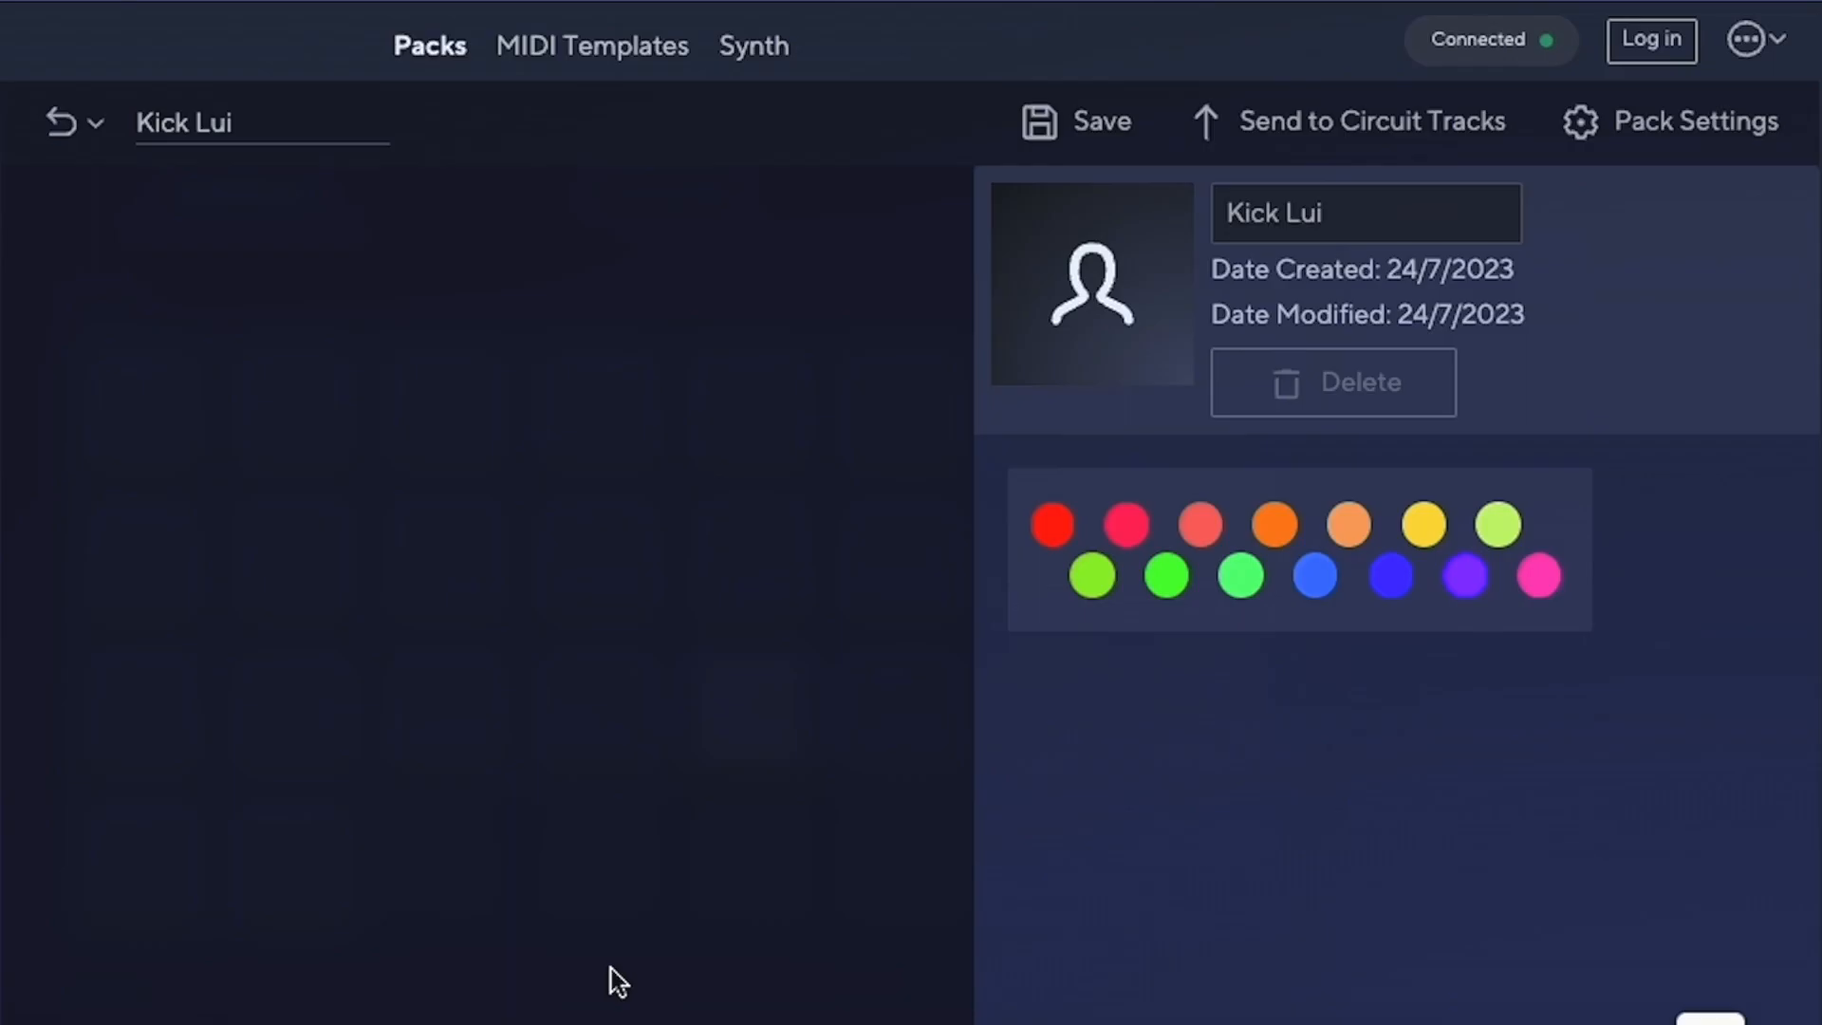
# - Go to MIDI Templates and scroll the Novation template list
pyautogui.click(591, 46)
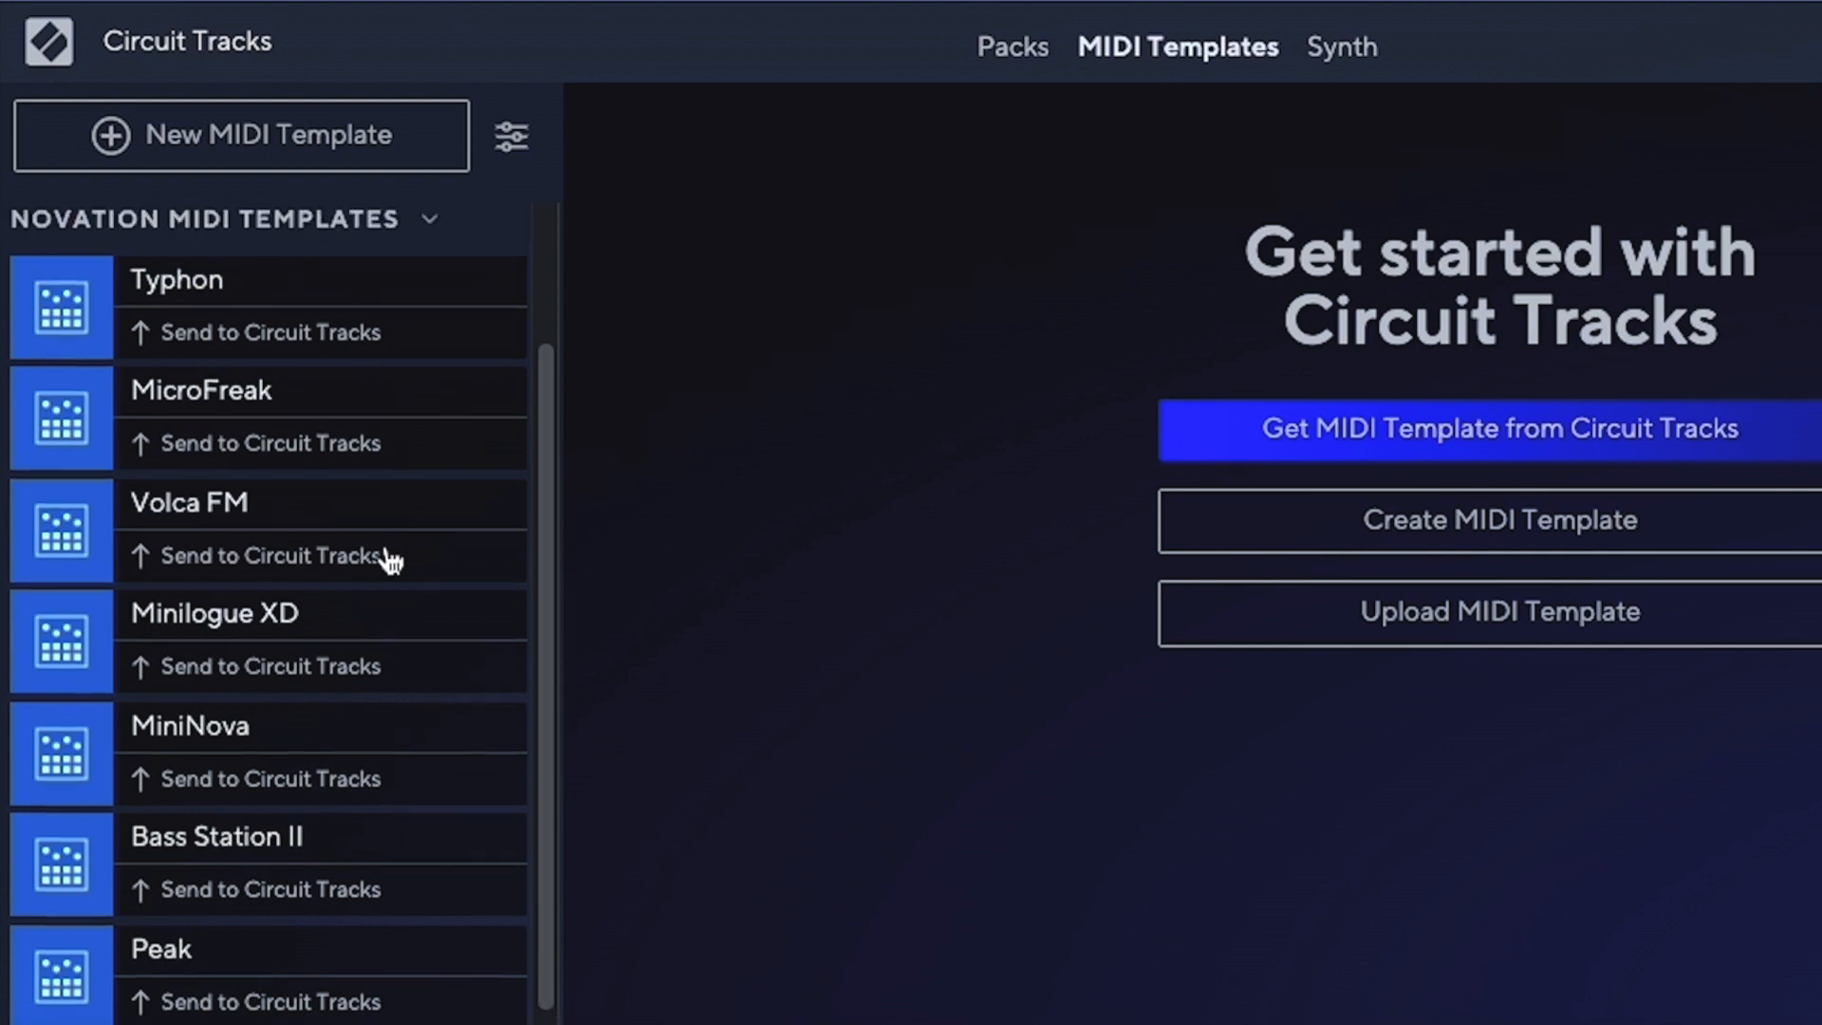
pyautogui.scroll(-3)
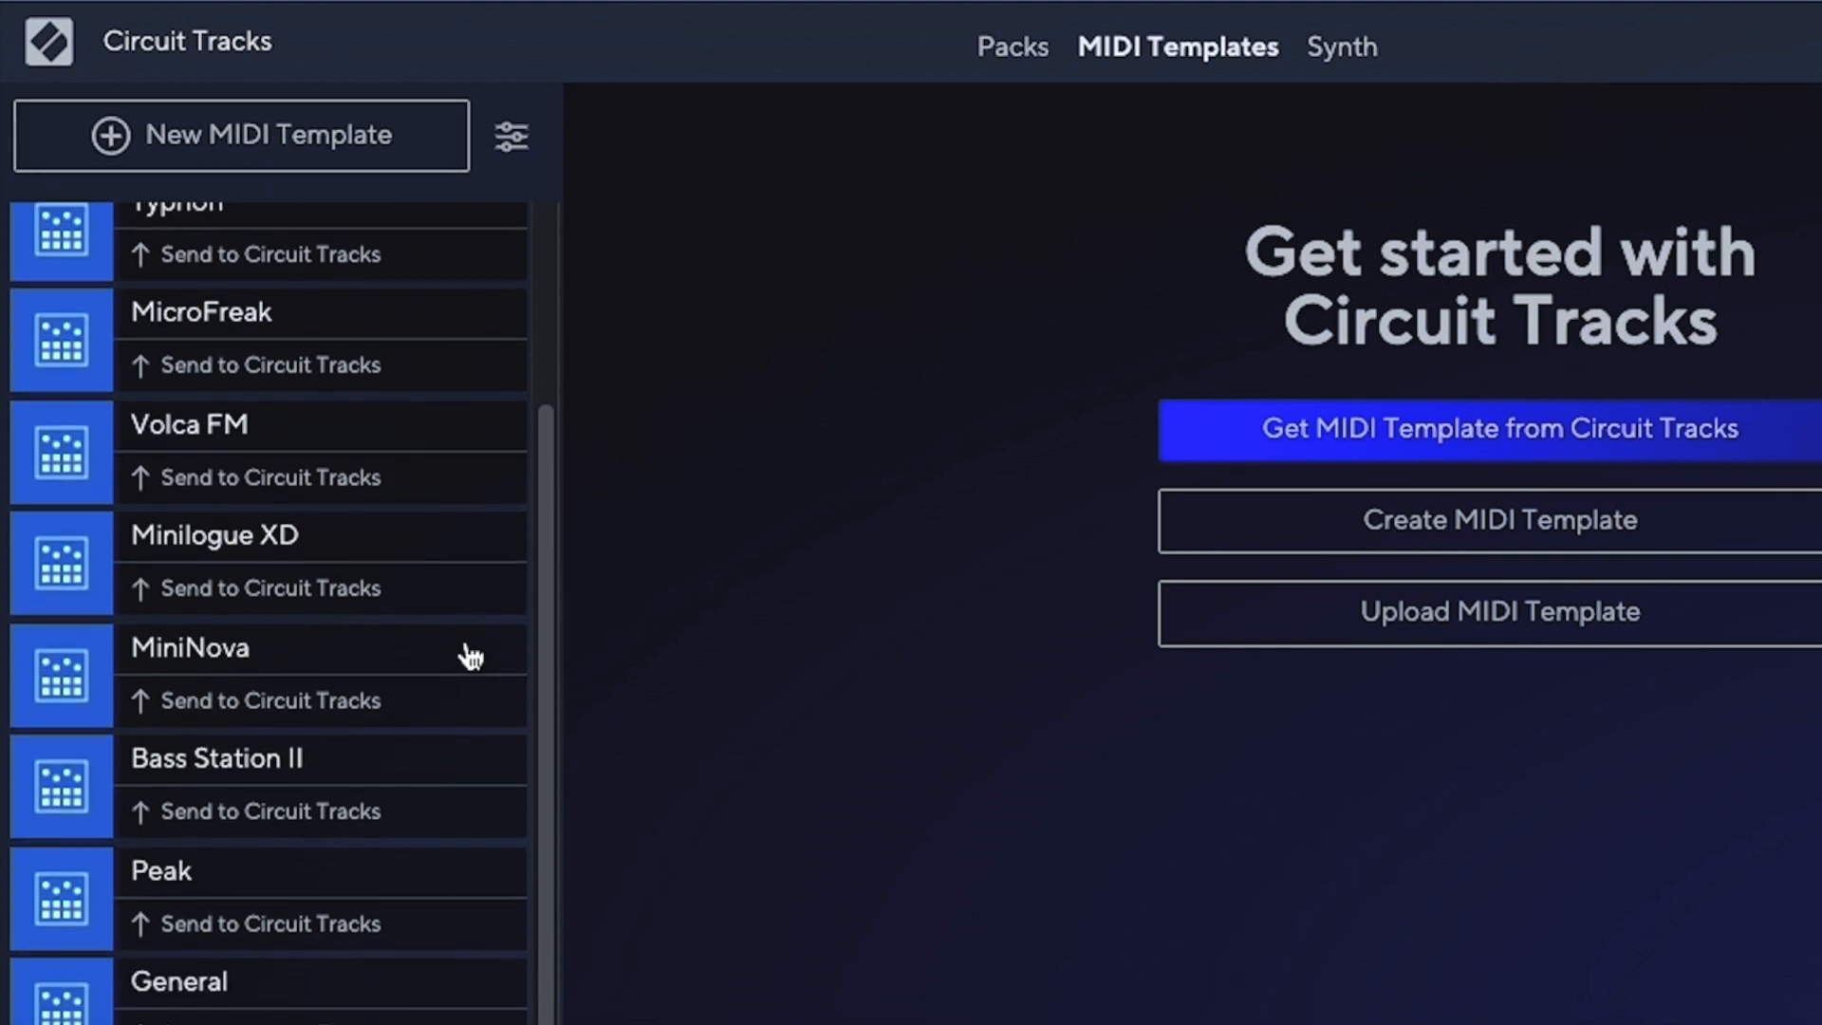
pyautogui.moveTo(221, 279)
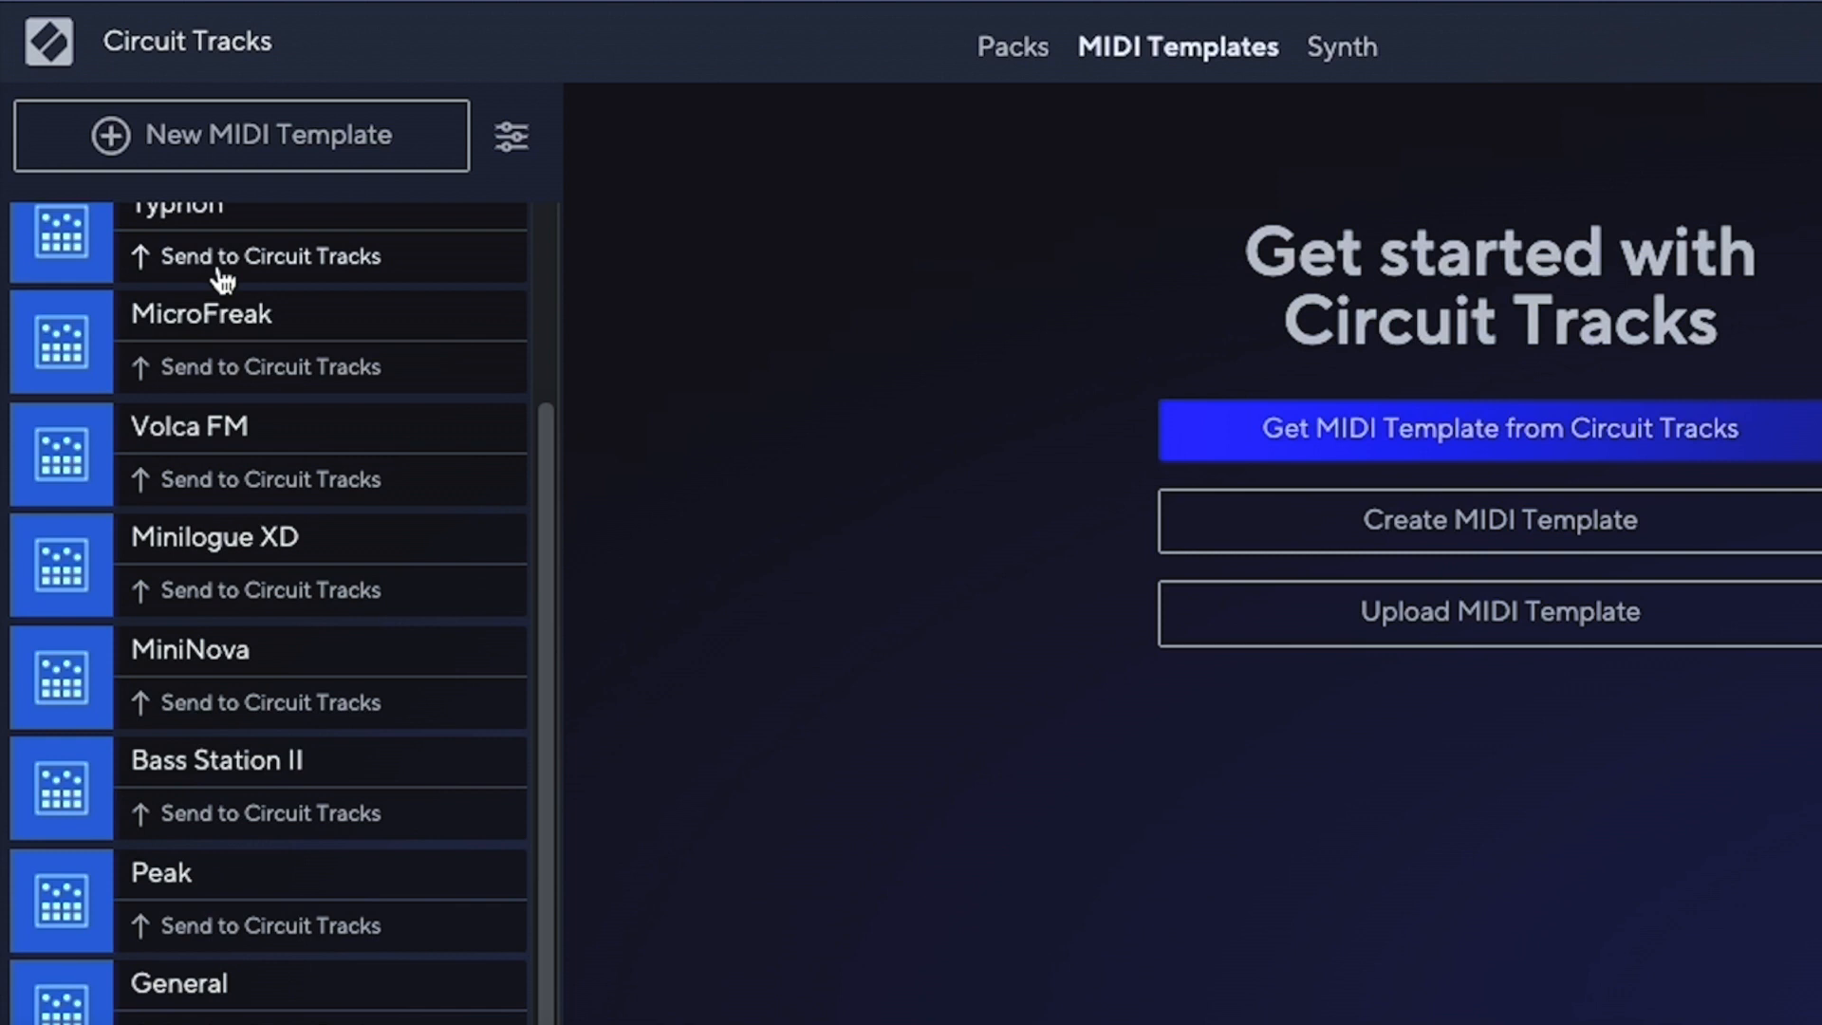
pyautogui.moveTo(270, 256)
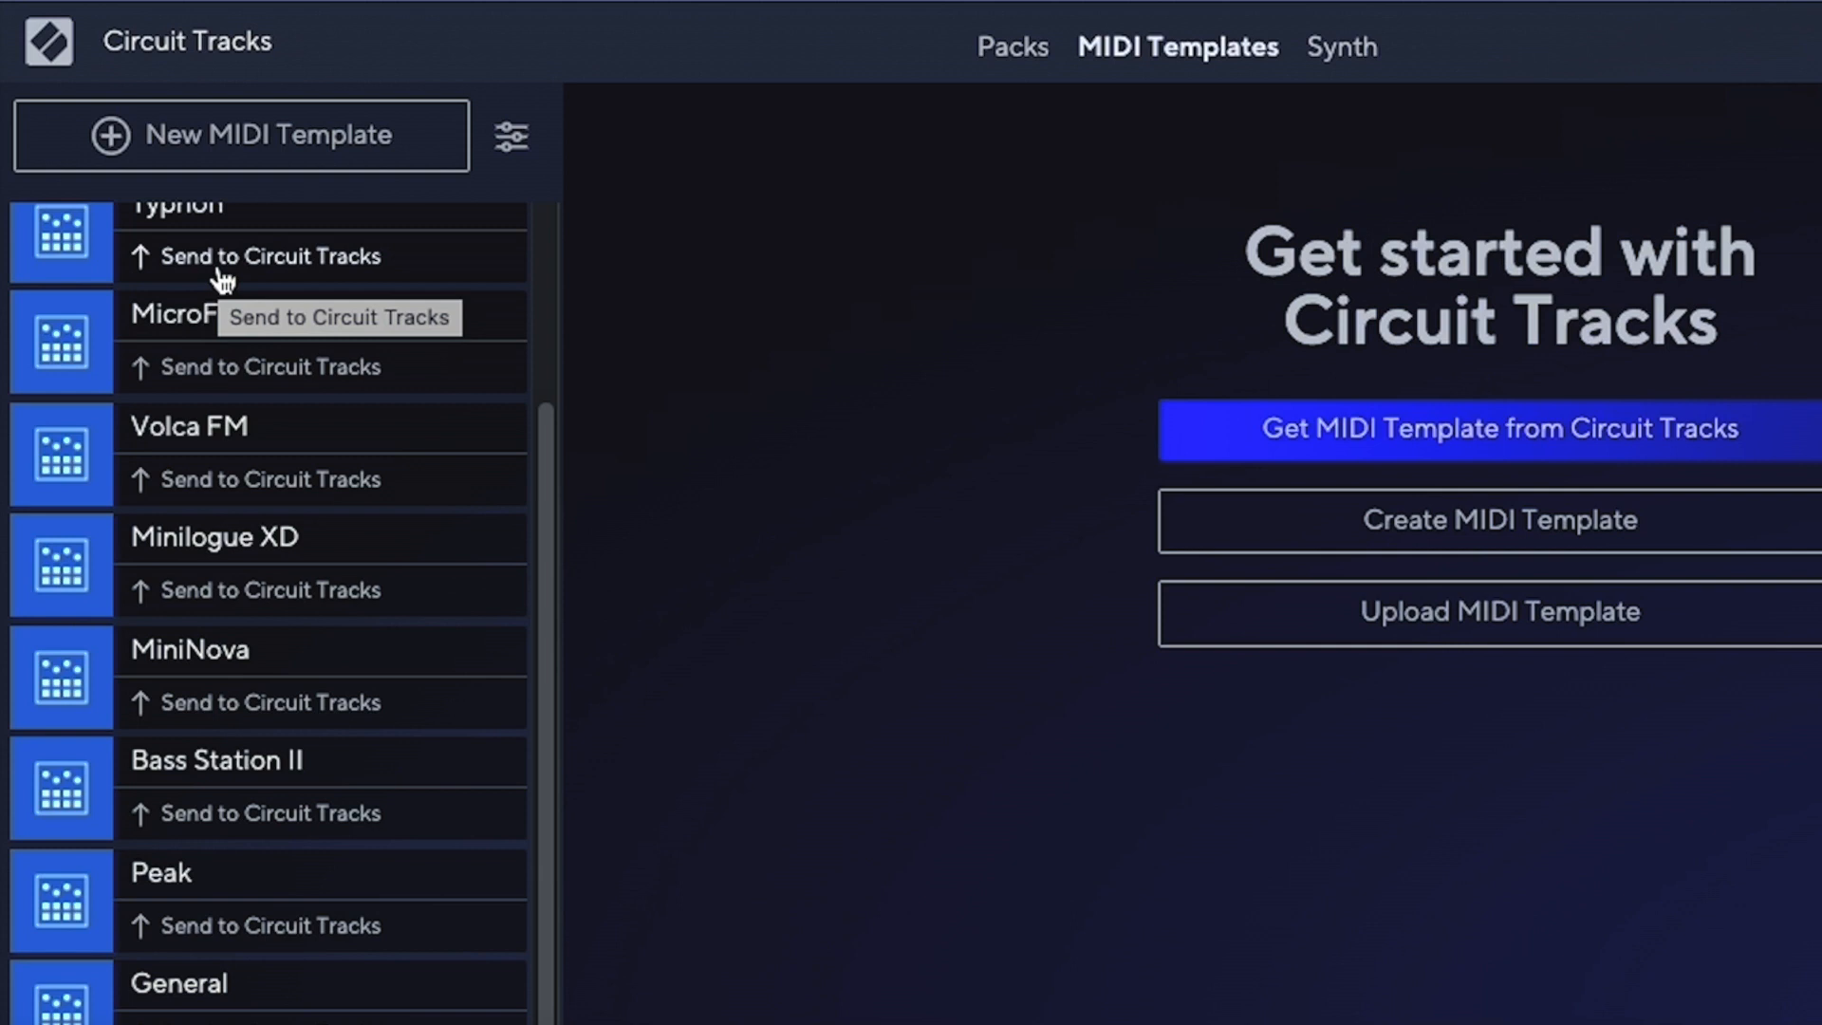
pyautogui.moveTo(1341, 52)
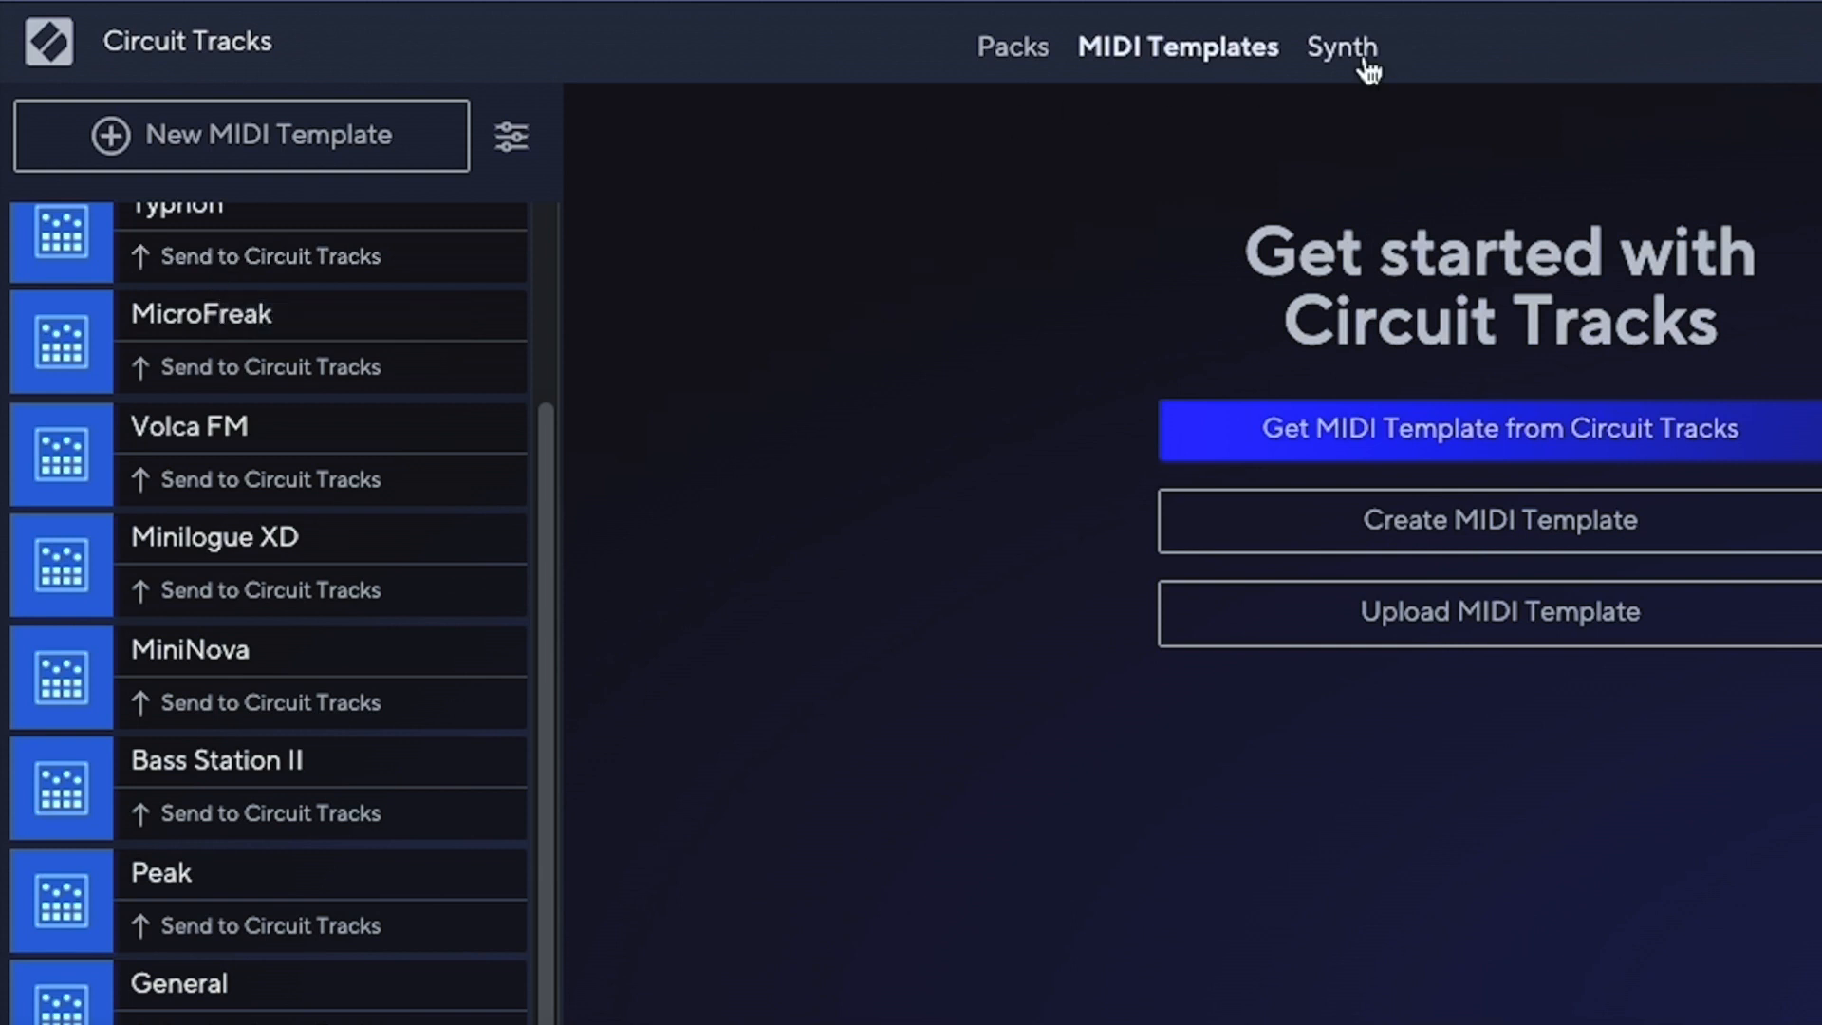
# - Switch to the Synth tab to browse Novation patch collections
pyautogui.click(1340, 47)
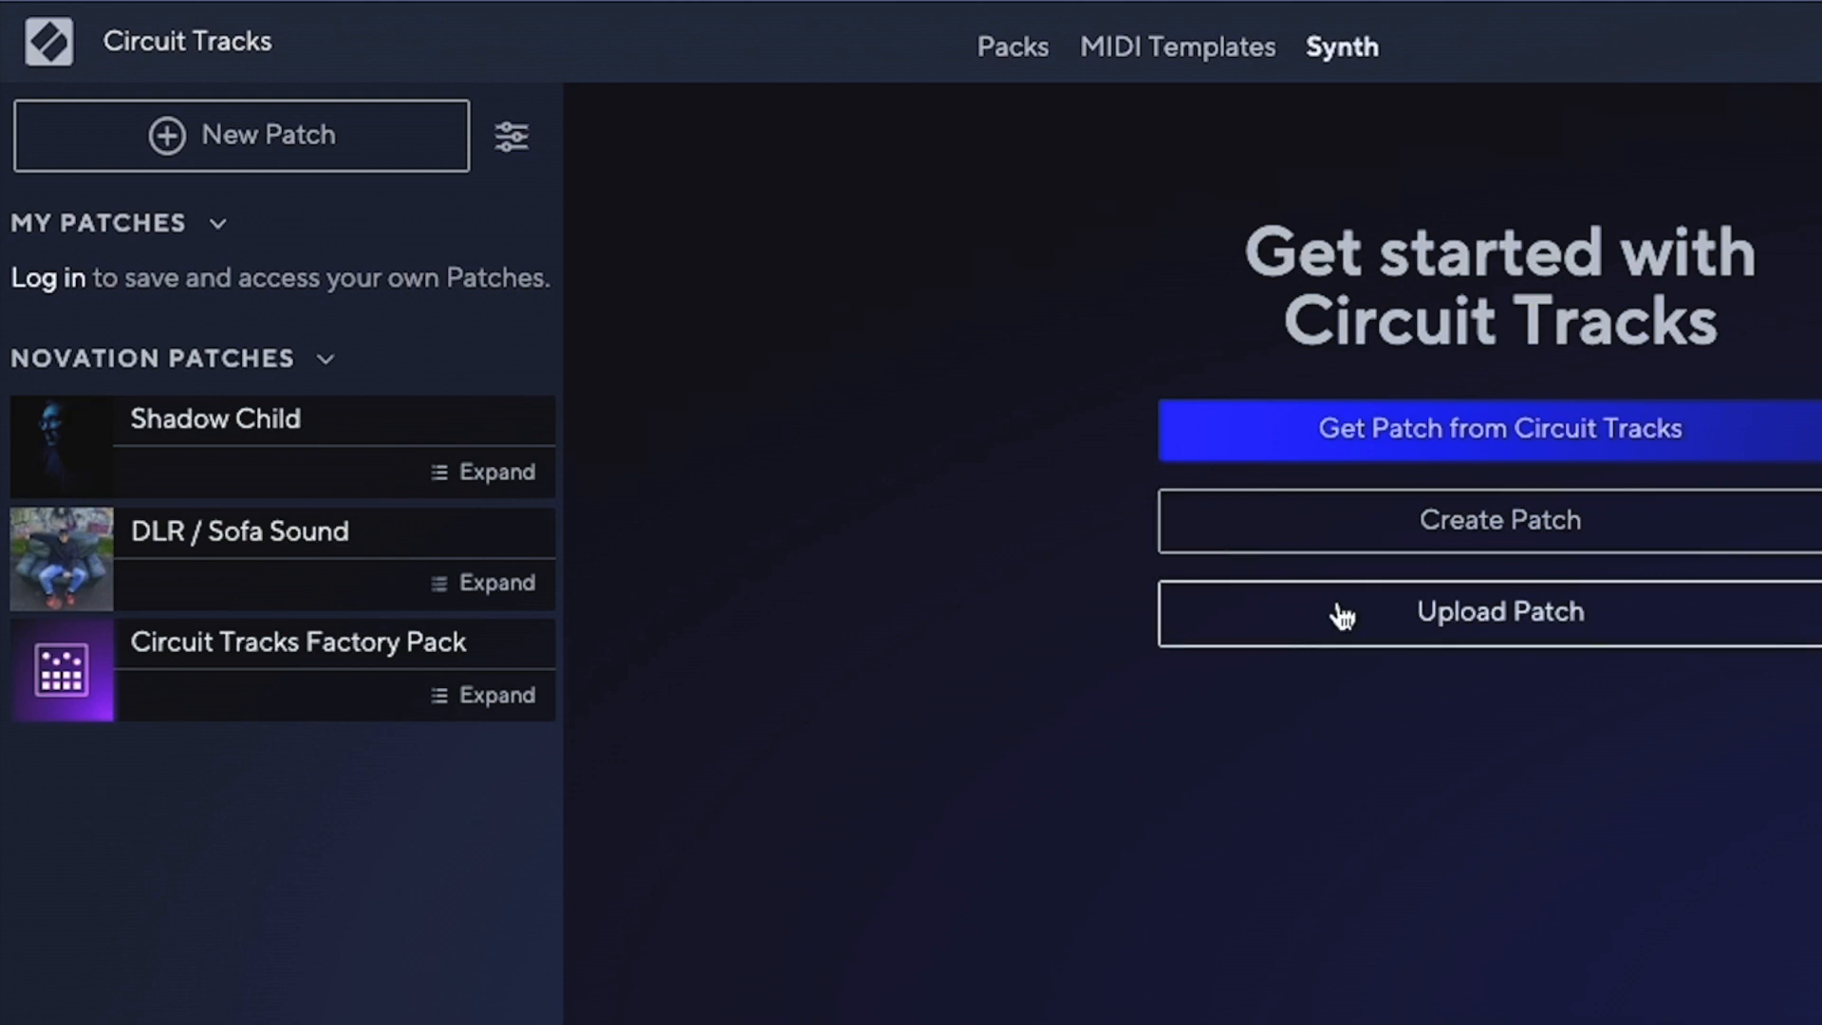
pyautogui.moveTo(99, 424)
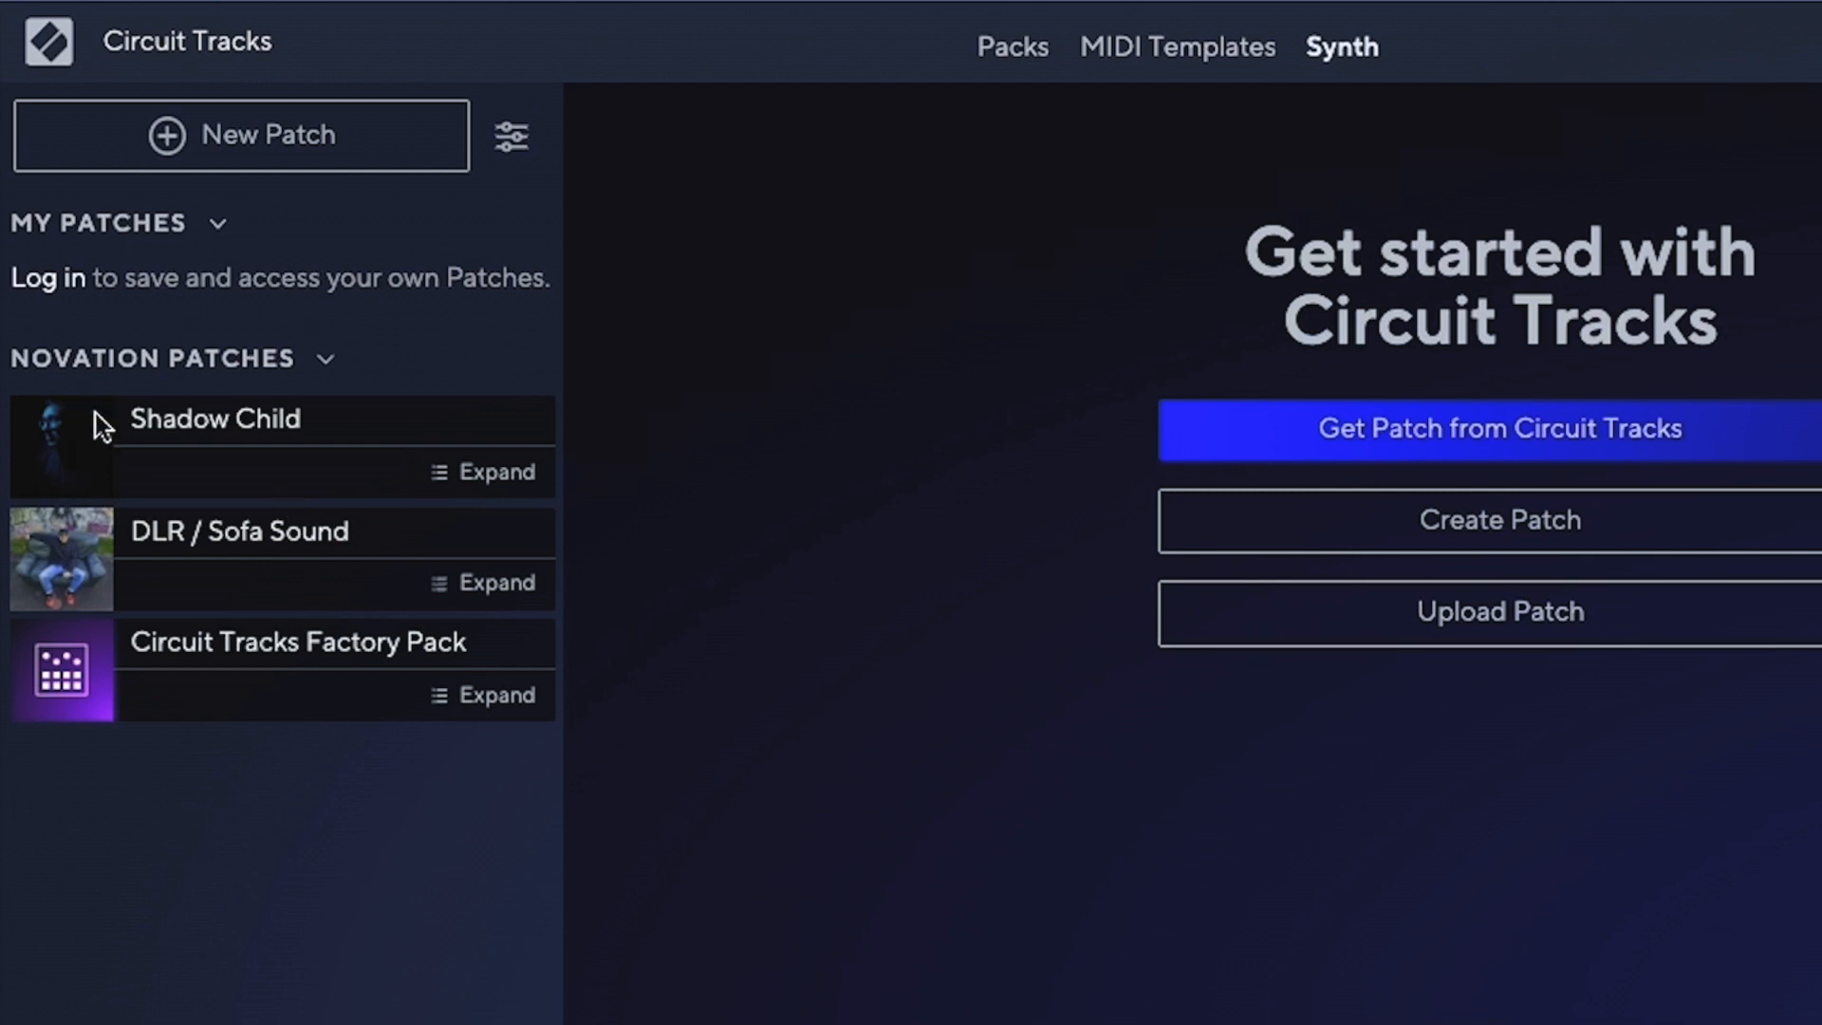
pyautogui.moveTo(488, 622)
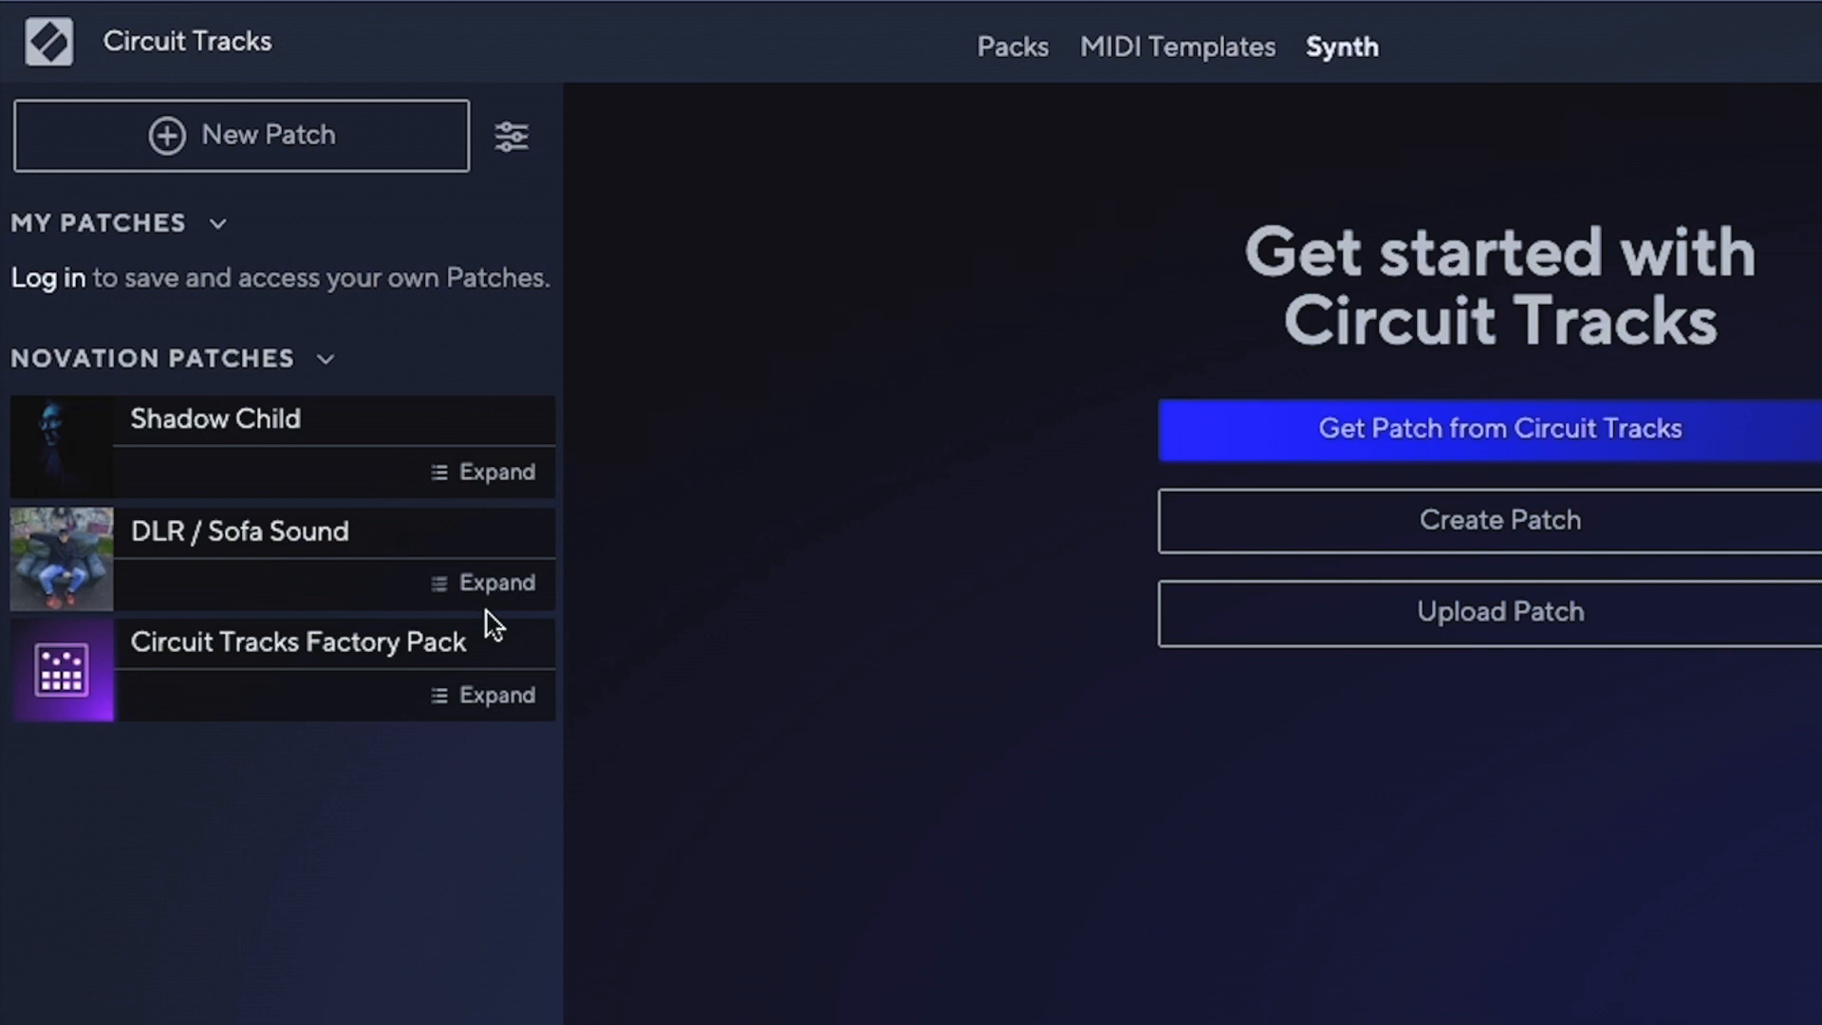
pyautogui.moveTo(1661, 554)
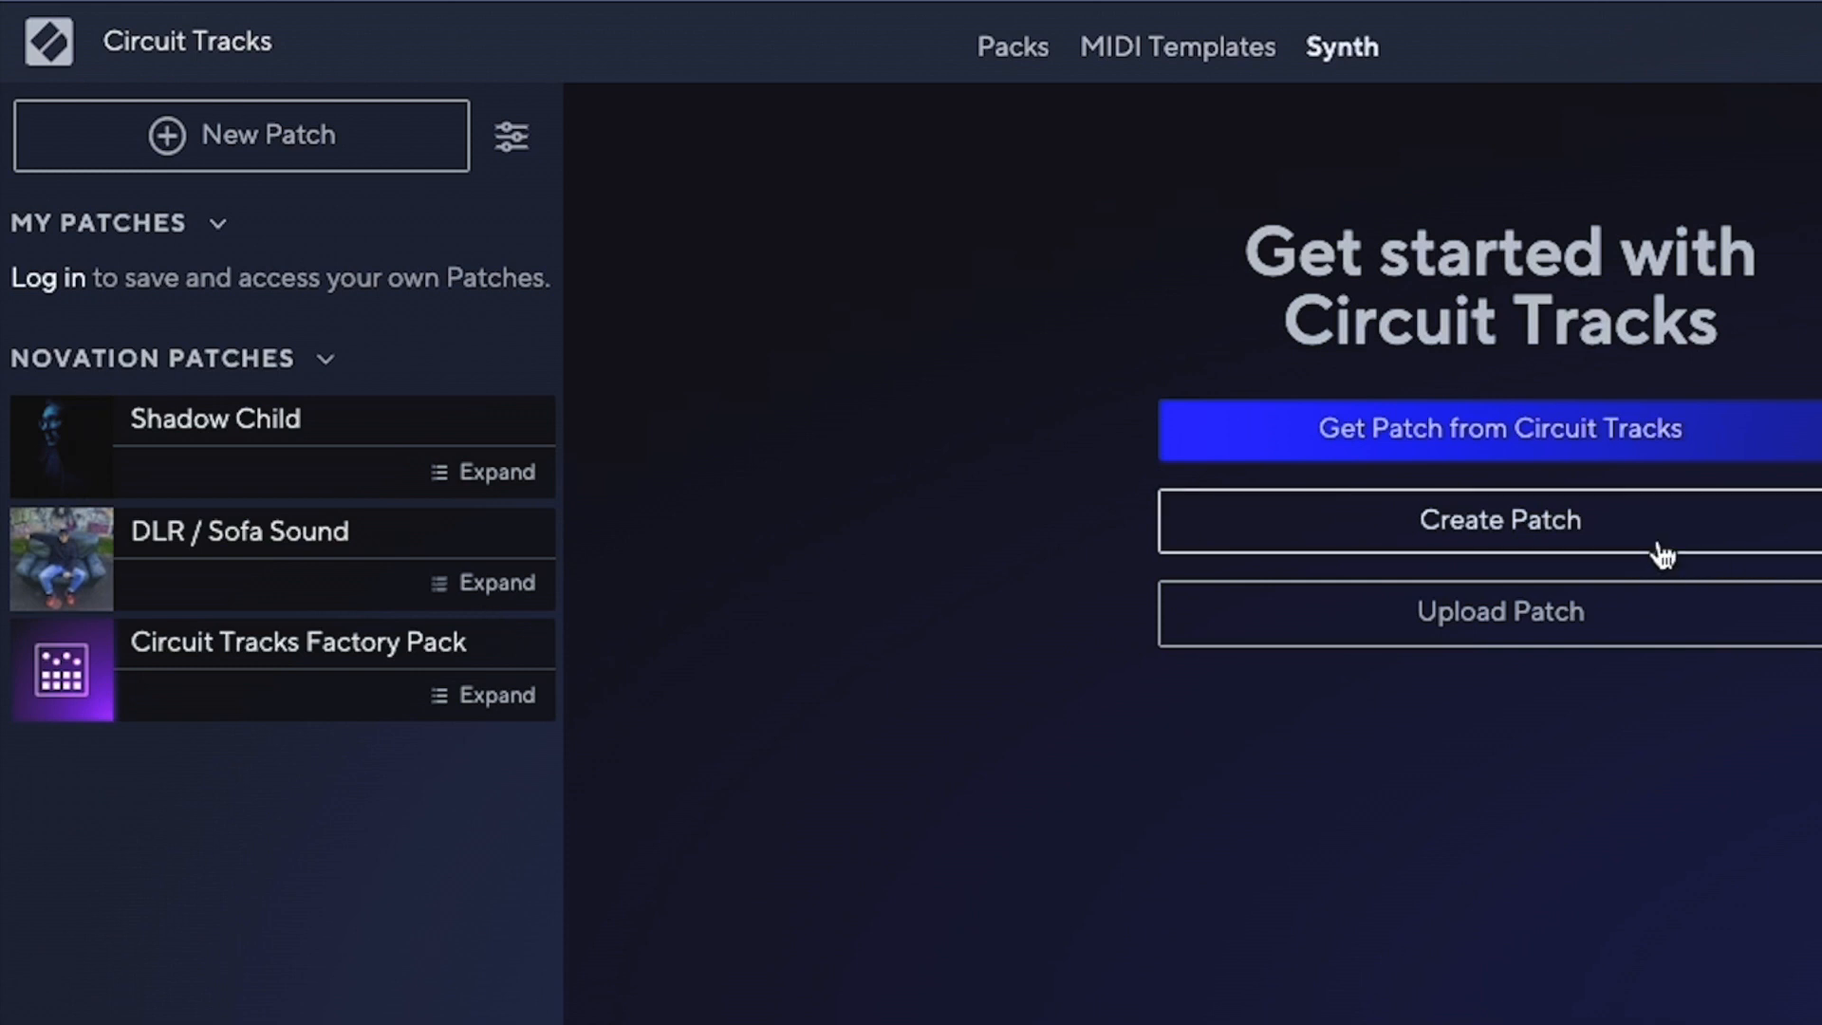
# - Create a new patch and scroll through its Main synth editor page
pyautogui.click(1497, 519)
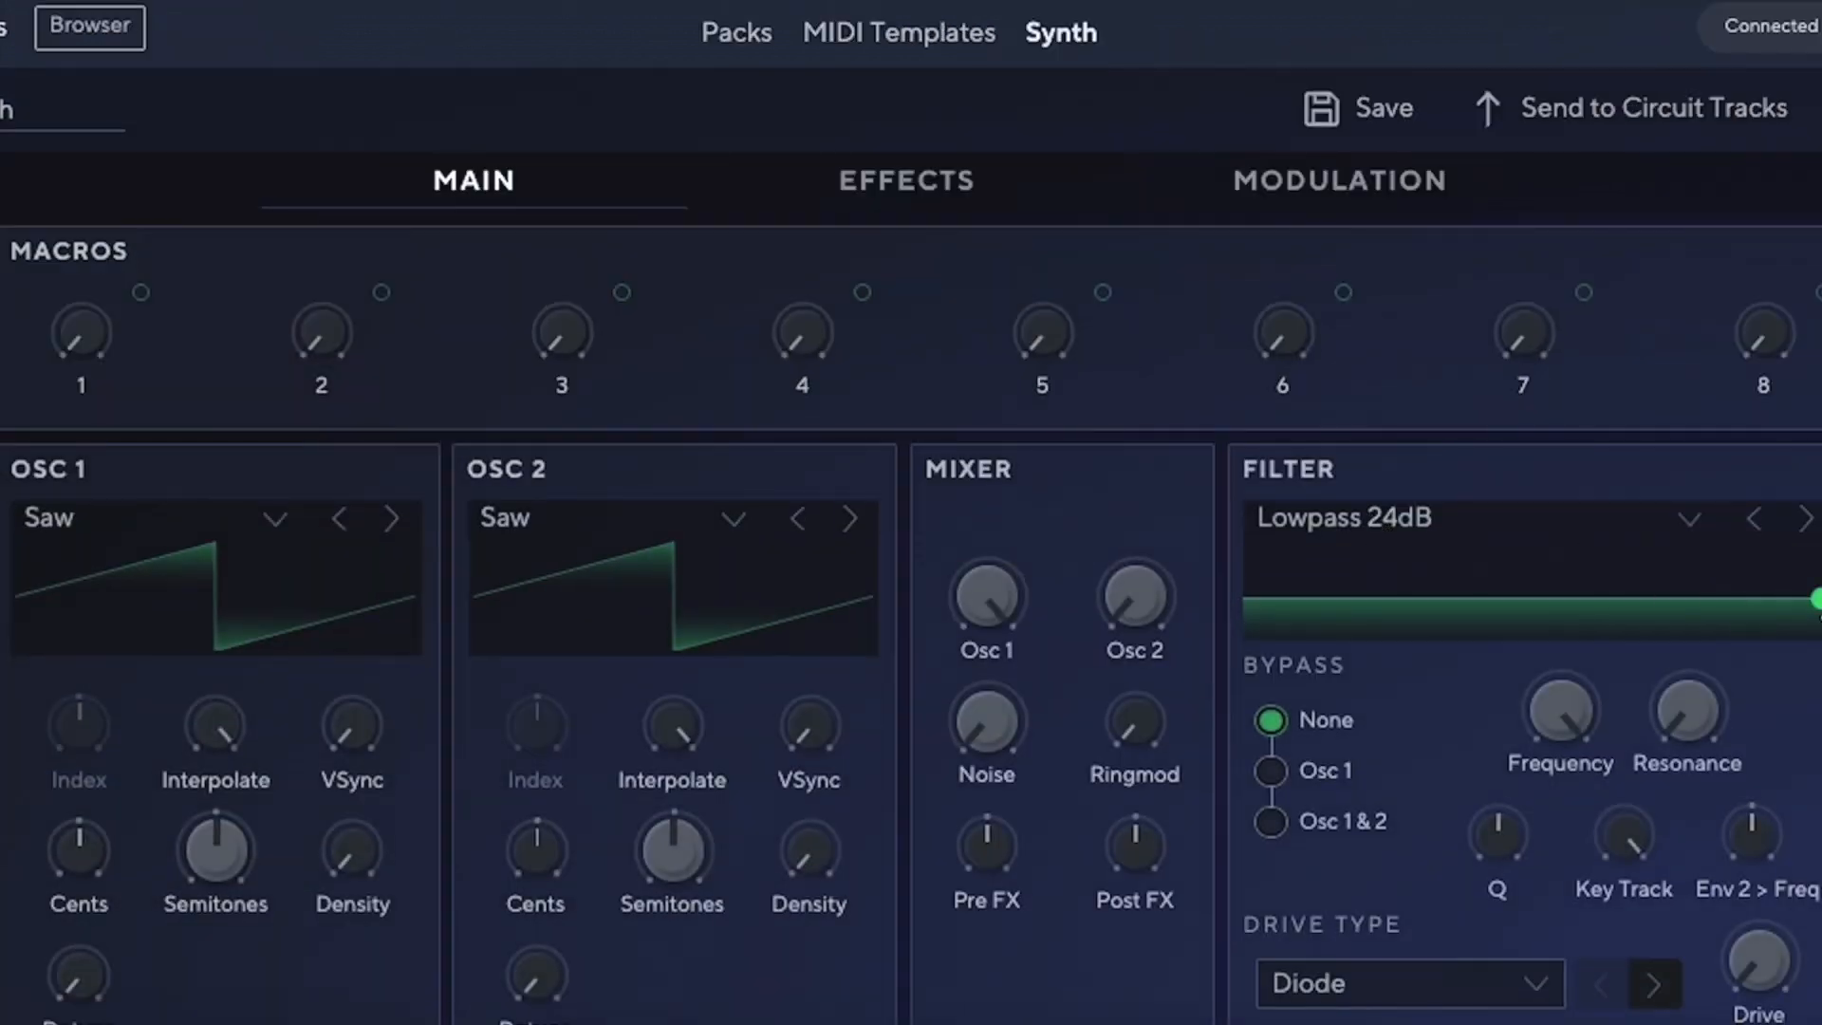
pyautogui.scroll(-3)
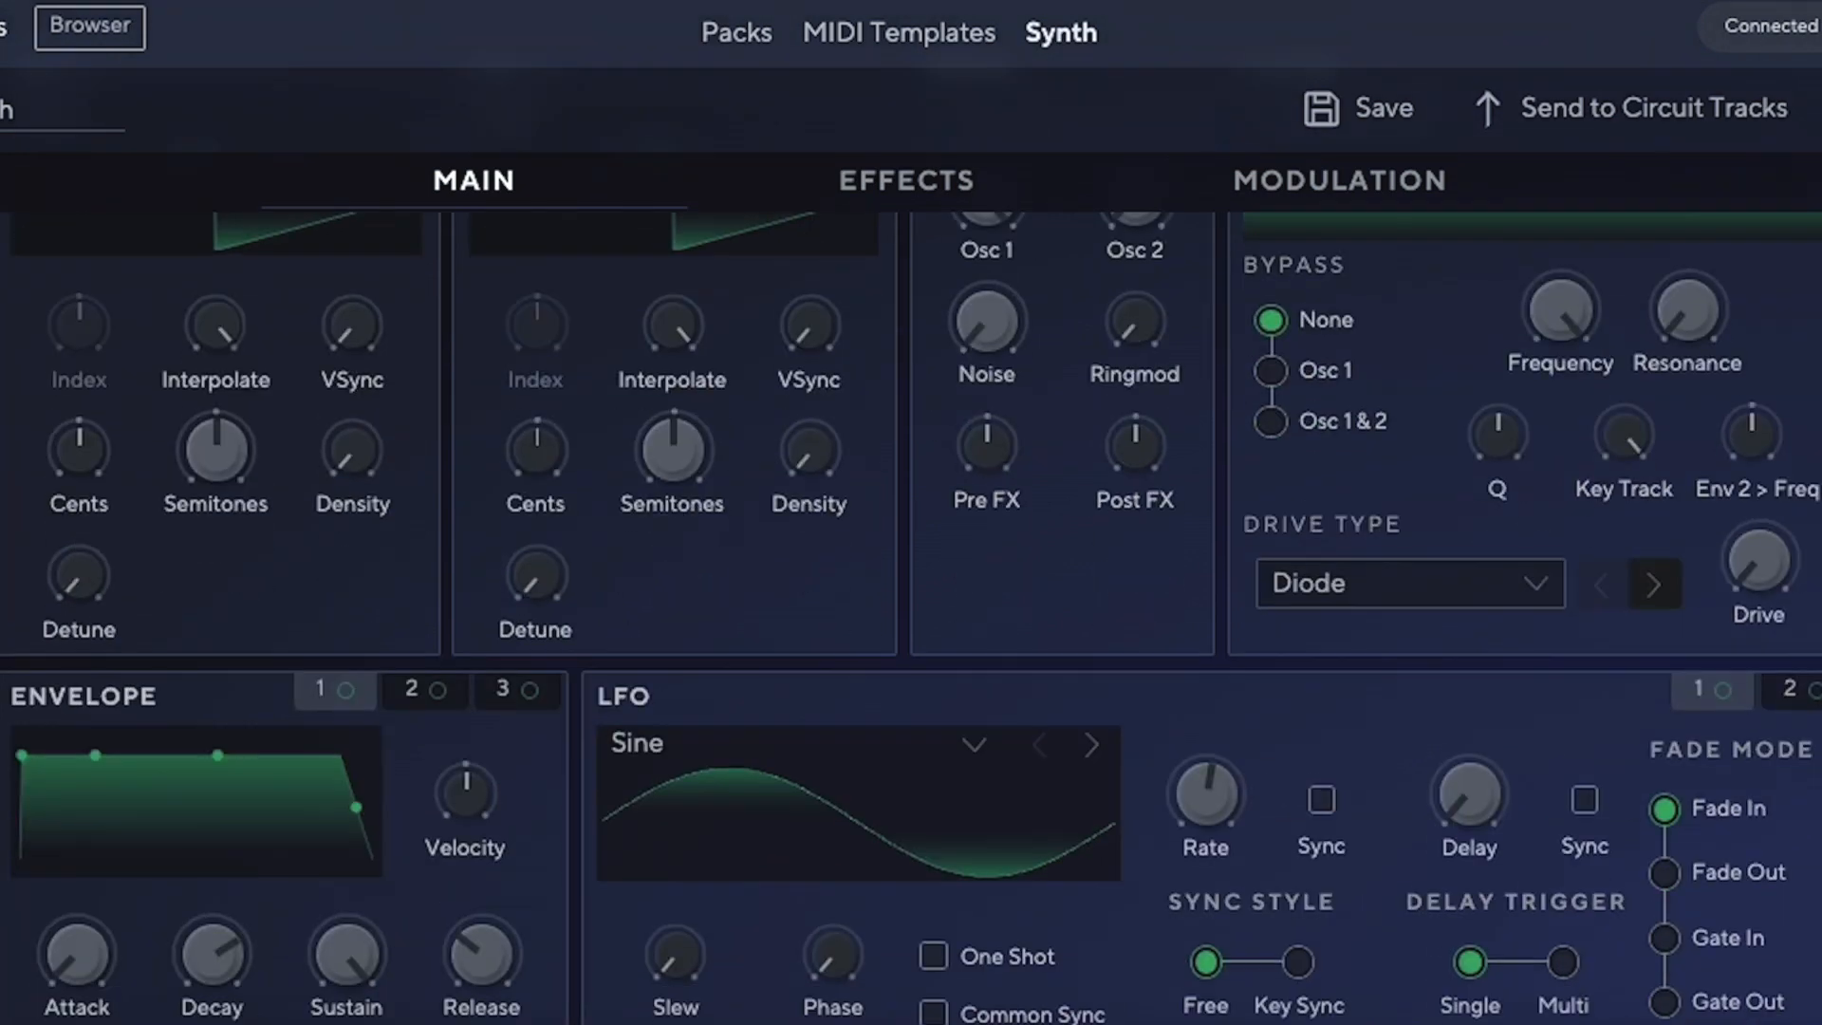
pyautogui.scroll(3)
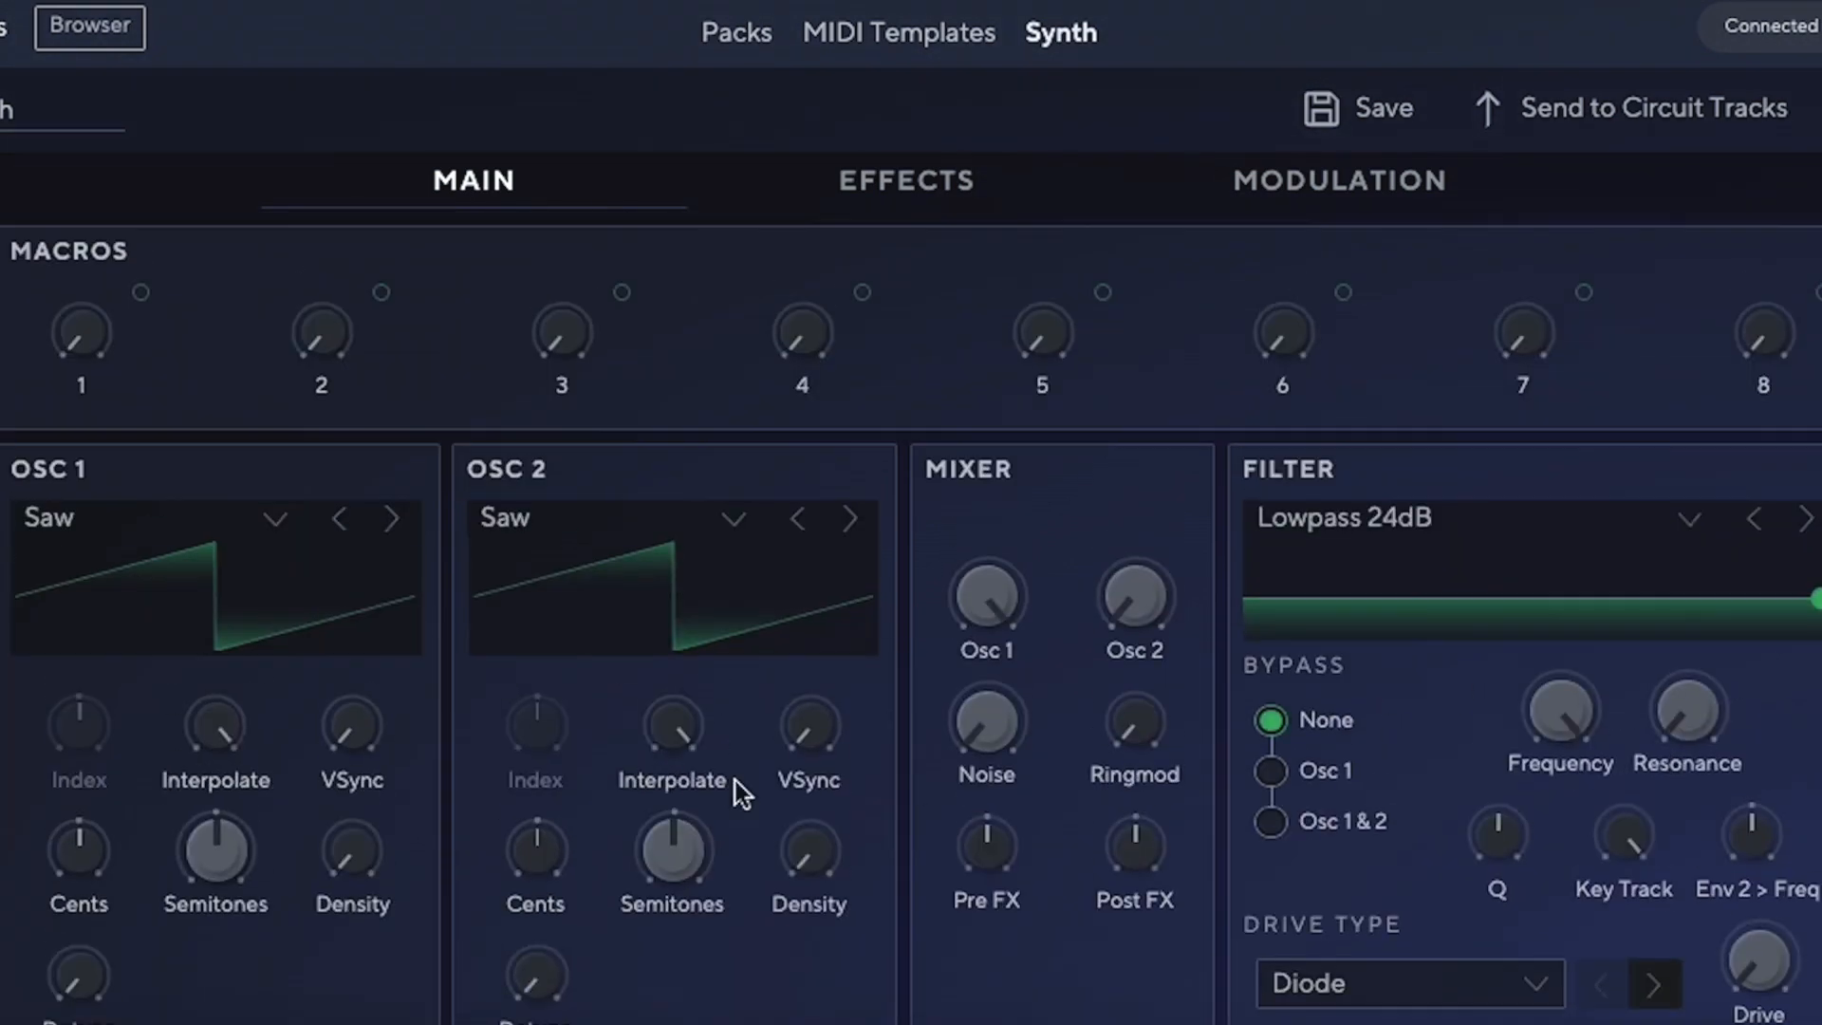
pyautogui.scroll(-3)
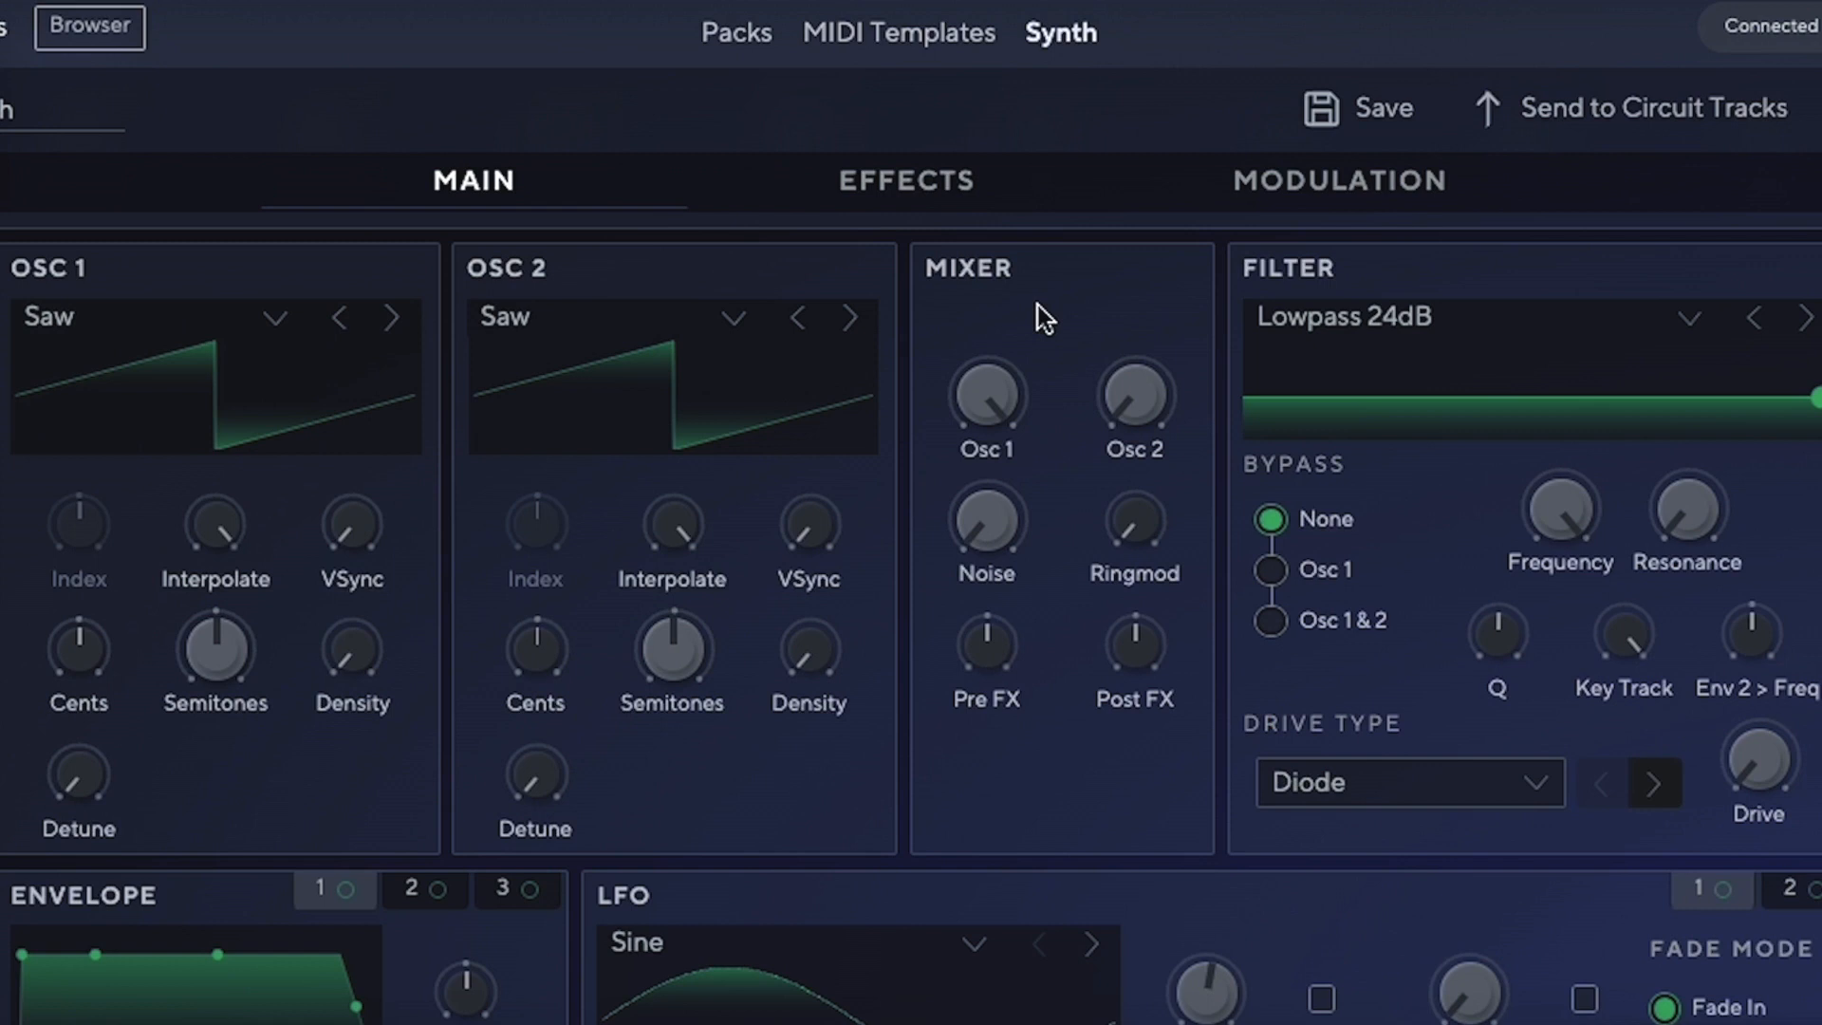
pyautogui.scroll(-3)
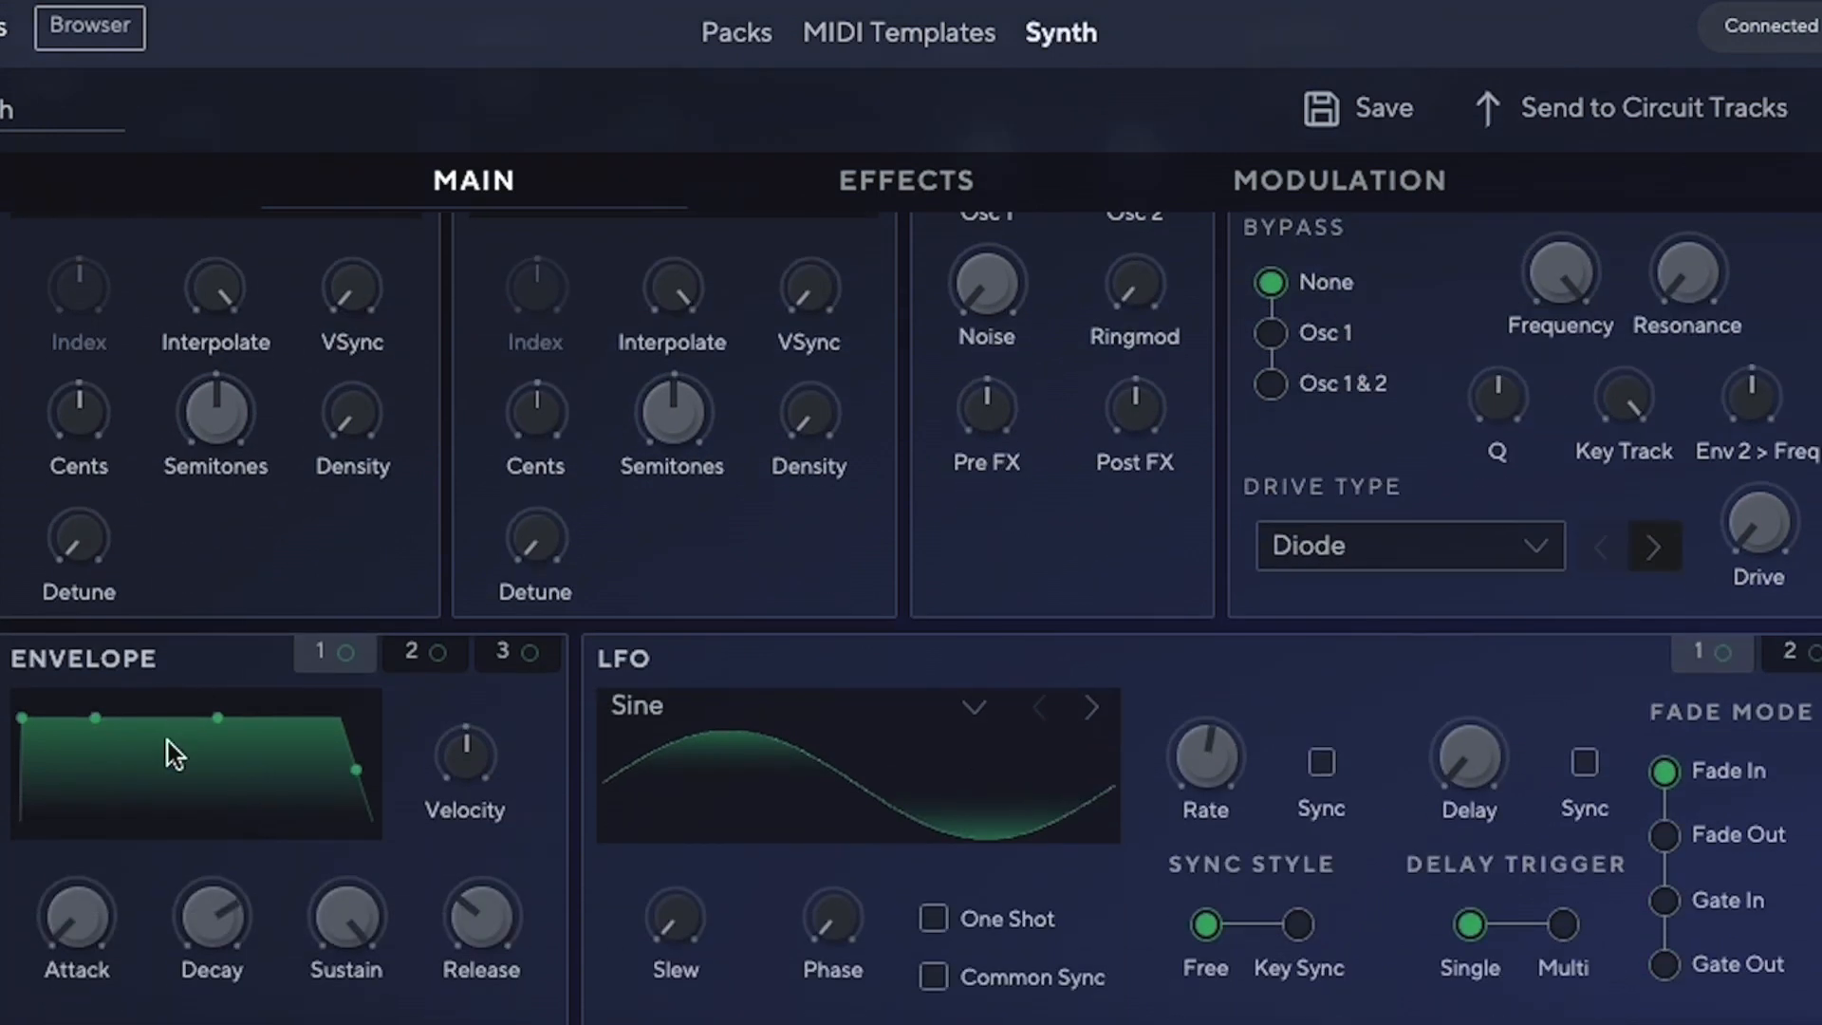
pyautogui.moveTo(1577, 709)
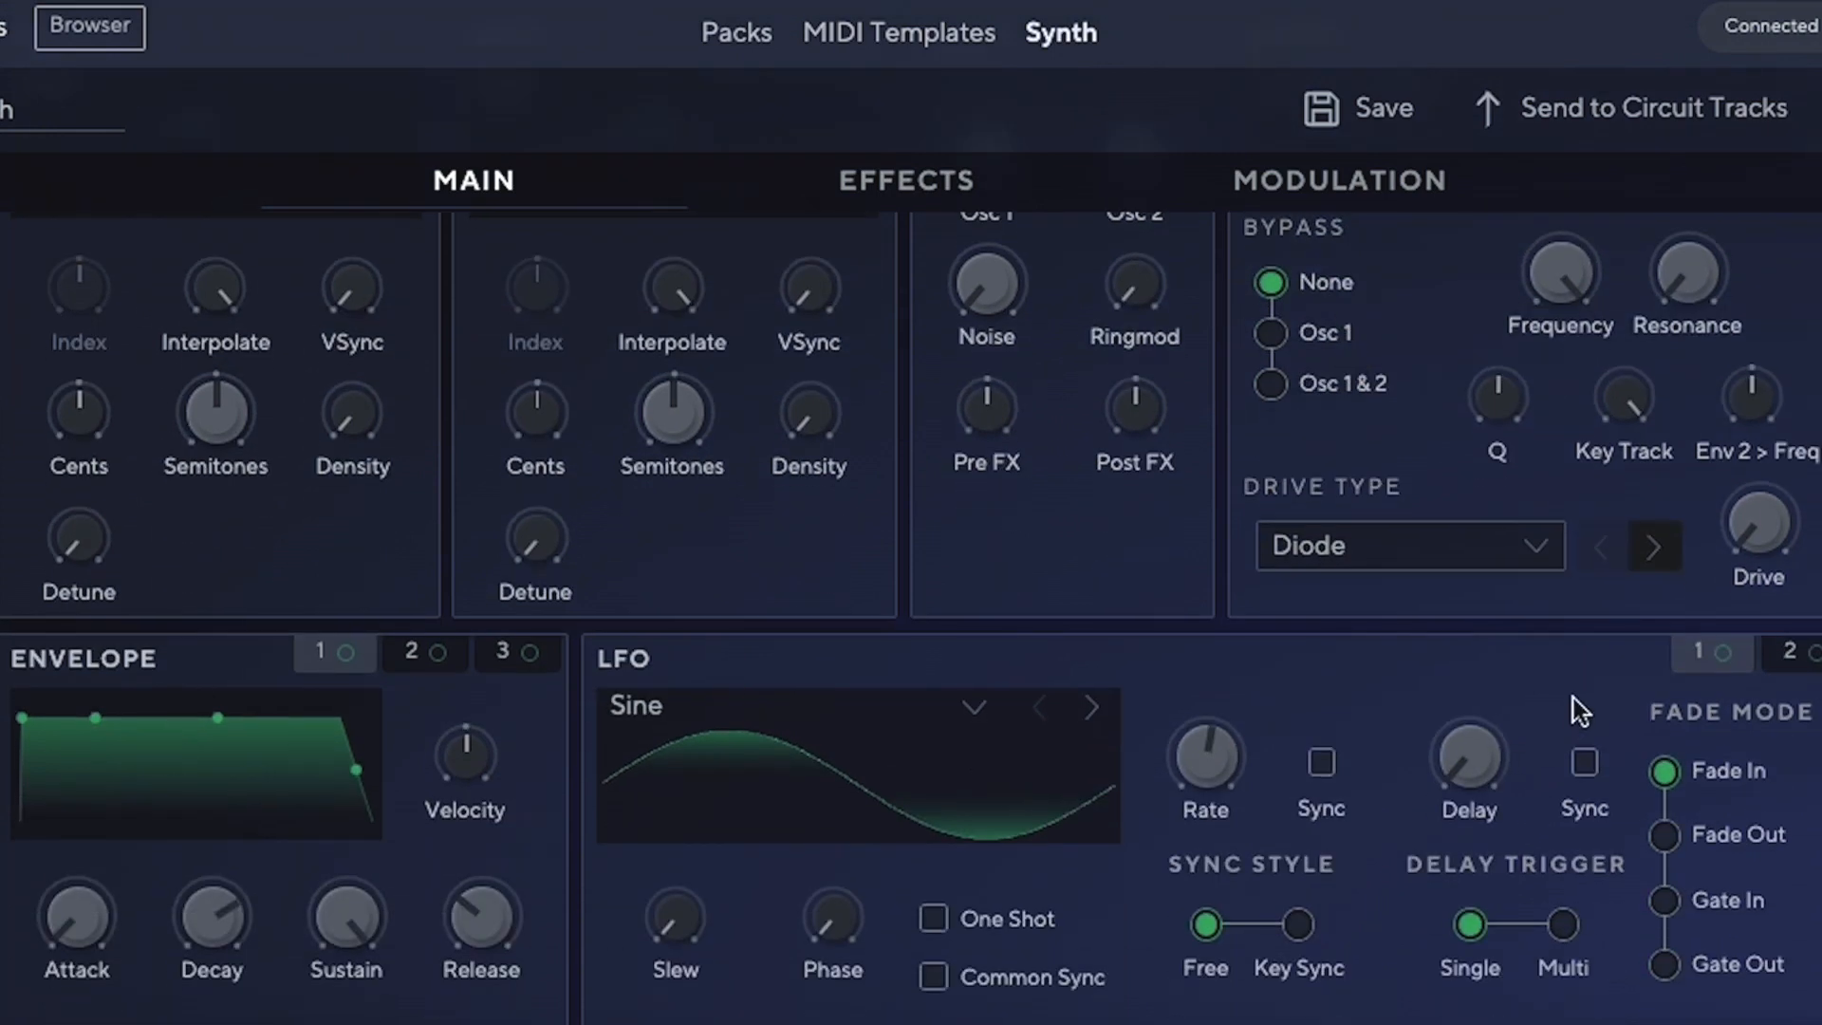
pyautogui.scroll(3)
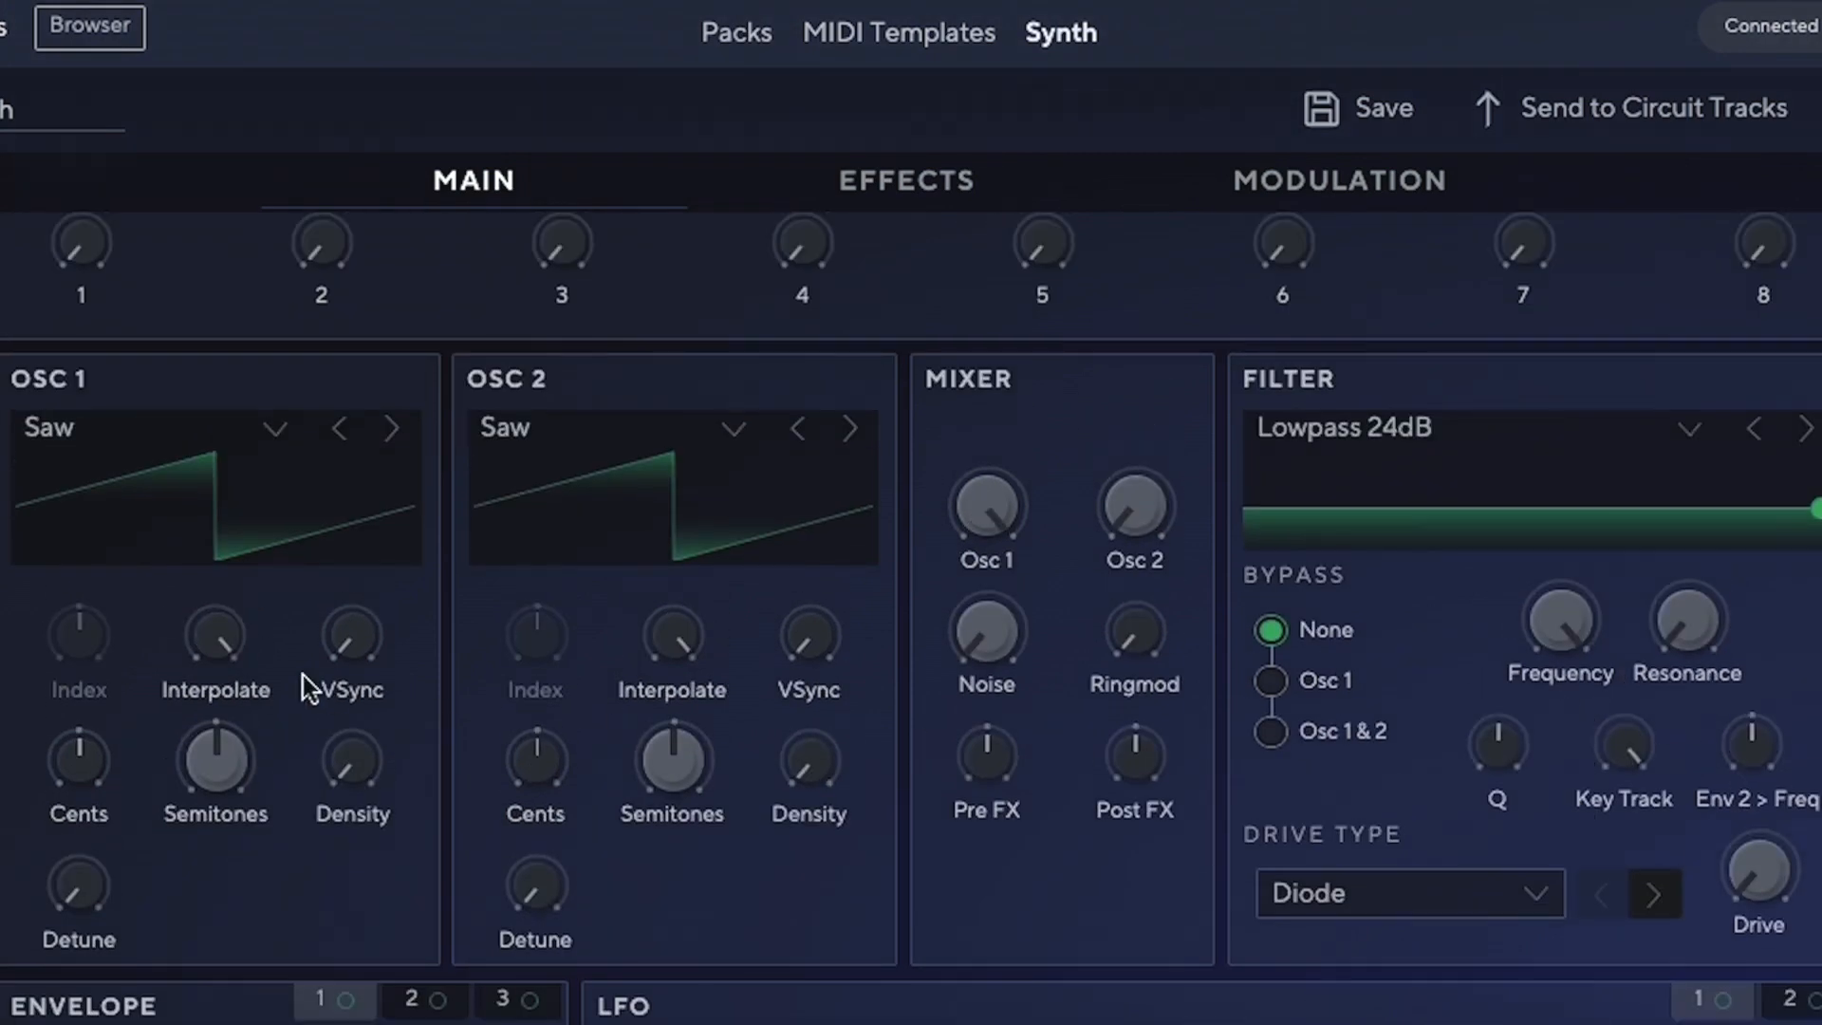
pyautogui.moveTo(131, 507)
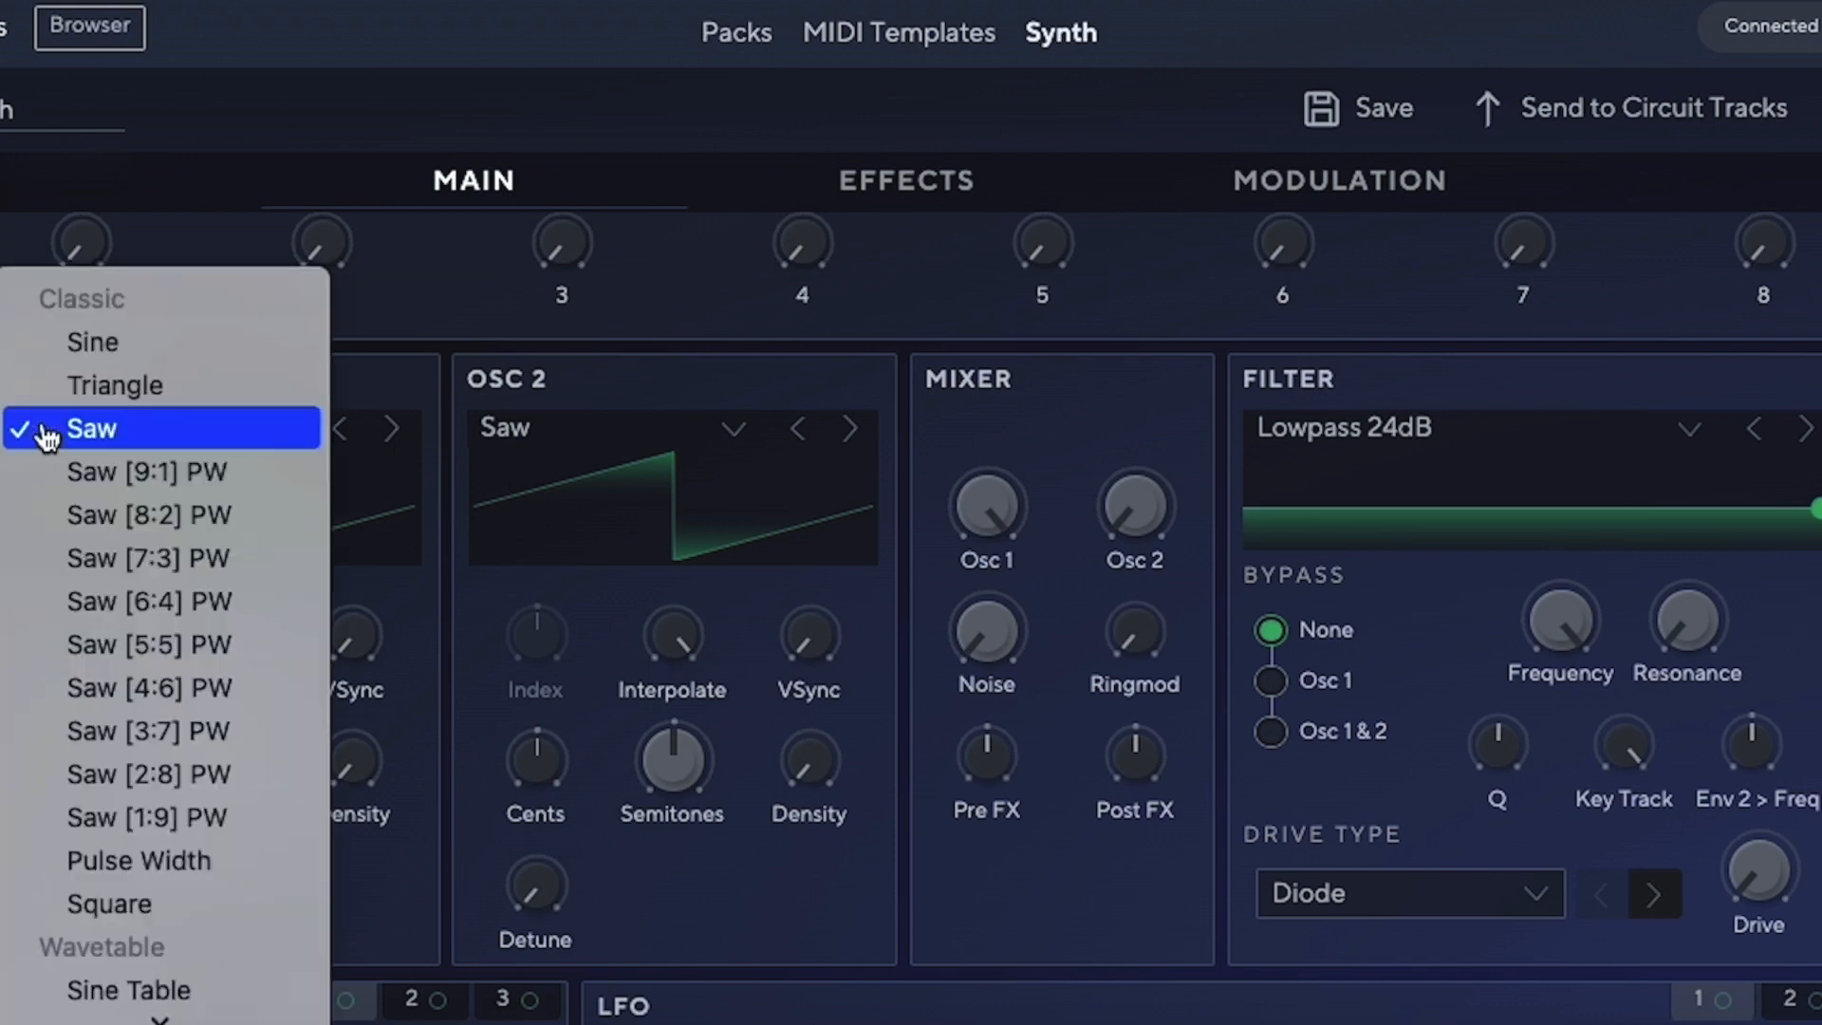
pyautogui.scroll(-3)
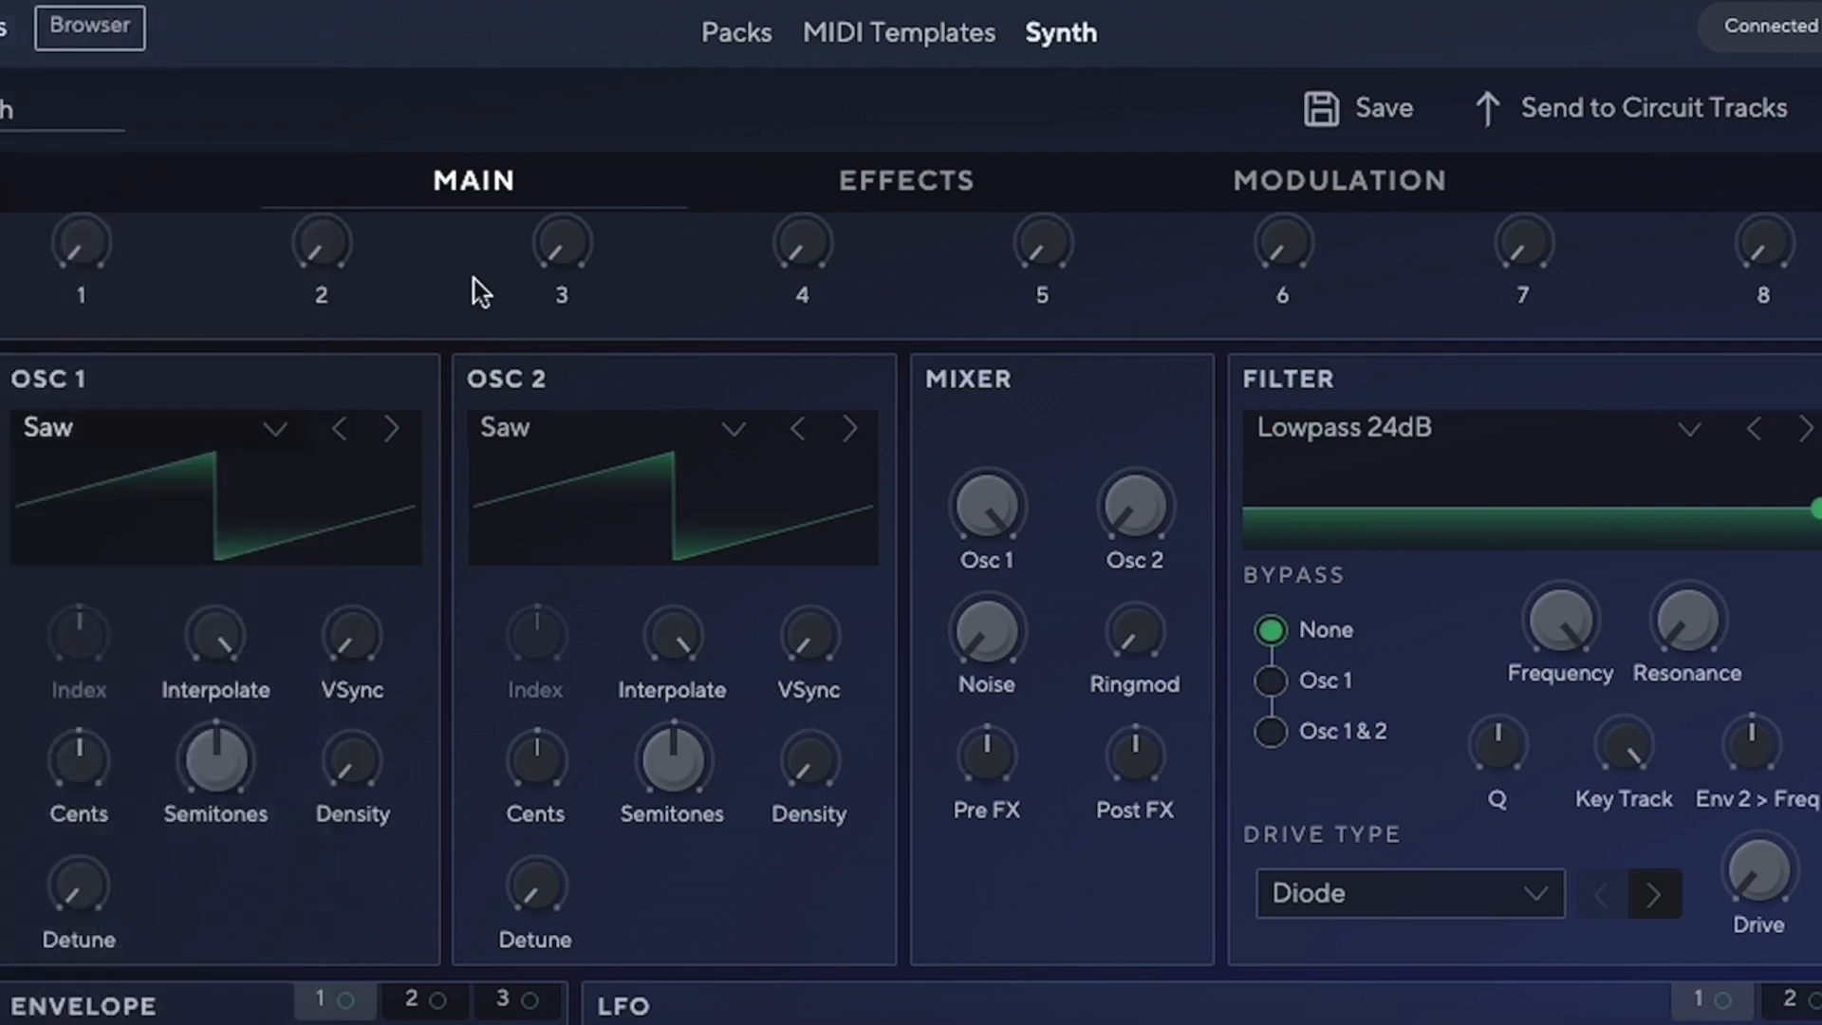
pyautogui.moveTo(418, 923)
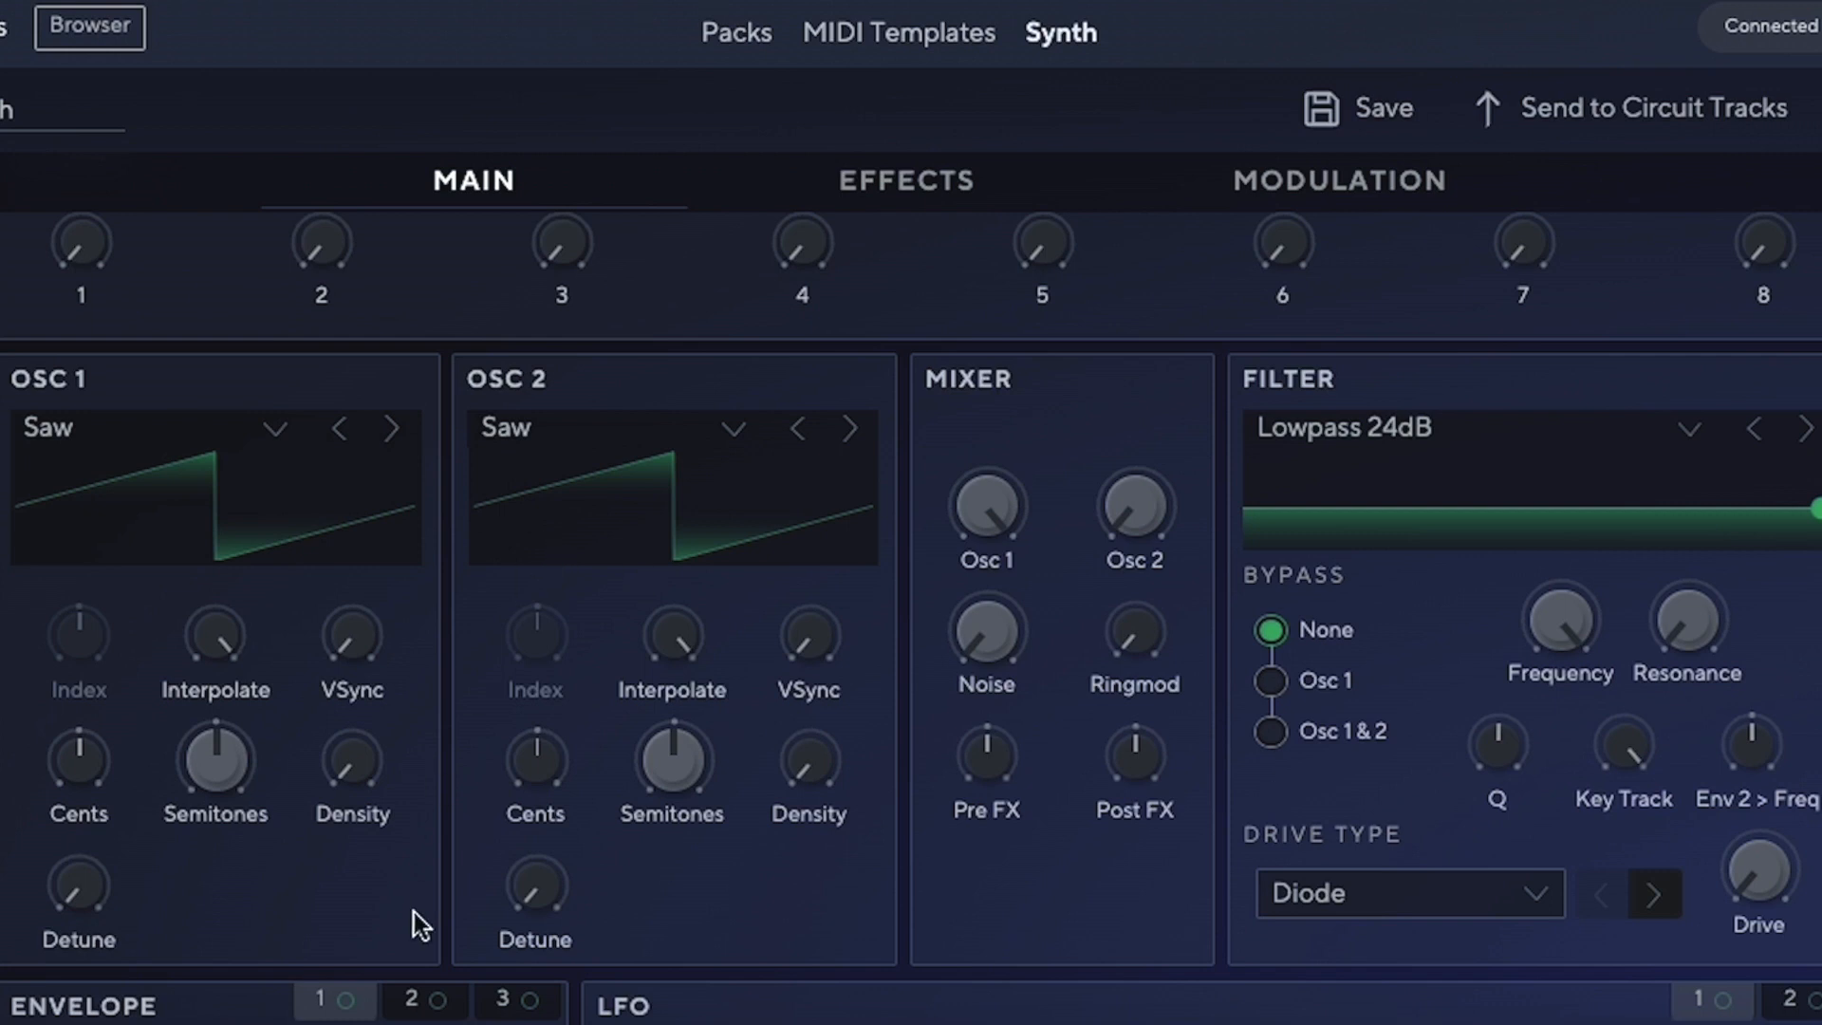
pyautogui.moveTo(740, 883)
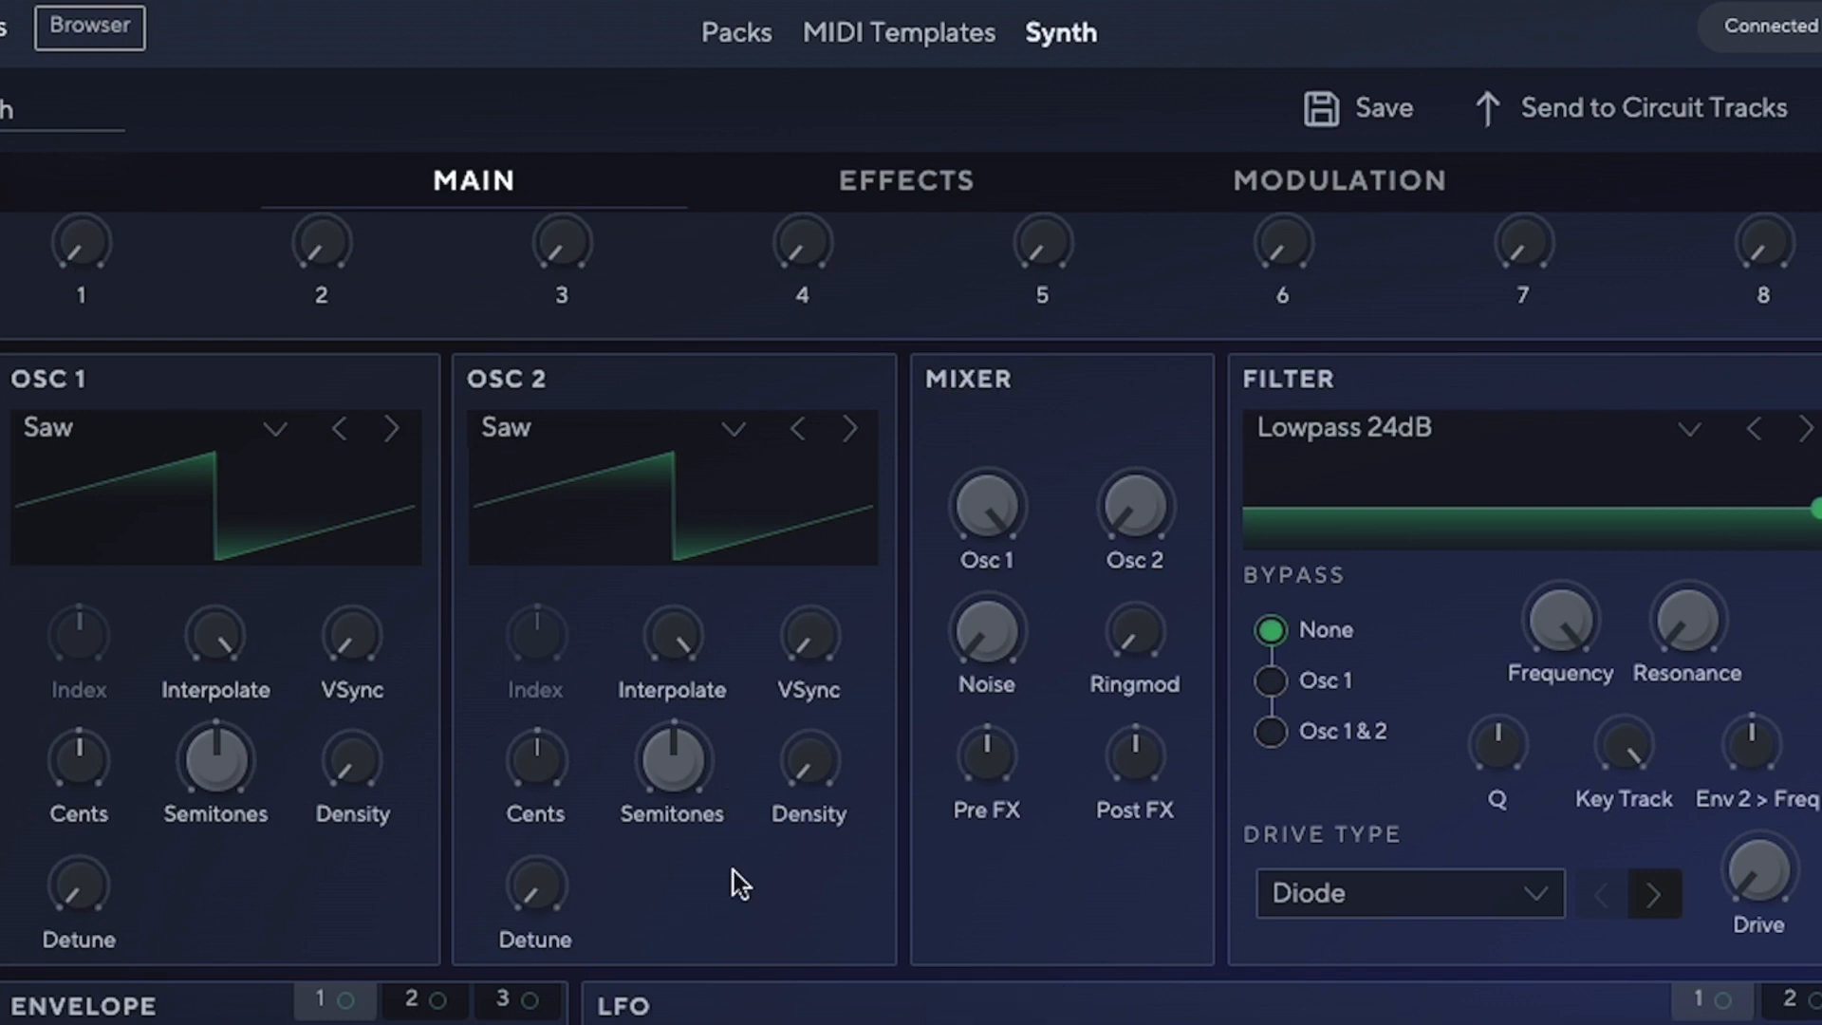
pyautogui.moveTo(704, 862)
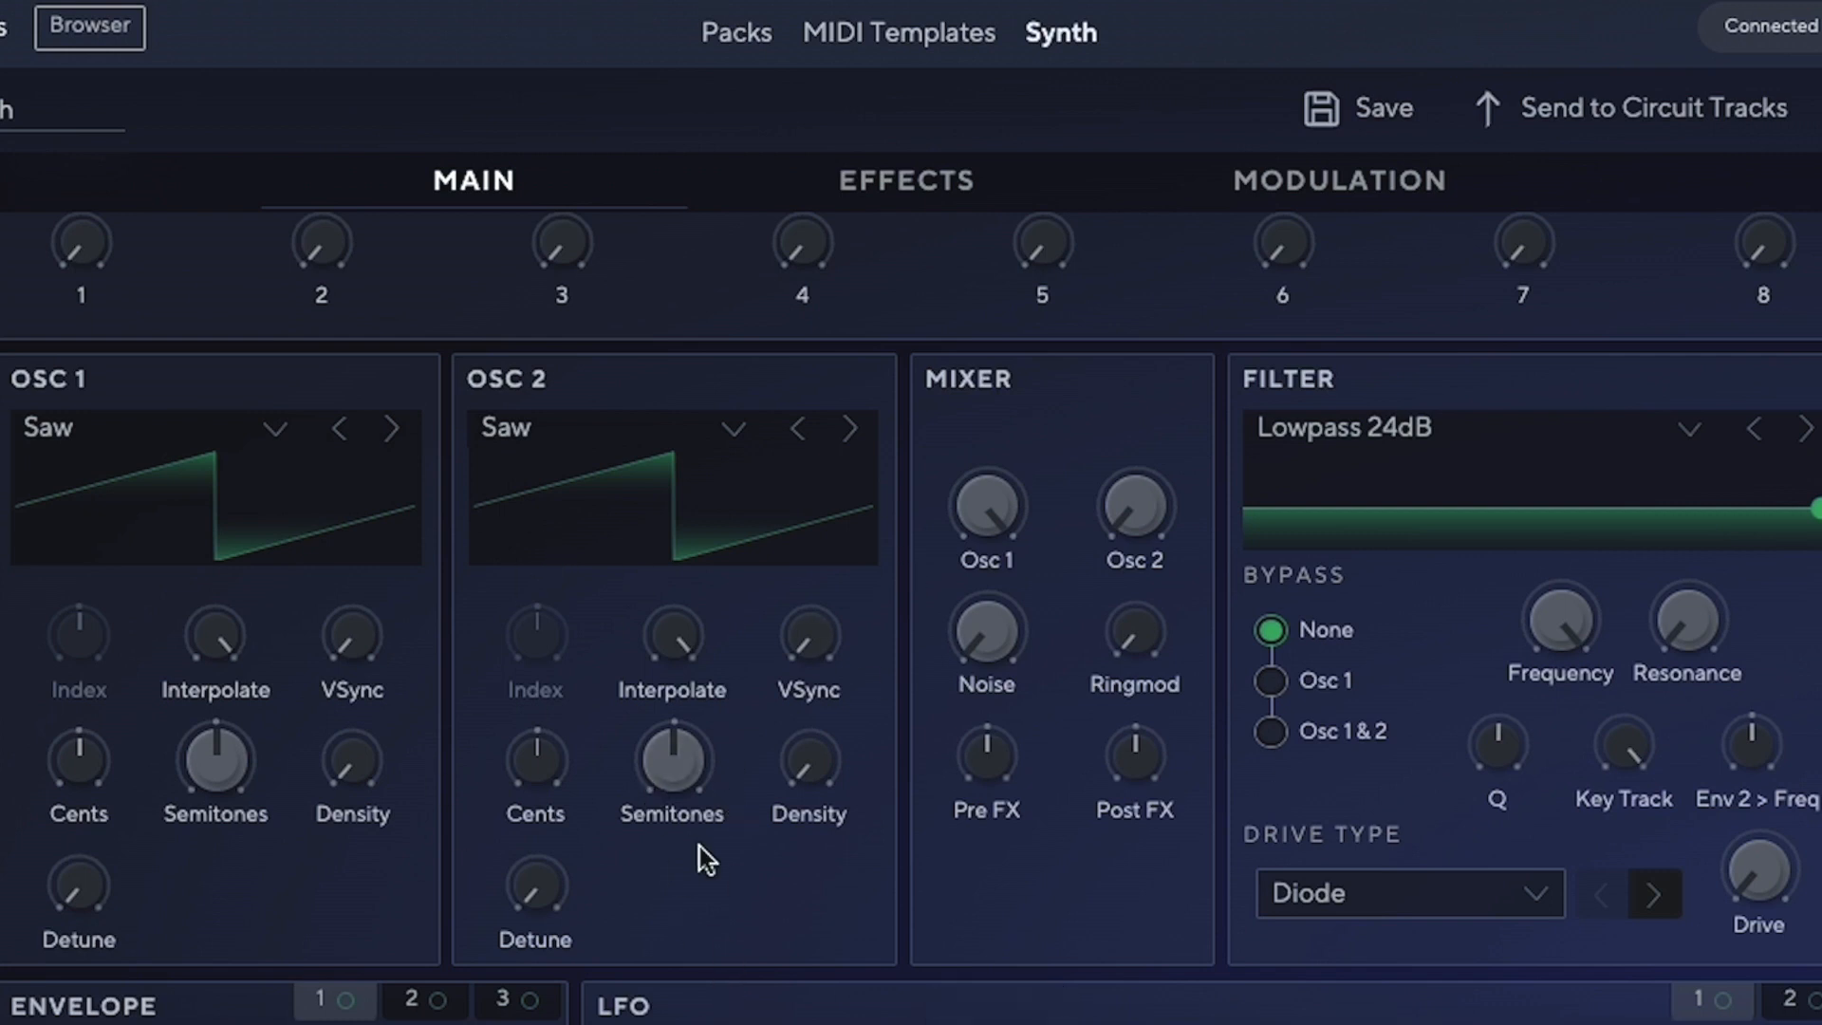
pyautogui.moveTo(586, 538)
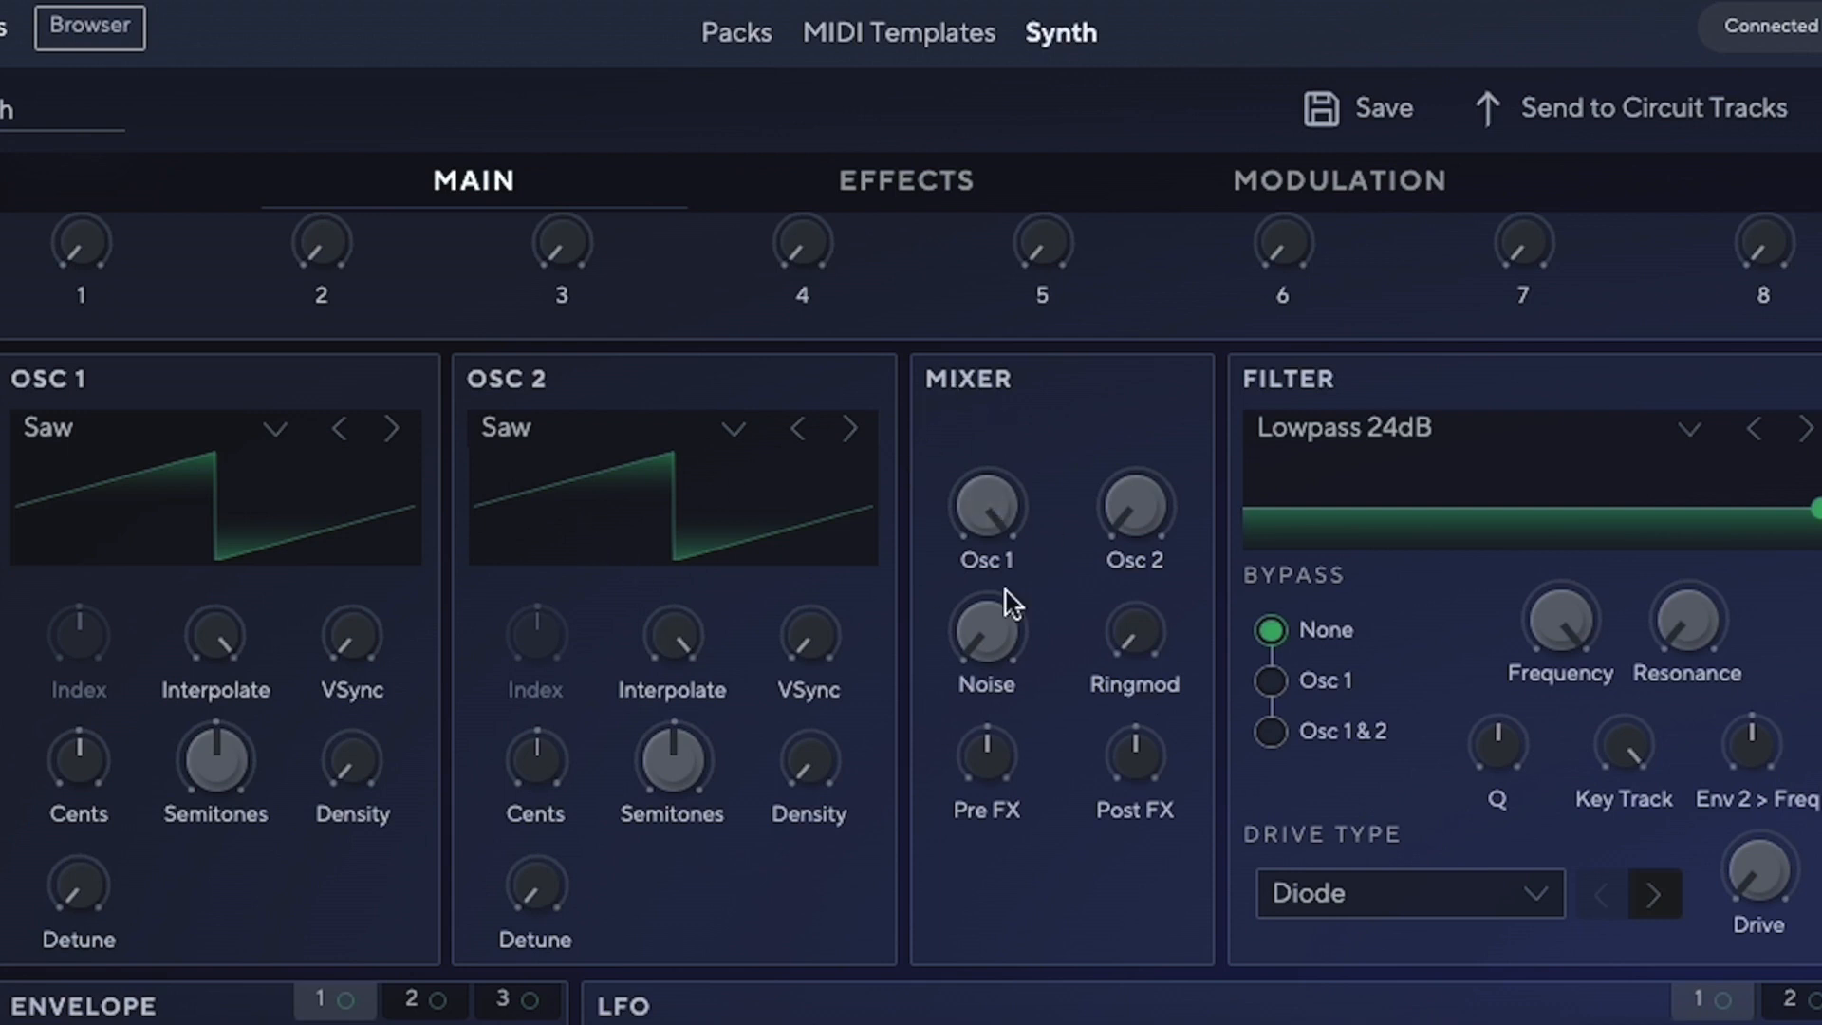
pyautogui.moveTo(775, 554)
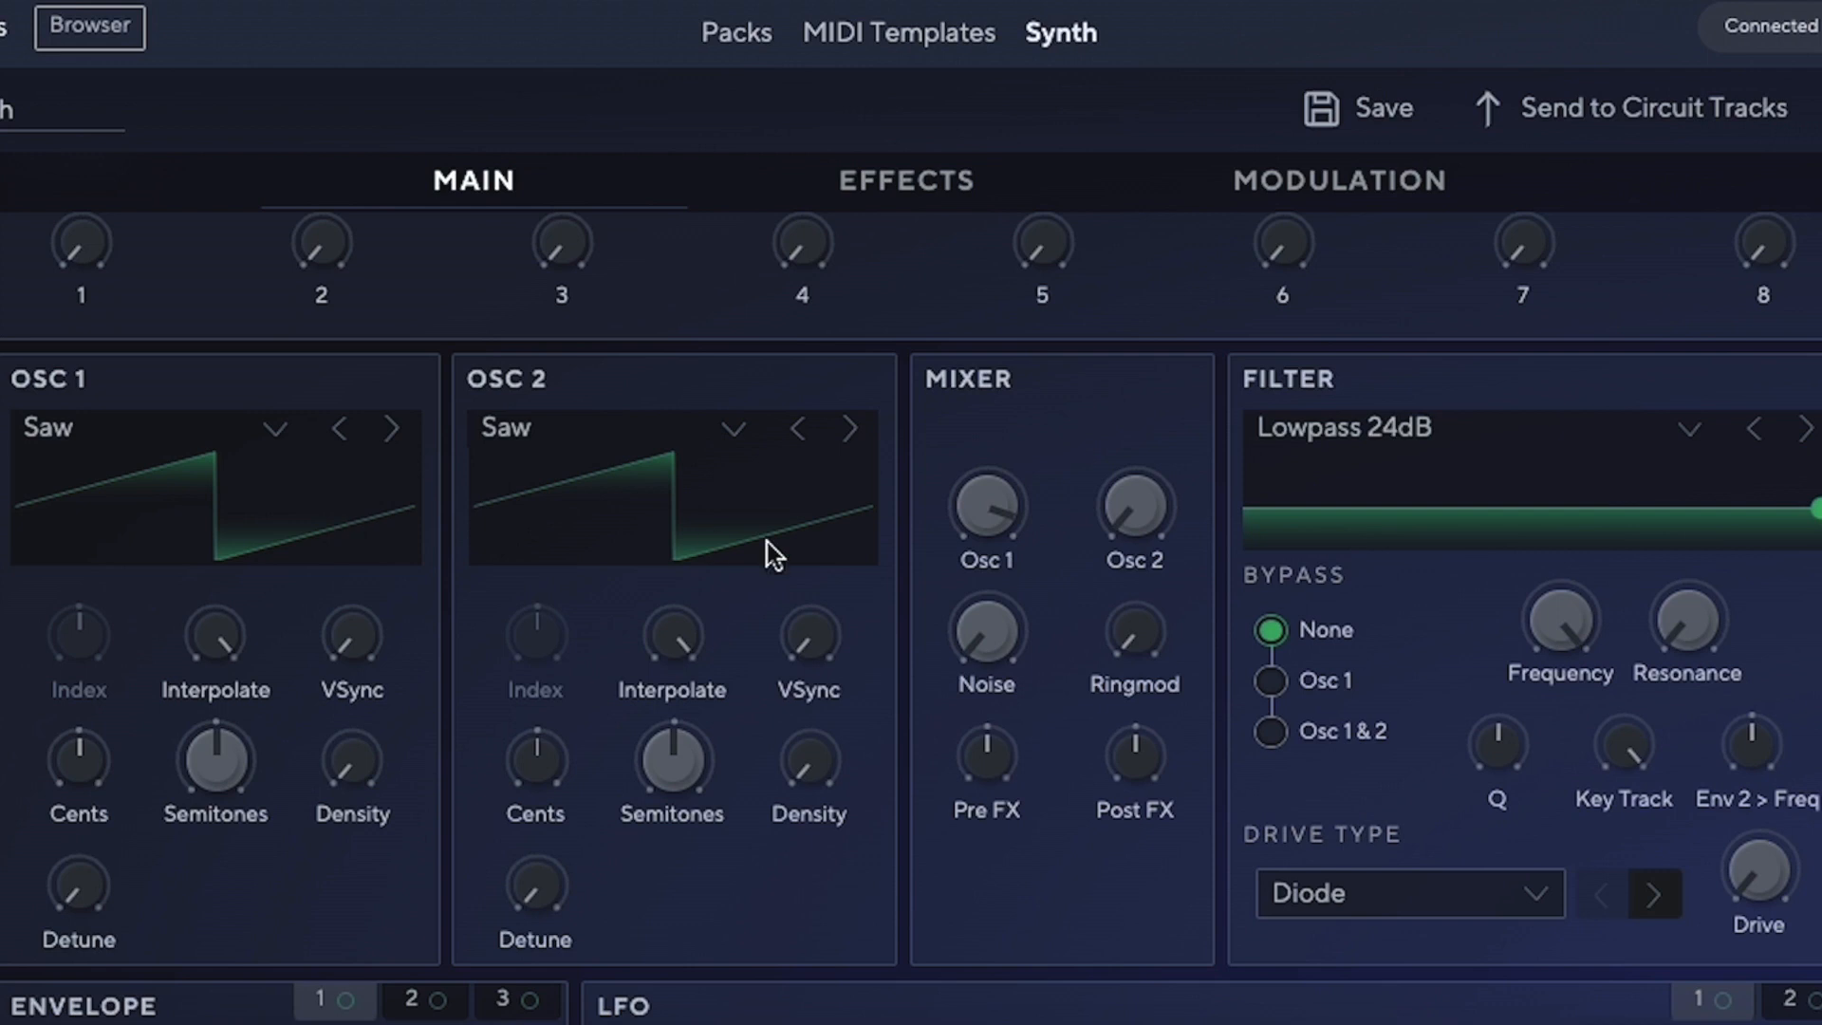
pyautogui.moveTo(1115, 663)
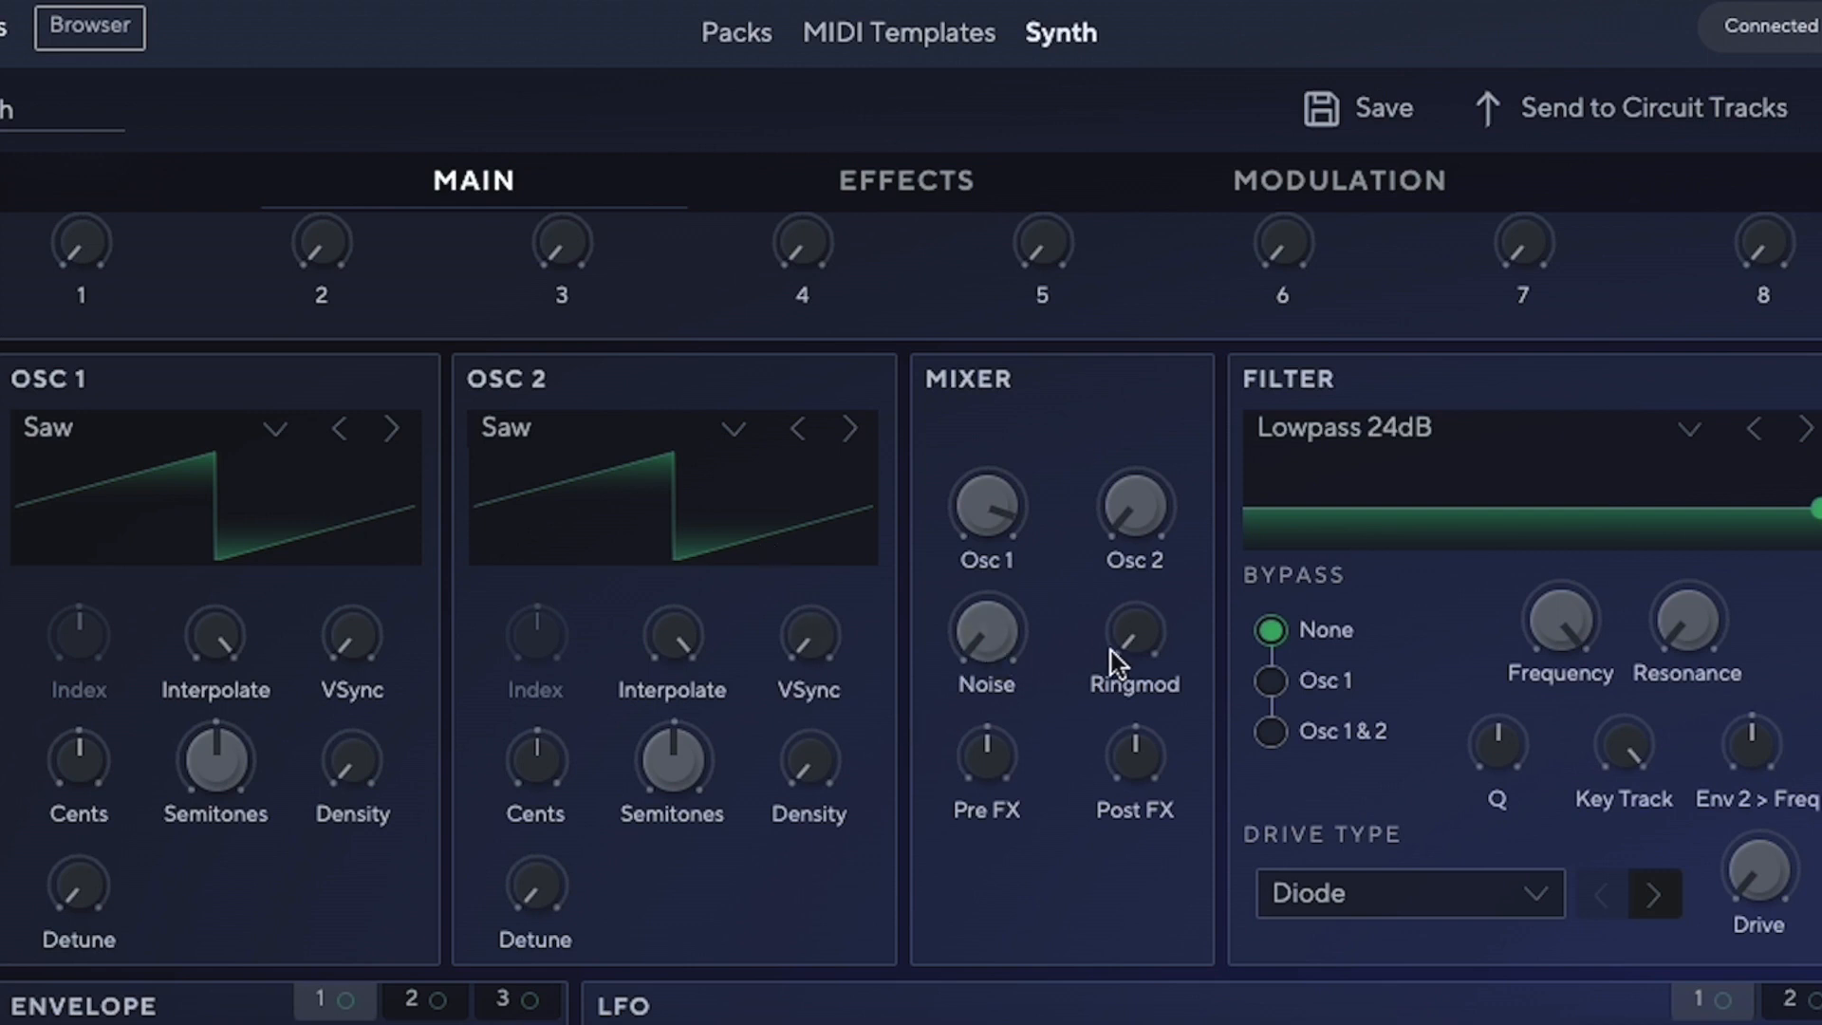
pyautogui.moveTo(1132, 756)
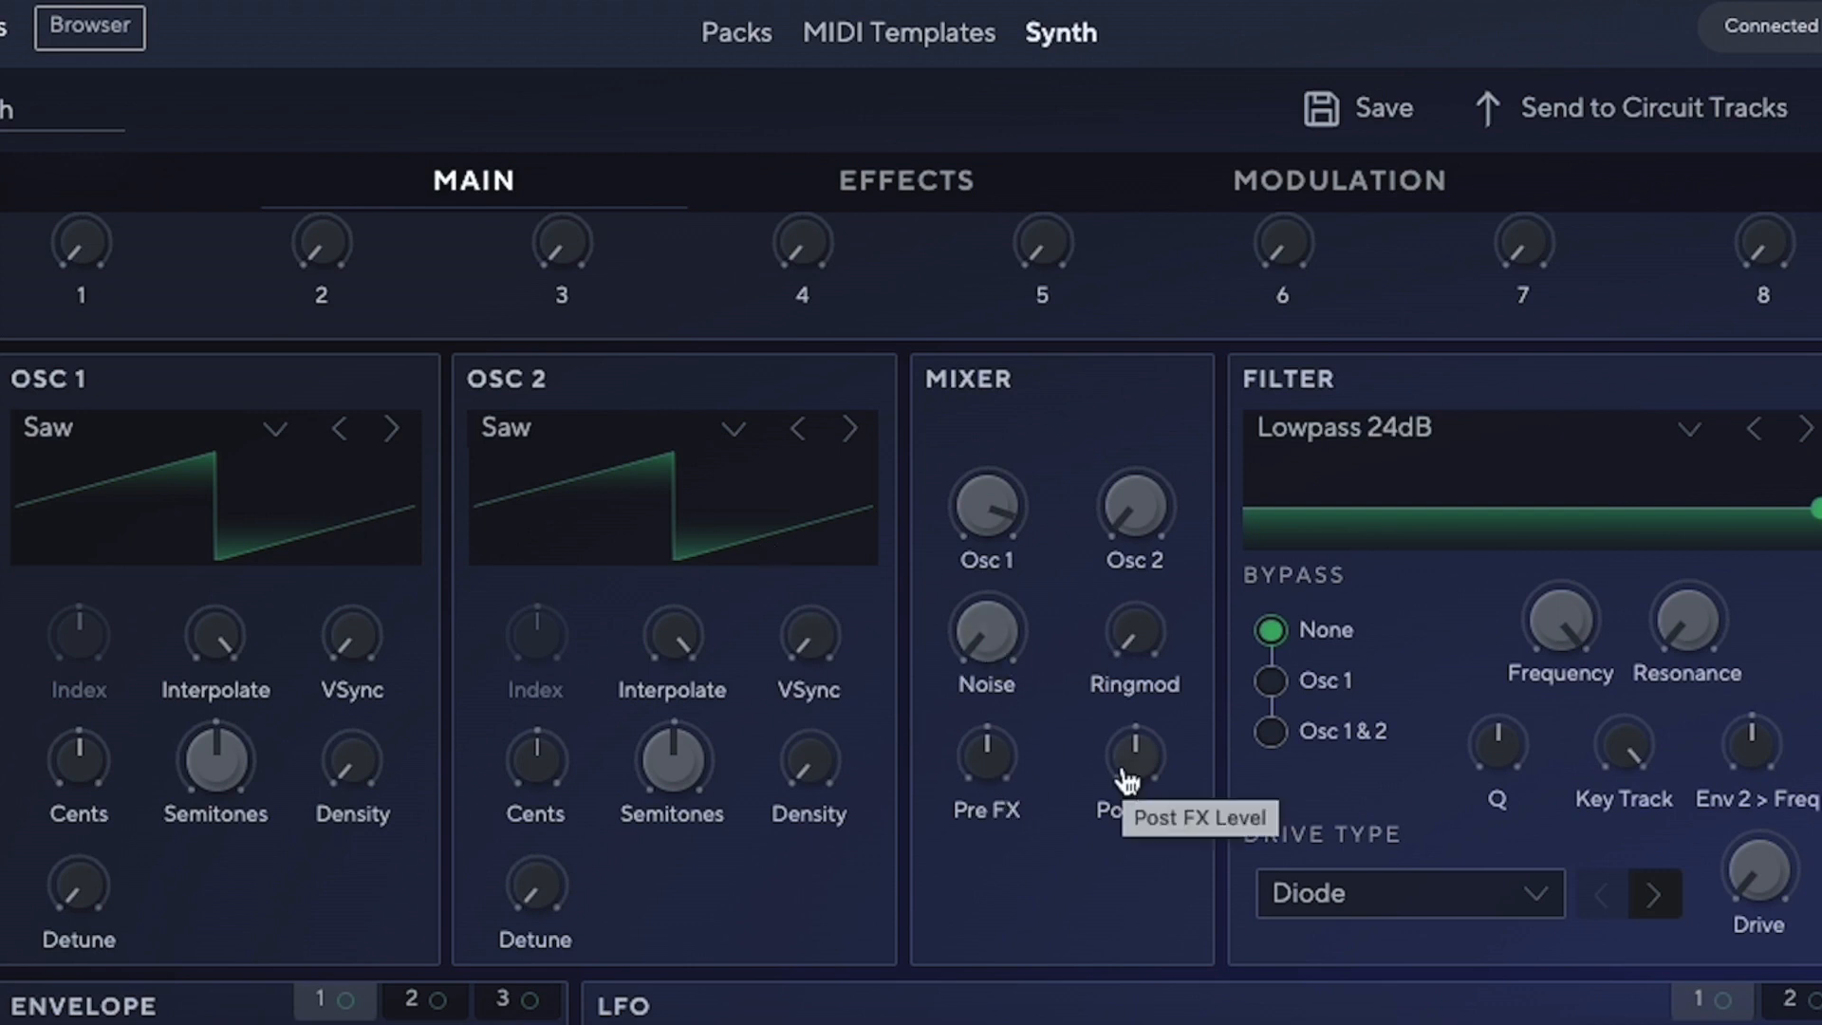
pyautogui.moveTo(1329, 460)
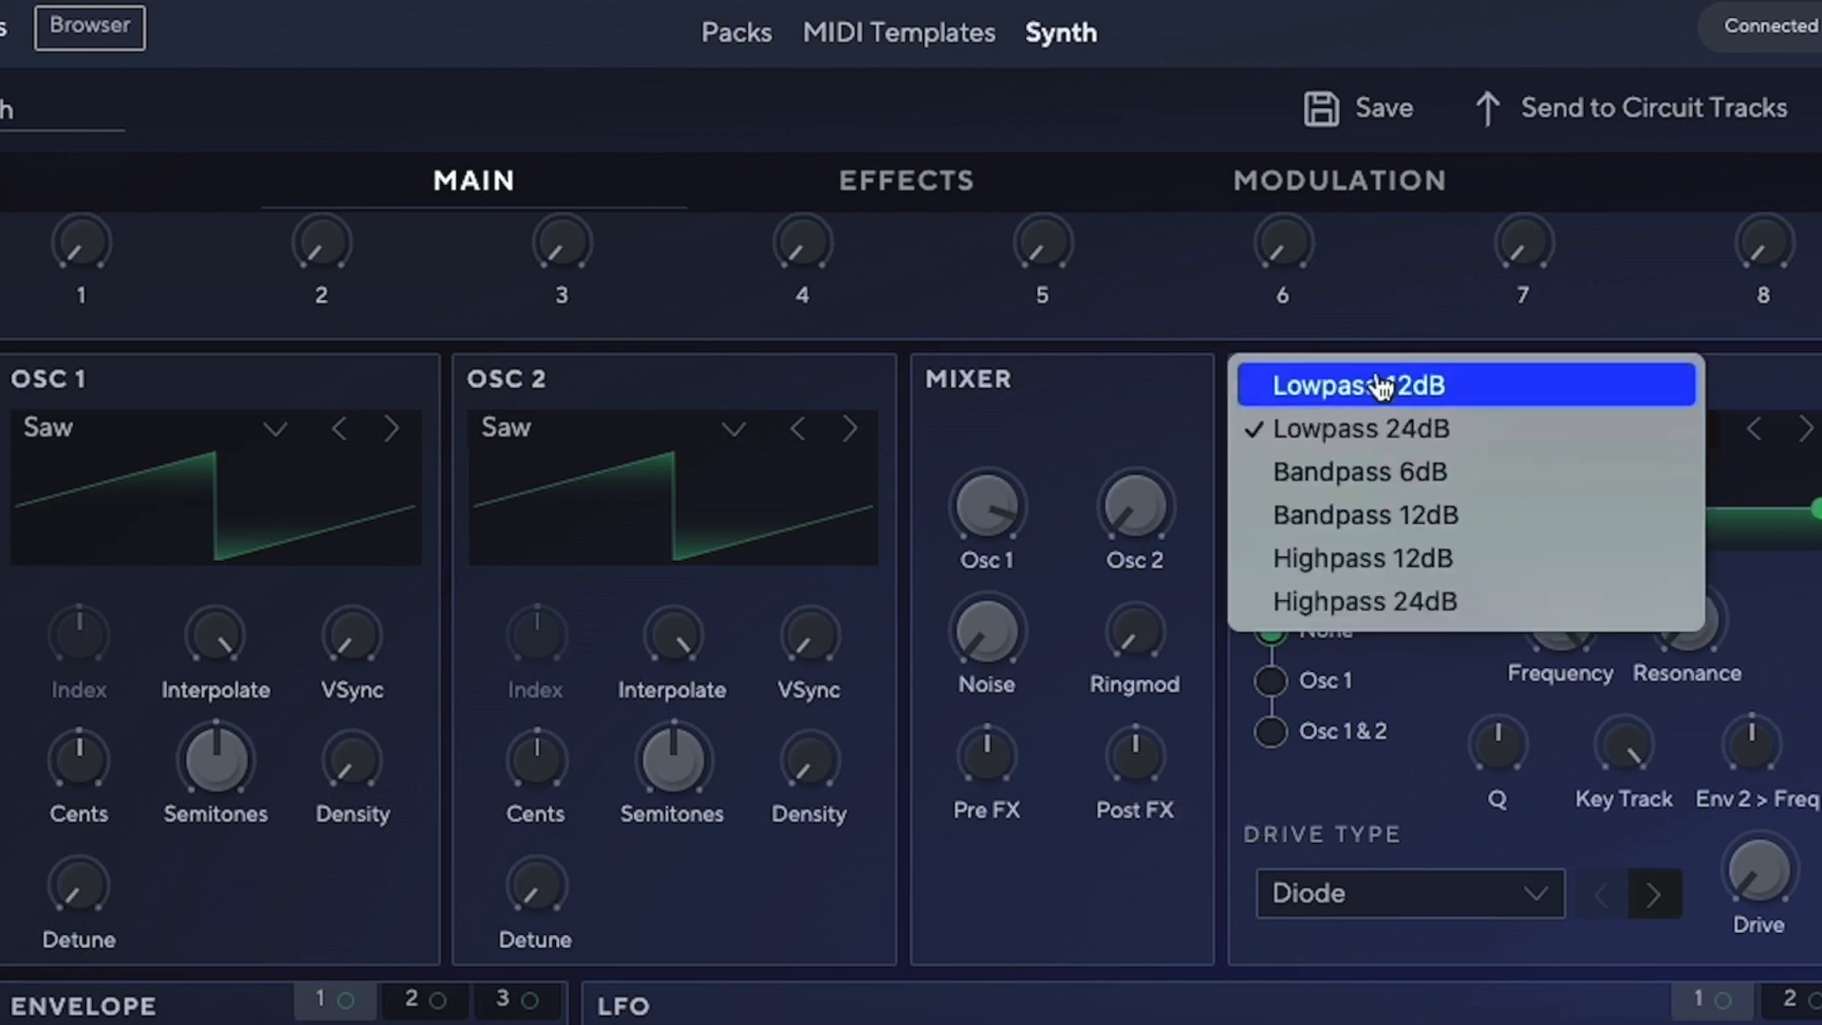
pyautogui.moveTo(1774, 651)
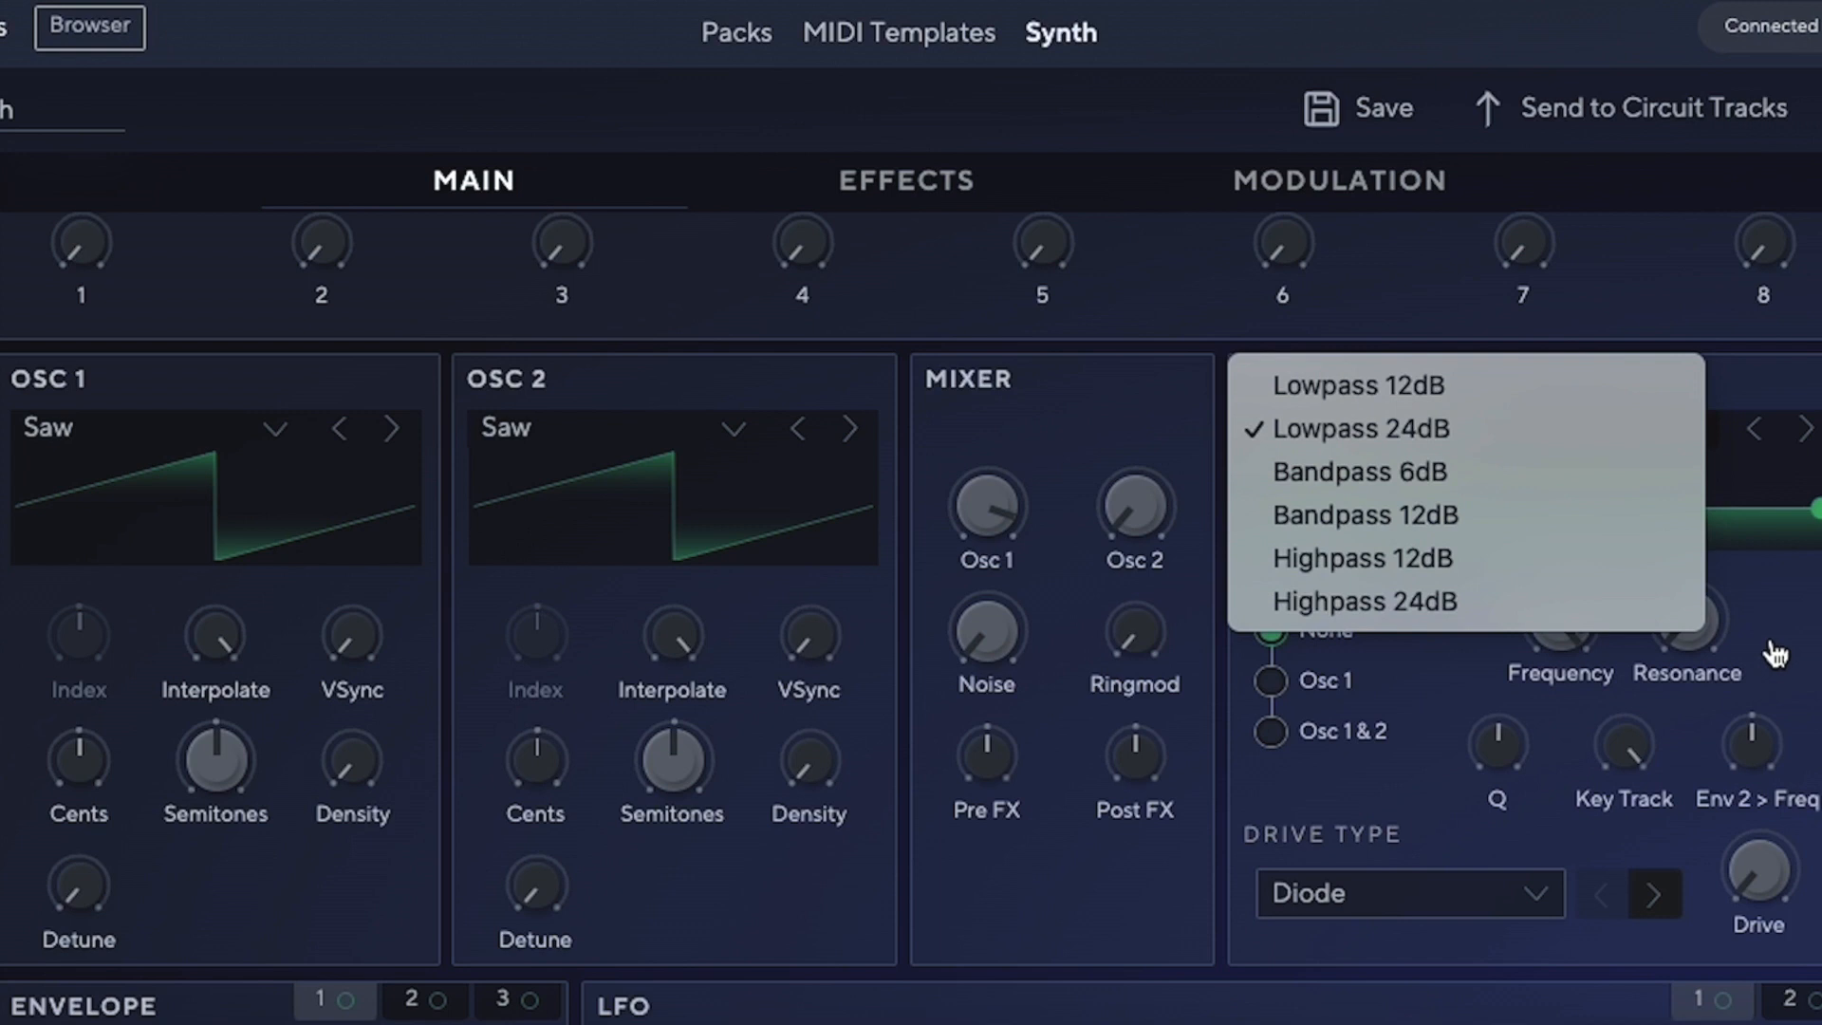
pyautogui.click(1351, 428)
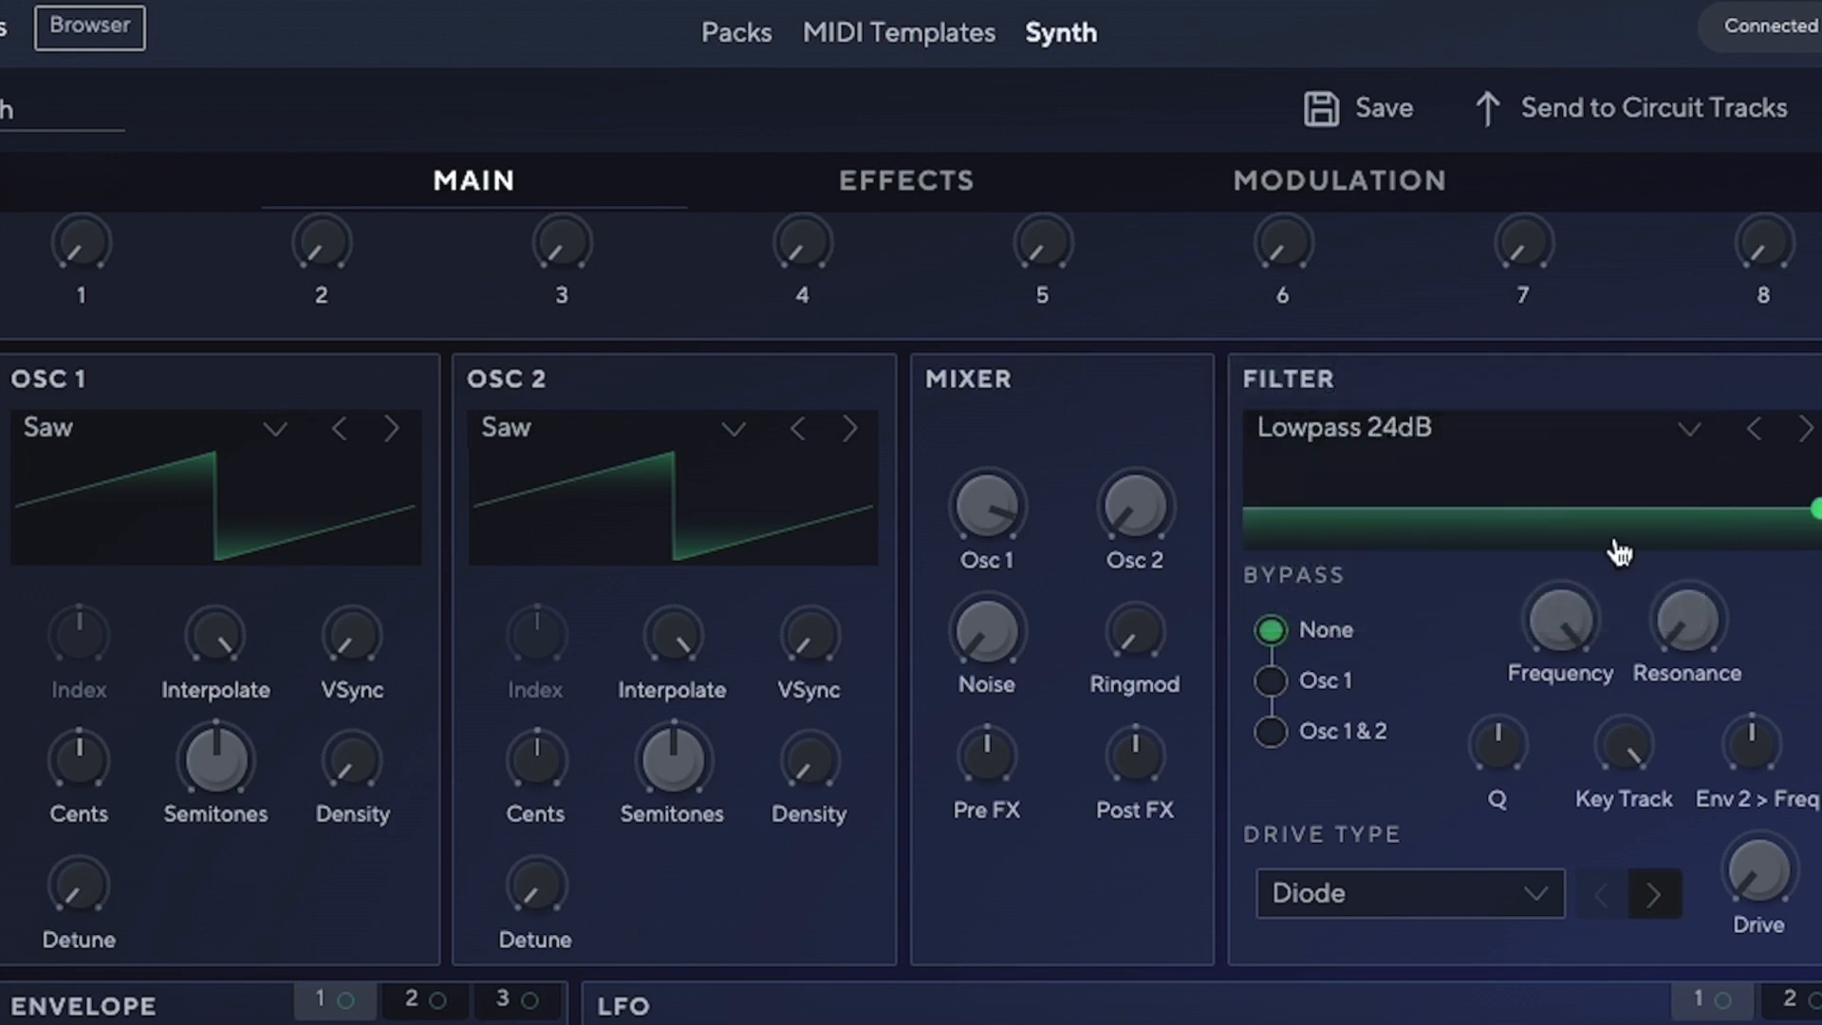
pyautogui.scroll(-3)
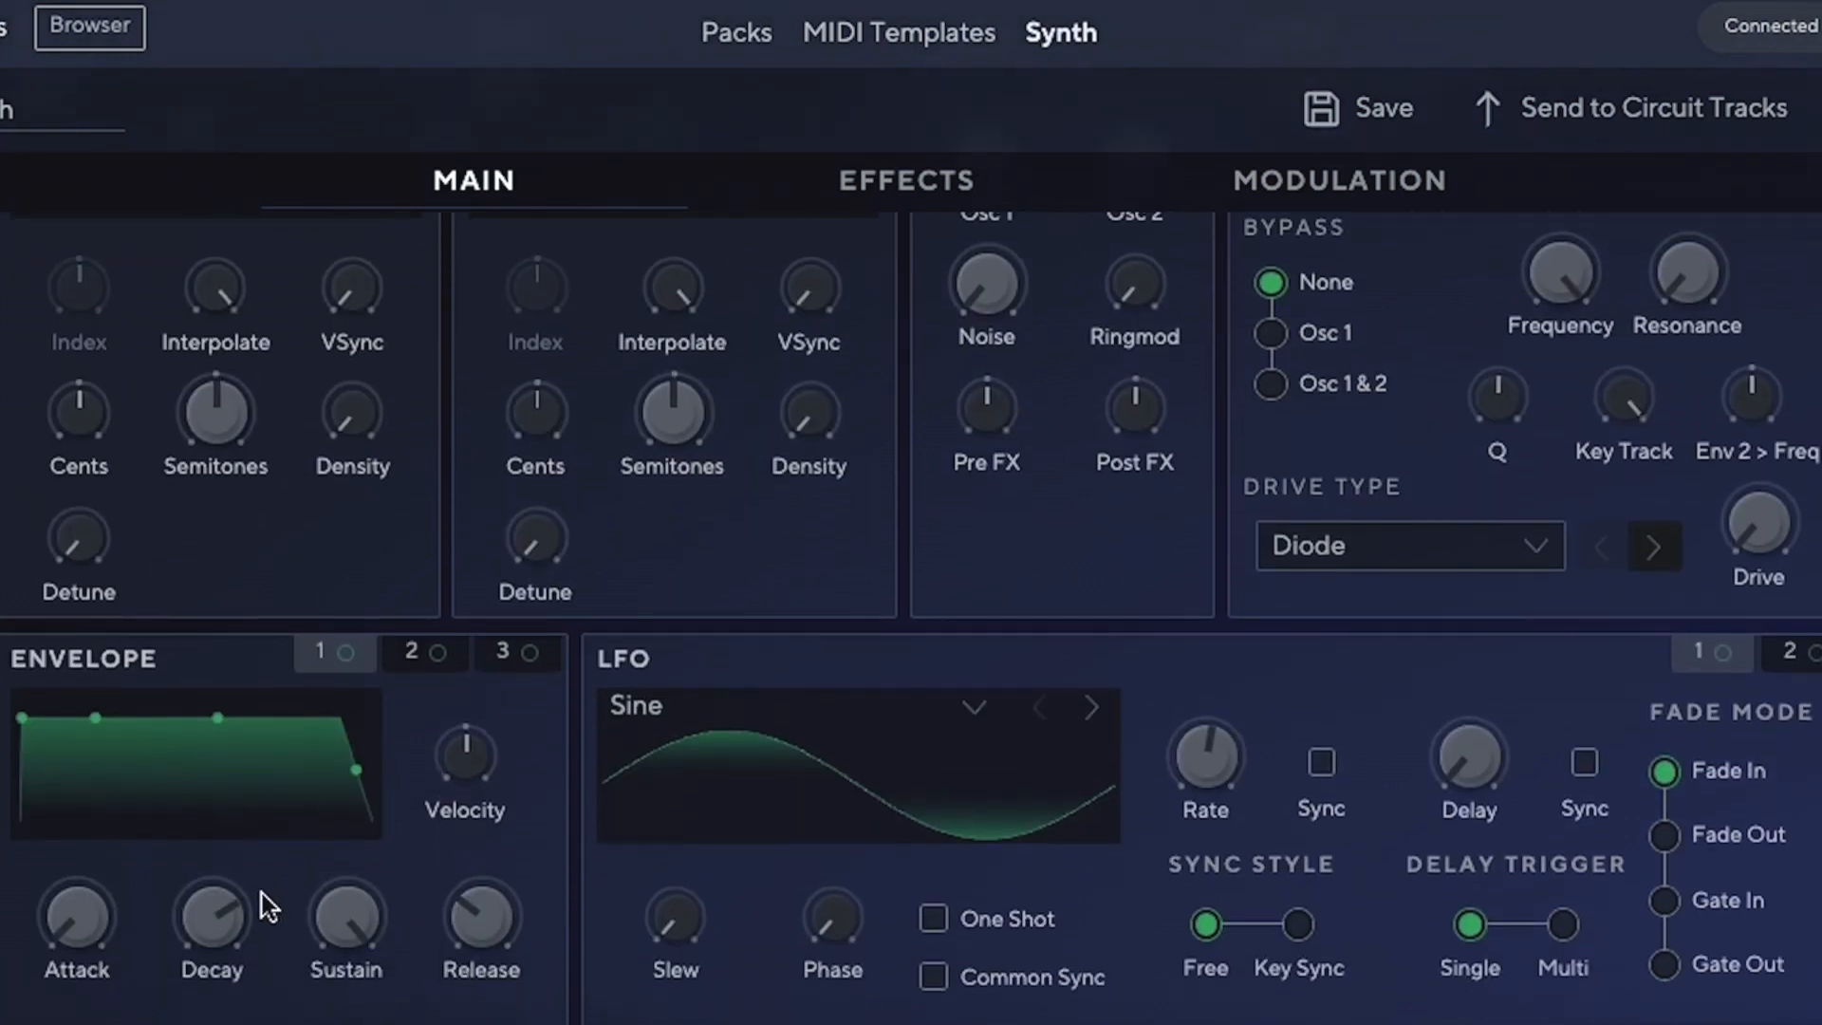
pyautogui.scroll(3)
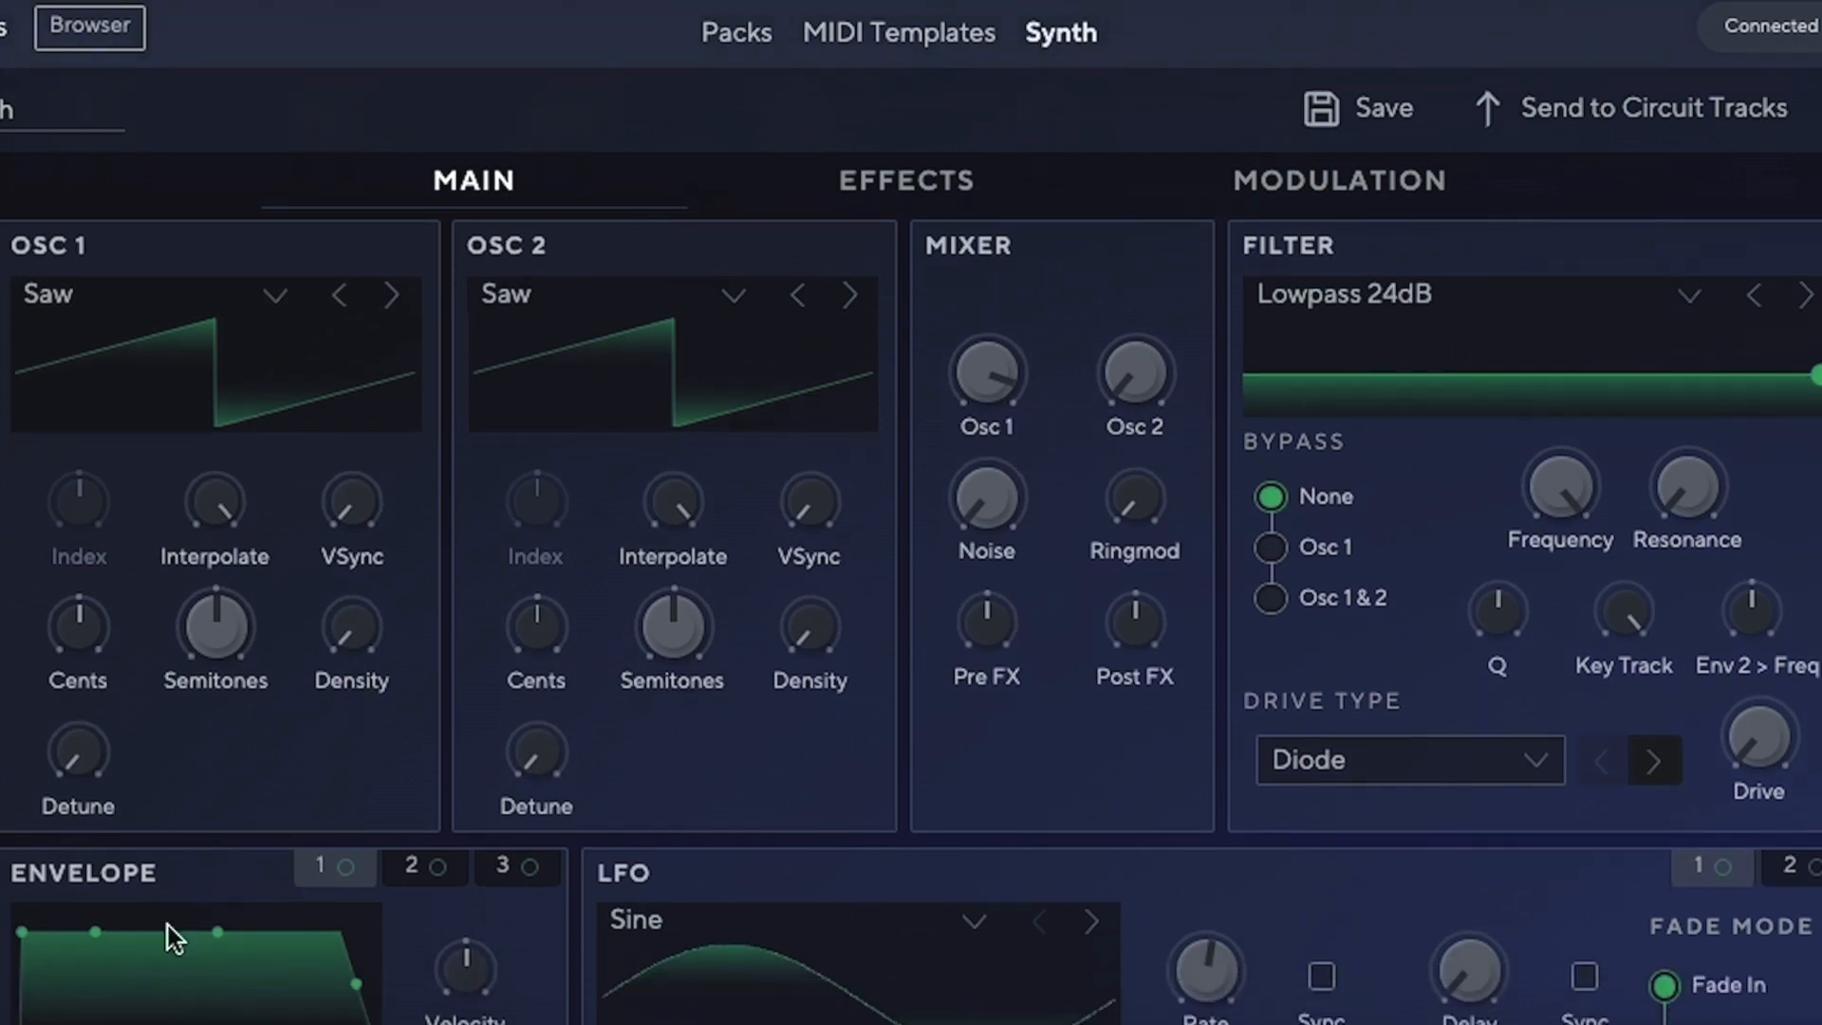
pyautogui.moveTo(227, 891)
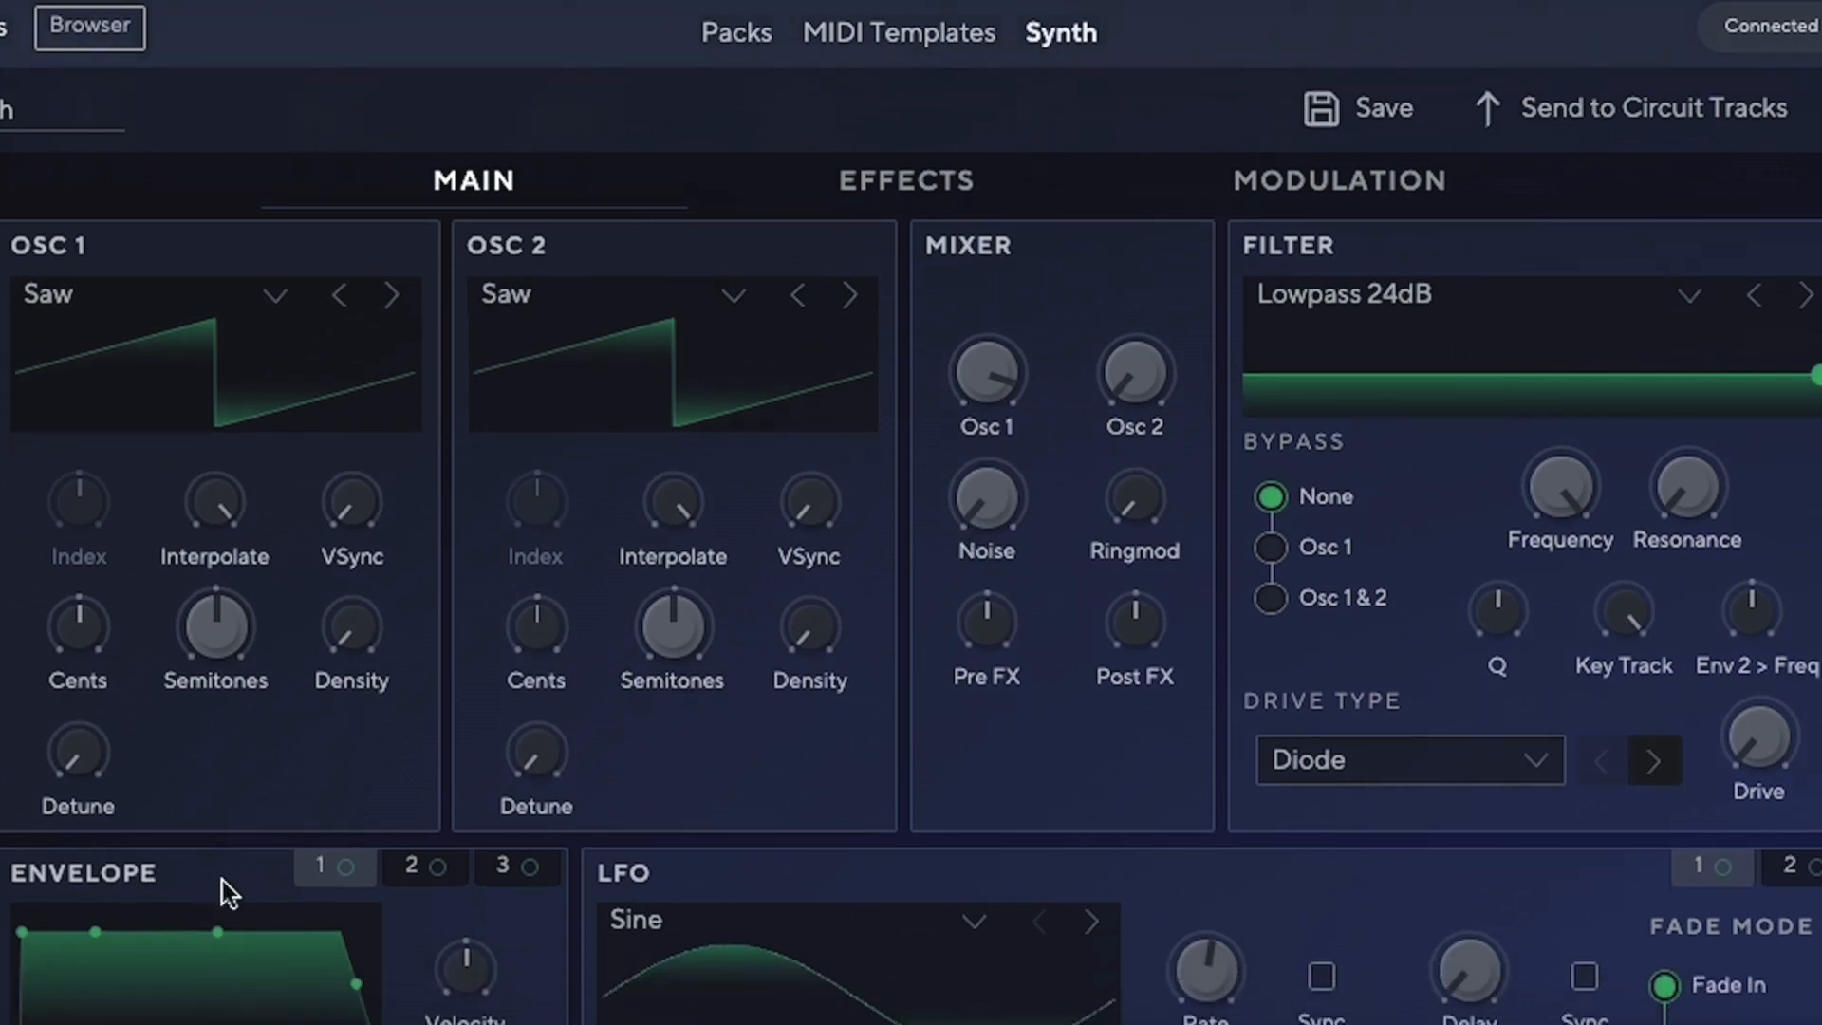
# - Scroll the Main tab to reach the Envelope 1 controls
pyautogui.scroll(-3)
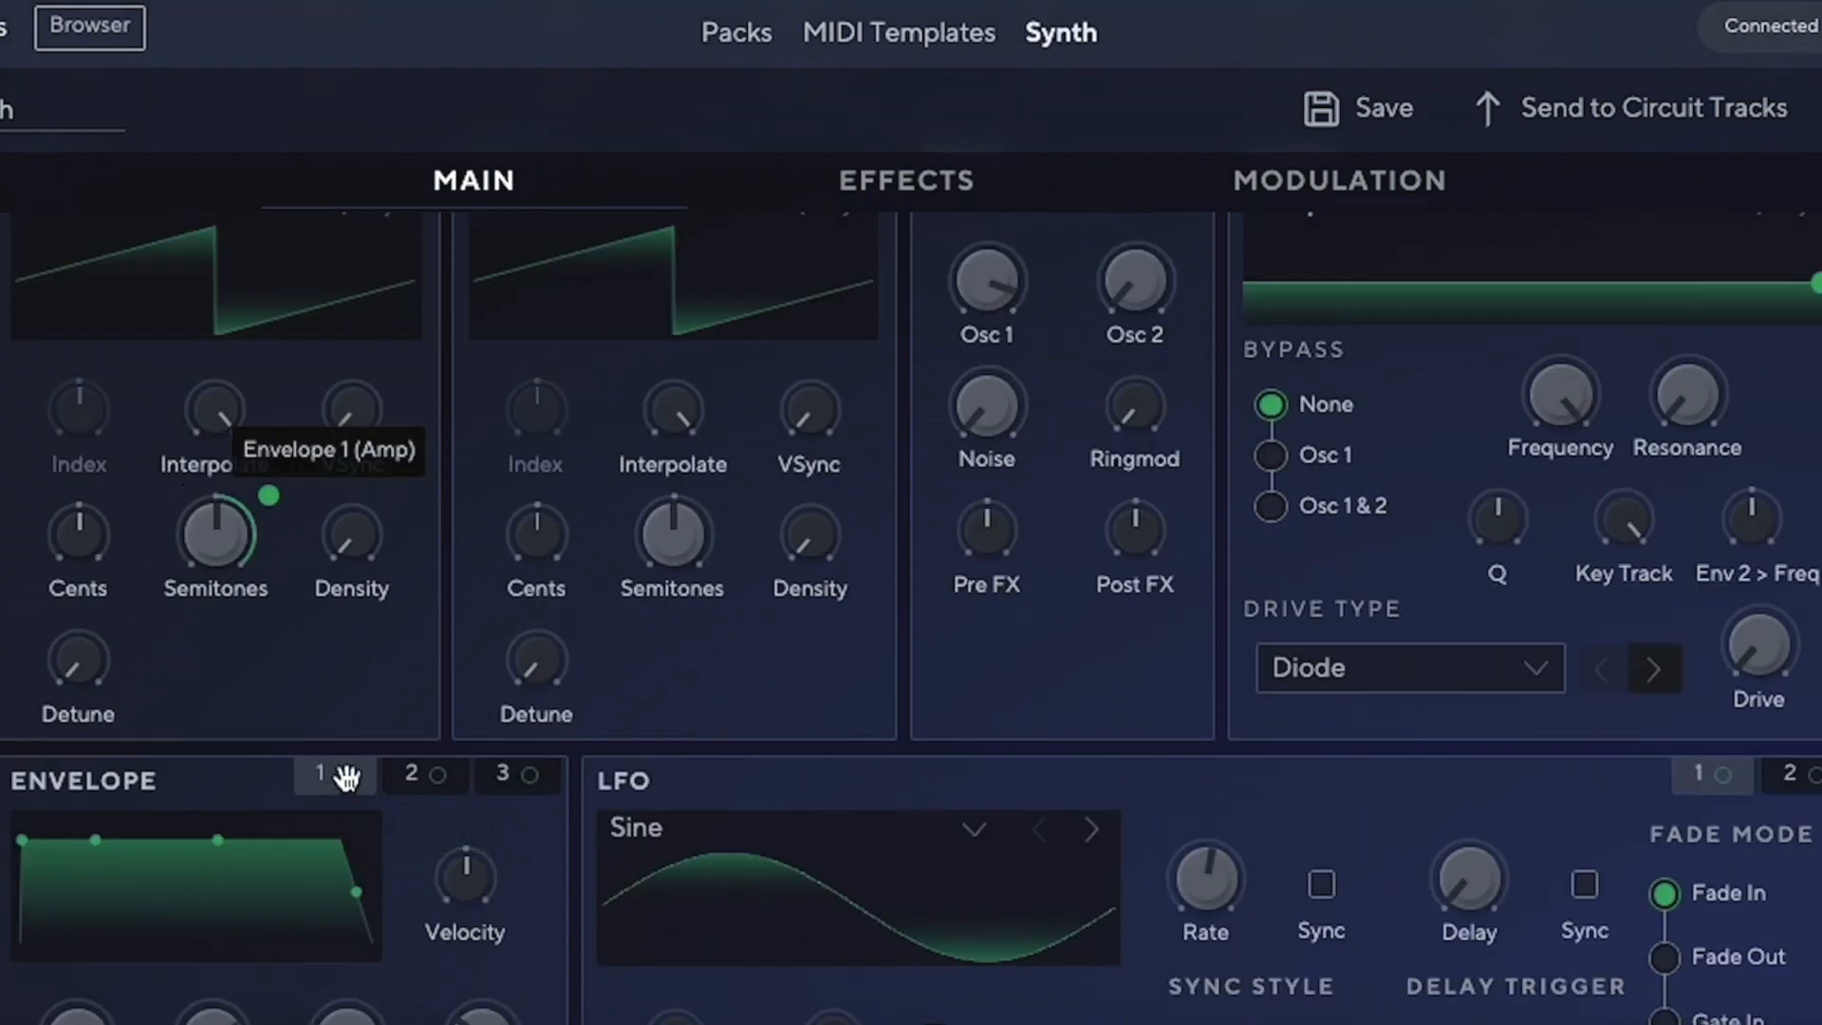
pyautogui.scroll(3)
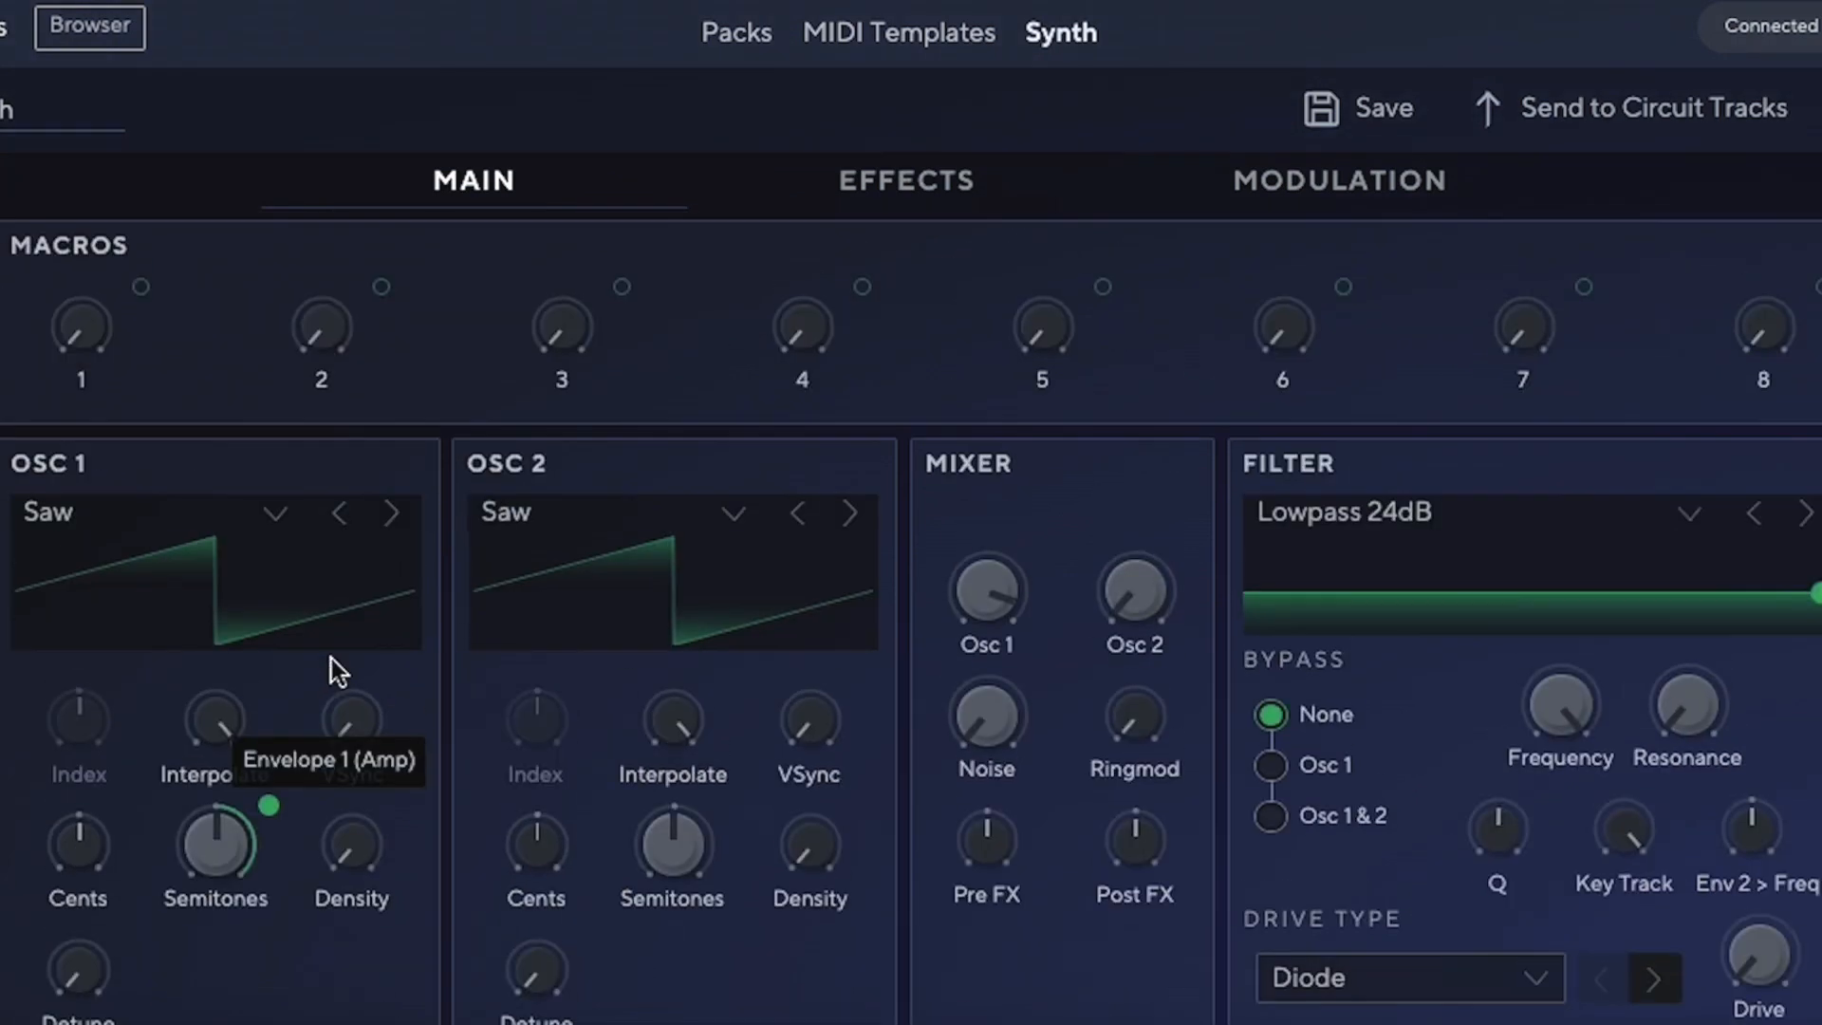
pyautogui.moveTo(232, 895)
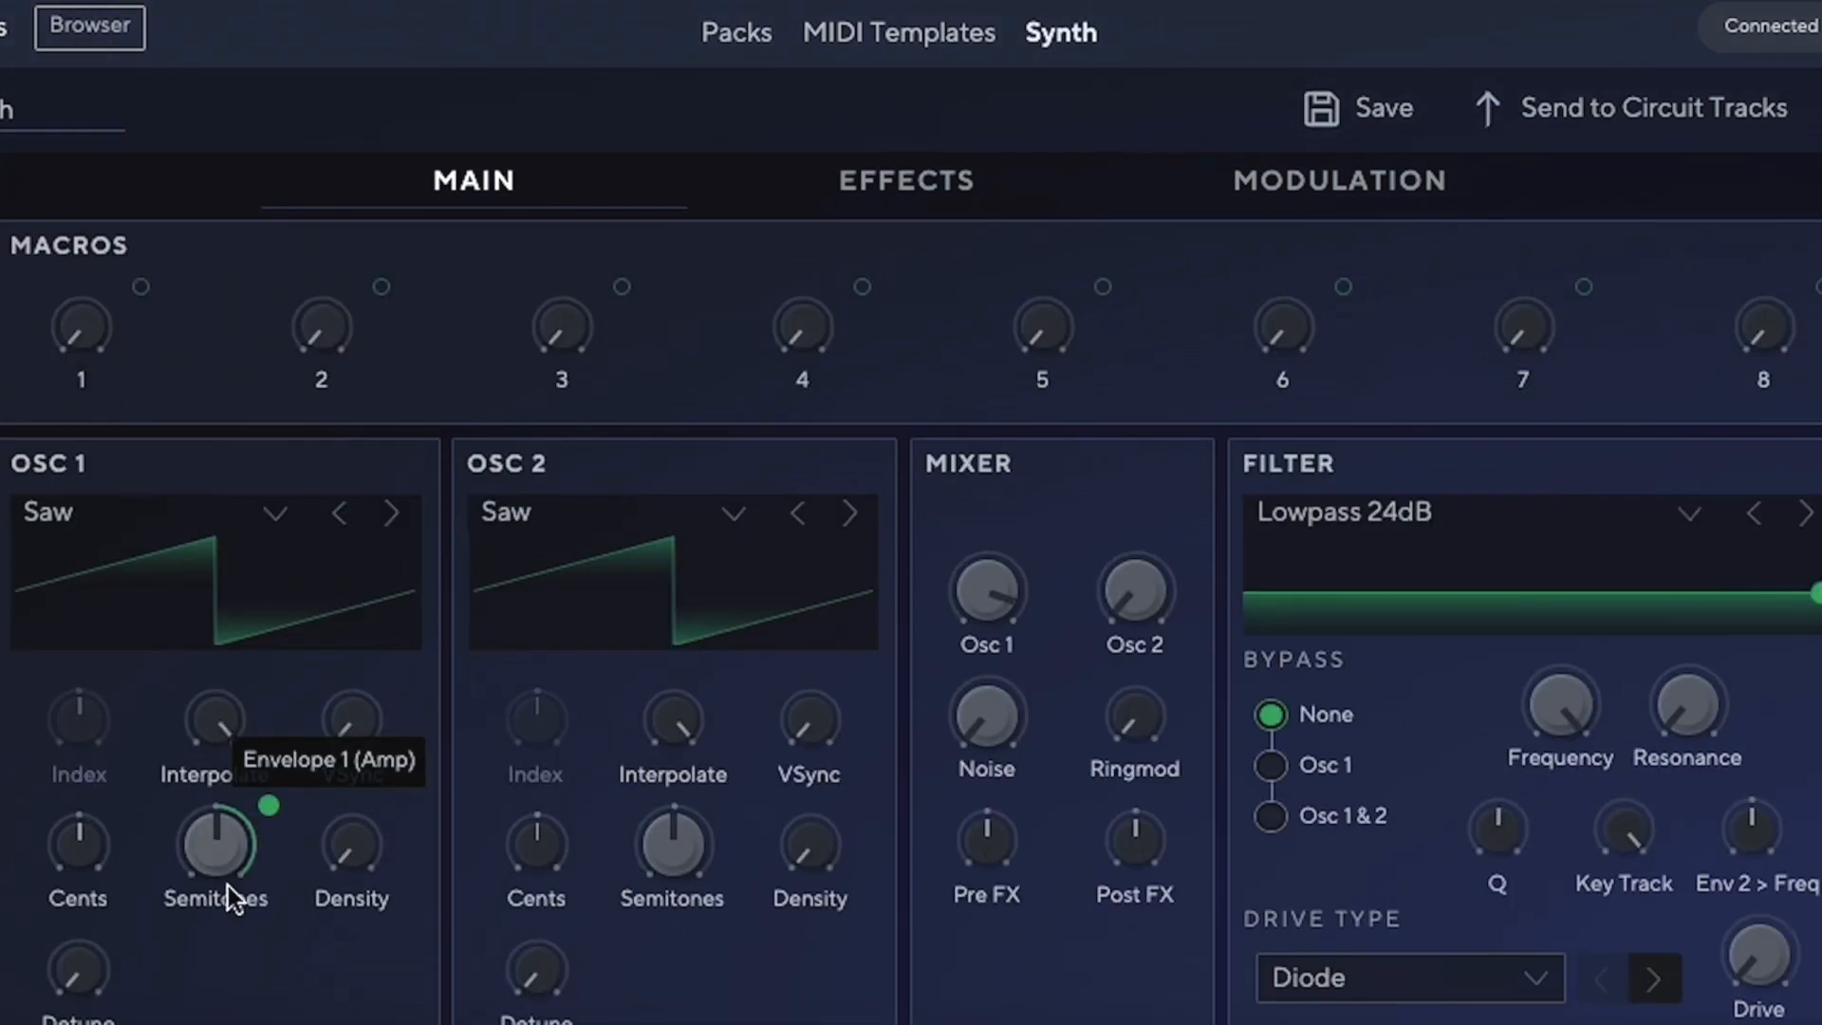
pyautogui.scroll(-3)
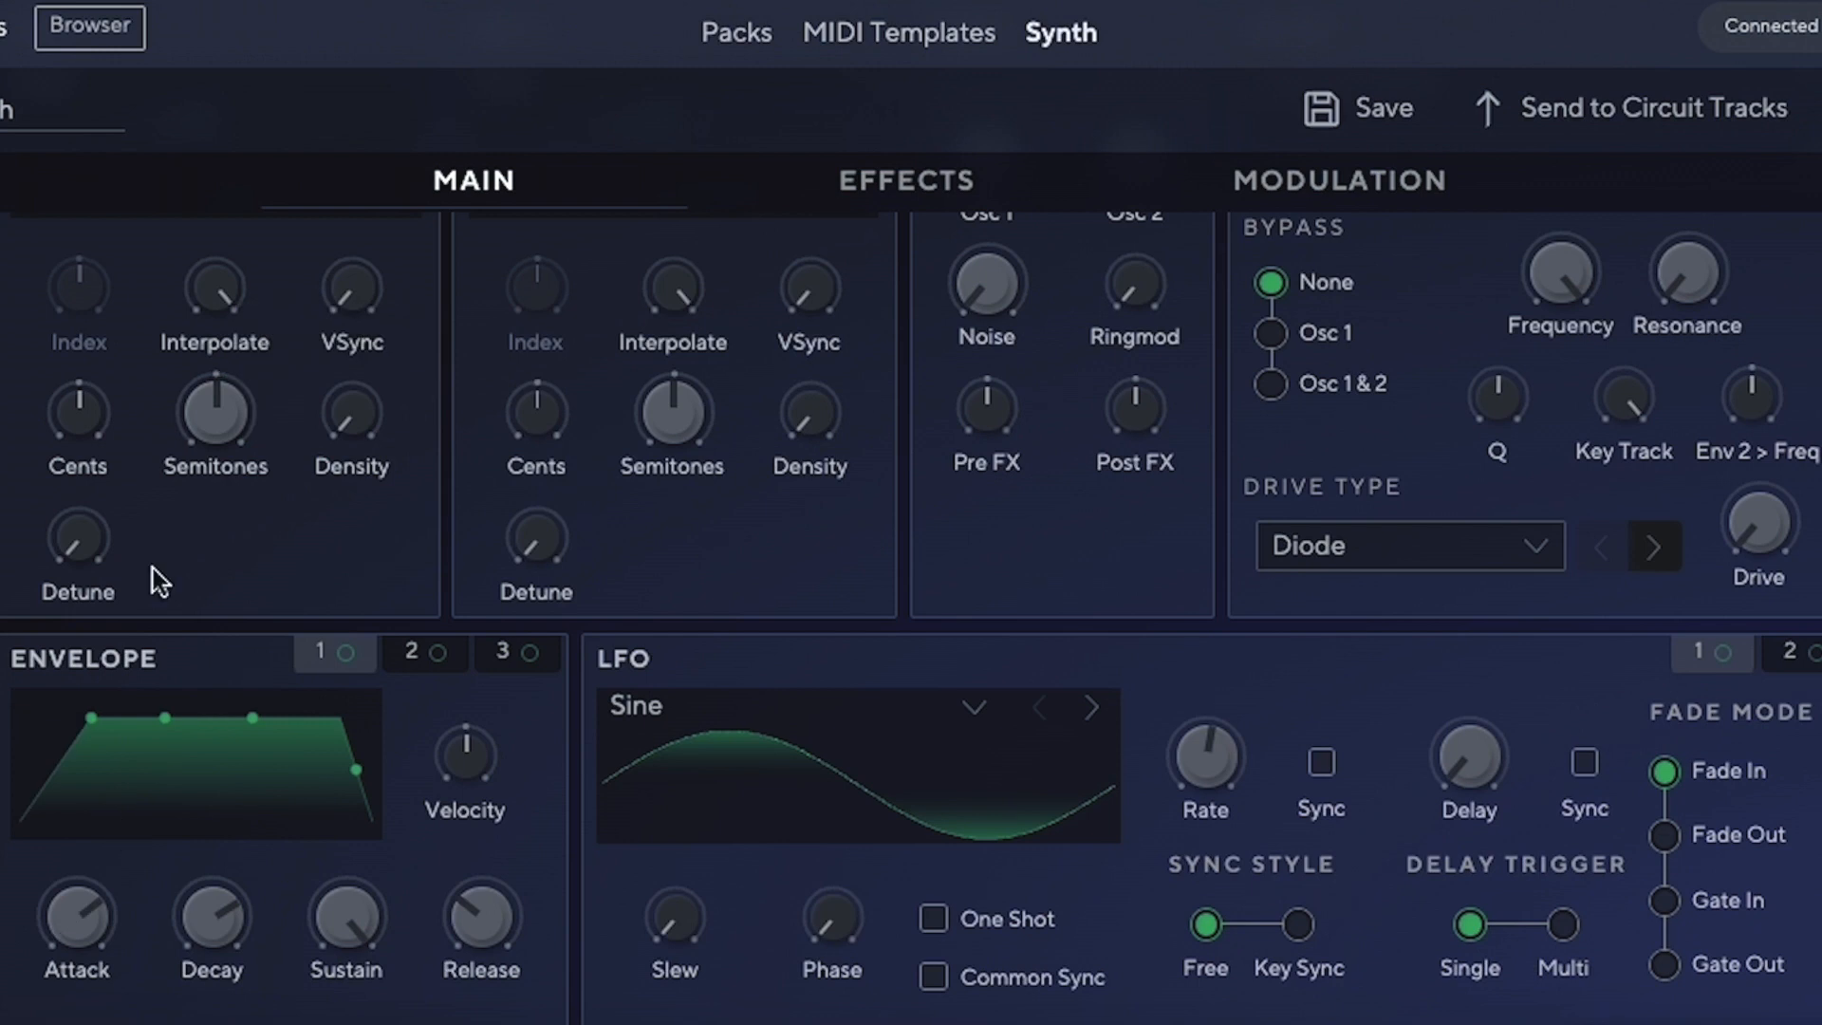
pyautogui.moveTo(434, 382)
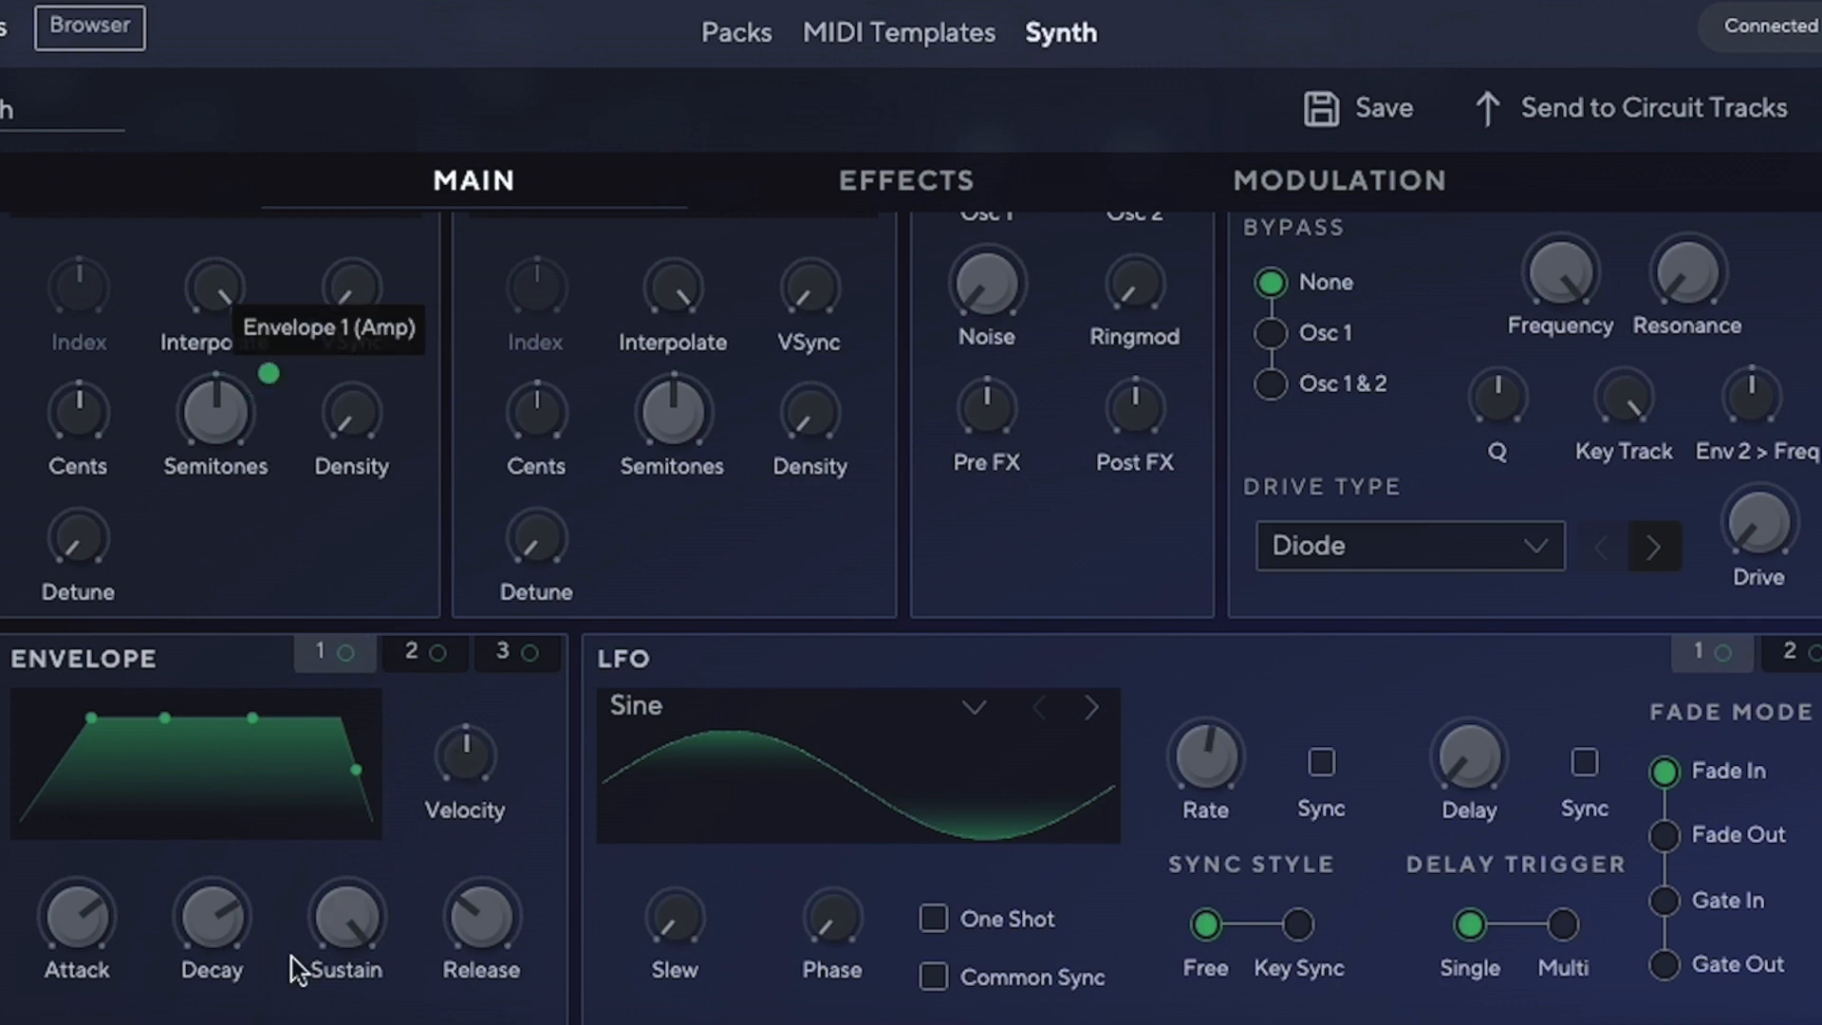
pyautogui.moveTo(389, 648)
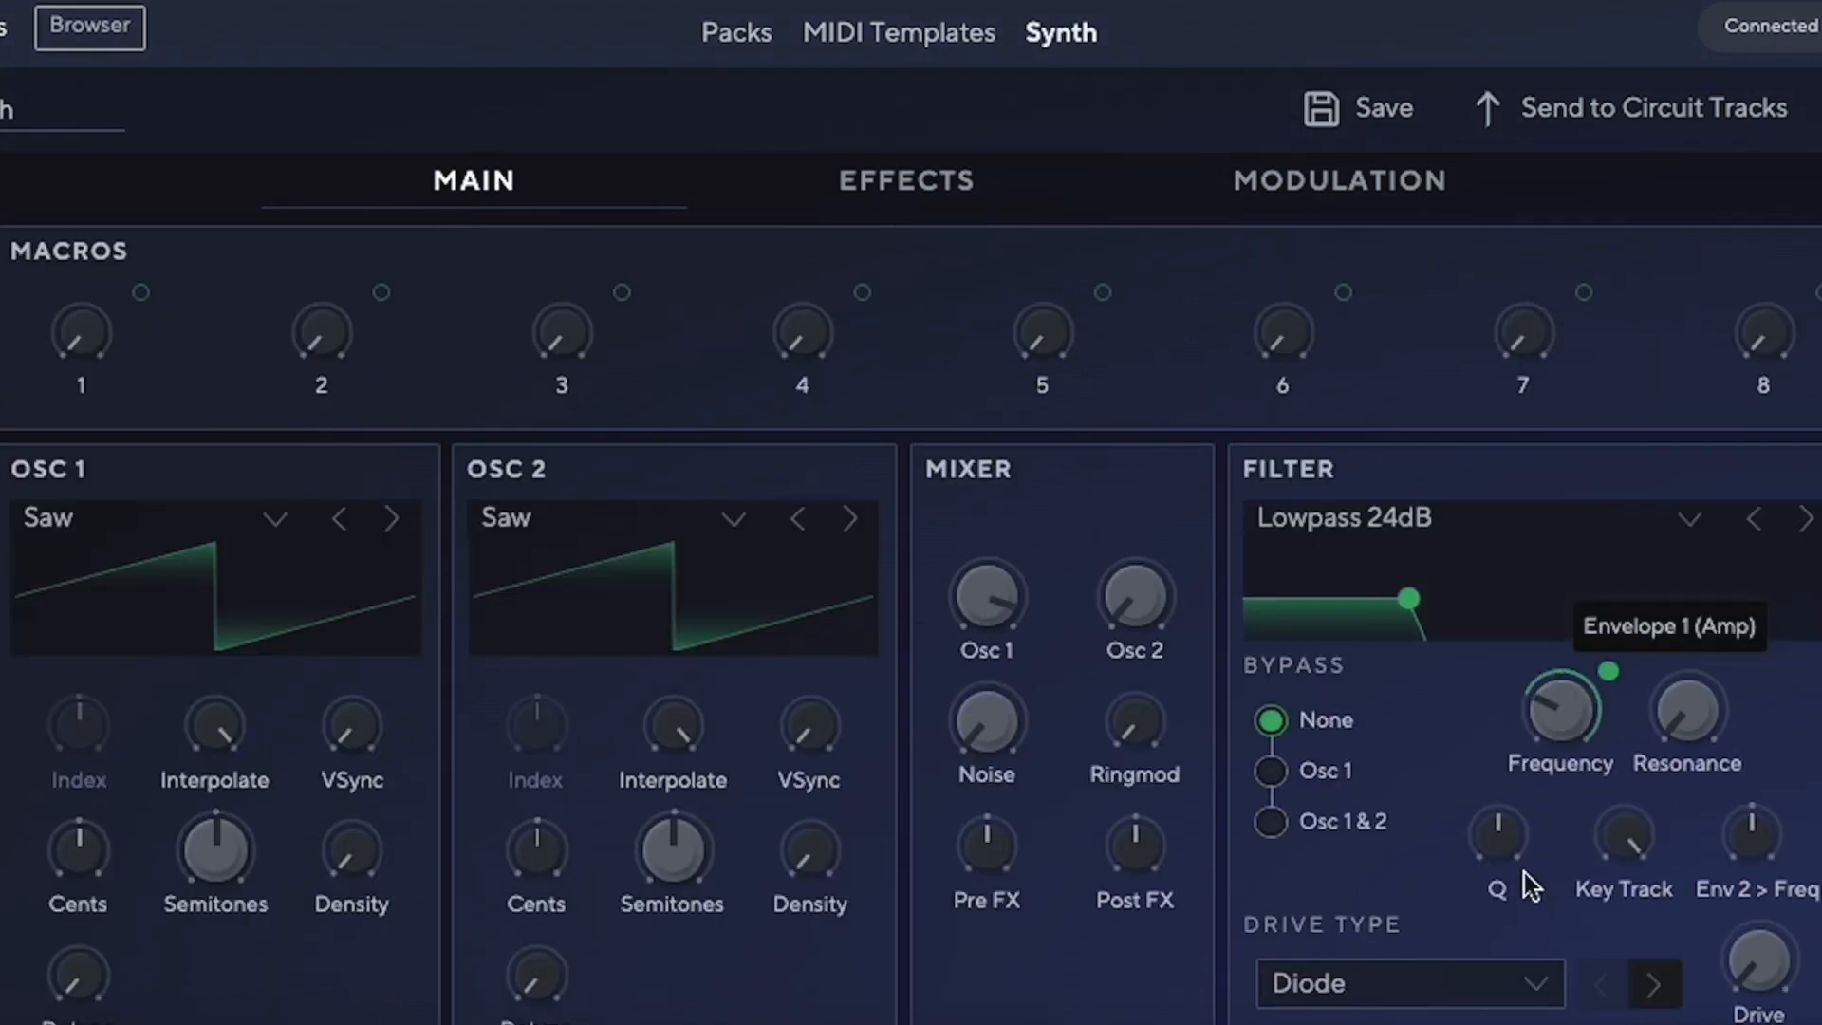
# - Scroll down past the filter panel with Envelope 1 modulating the lowered cutoff
pyautogui.scroll(-3)
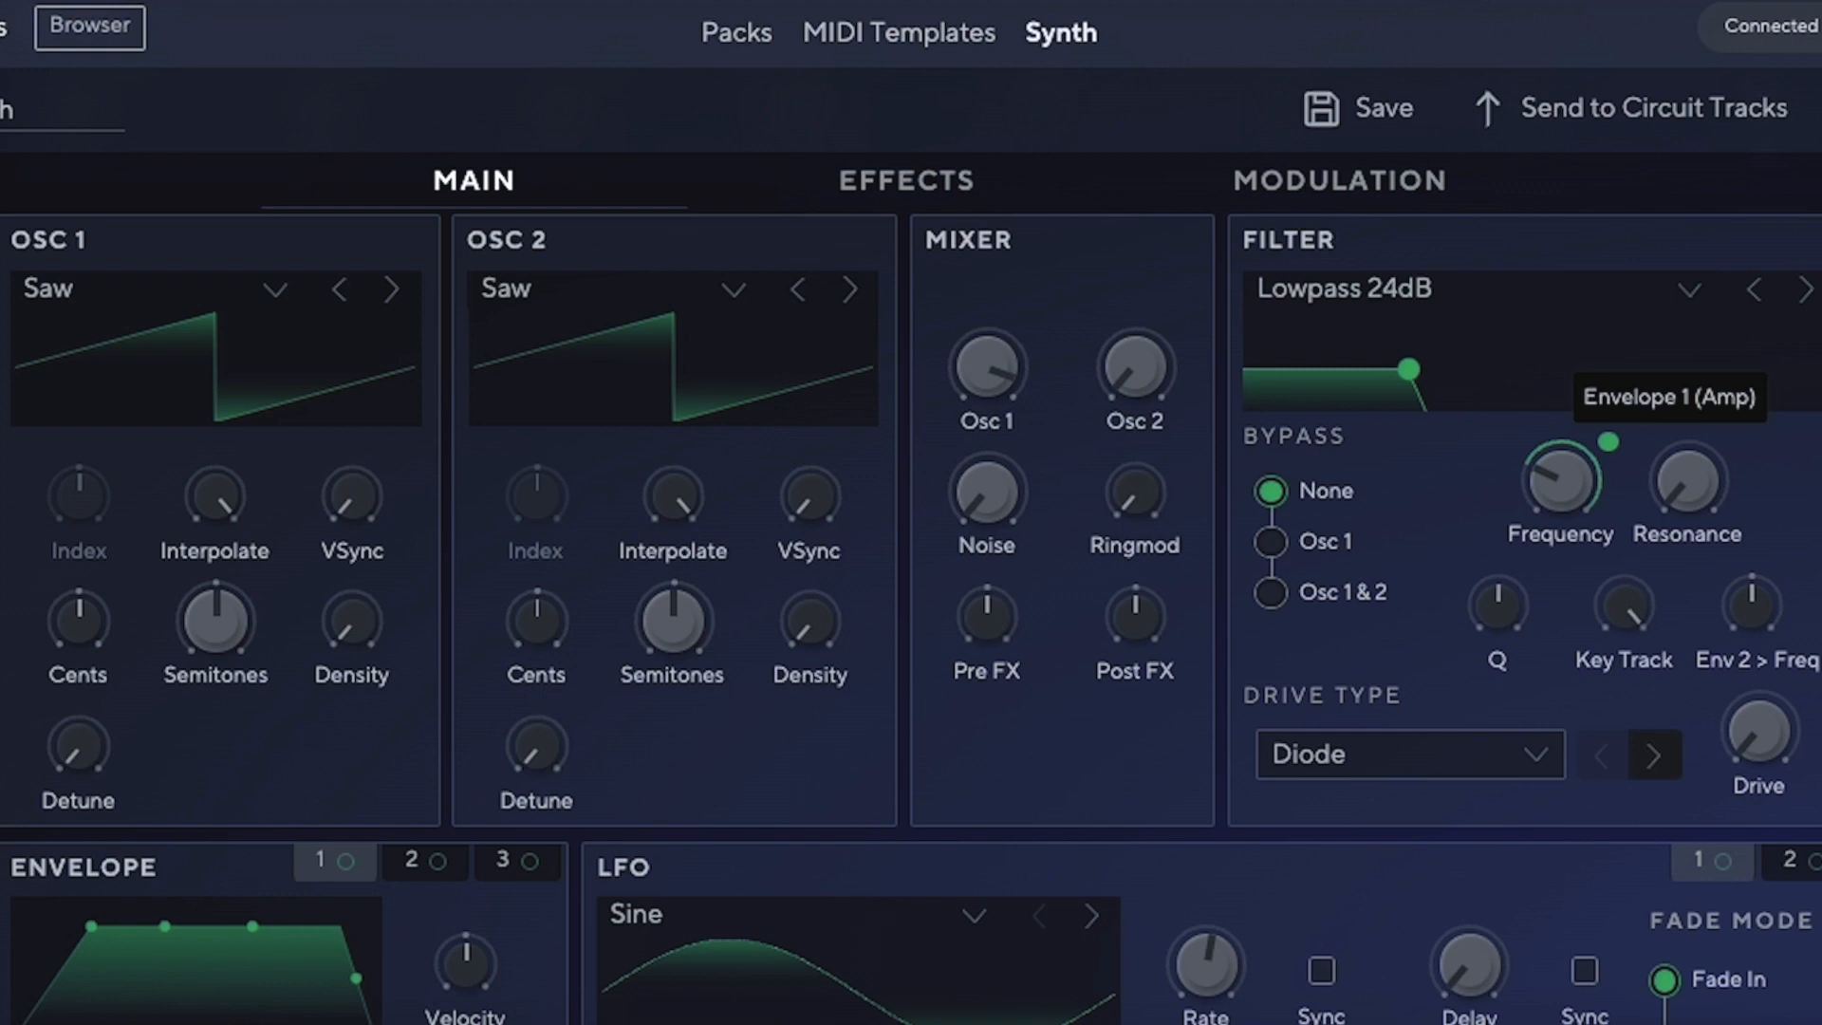
pyautogui.scroll(-3)
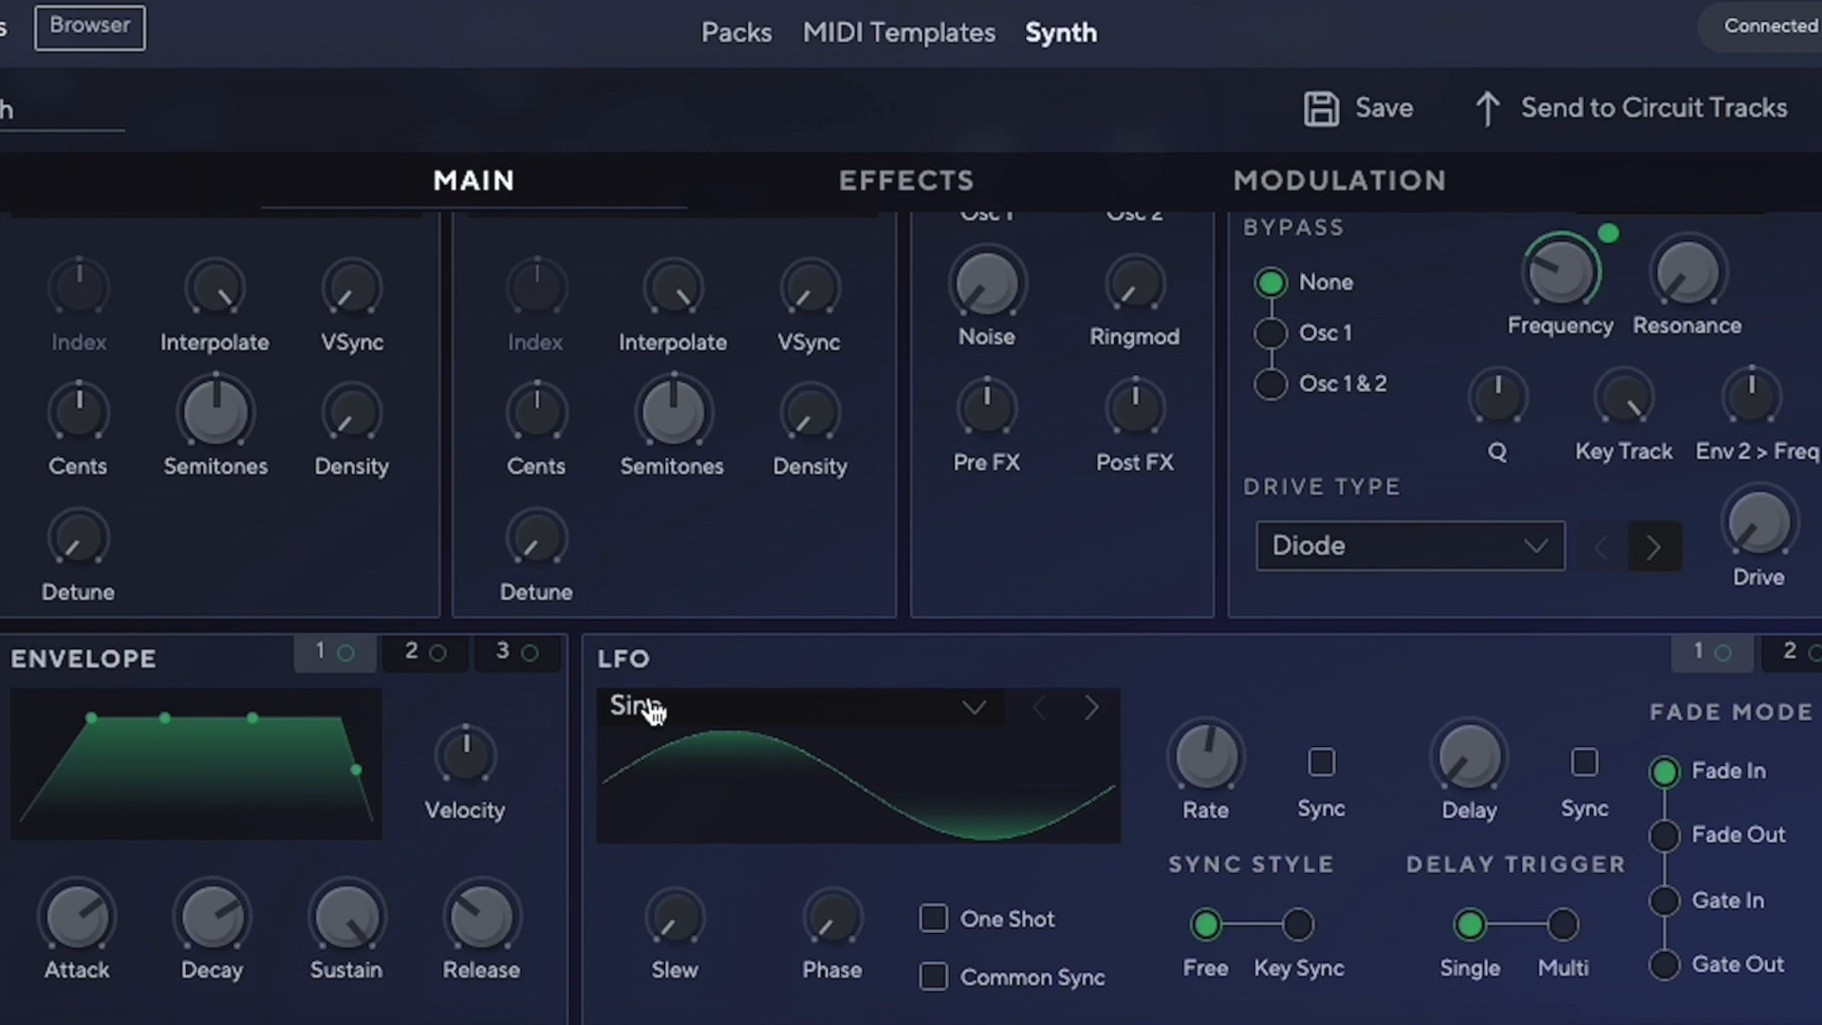
pyautogui.click(796, 708)
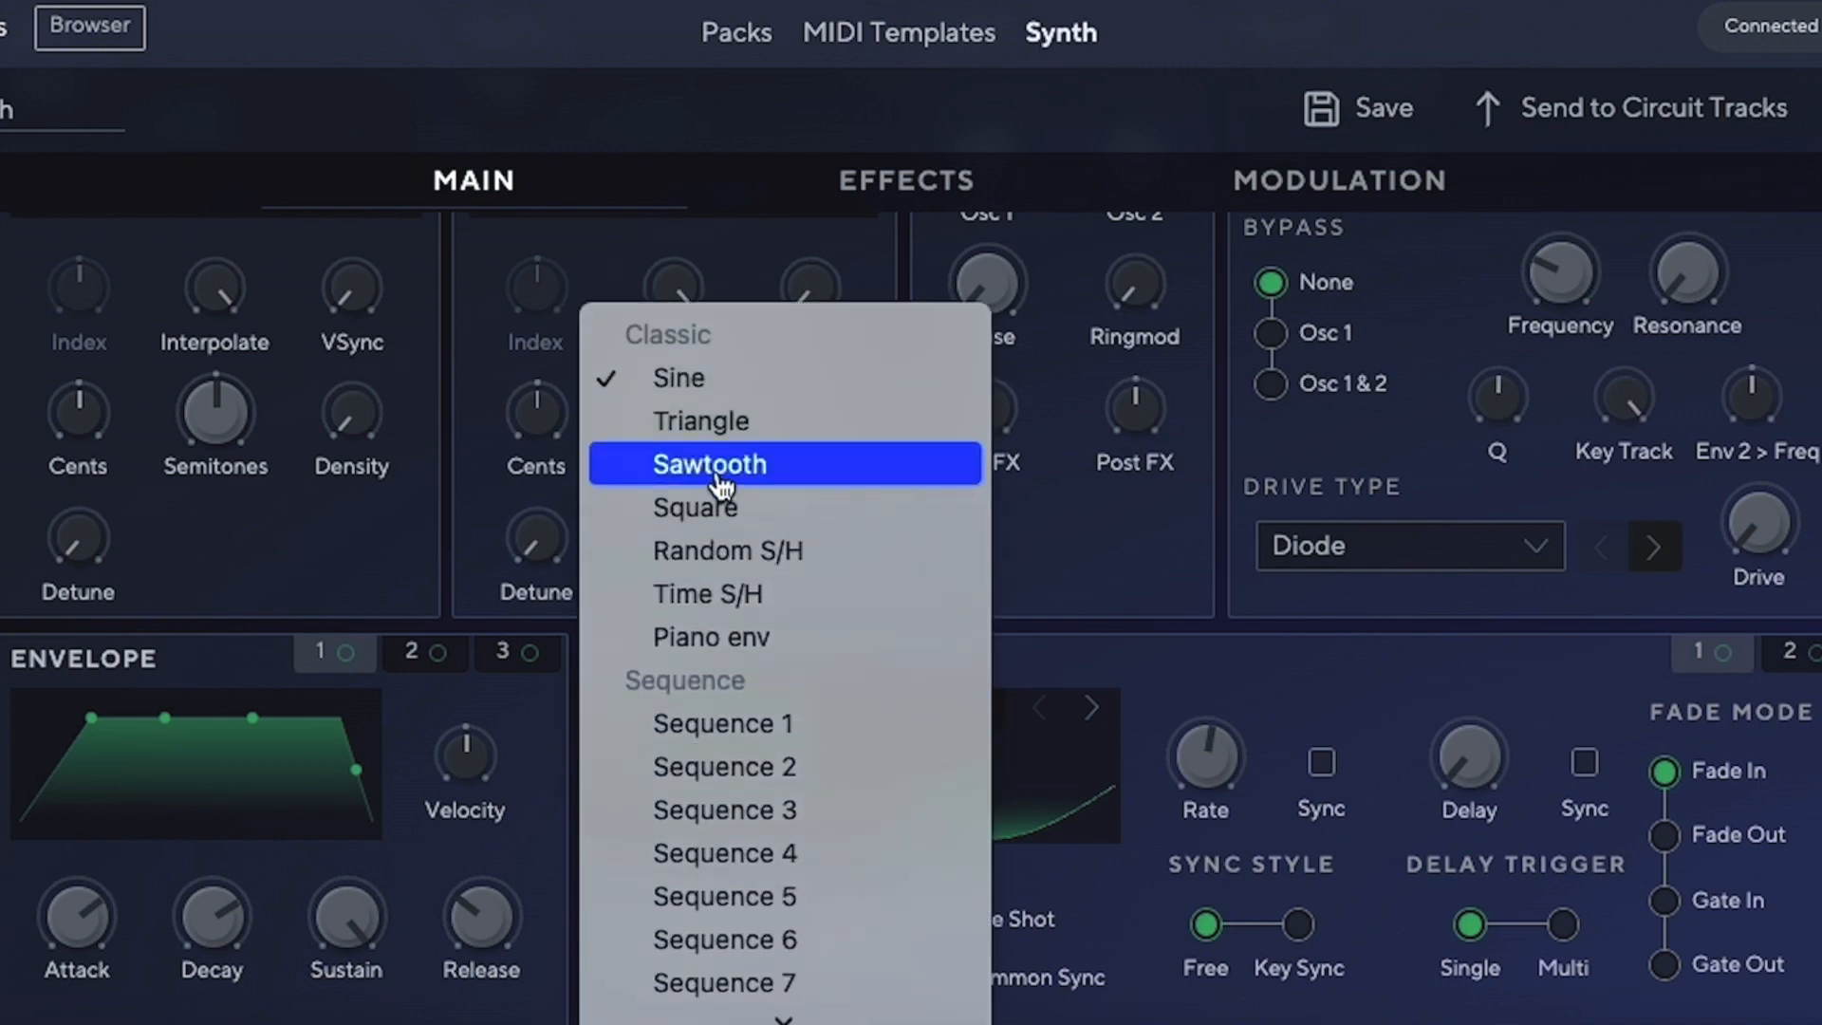
pyautogui.moveTo(724, 706)
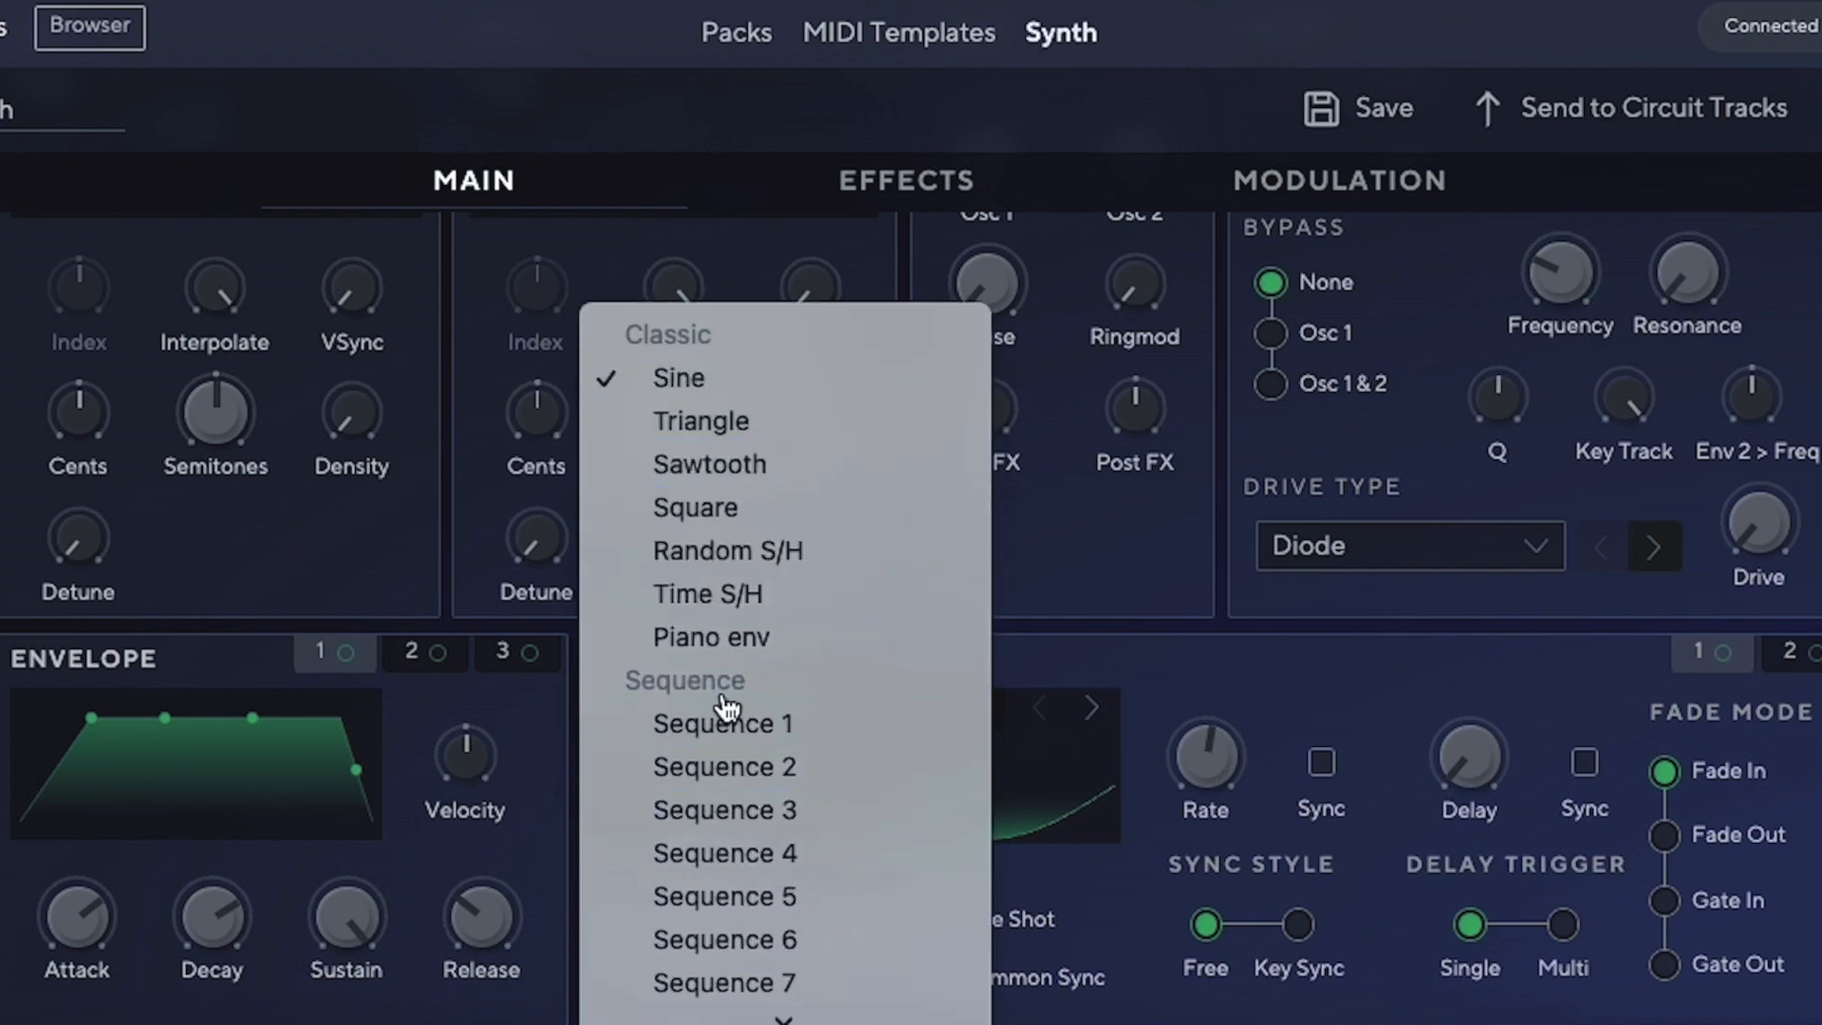
pyautogui.click(676, 378)
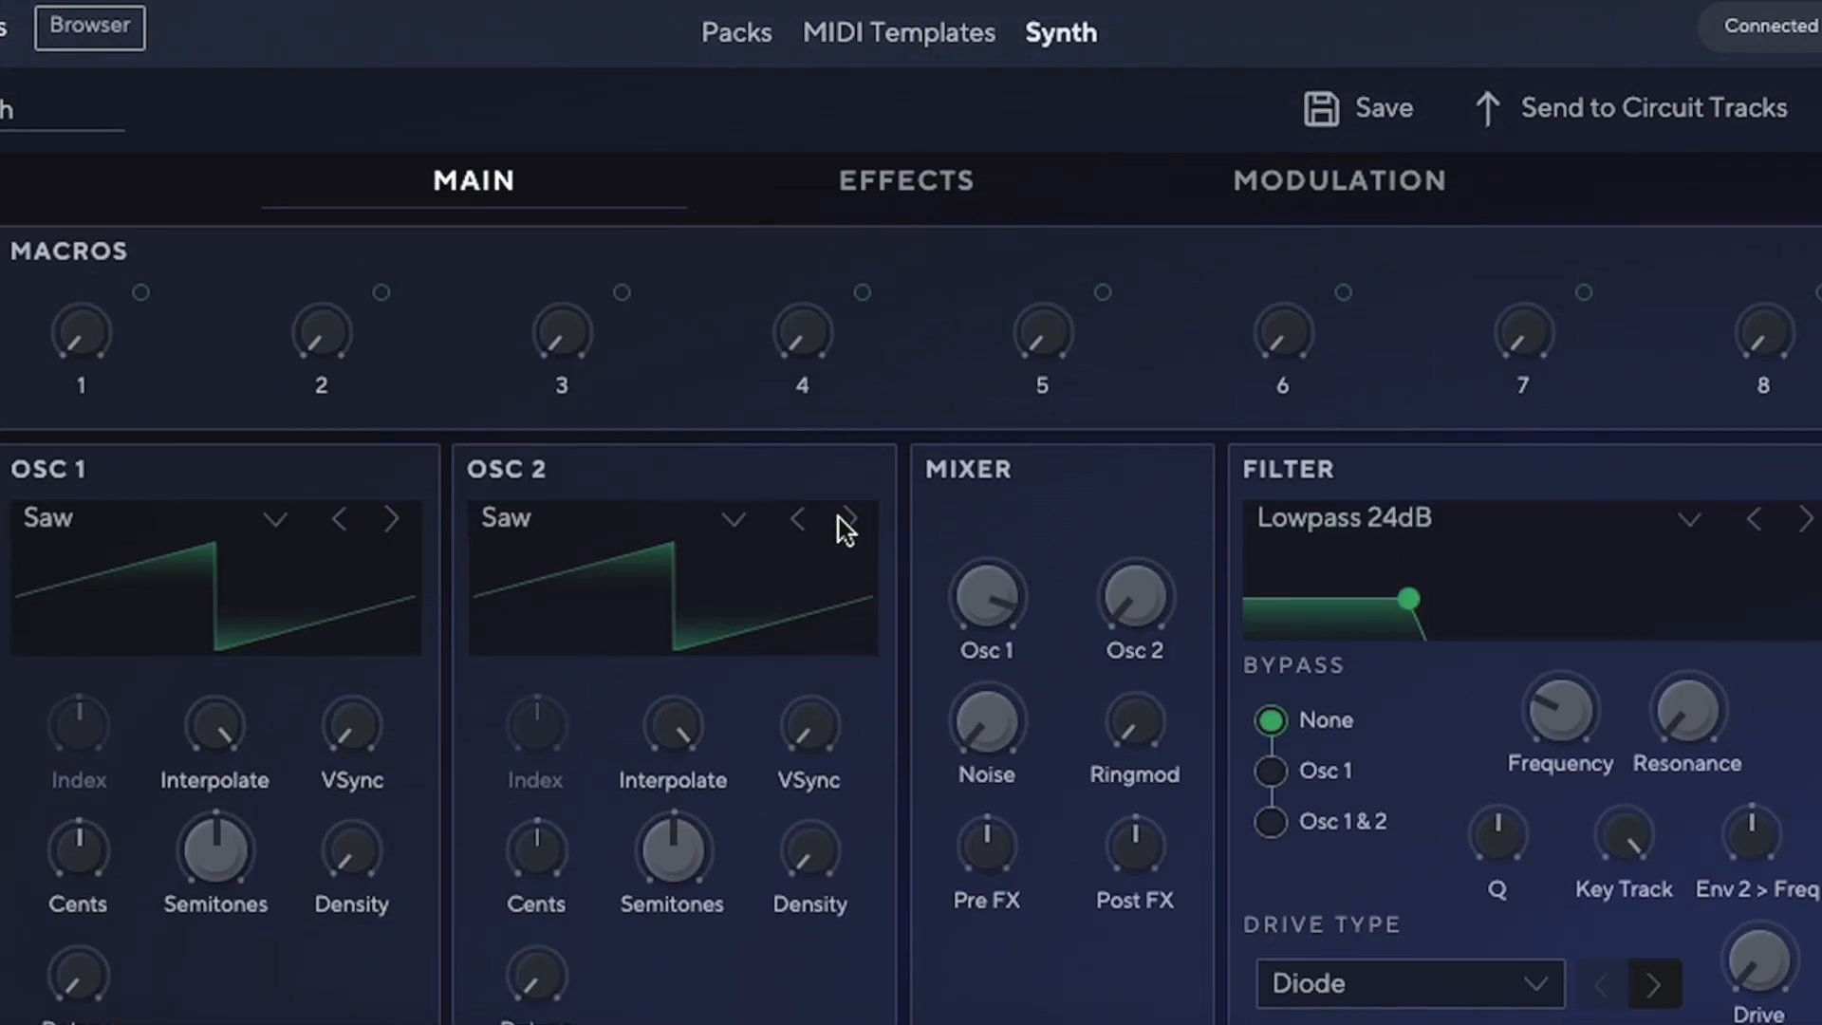
pyautogui.moveTo(409, 372)
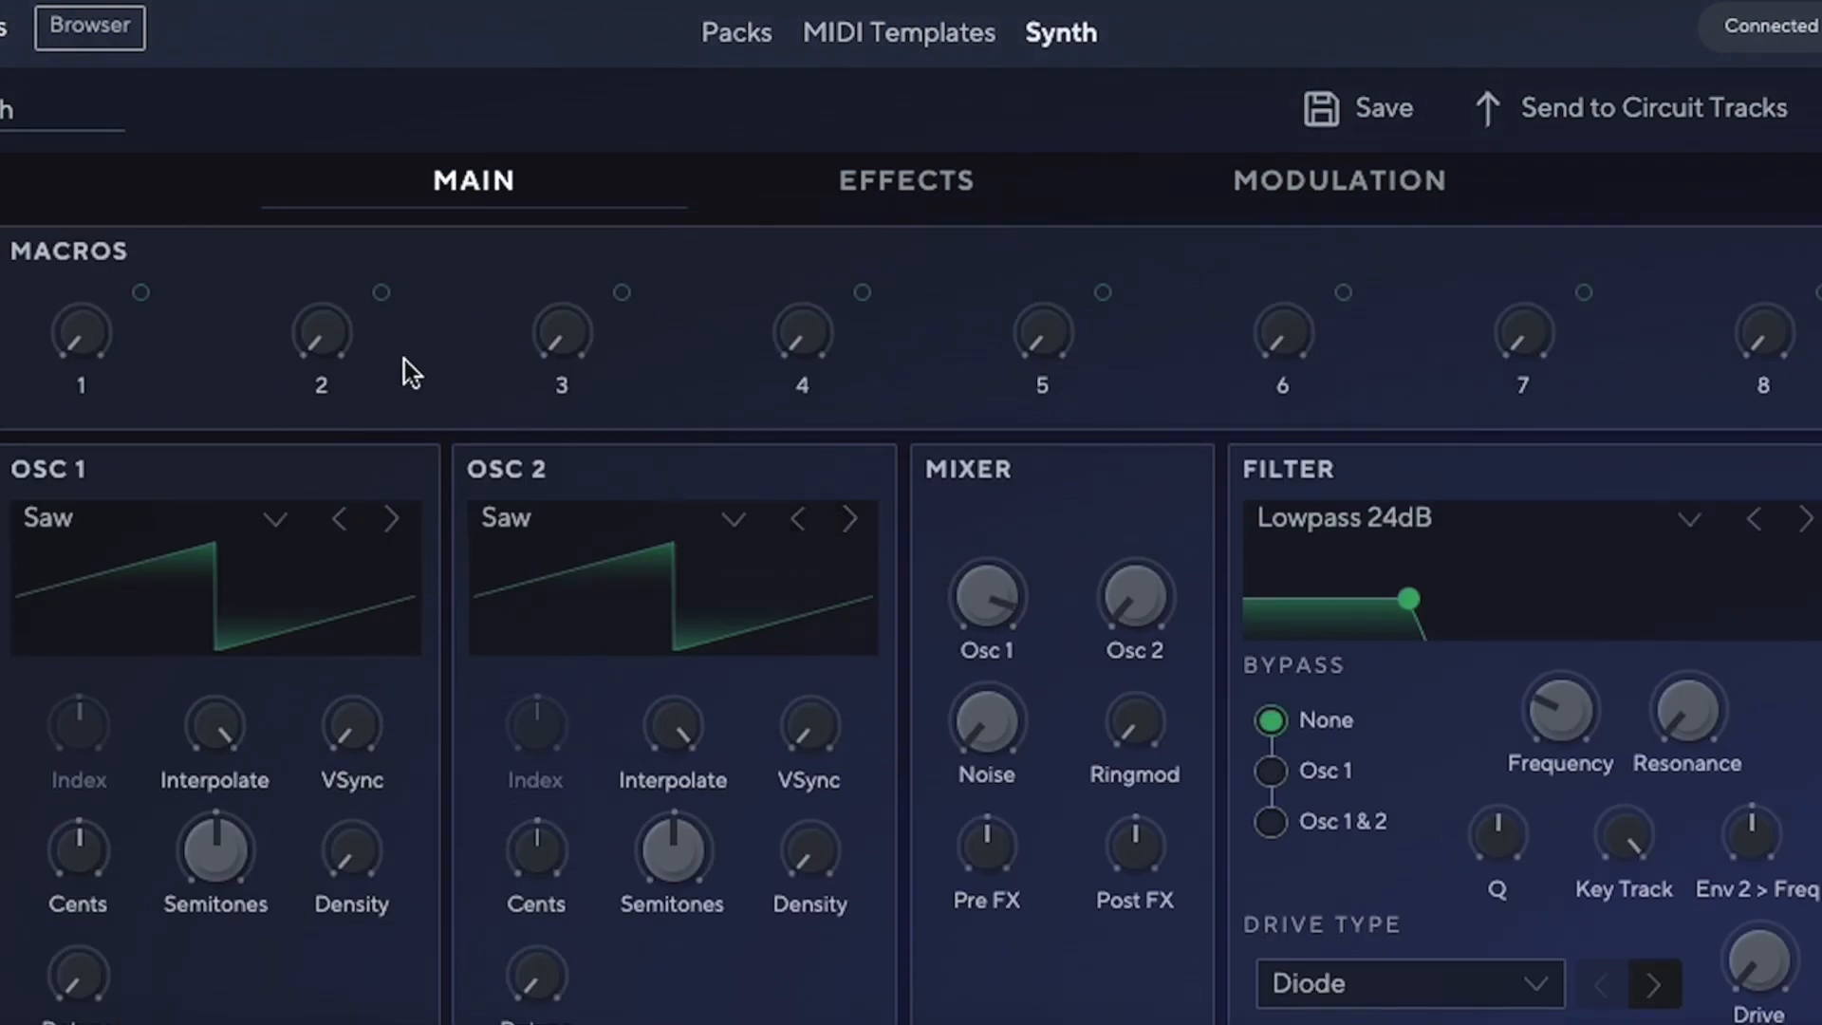
pyautogui.moveTo(714, 176)
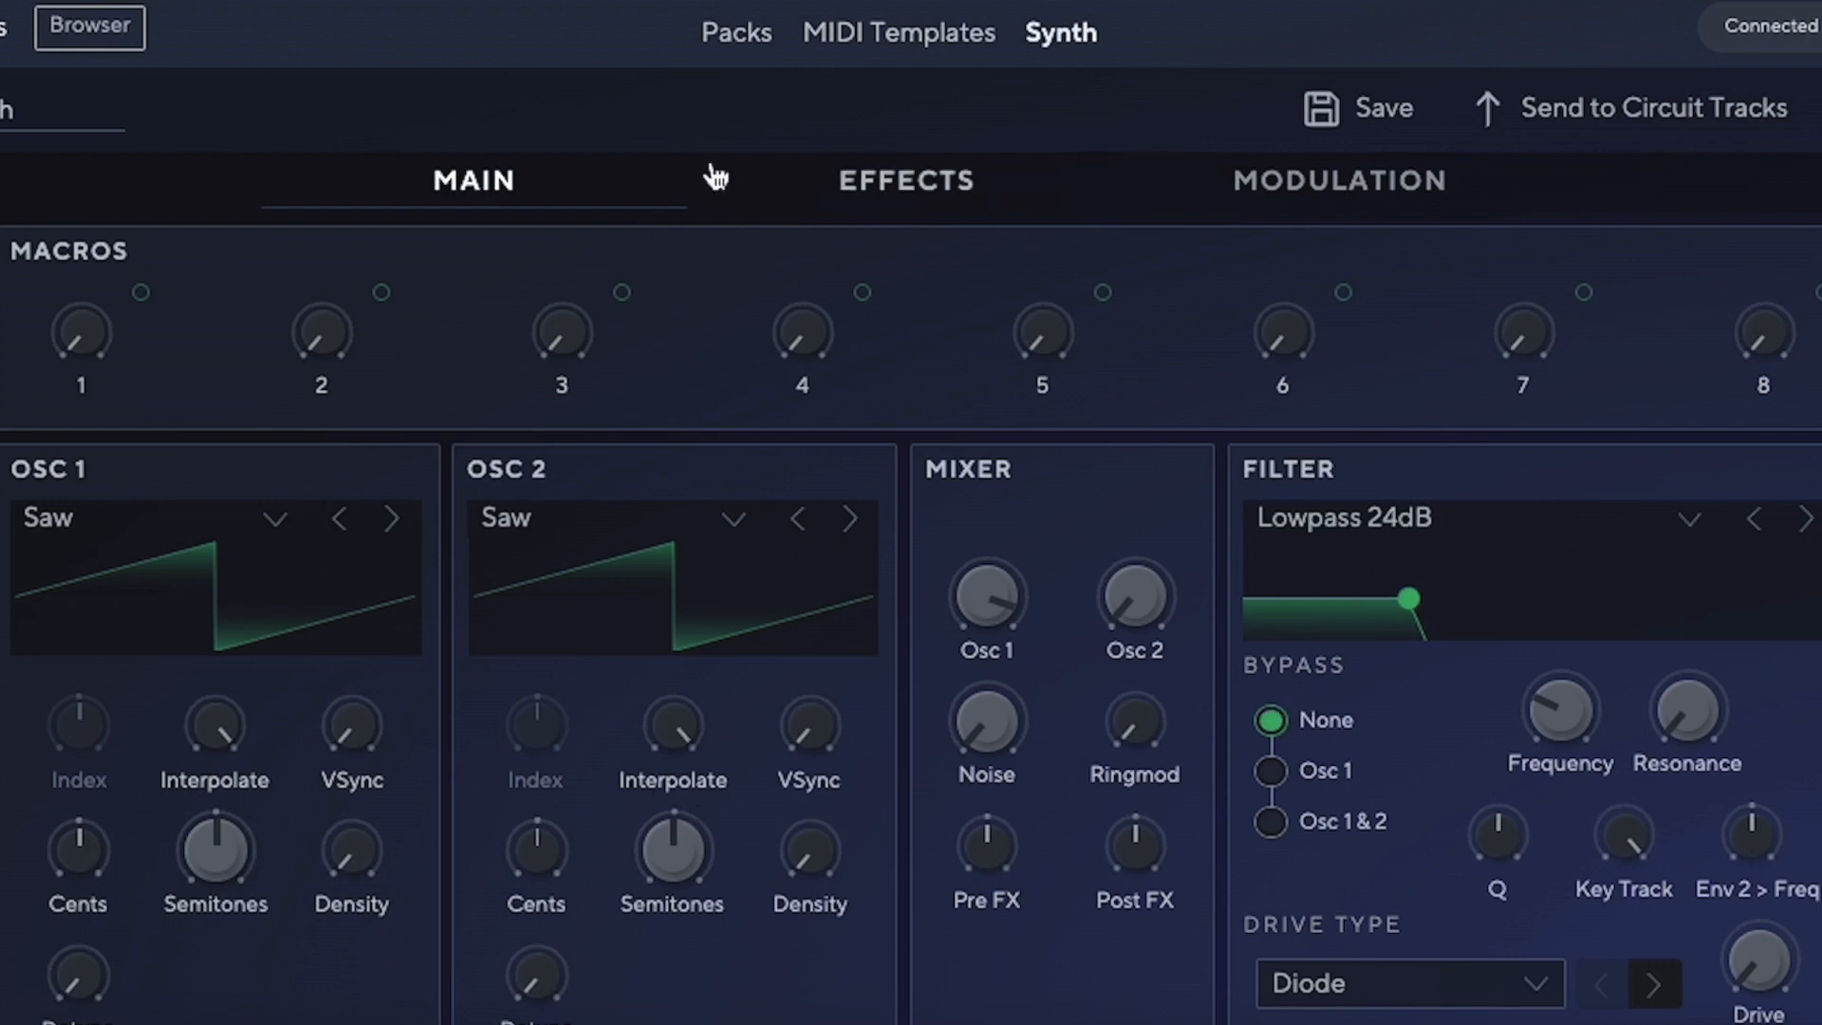
# - View the Effects page showing Macros, Chorus/Phaser, Equaliser and Distortion panels
pyautogui.click(904, 180)
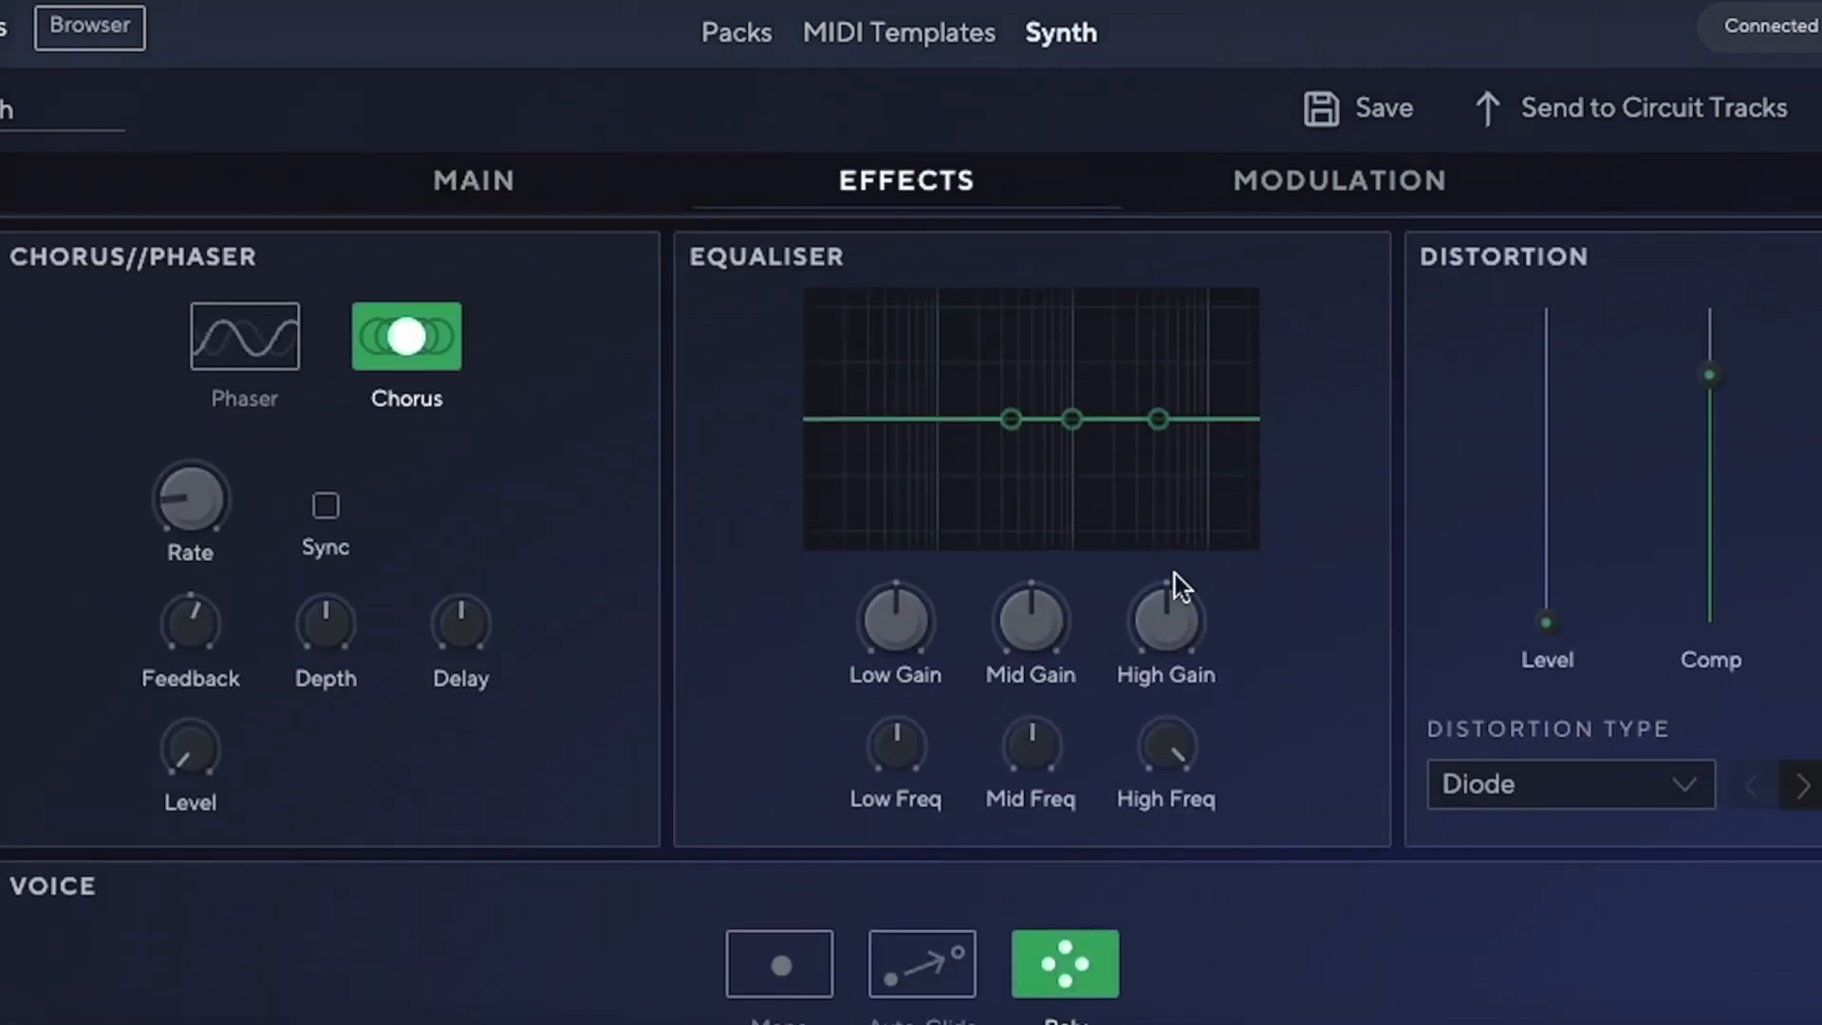
pyautogui.moveTo(569, 480)
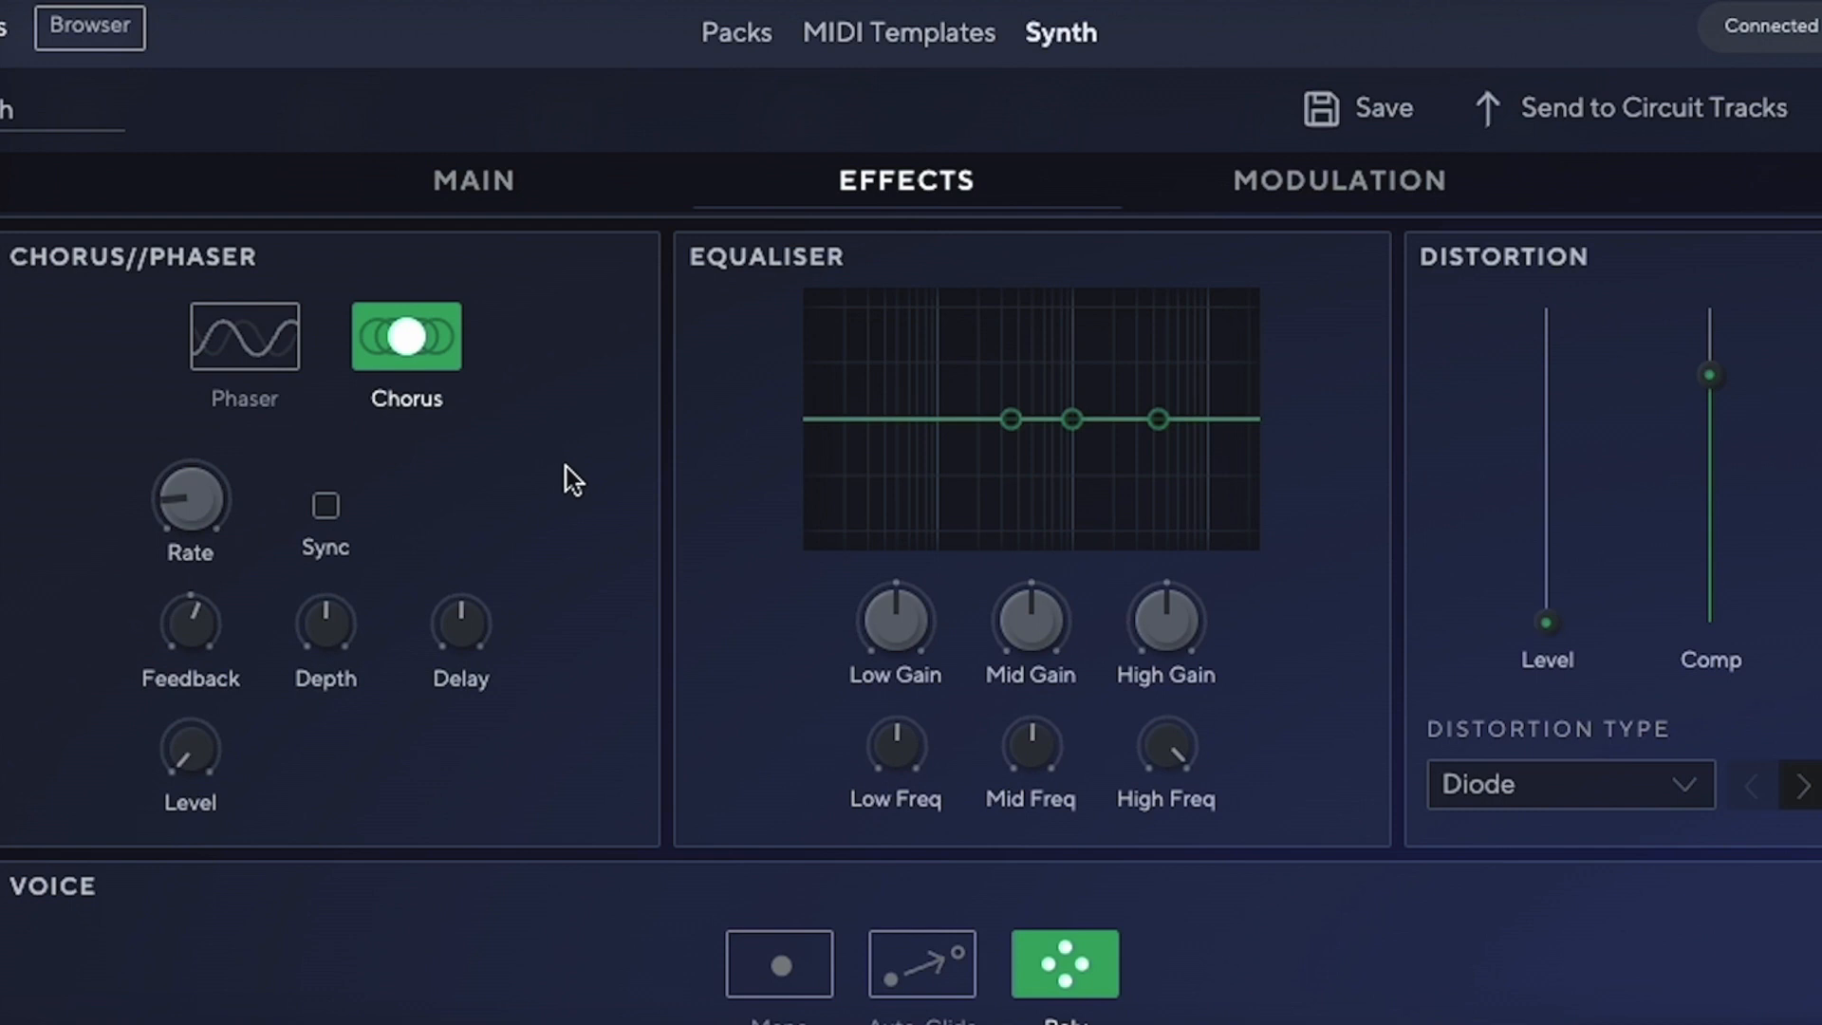
pyautogui.moveTo(1419, 316)
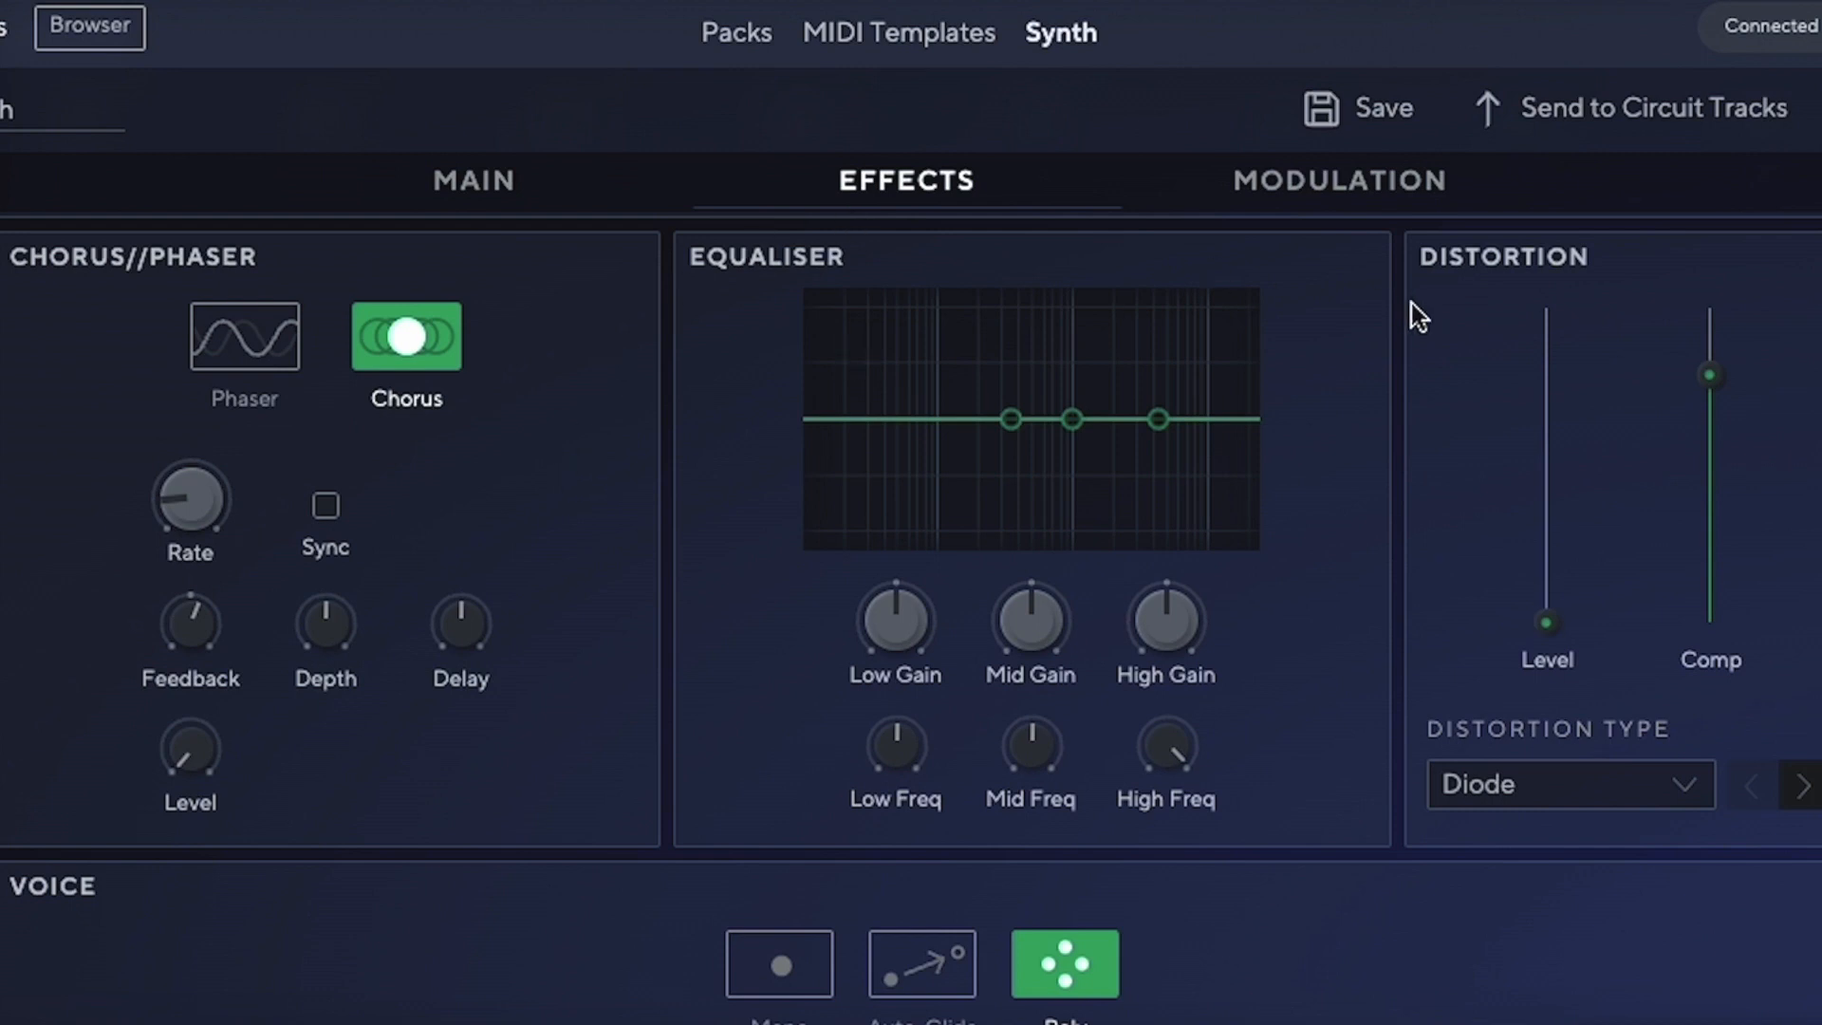
pyautogui.scroll(-3)
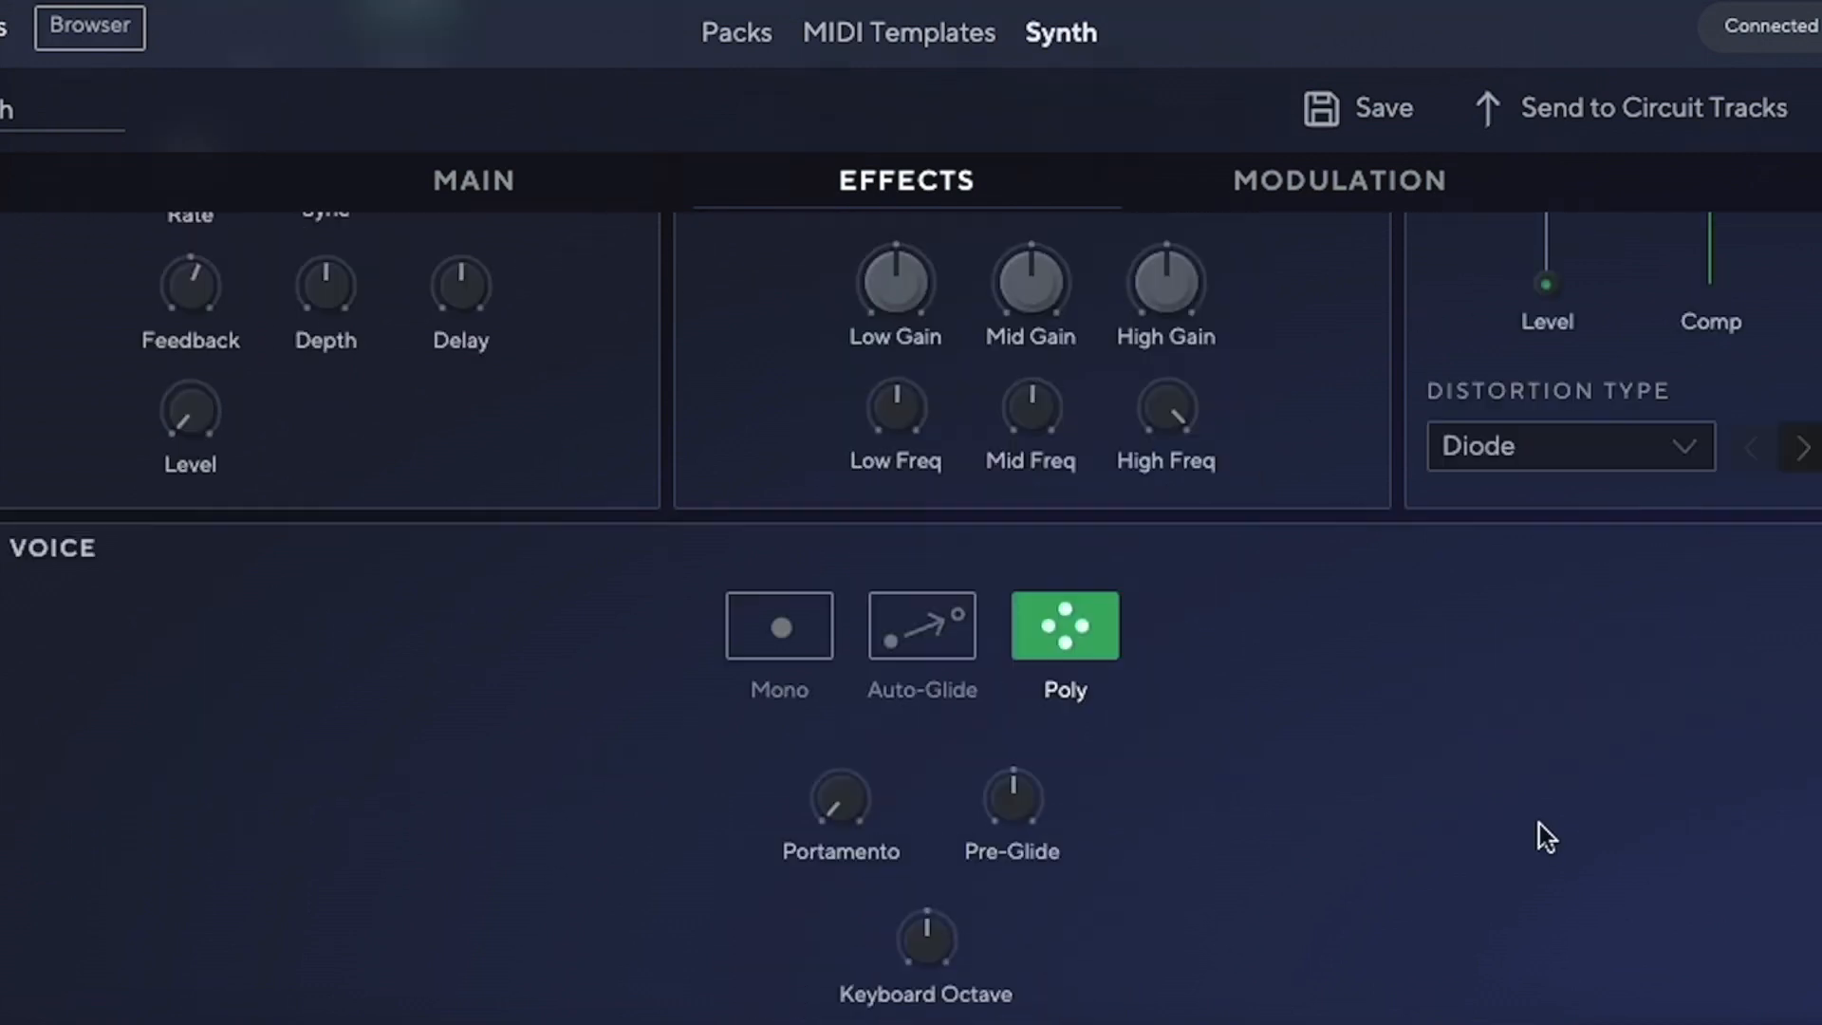
pyautogui.moveTo(75, 569)
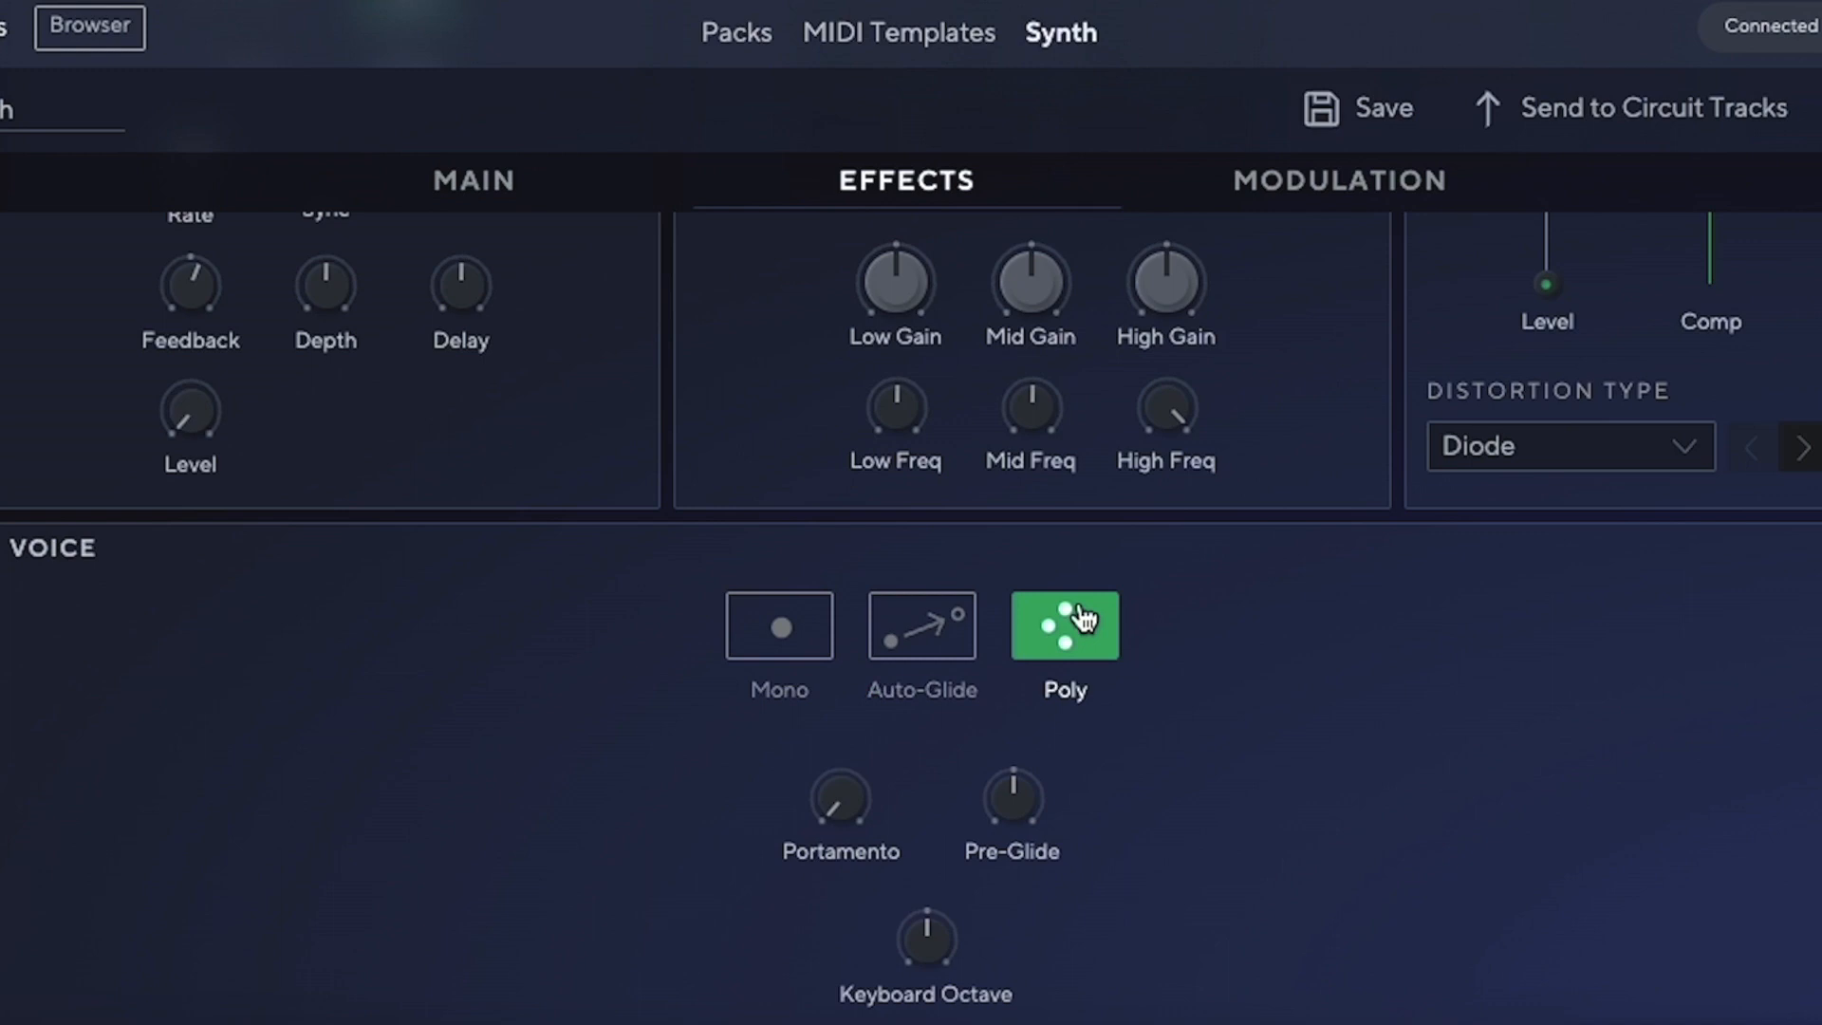
pyautogui.moveTo(807, 825)
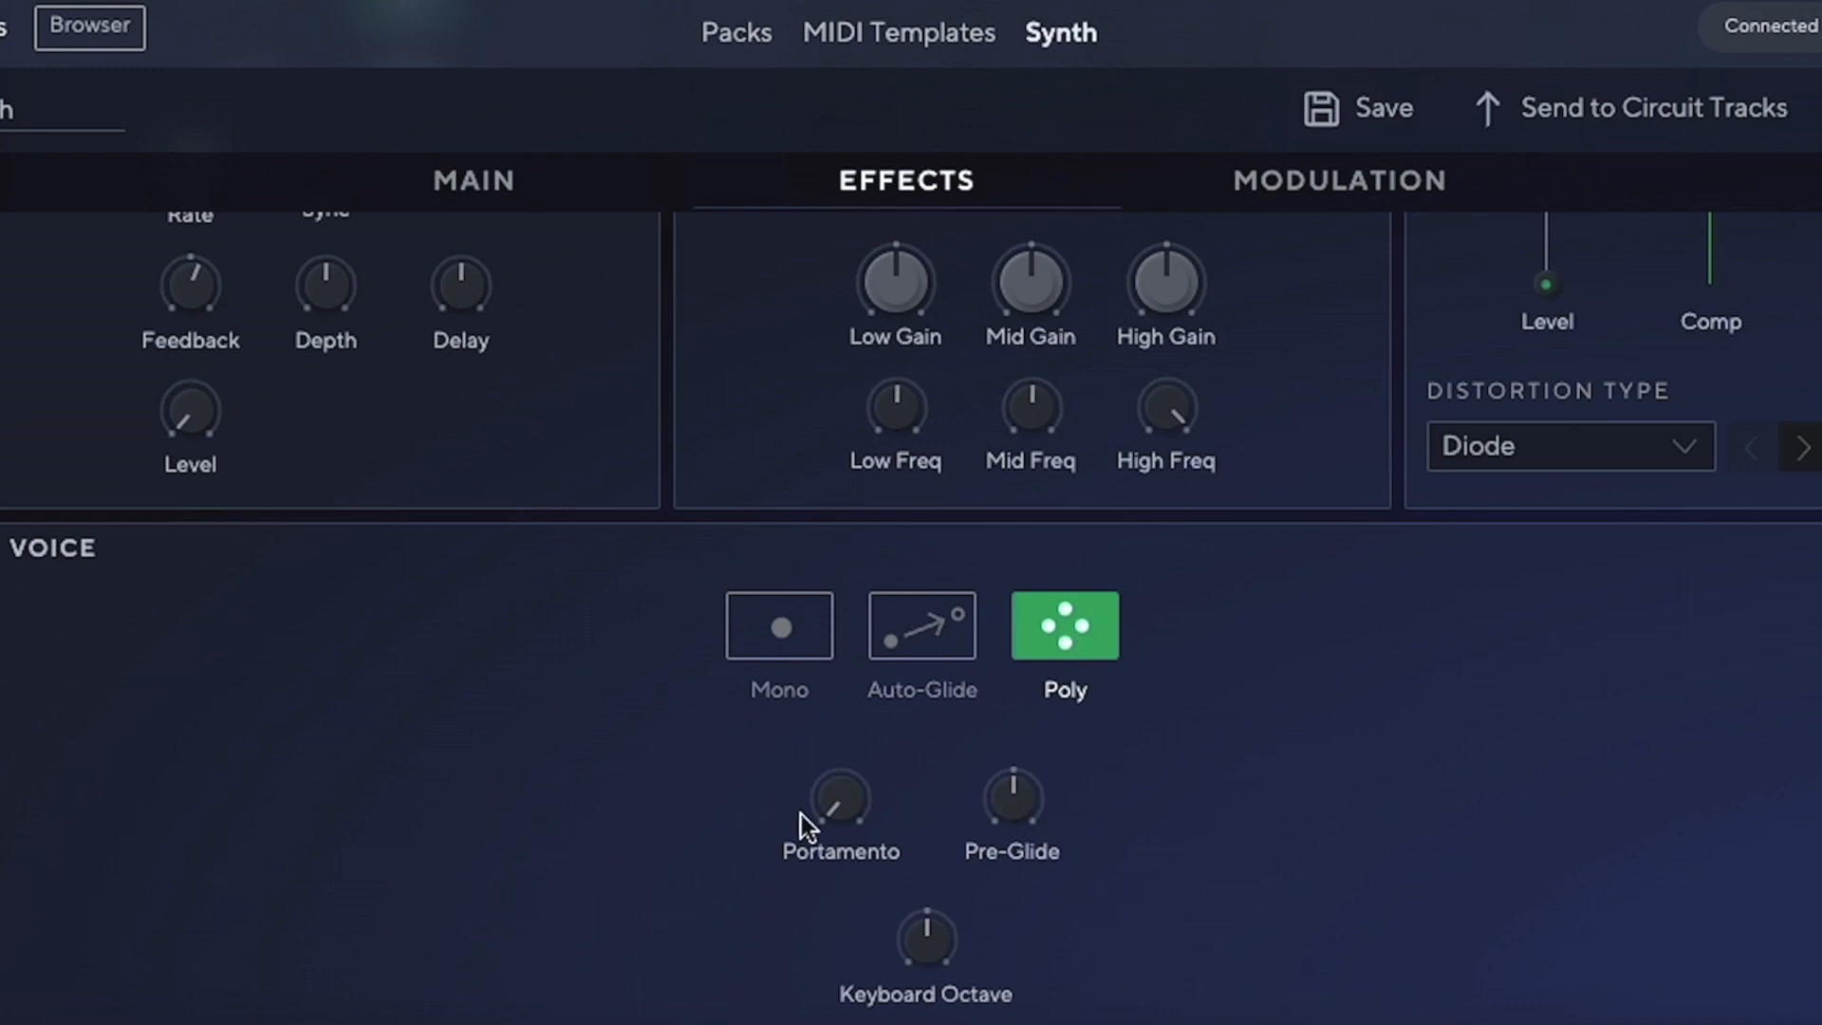
pyautogui.moveTo(845, 961)
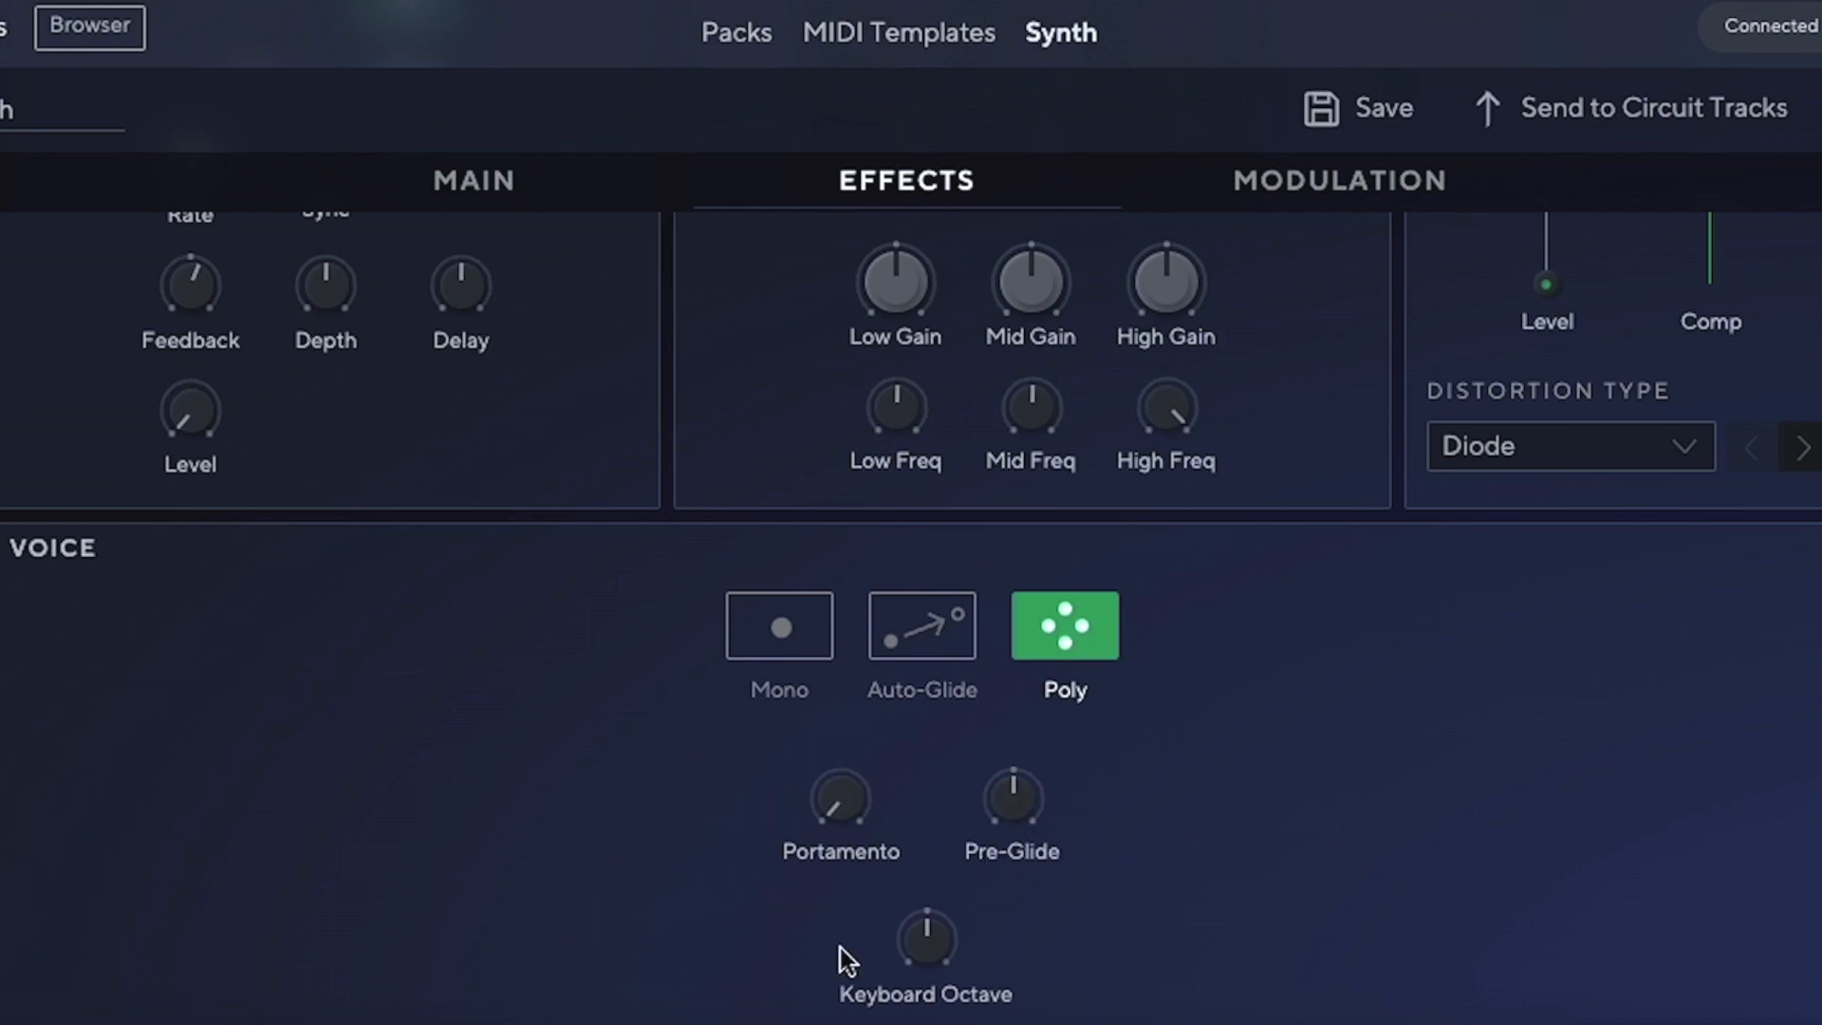
pyautogui.scroll(3)
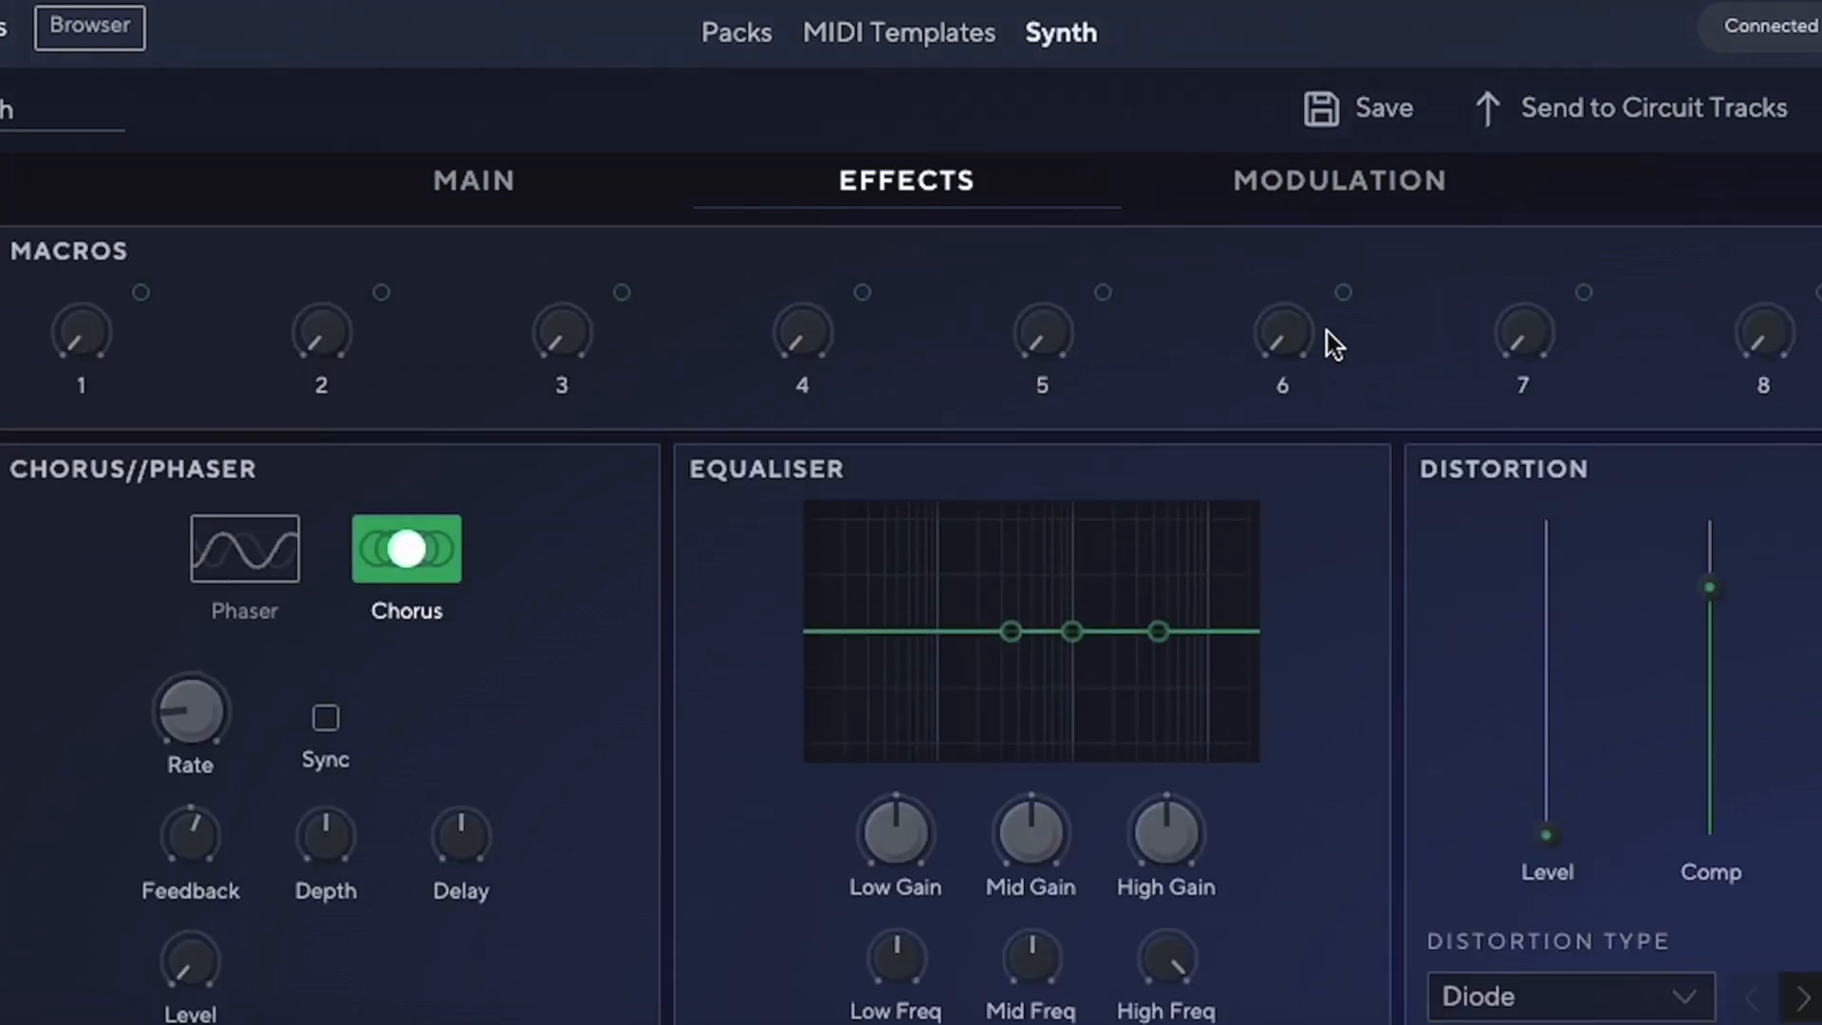
pyautogui.moveTo(1301, 221)
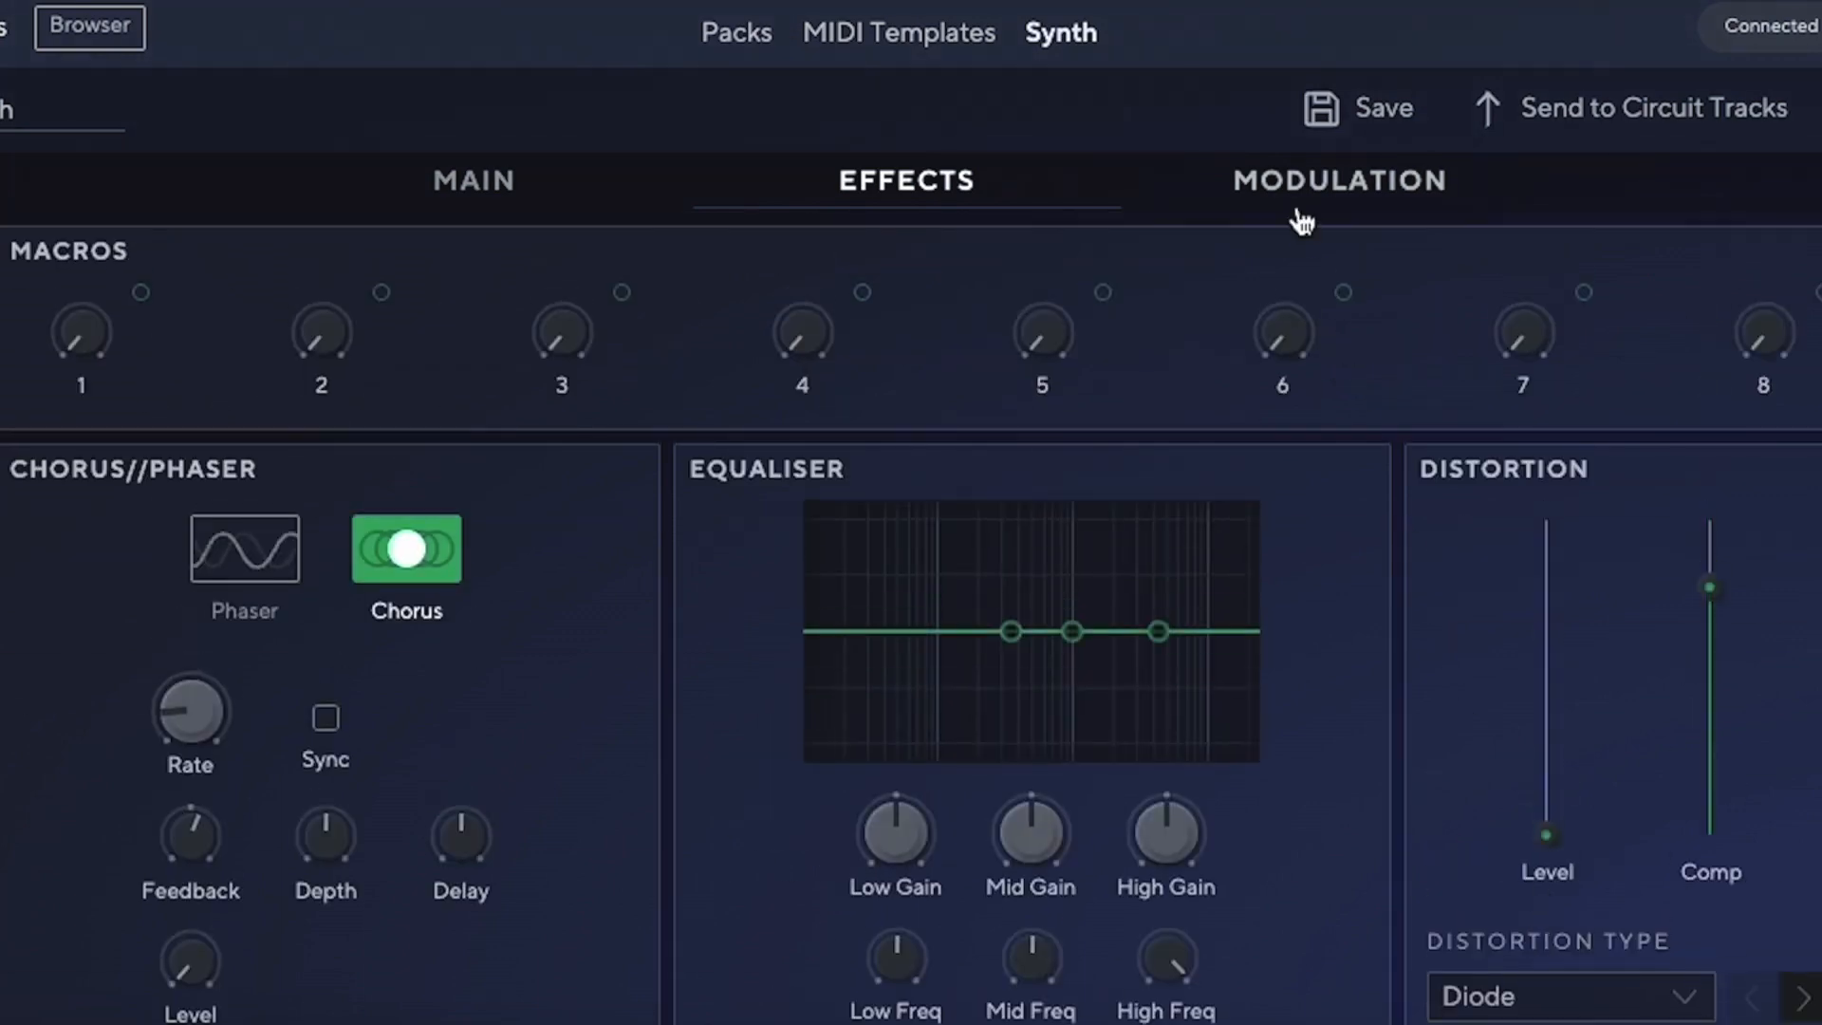
# - On the Modulation page, route Velocity to filter Frequency in mod slot 3
pyautogui.click(1338, 181)
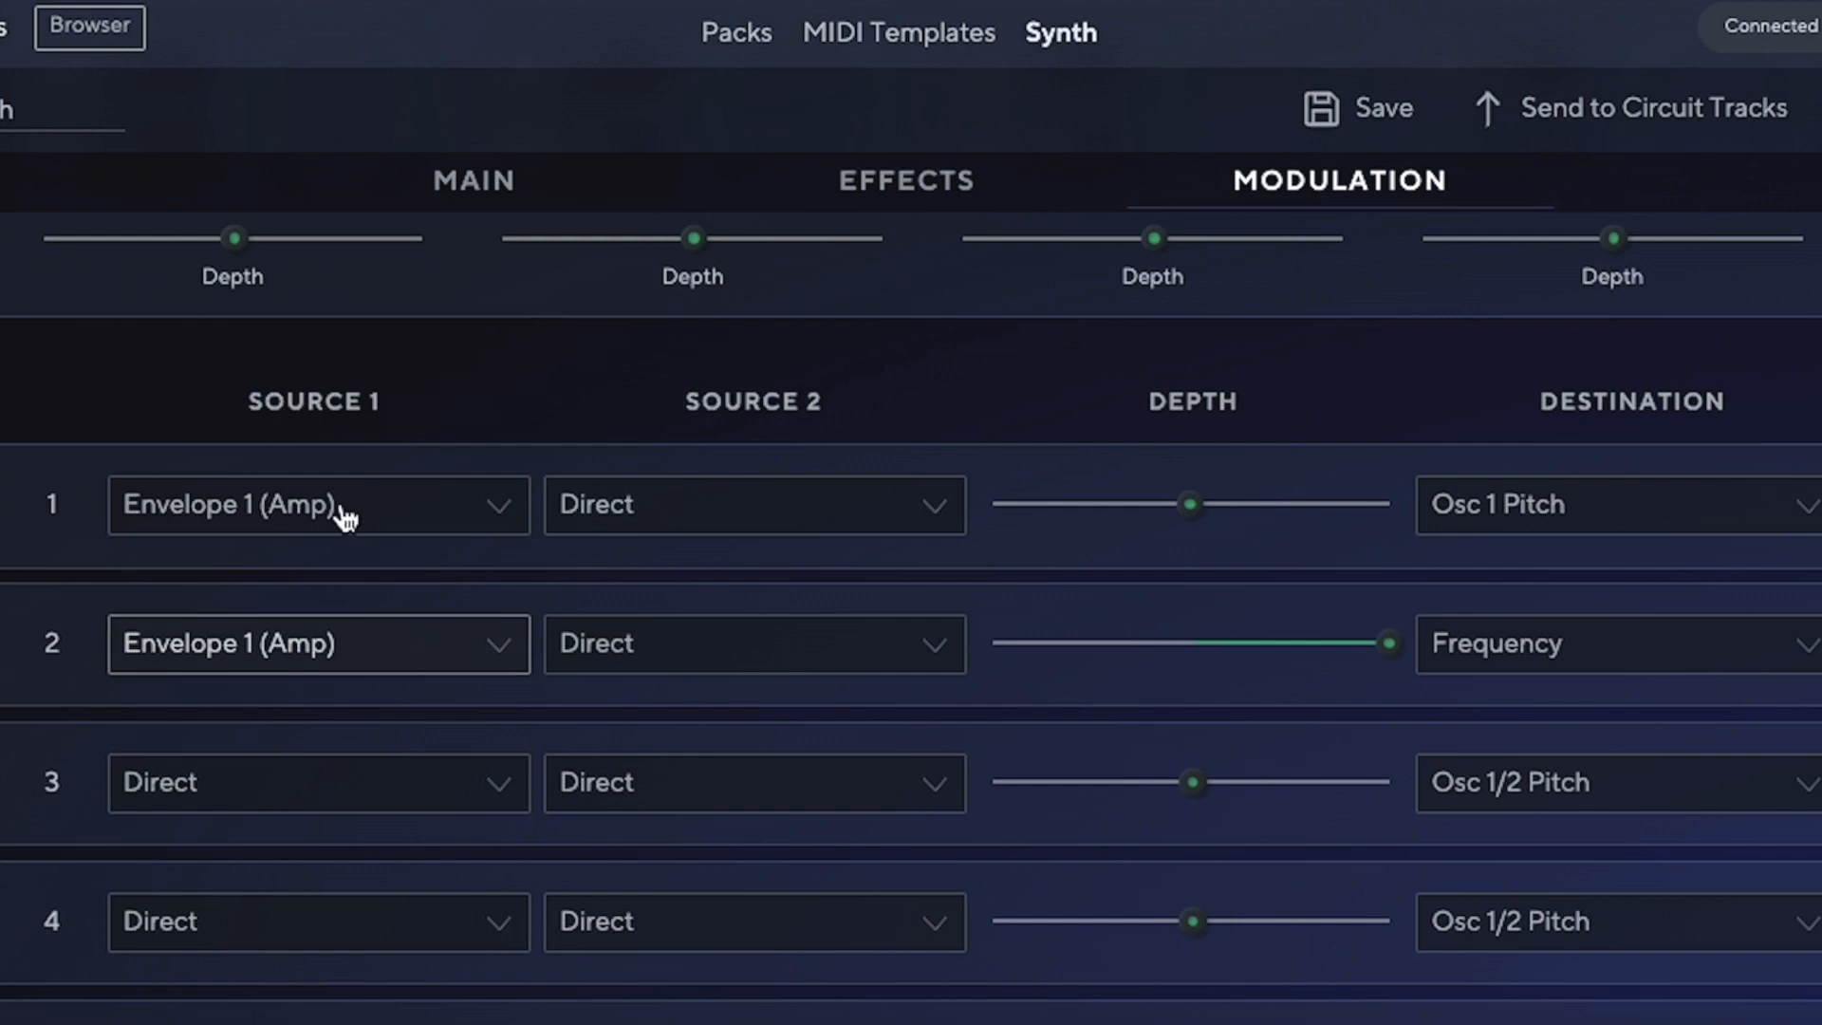
pyautogui.moveTo(413, 633)
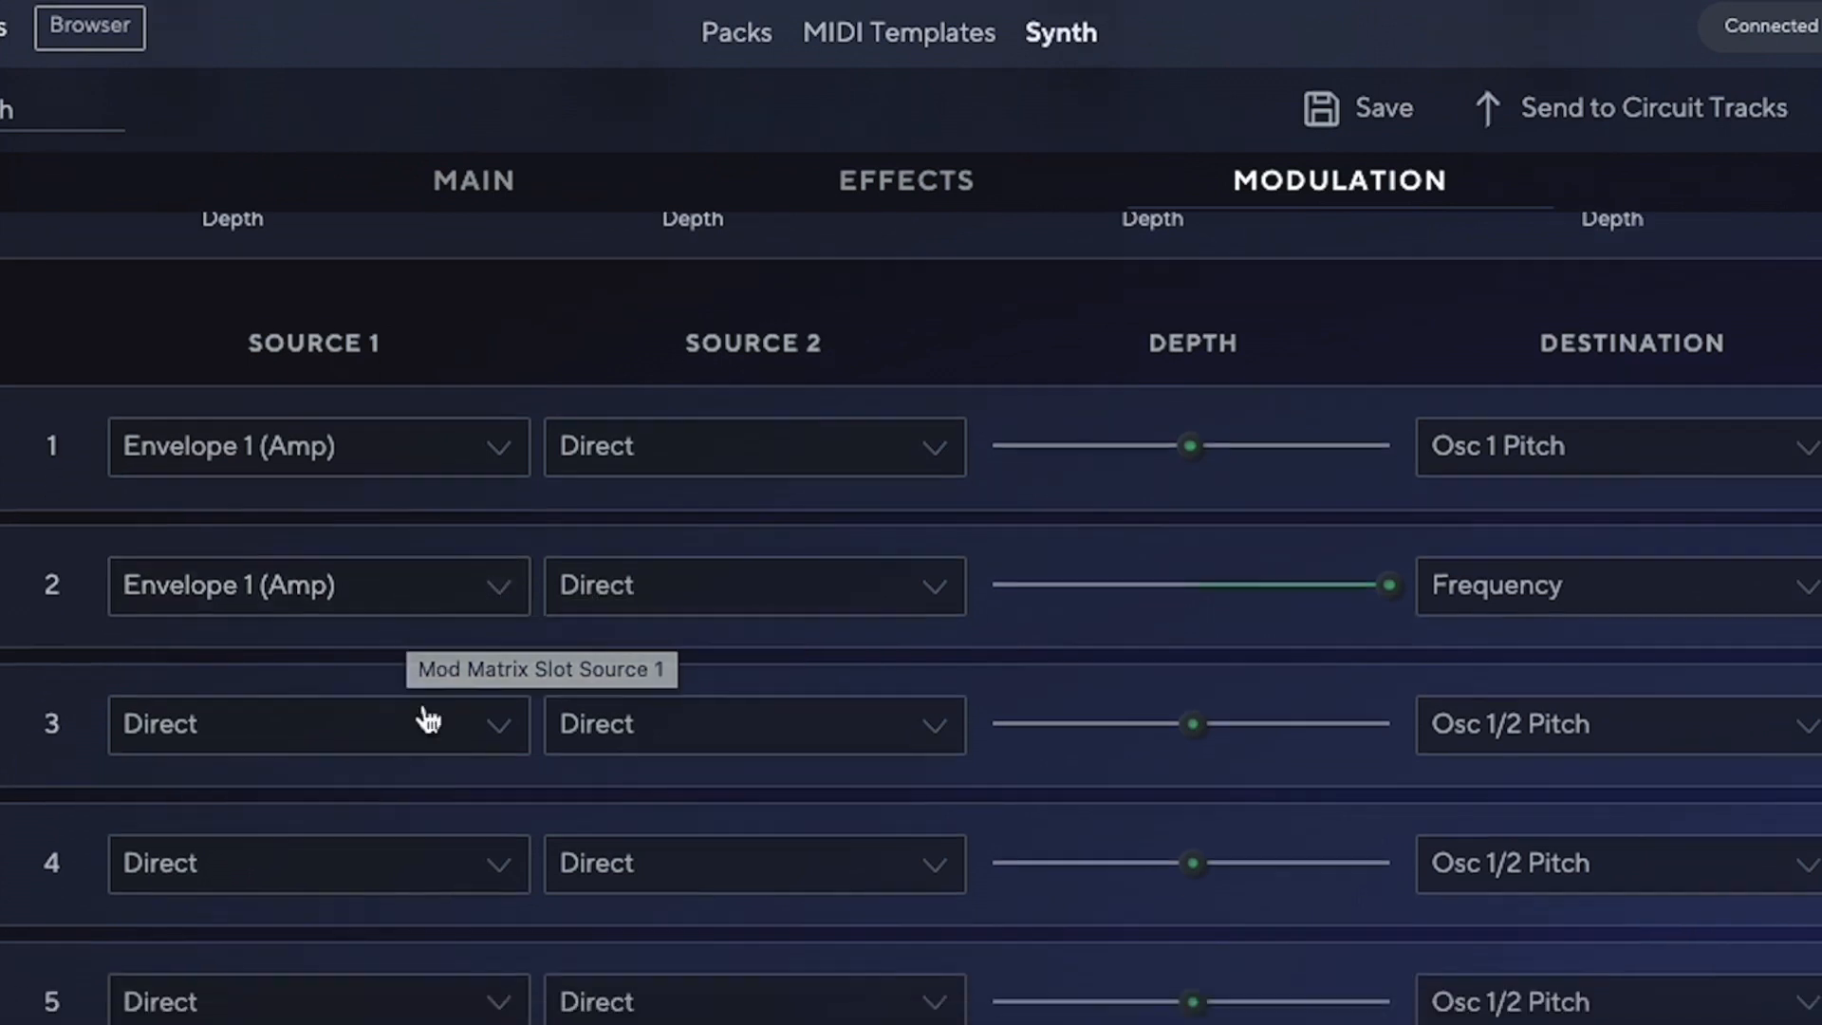
pyautogui.click(317, 723)
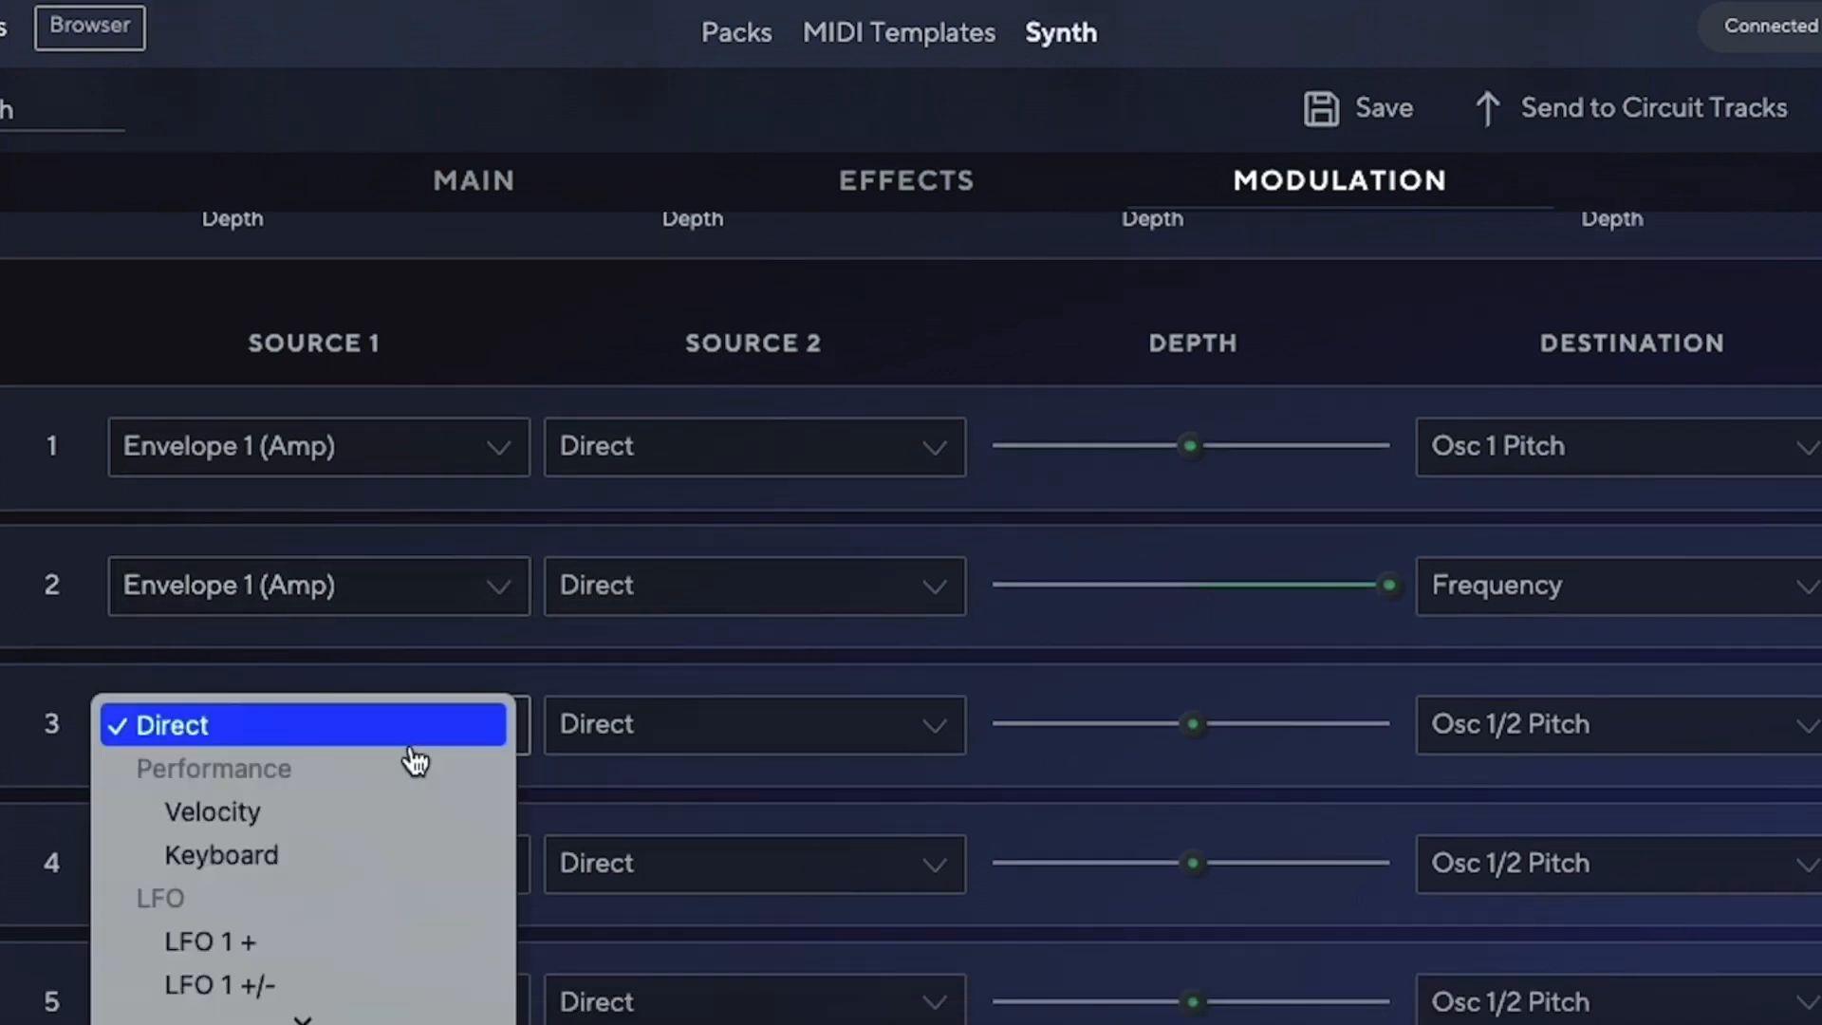
pyautogui.moveTo(369, 798)
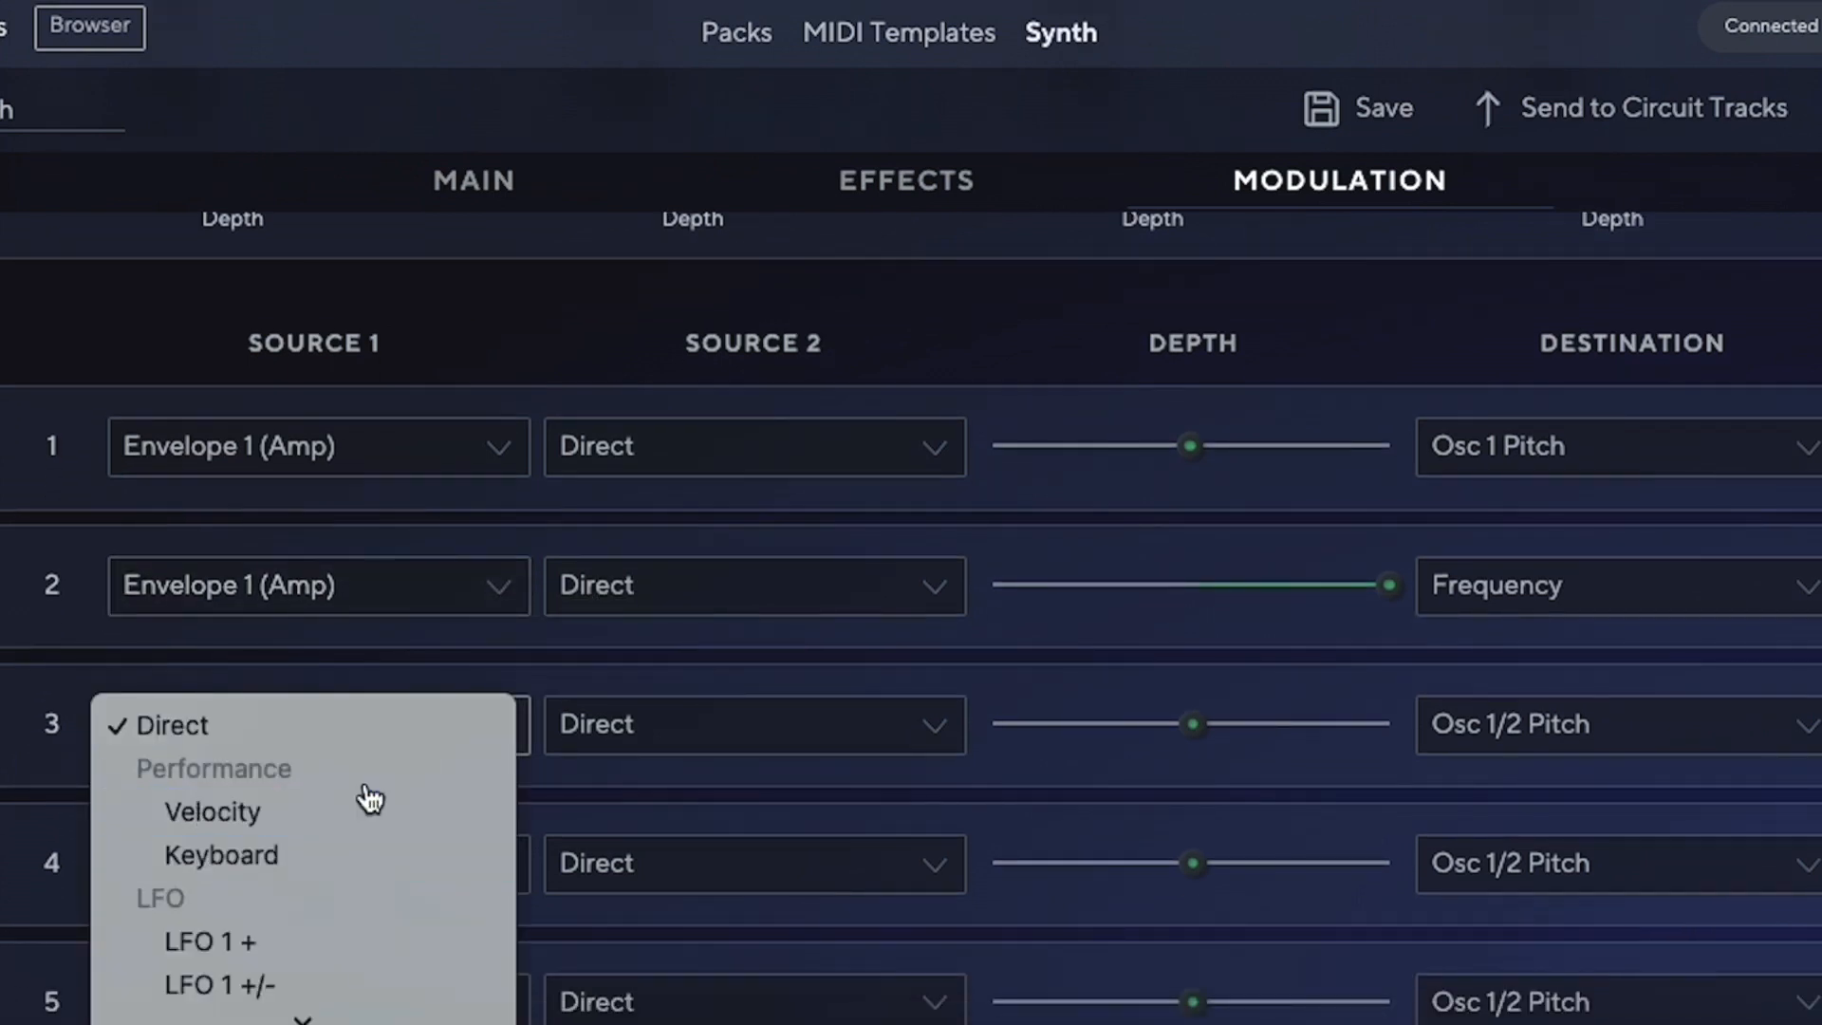
pyautogui.click(212, 812)
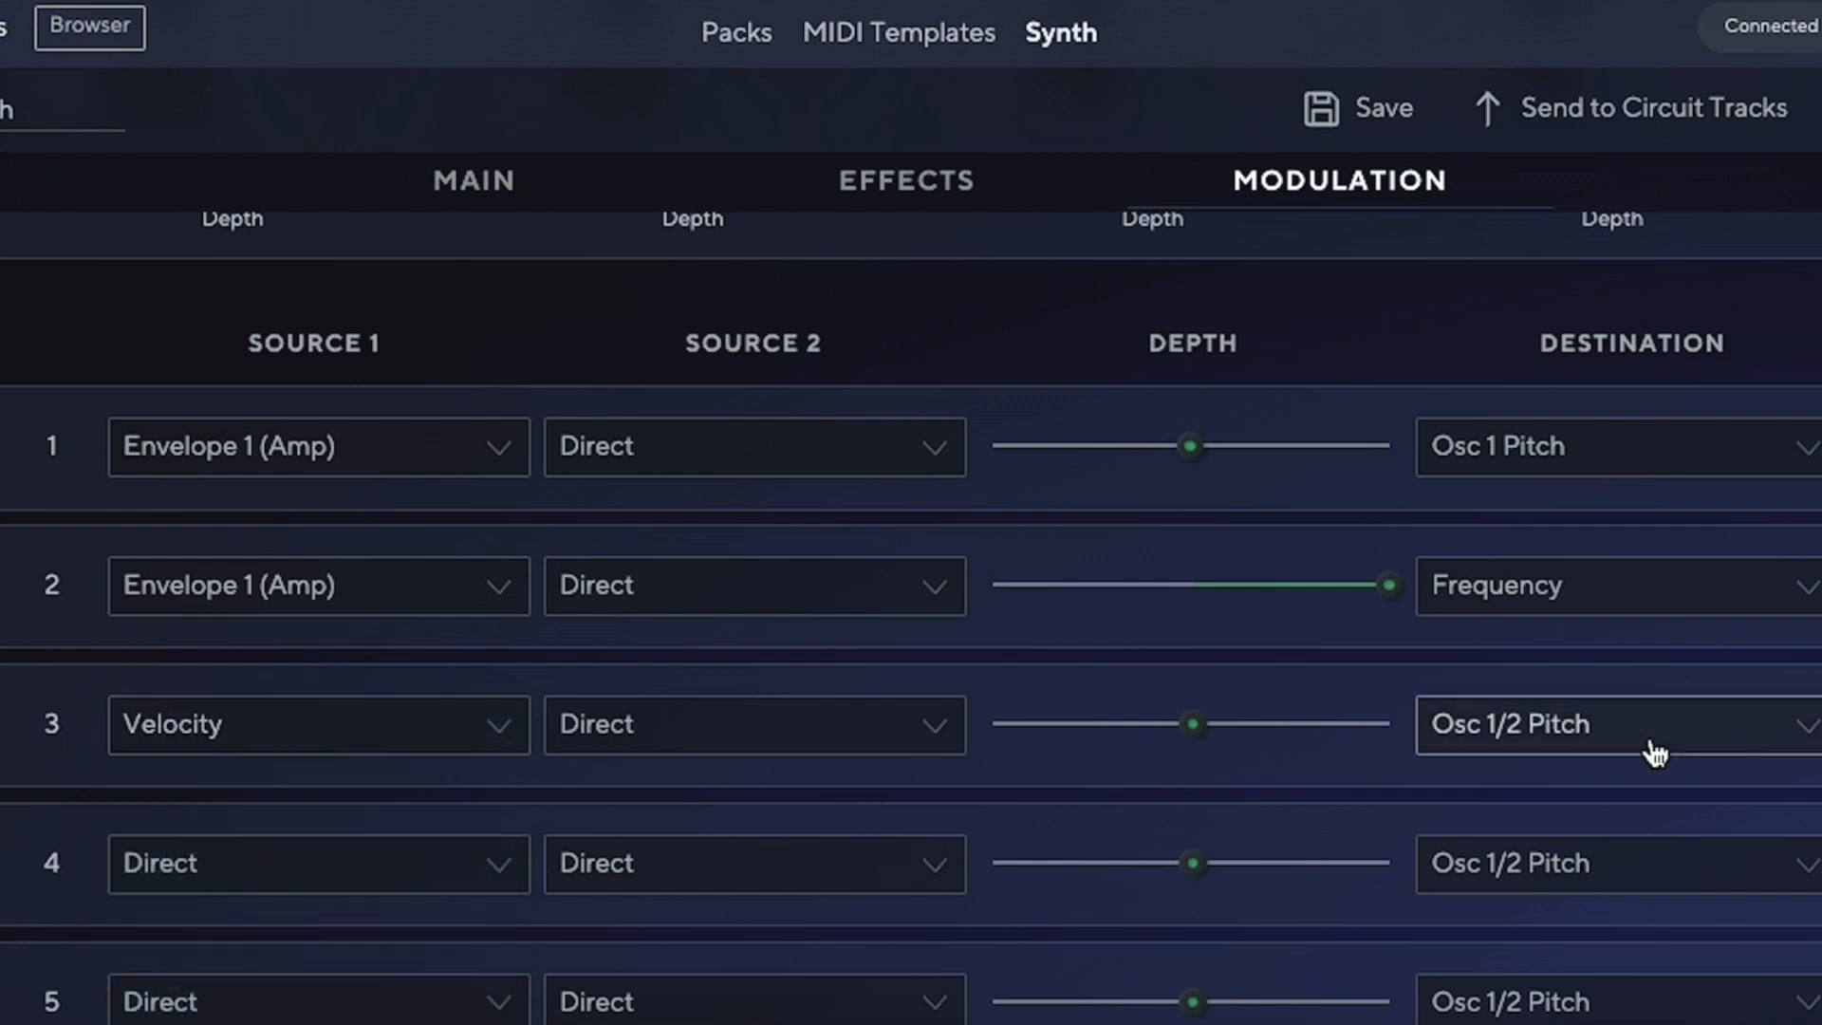
pyautogui.click(1614, 724)
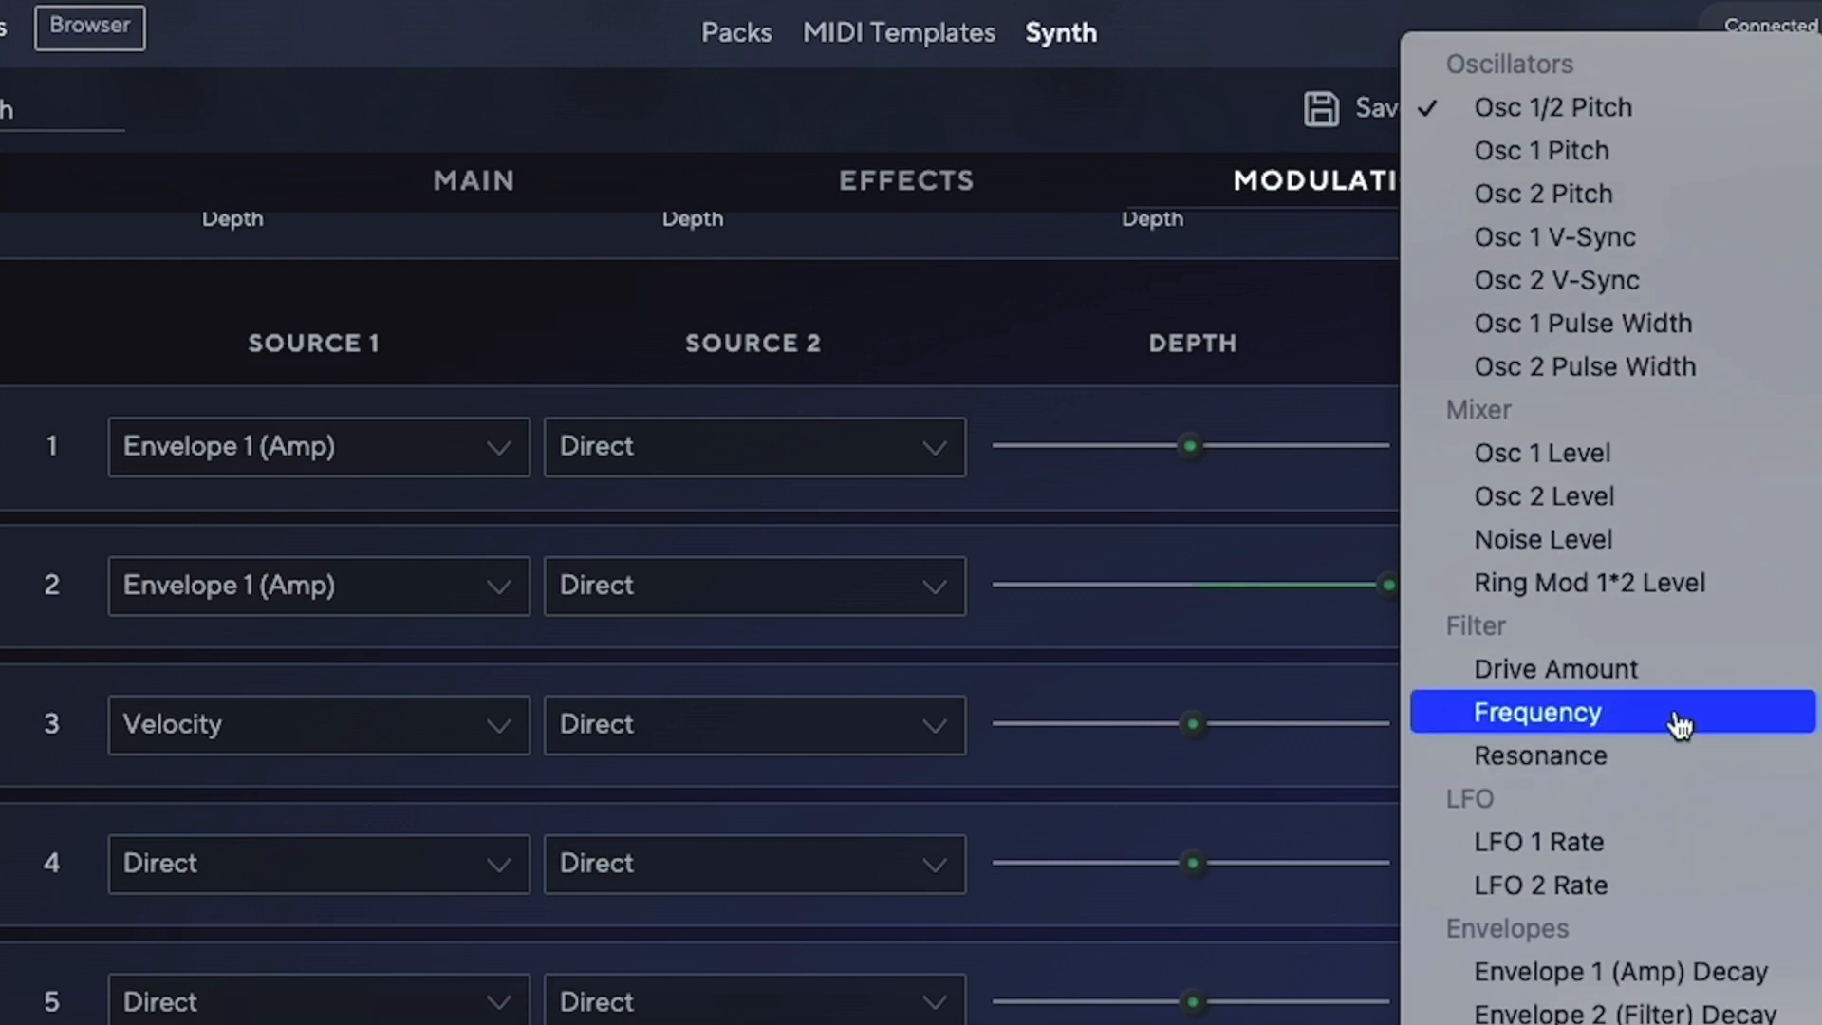
pyautogui.click(1536, 711)
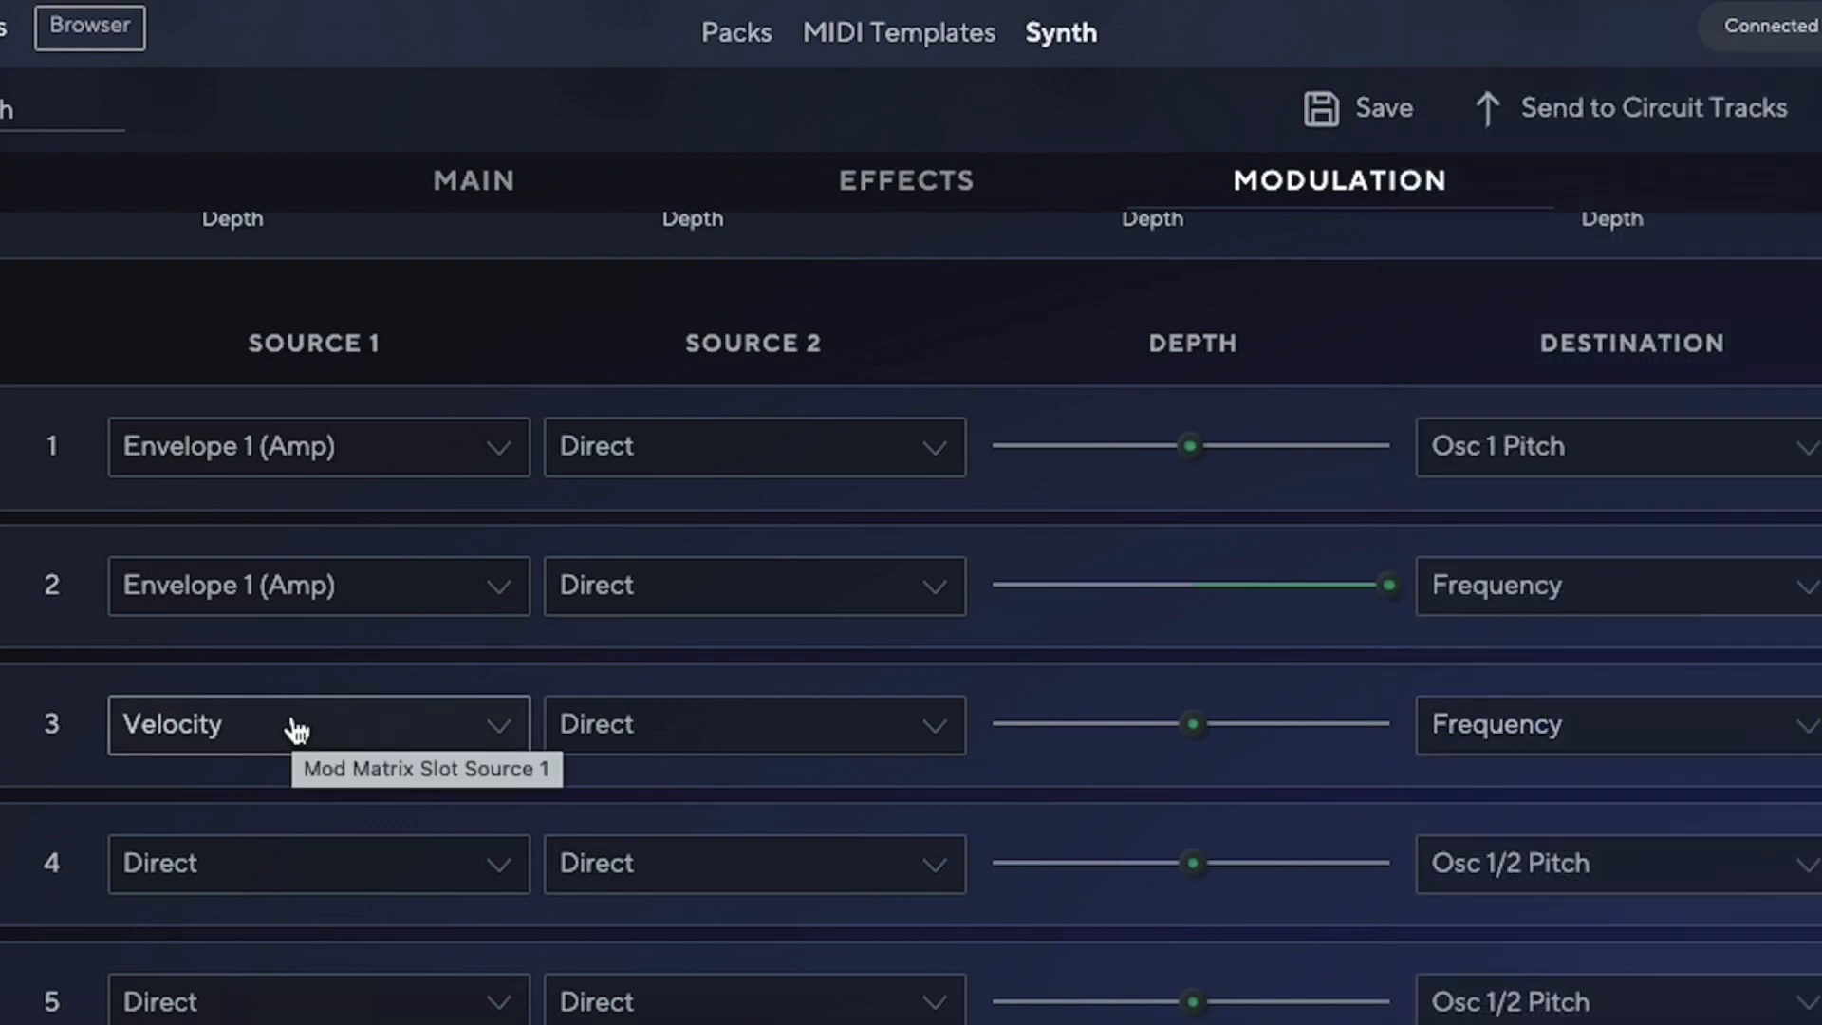
pyautogui.moveTo(1563, 761)
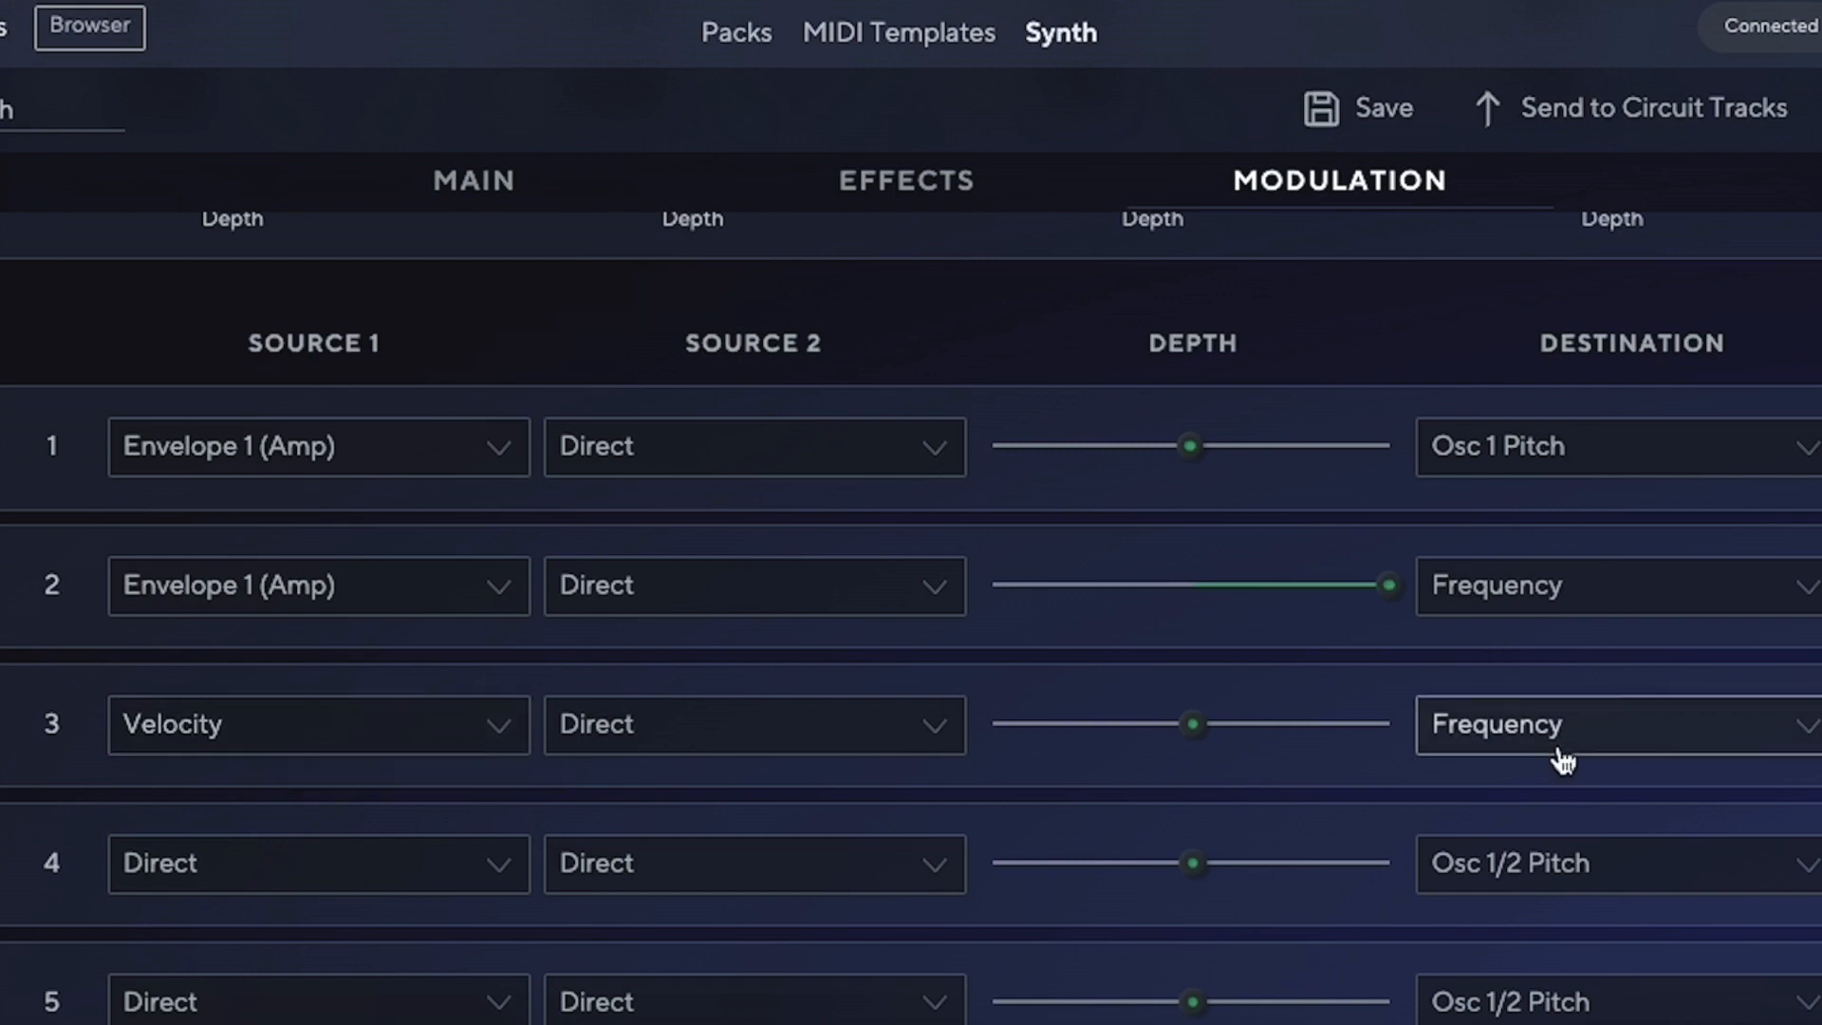
pyautogui.scroll(3)
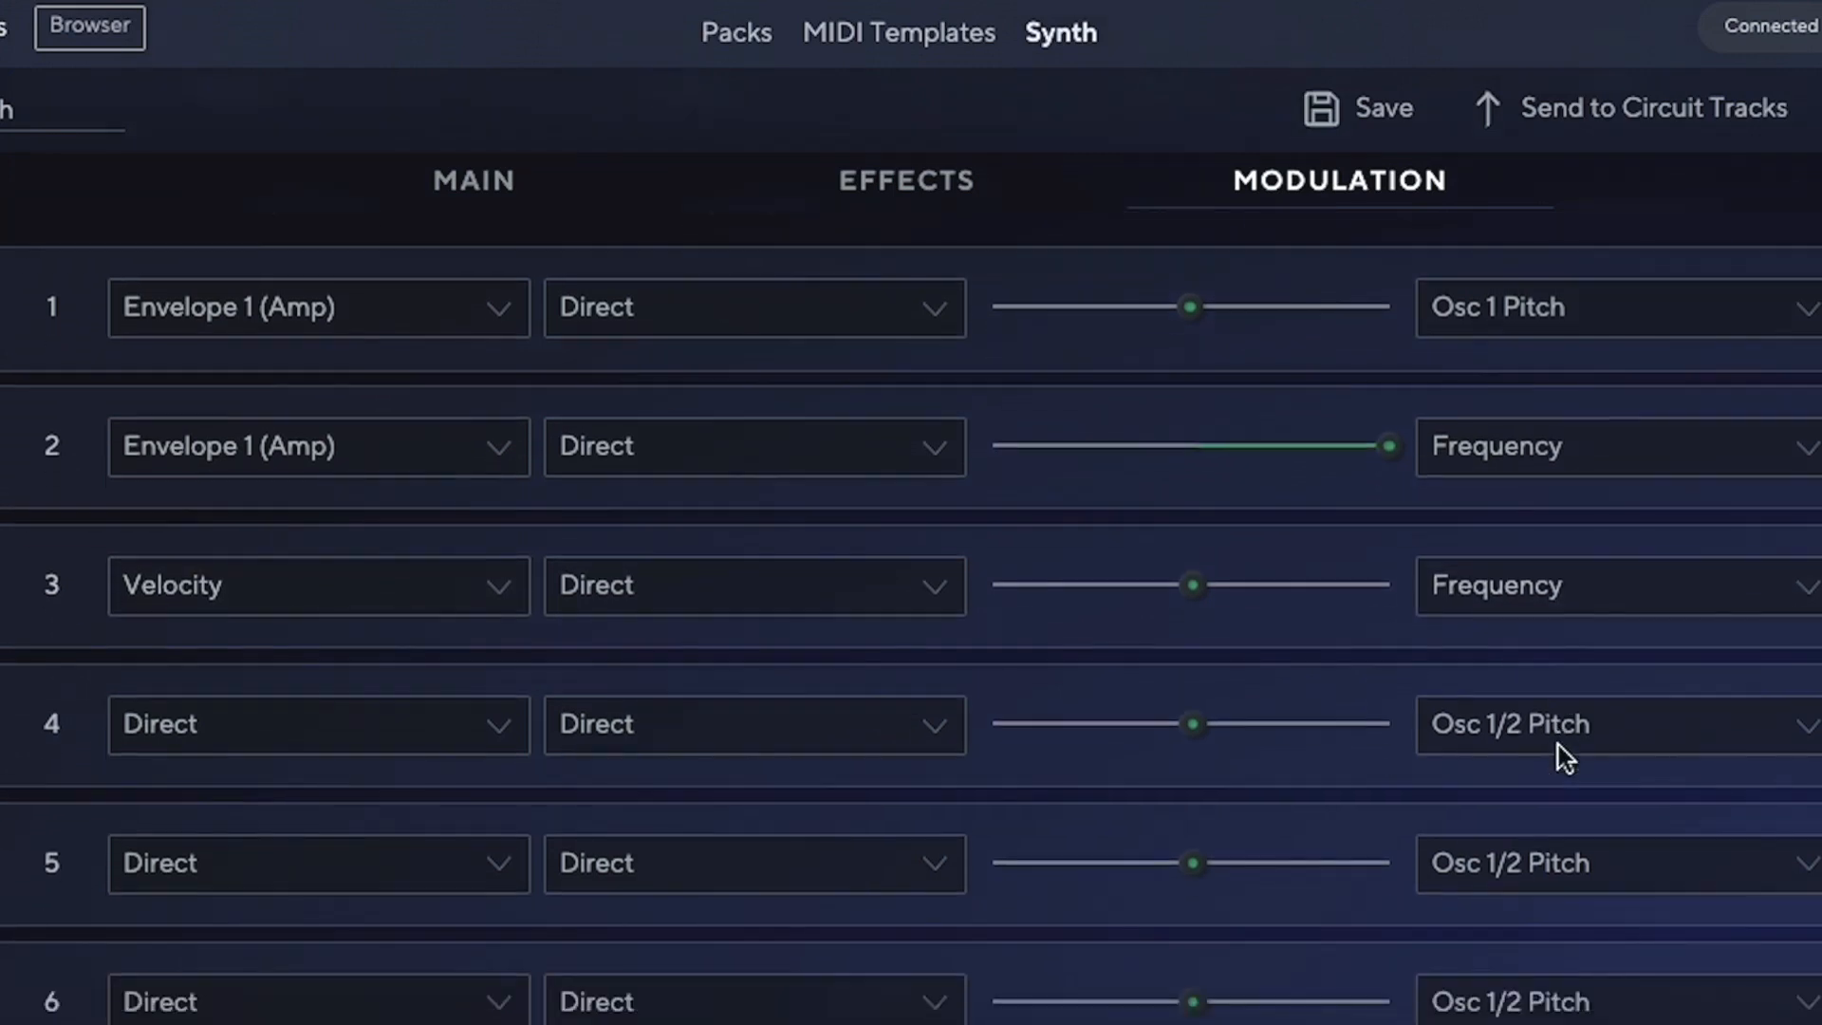
# - Open the Source 1 dropdown for mod slot 4
pyautogui.click(314, 724)
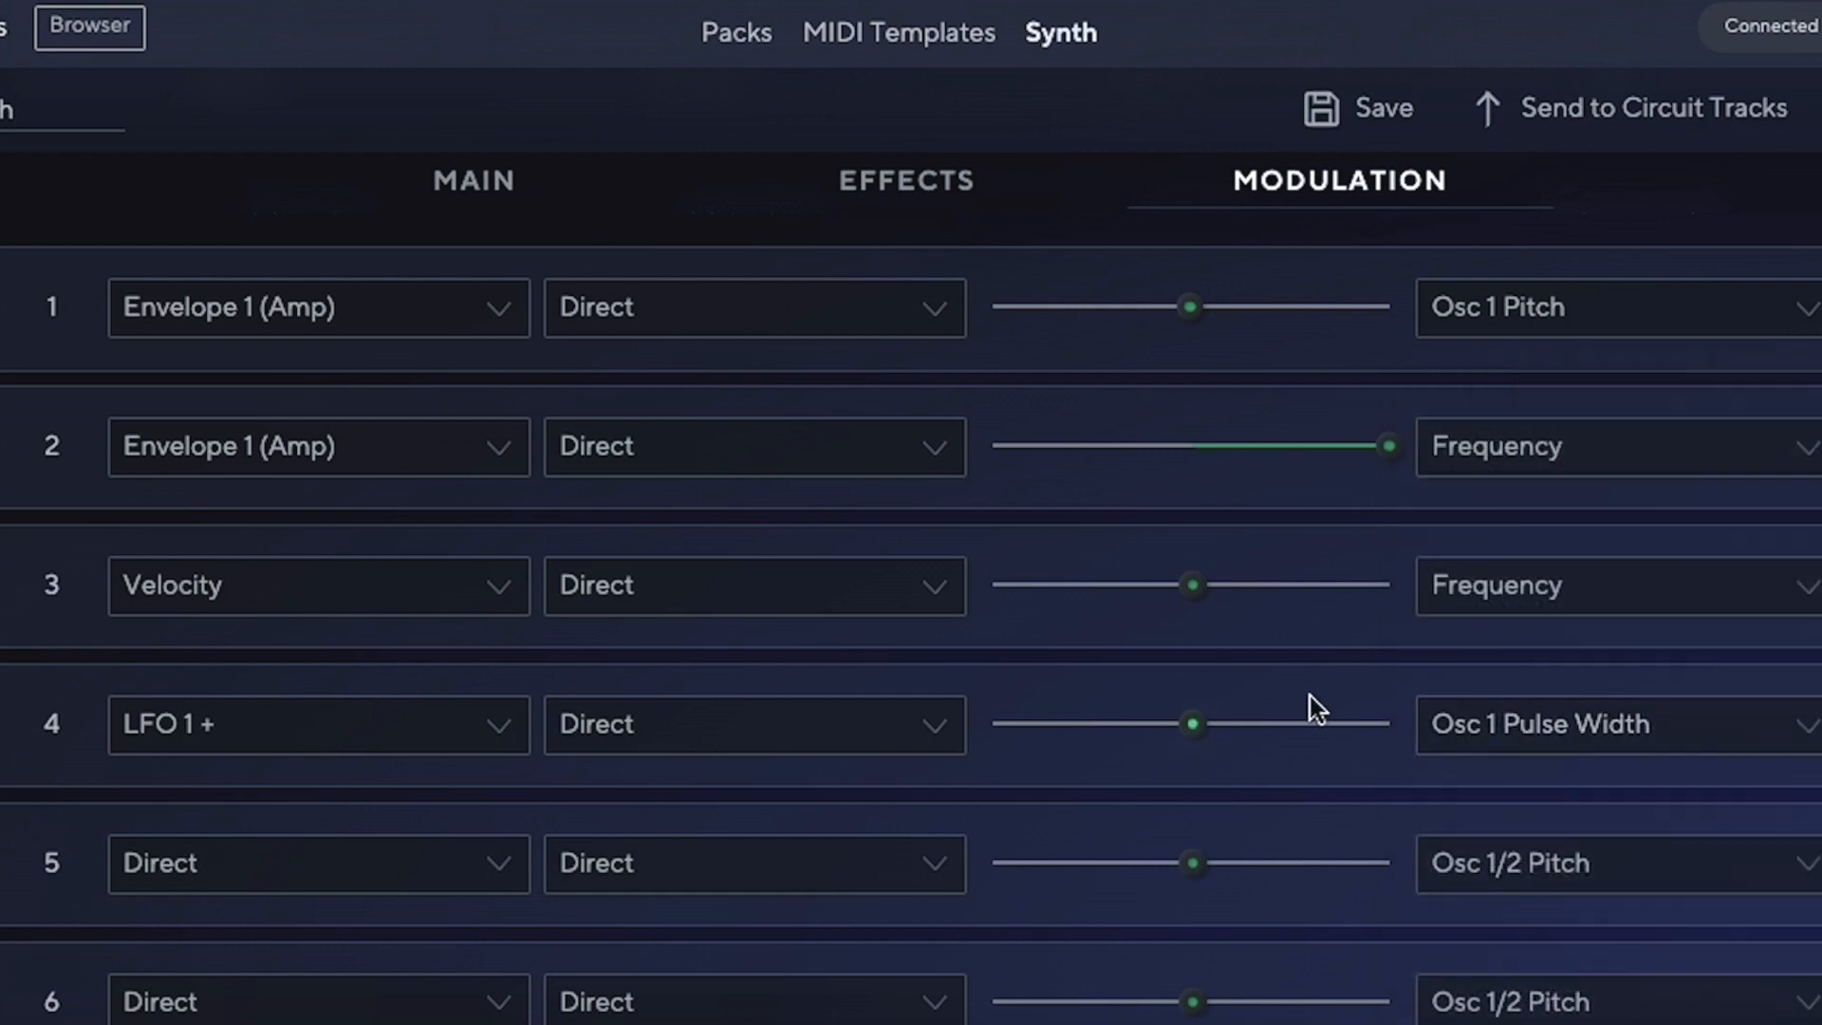
pyautogui.moveTo(1304, 713)
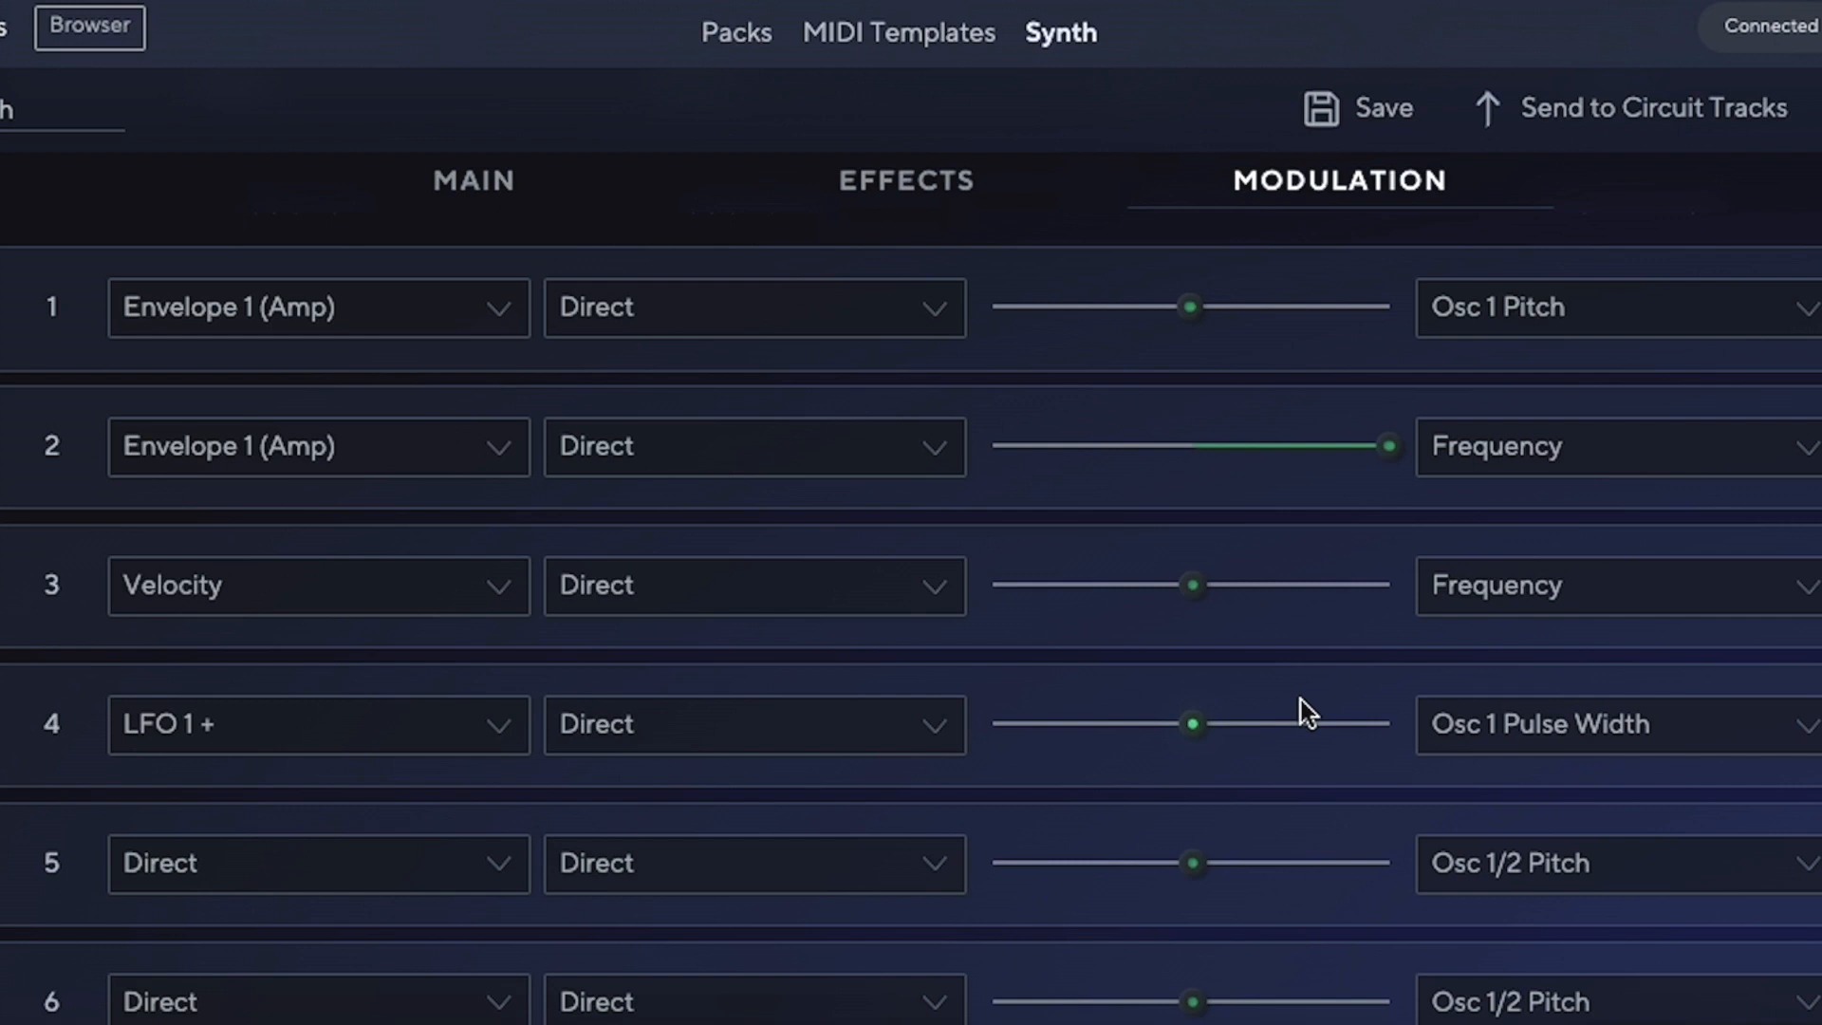
pyautogui.moveTo(1174, 407)
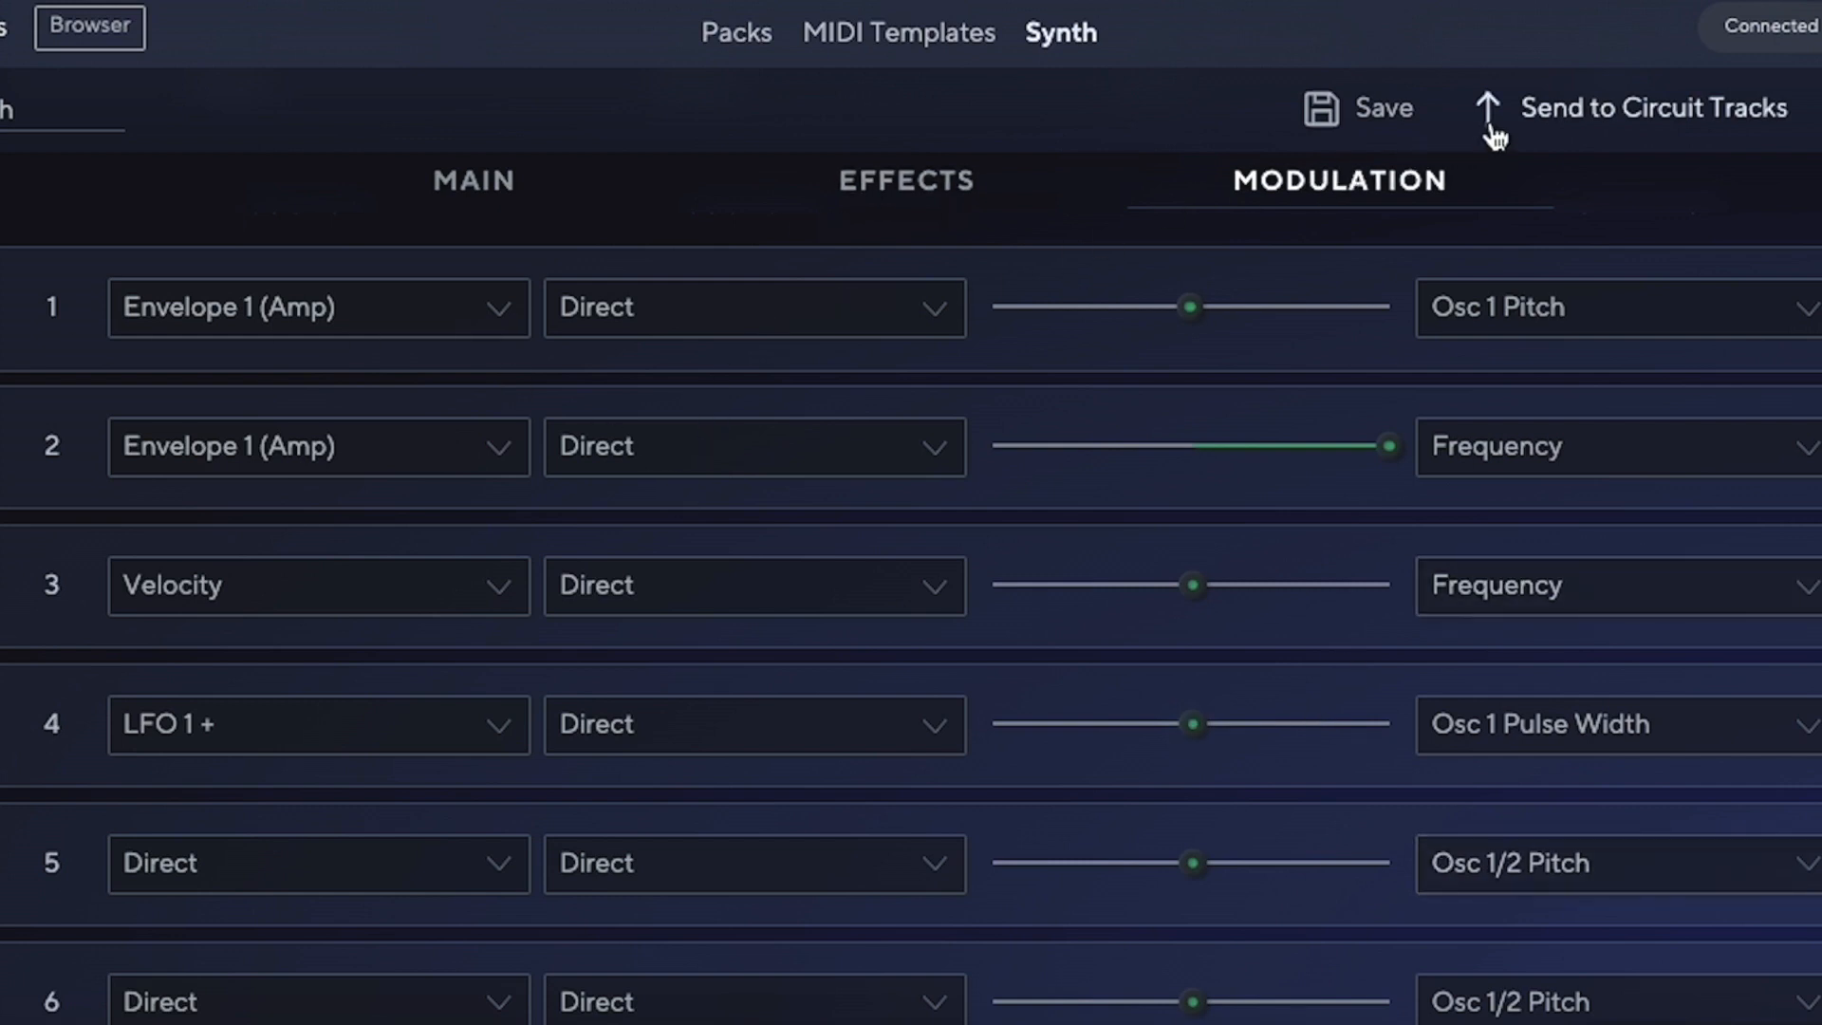
pyautogui.click(1628, 107)
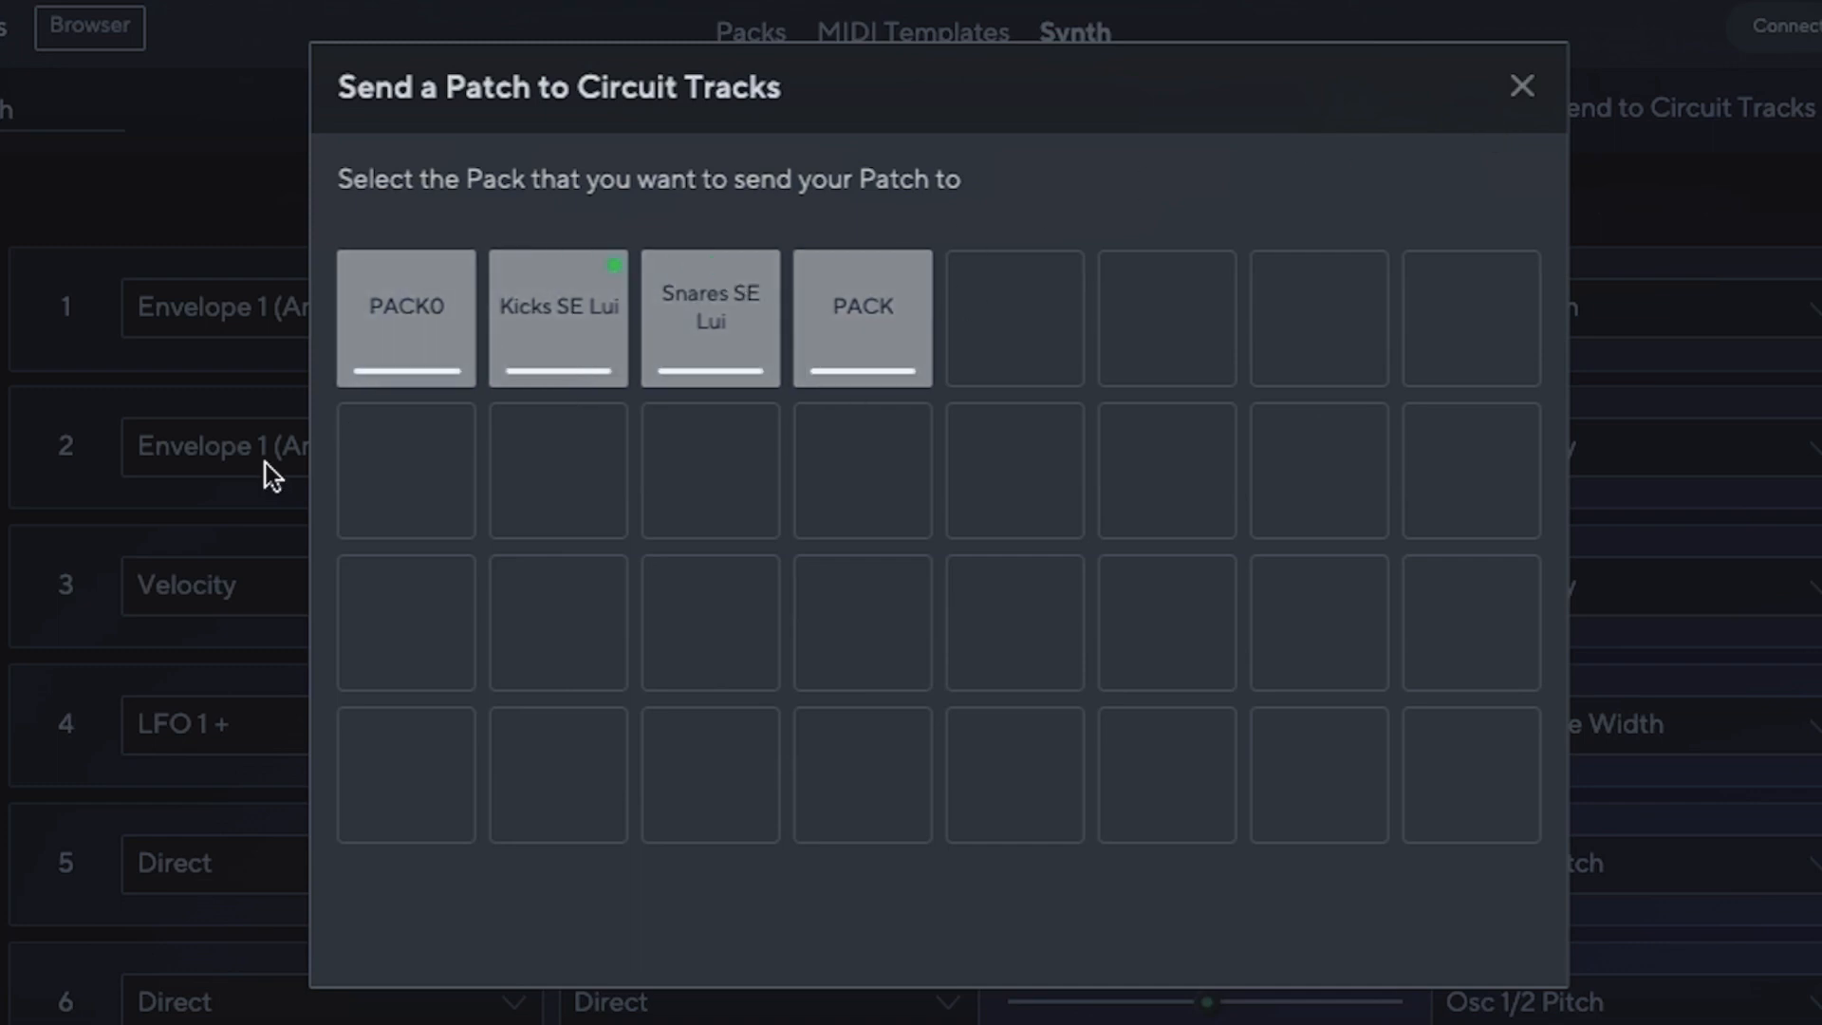
pyautogui.moveTo(1574, 102)
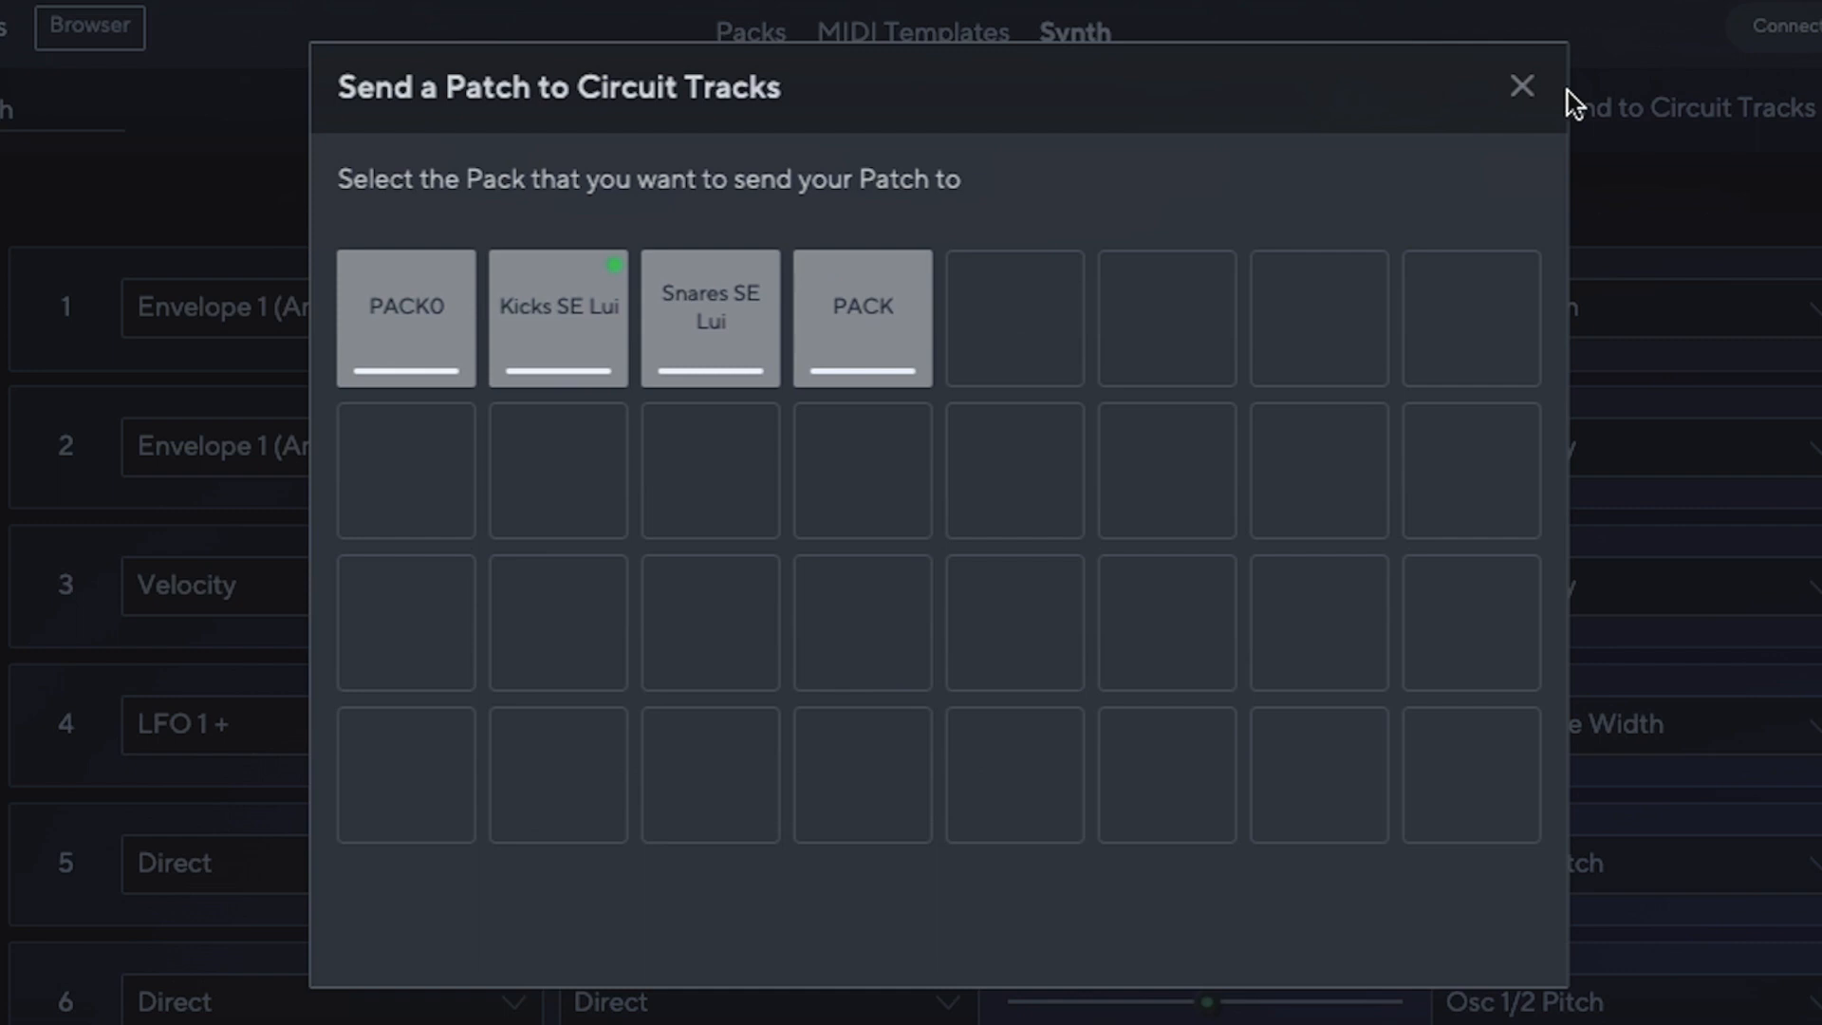
pyautogui.moveTo(1378, 160)
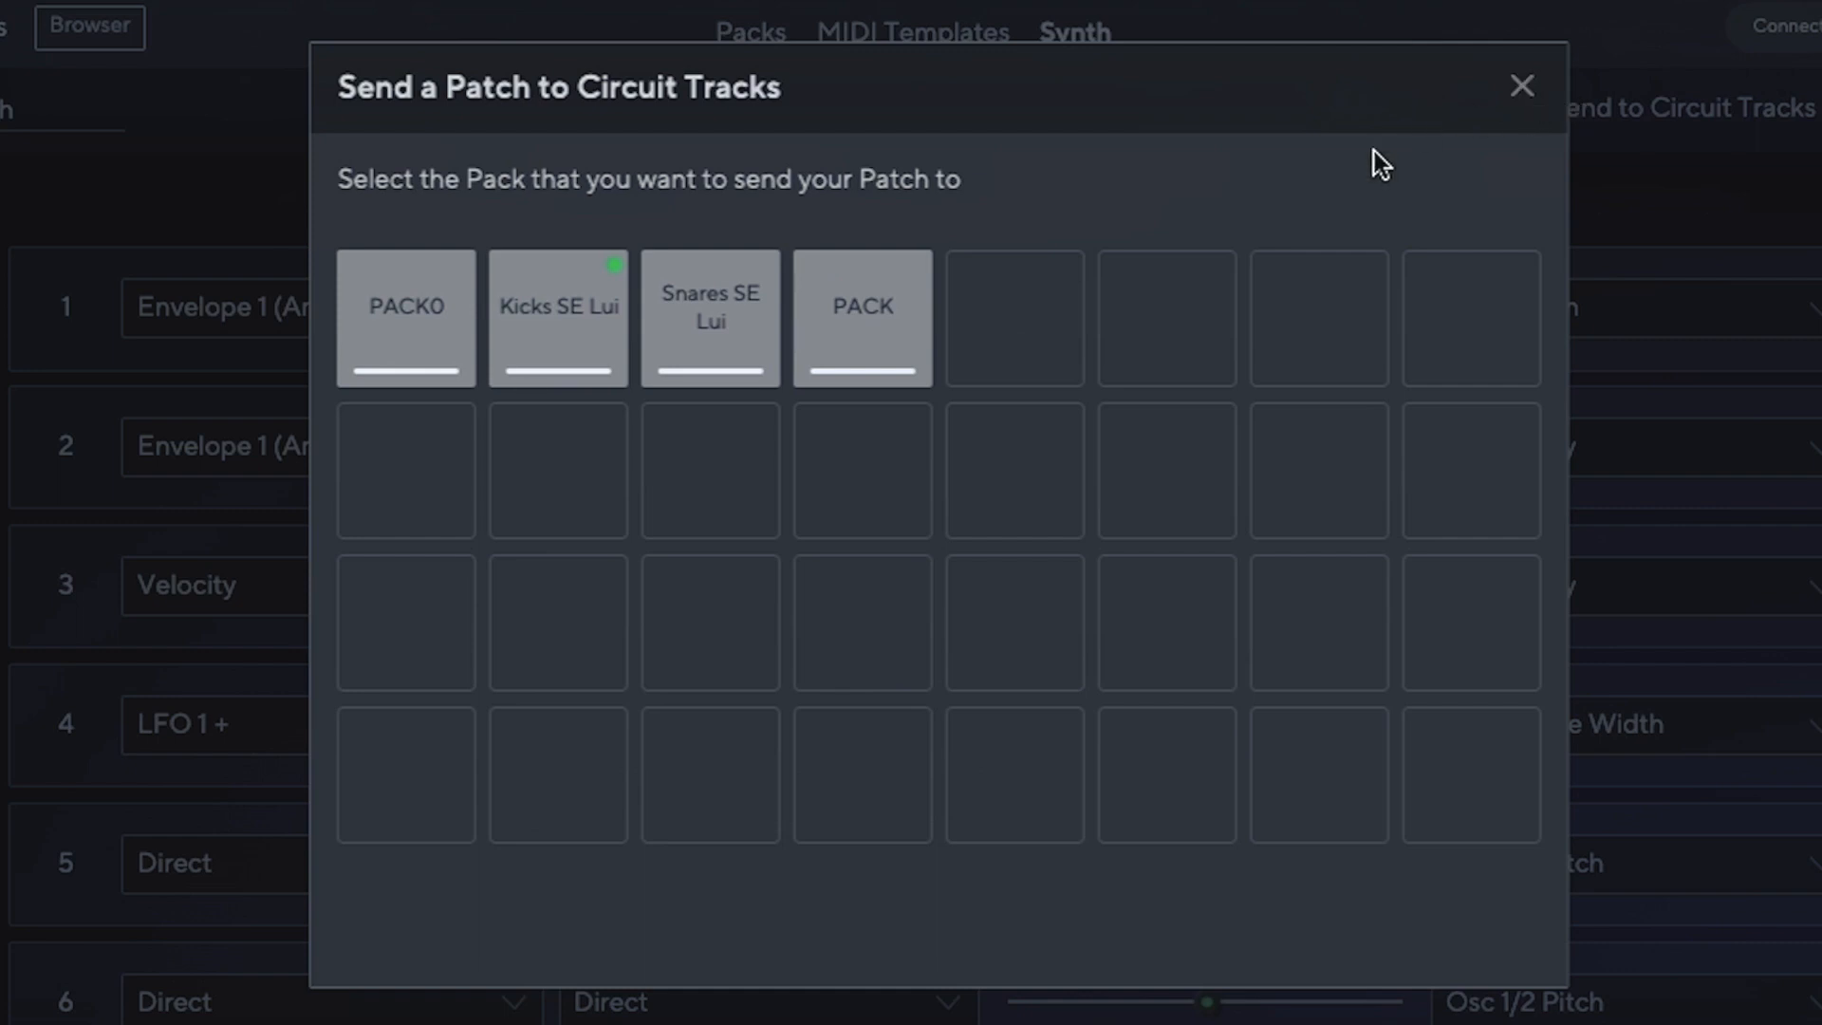
pyautogui.moveTo(1044, 88)
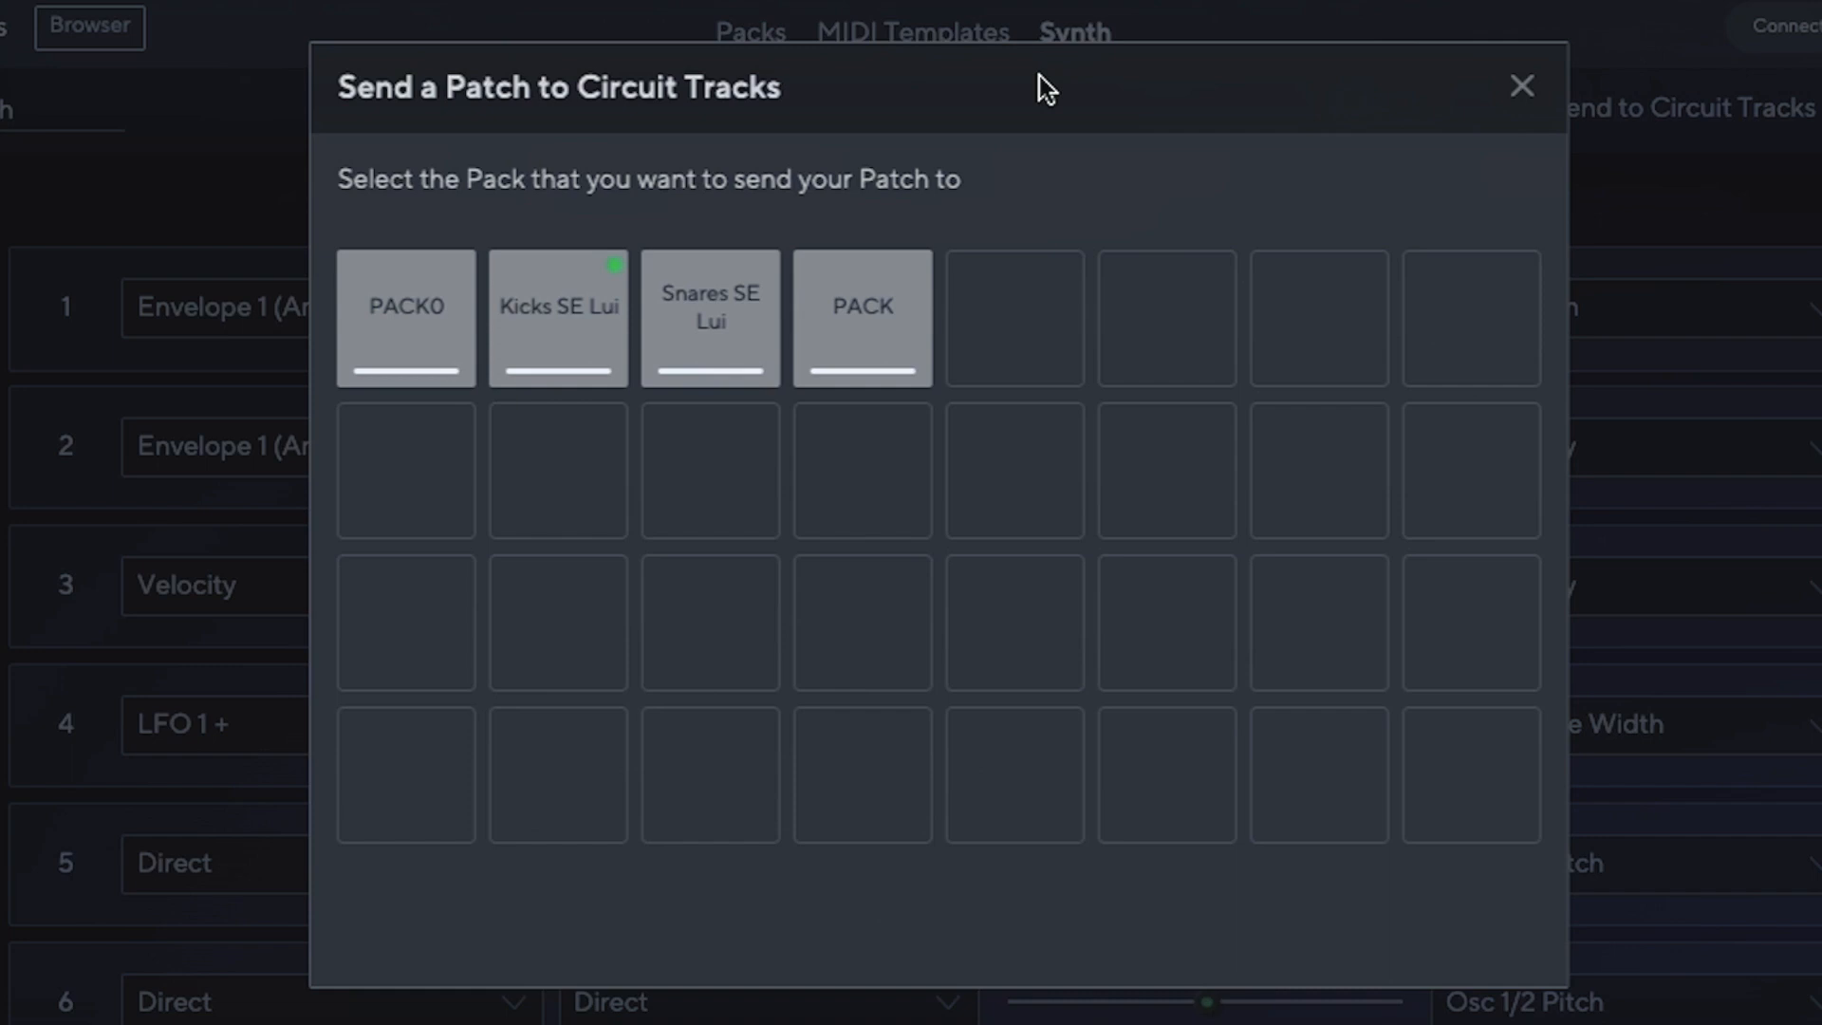
pyautogui.moveTo(997, 274)
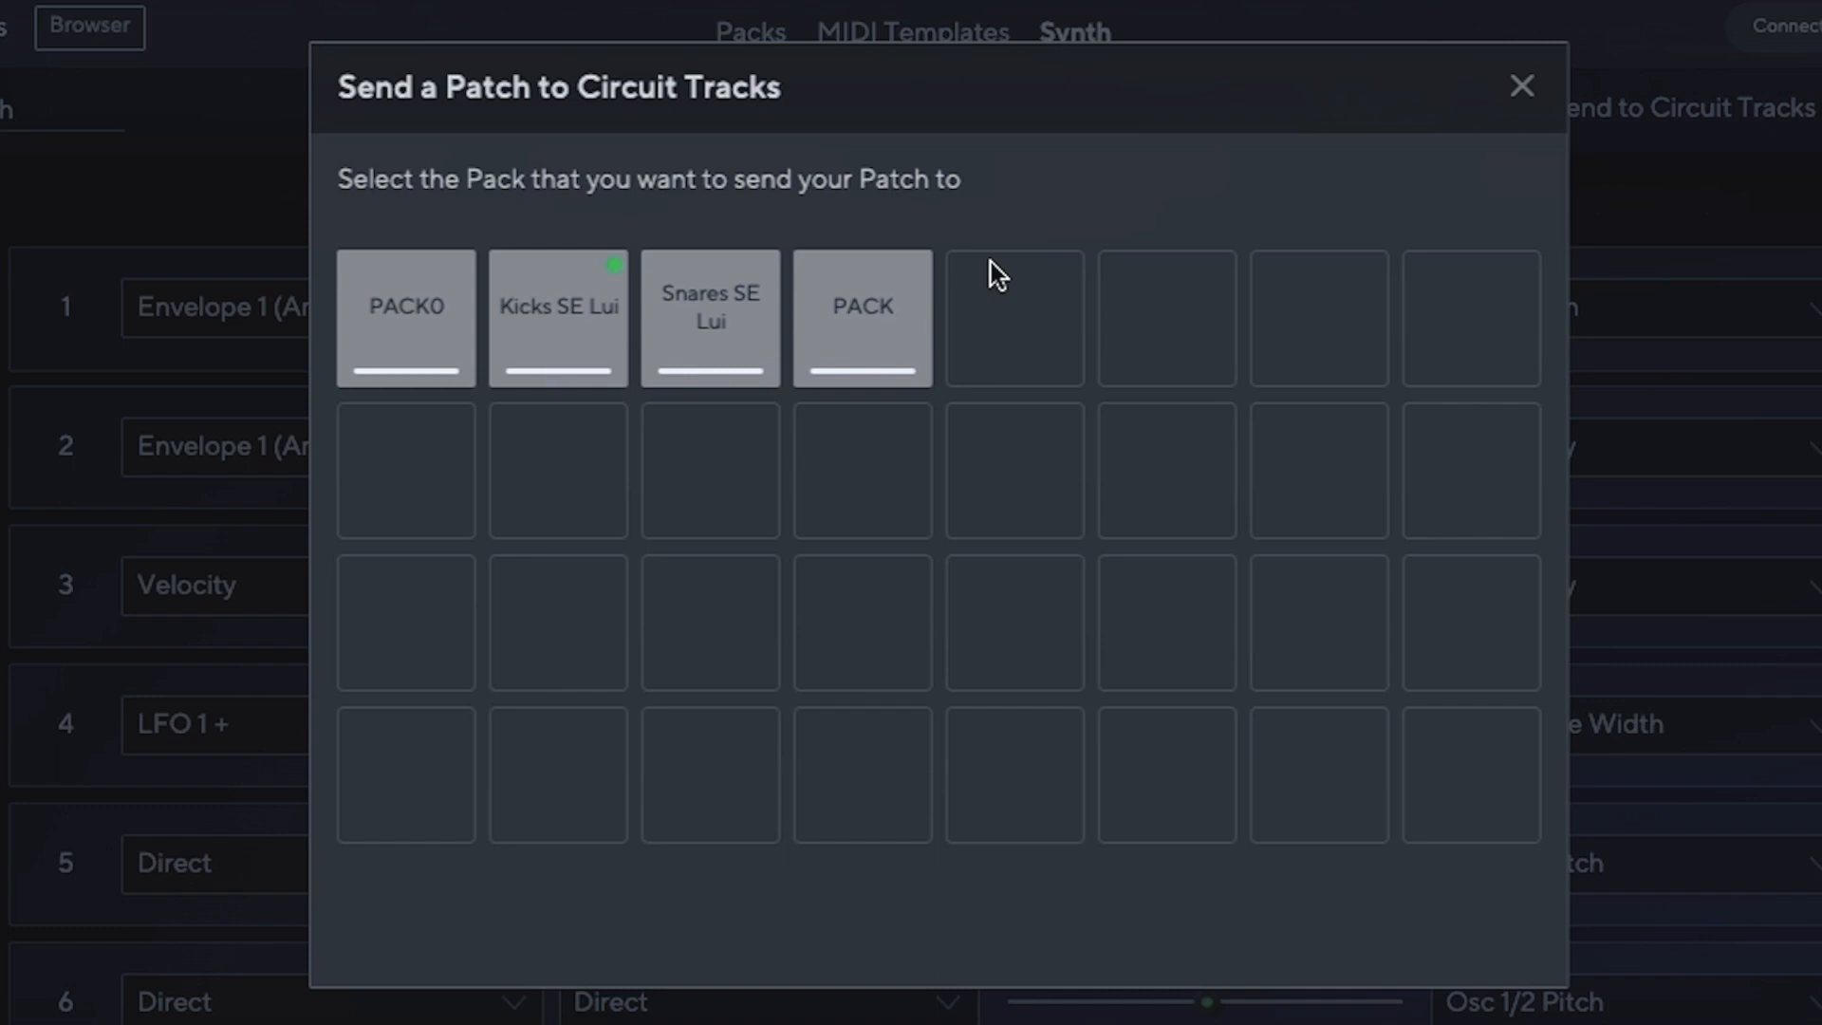
pyautogui.moveTo(1473, 151)
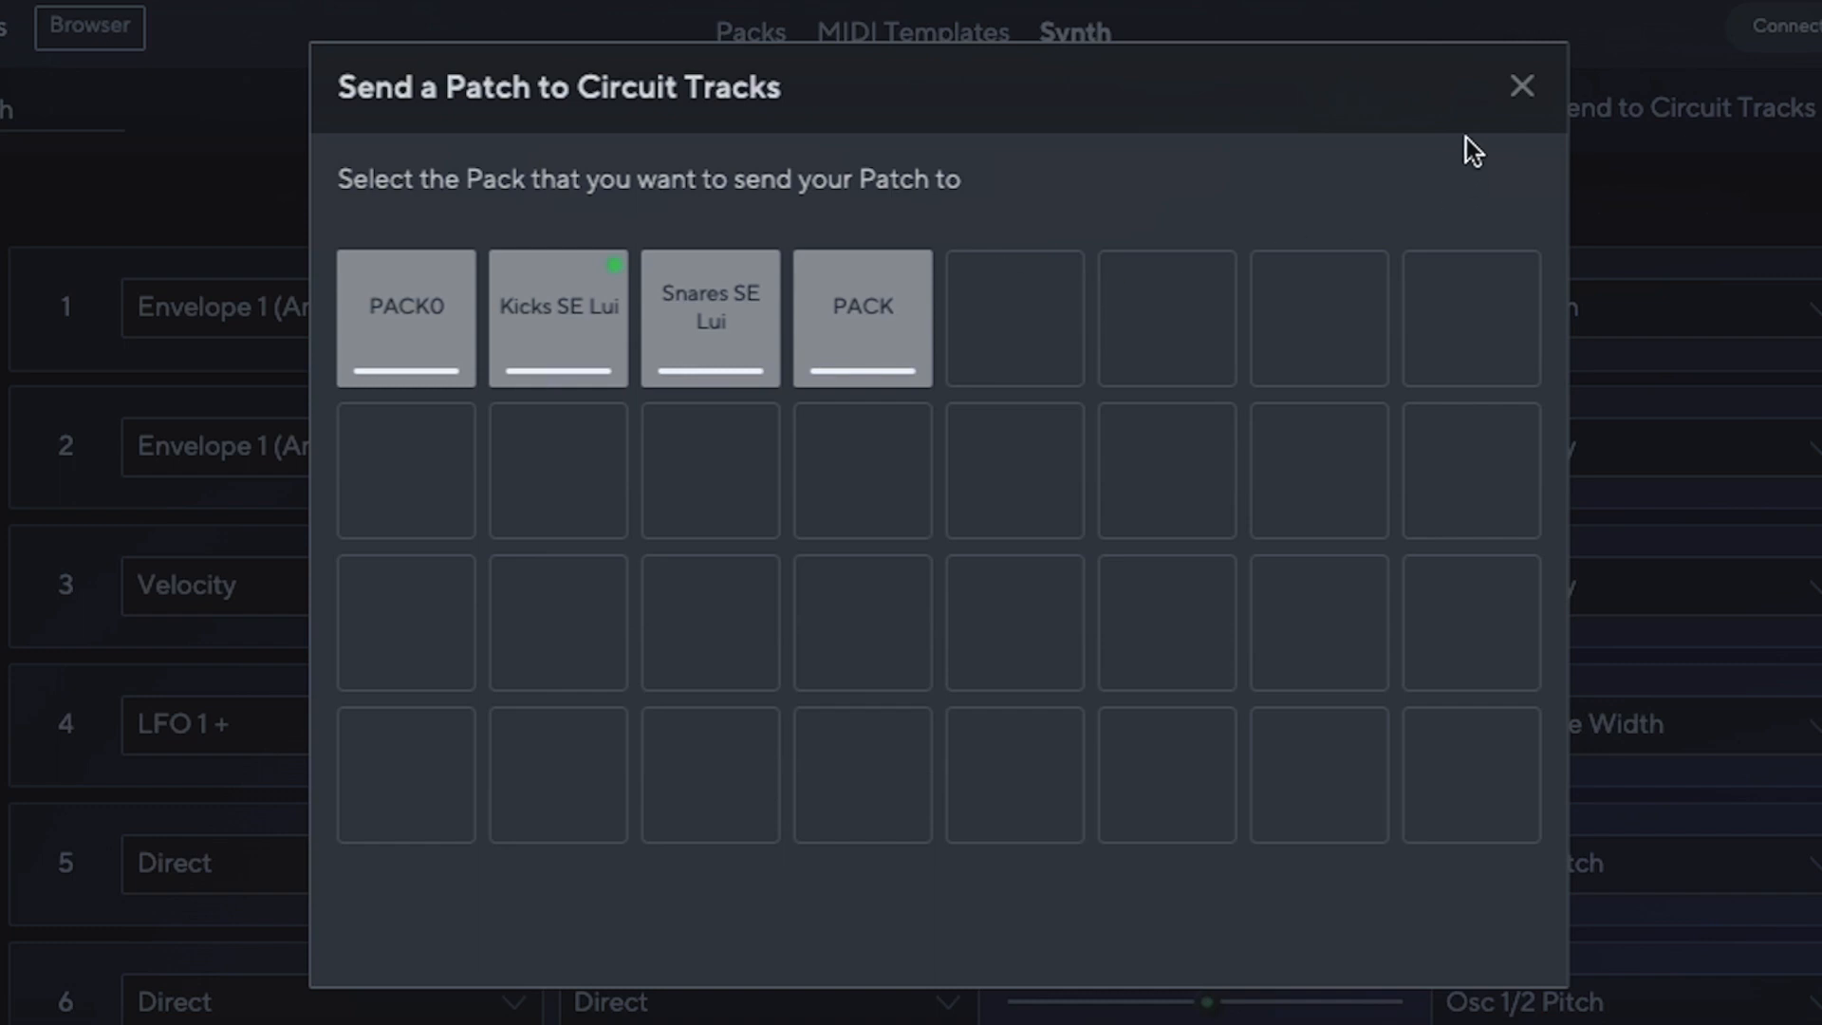
pyautogui.moveTo(1521, 86)
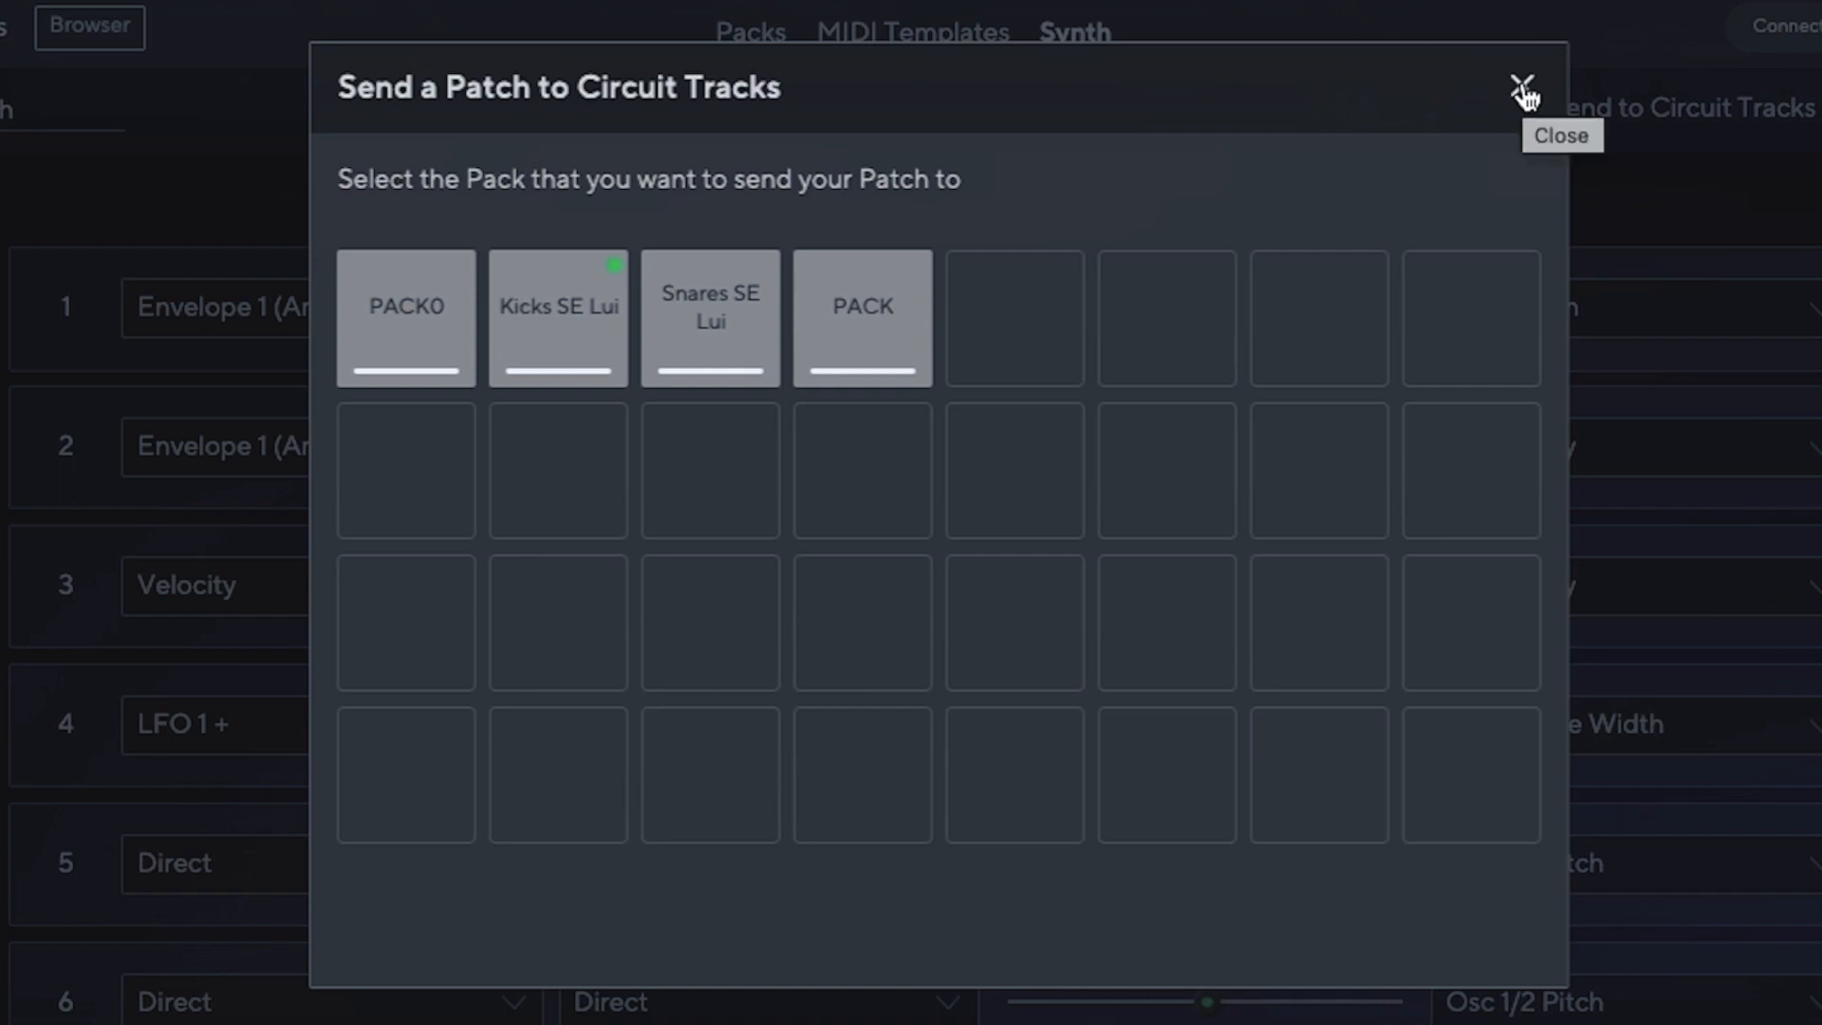
pyautogui.click(1526, 86)
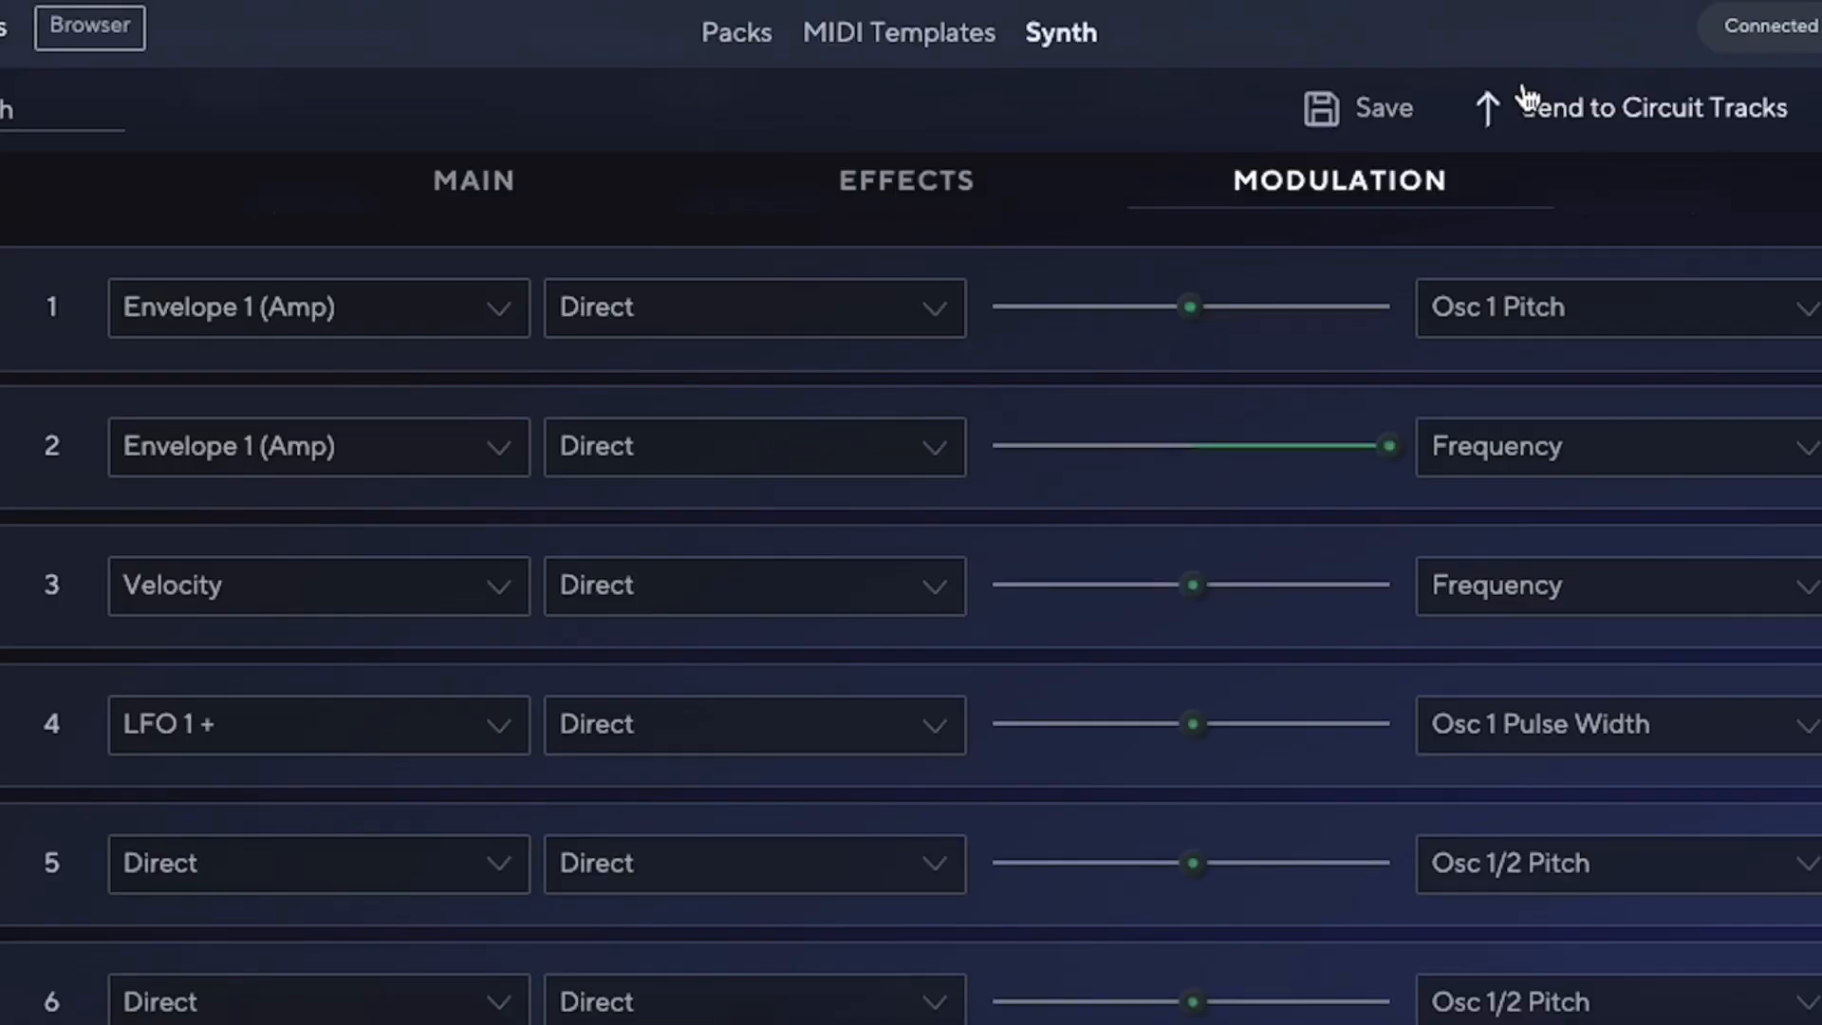
# - Return to the Main page and scroll through the Osc, Mixer and Filter panels
pyautogui.click(472, 180)
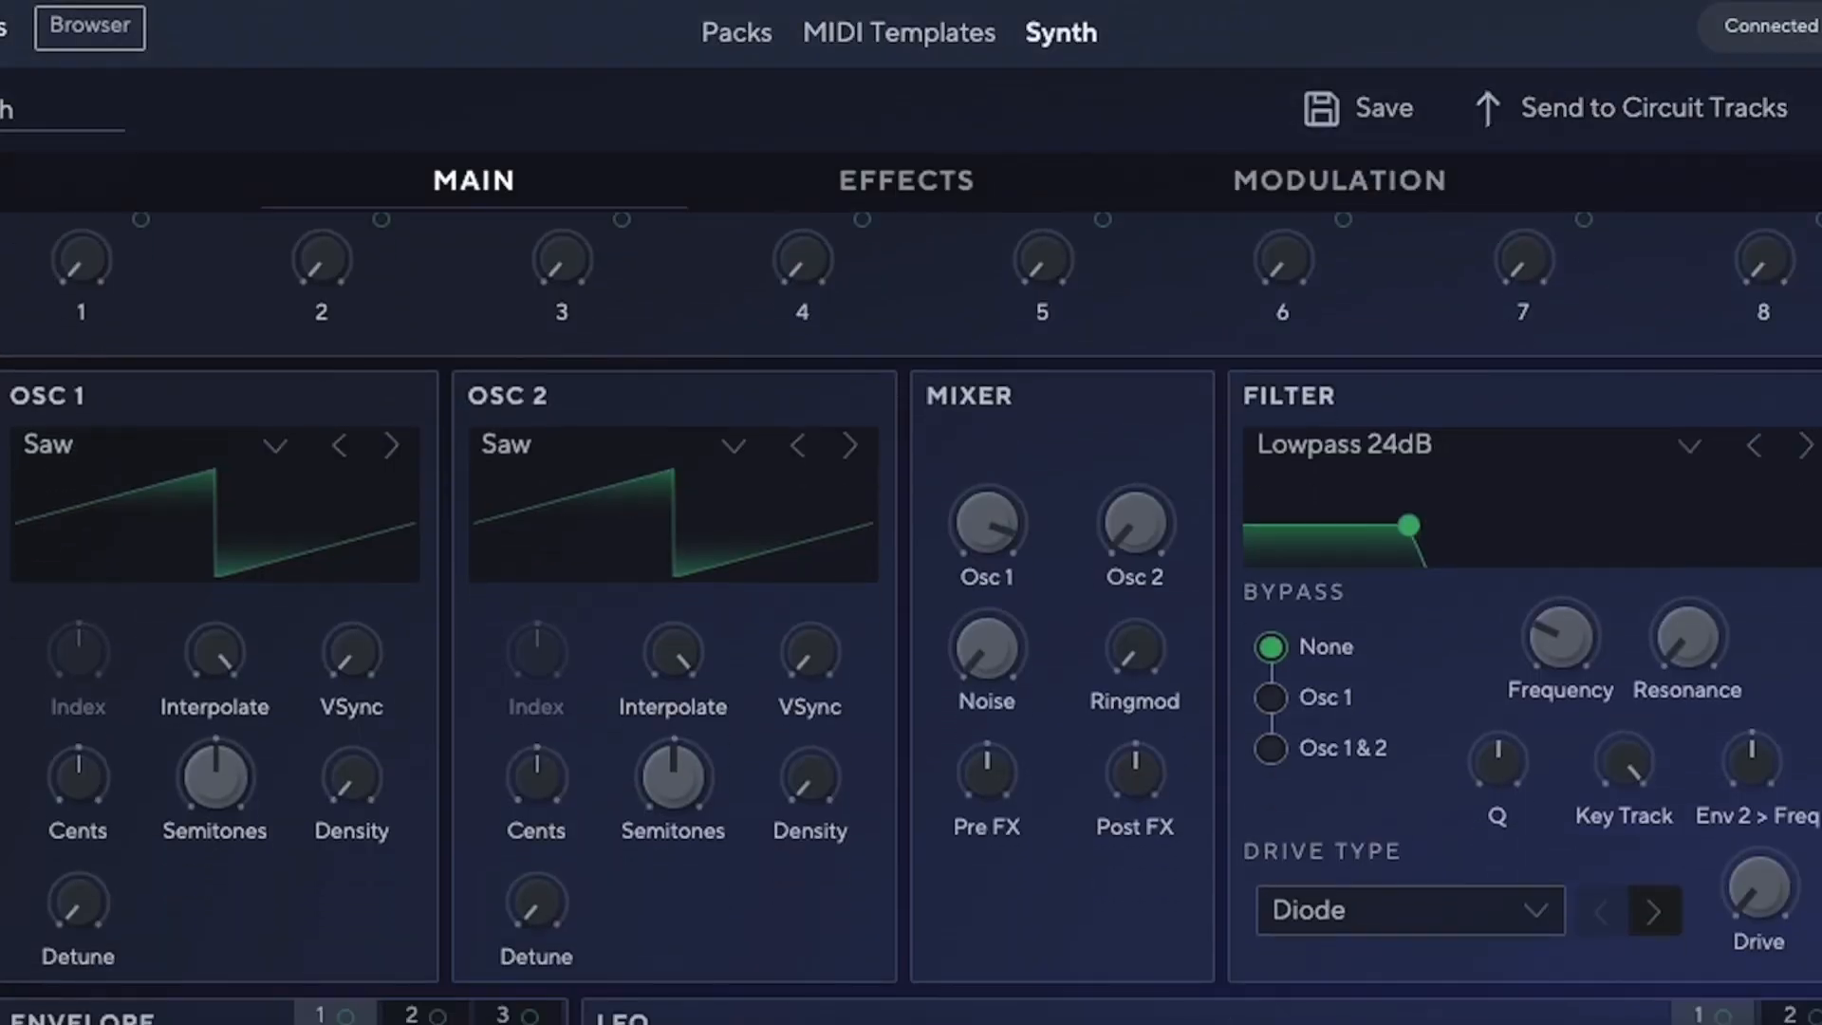
pyautogui.scroll(-3)
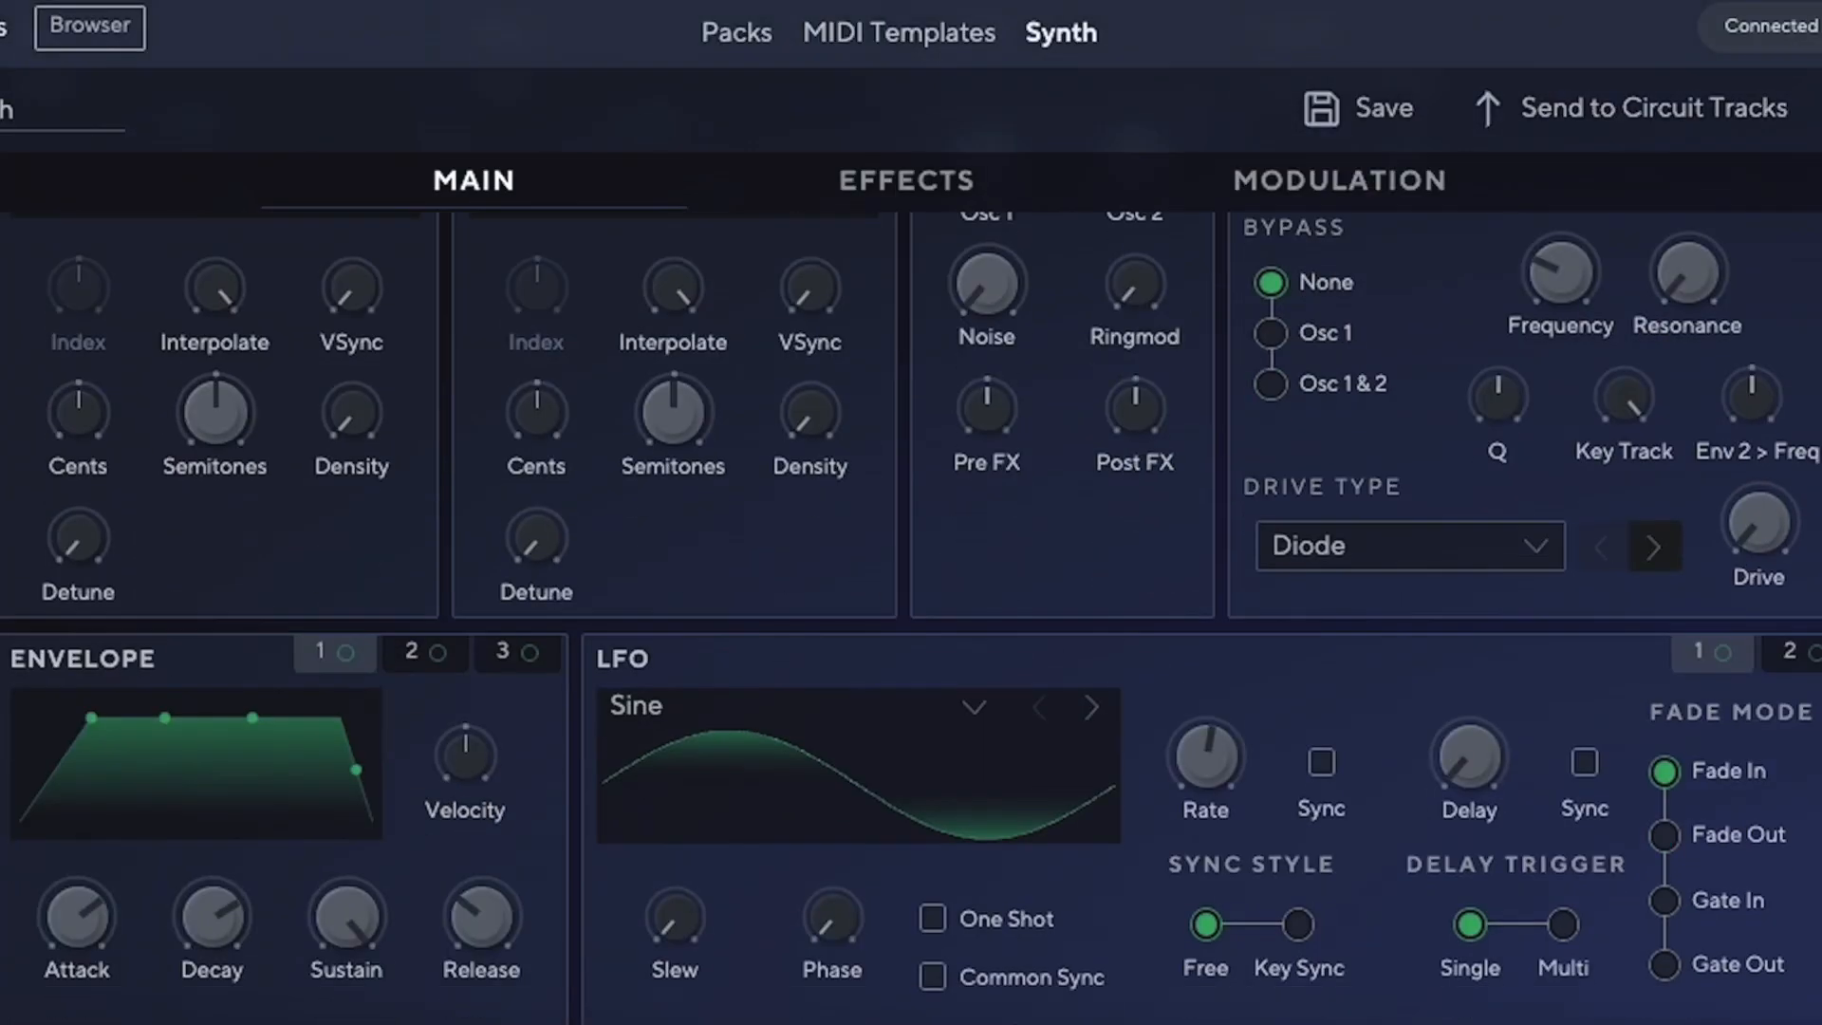
pyautogui.scroll(3)
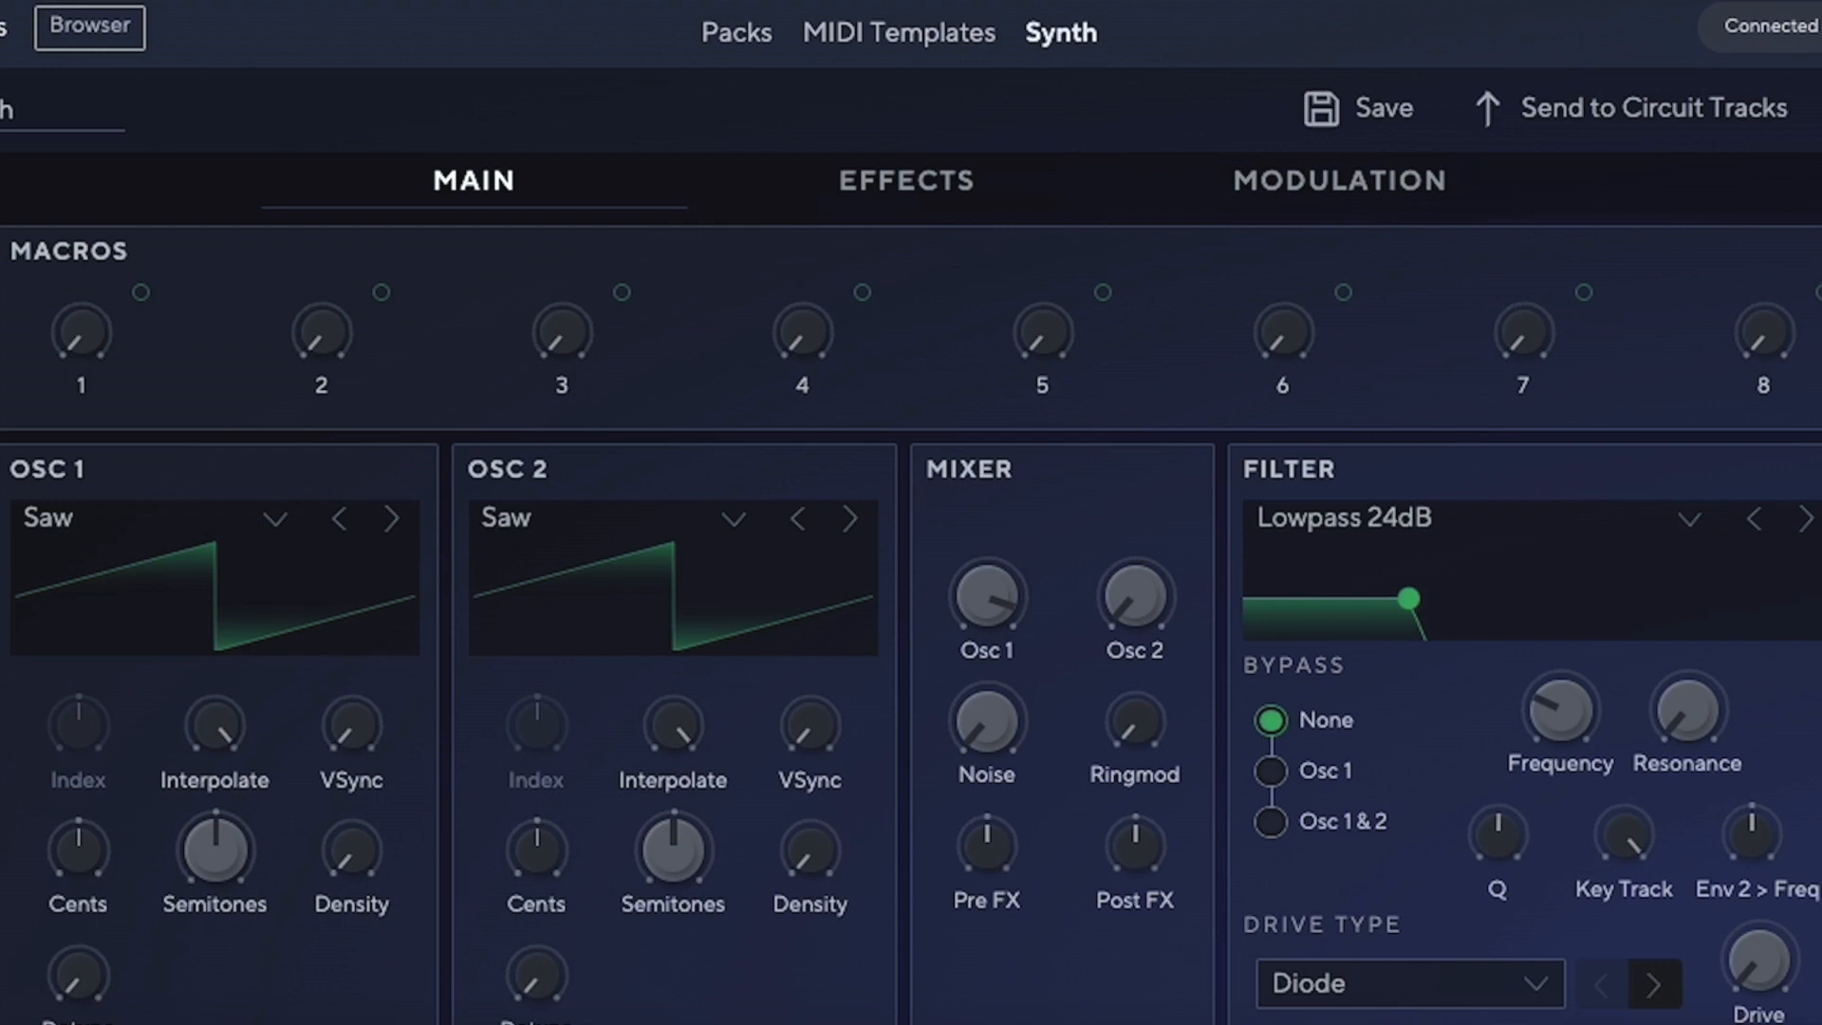
pyautogui.moveTo(1122, 500)
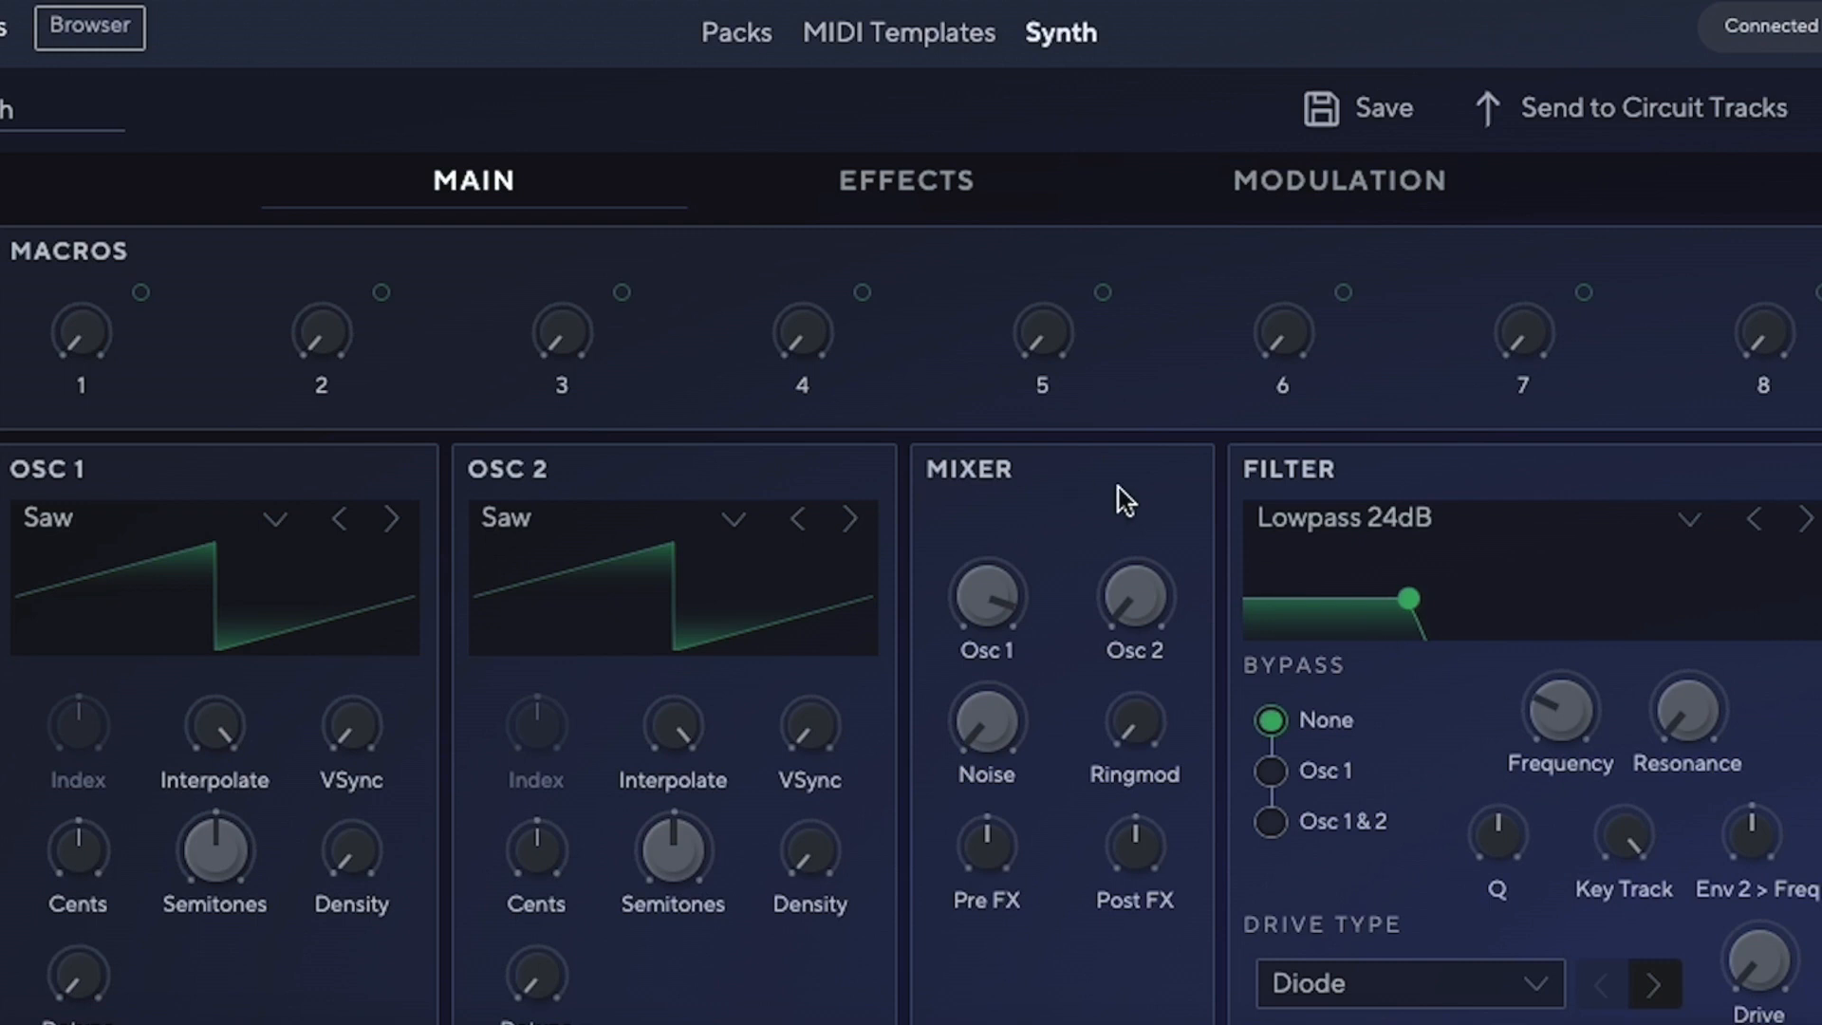